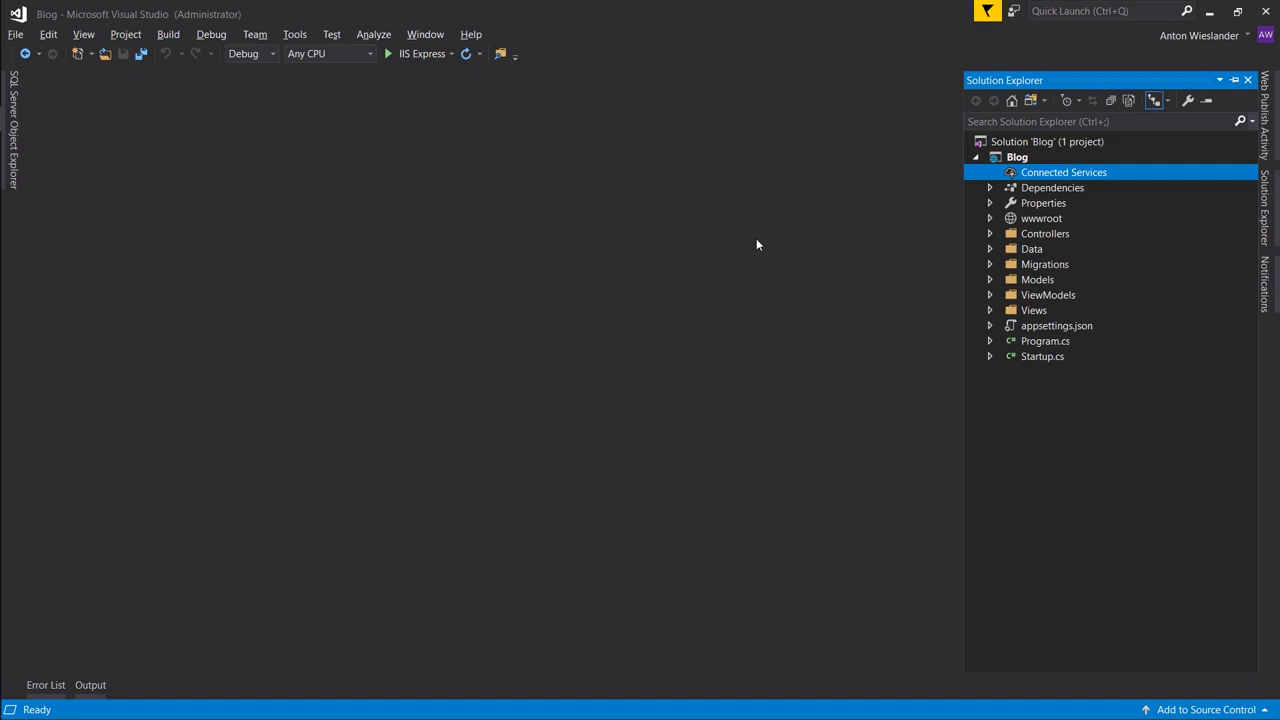
Open HomeController.cs from the Controllers folder in the editor.
click(1044, 232)
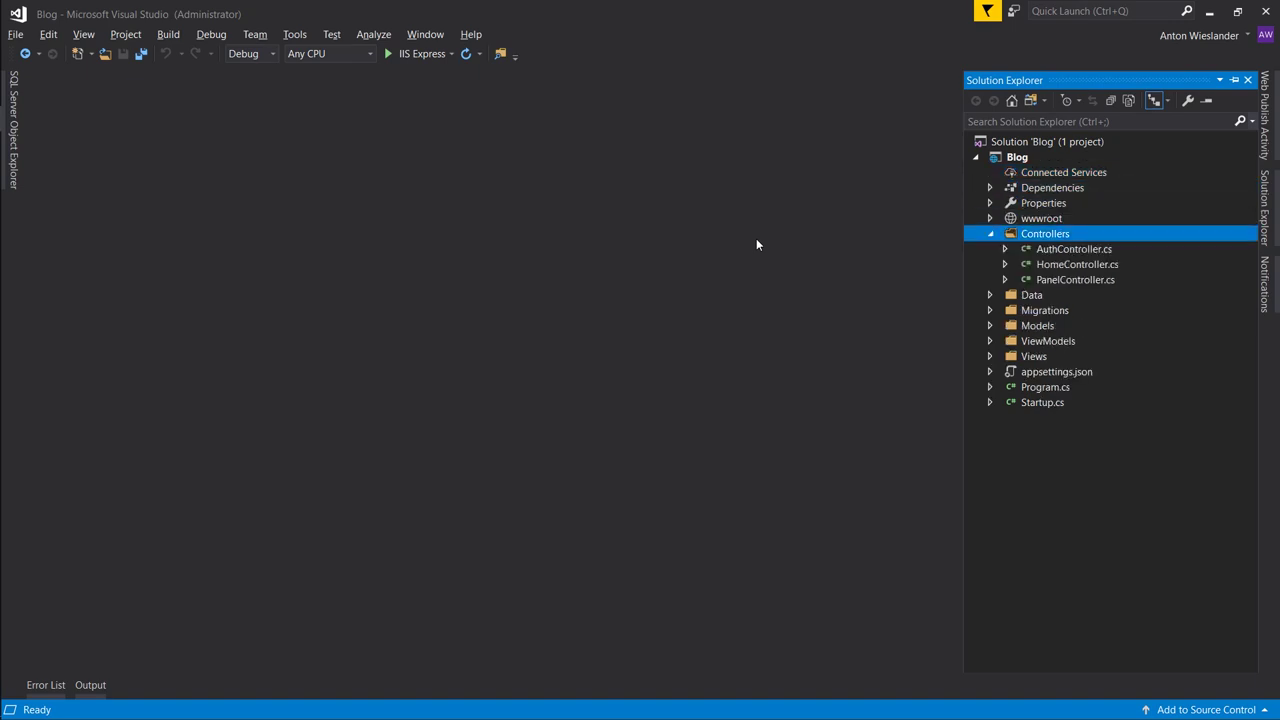
double_click(1076, 264)
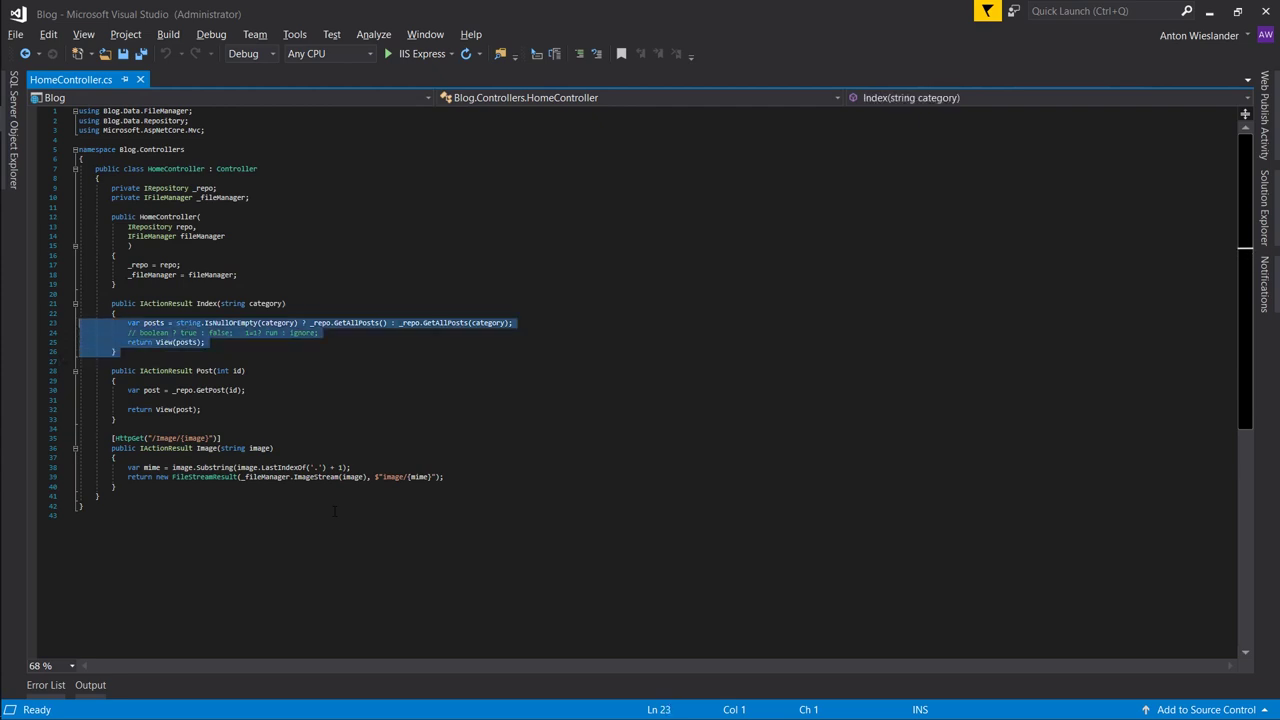
Rewrite Index as an expression-bodied View call, keeping the original commented out below.
key(ctrl+v)
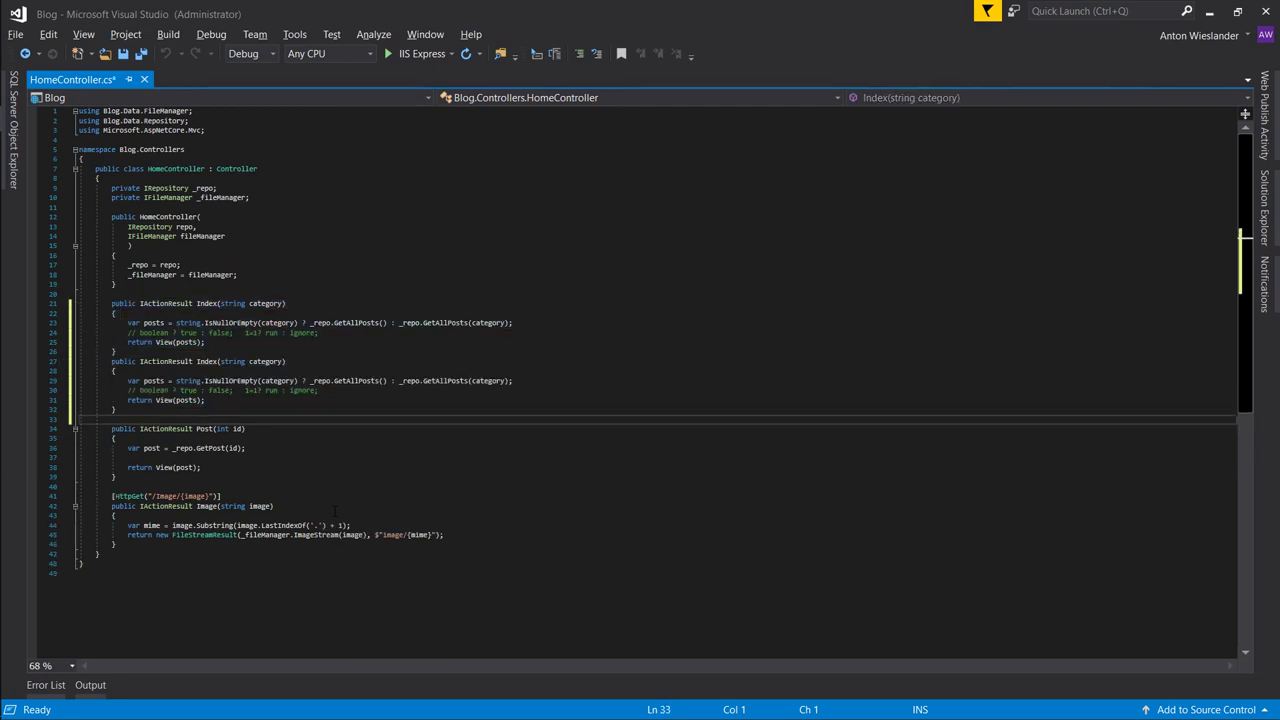
key(ctrl+s)
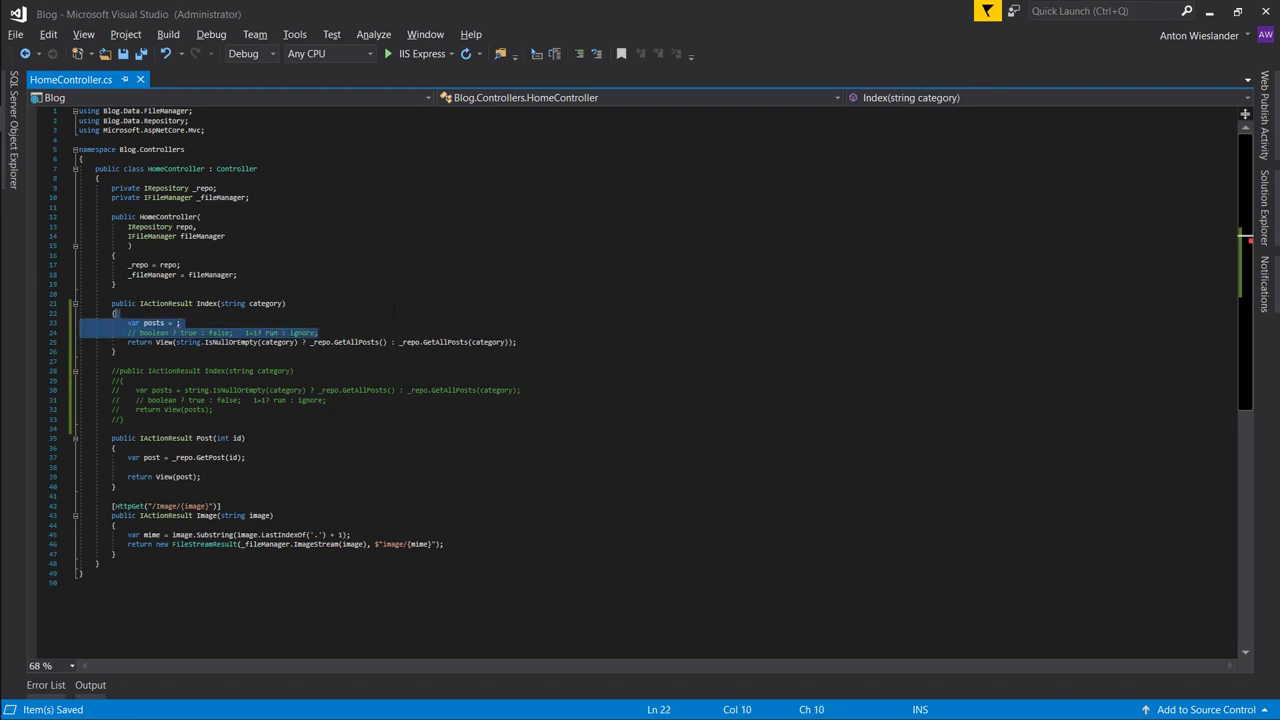
key(Delete)
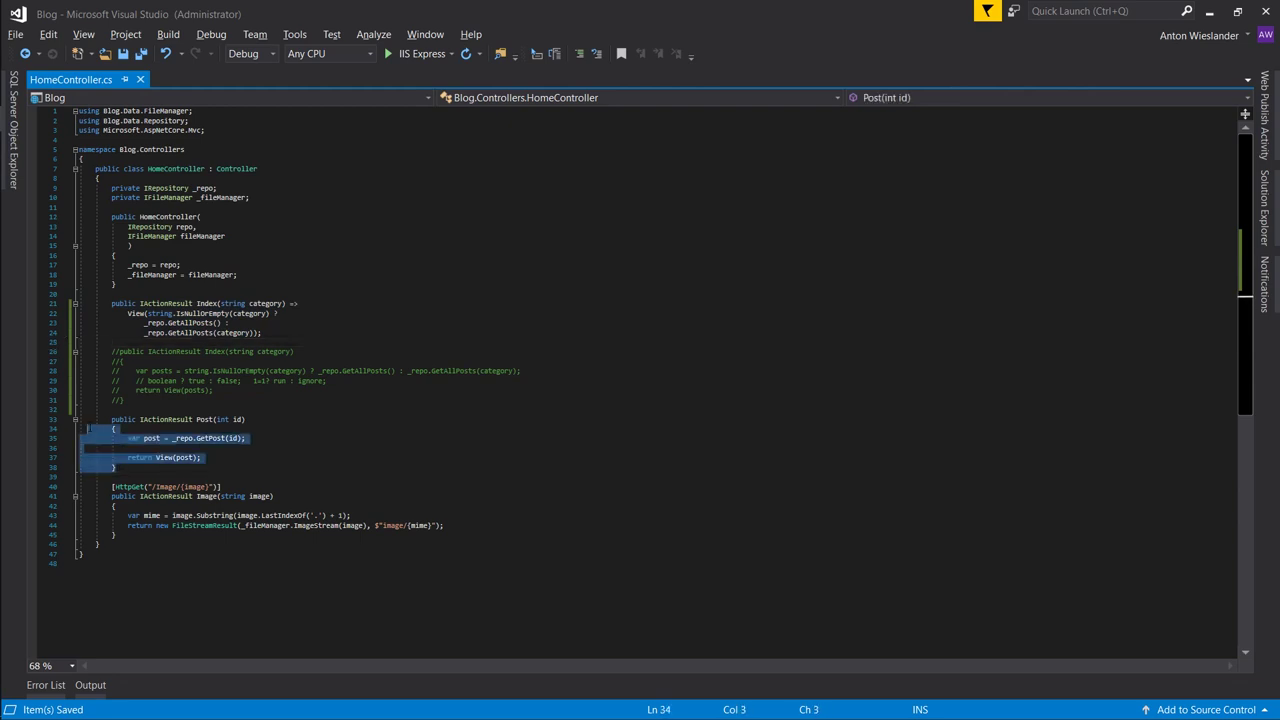
Rewrite Post with => and collapse Image into one return, originals commented out.
key(ctrl+v)
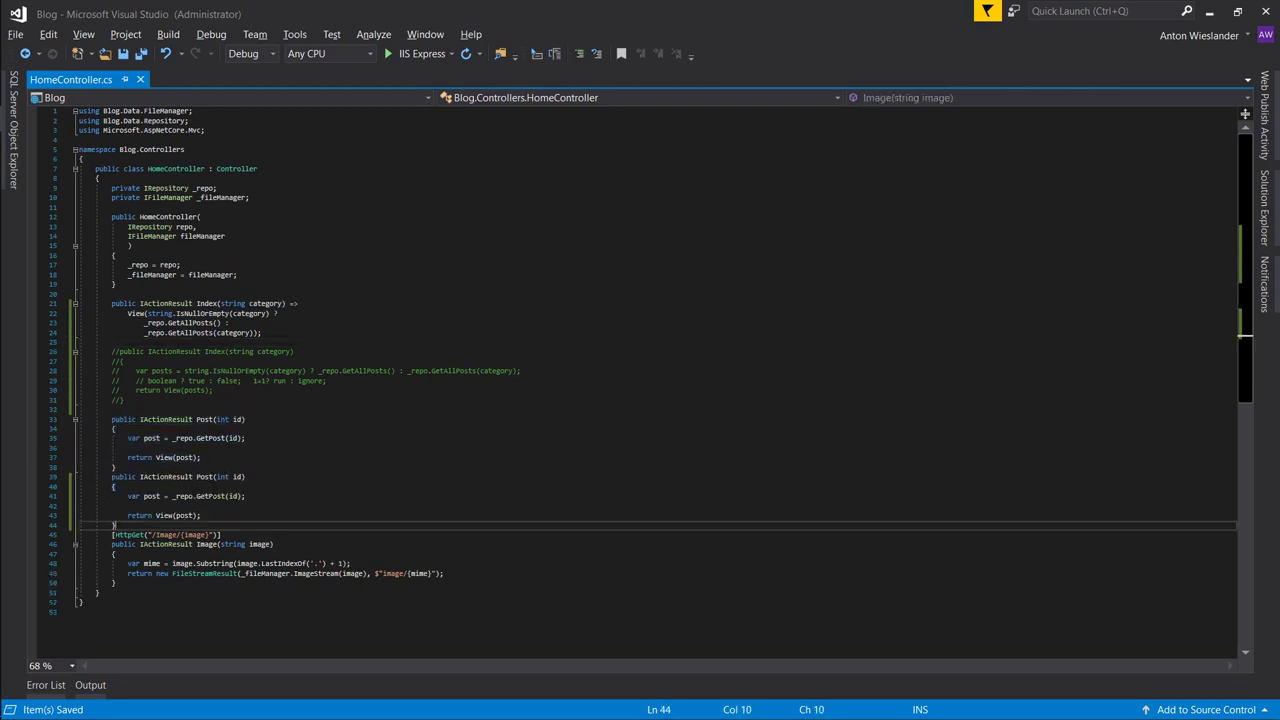
click(80, 472)
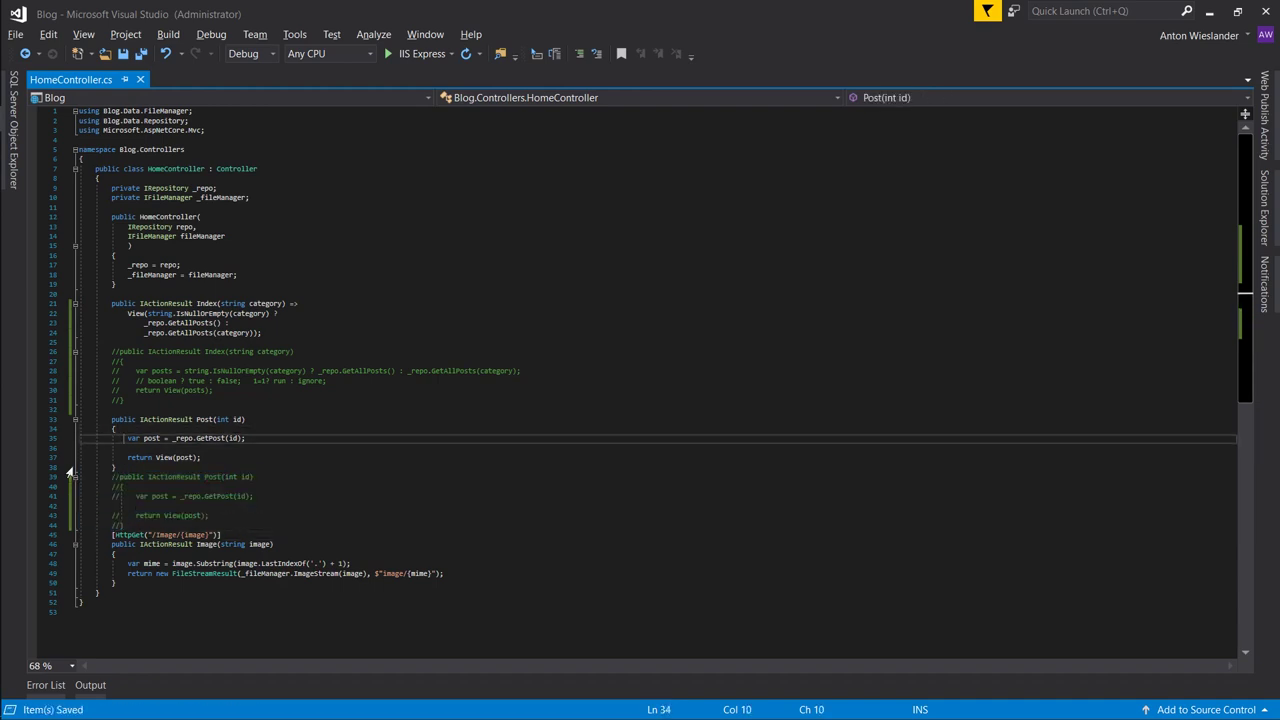
double_click(198, 438)
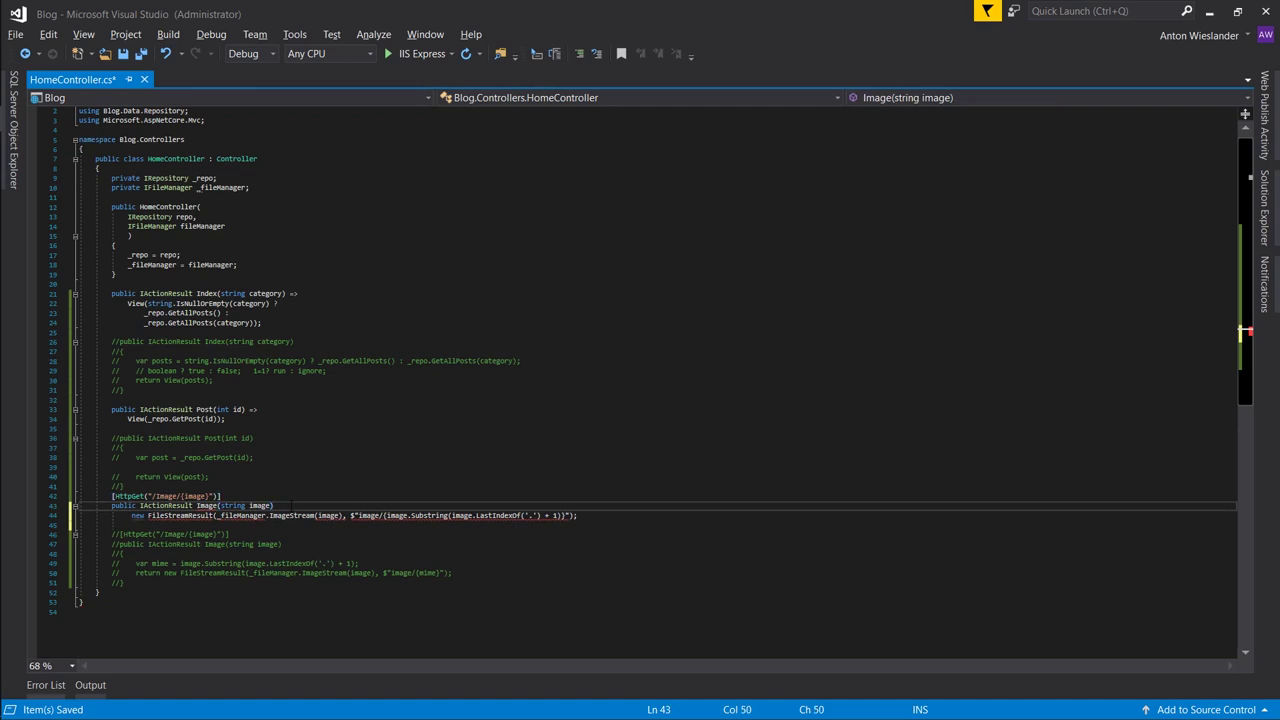
Make Image expression-bodied with arguments on separate lines and group commented originals below.
text(=>)
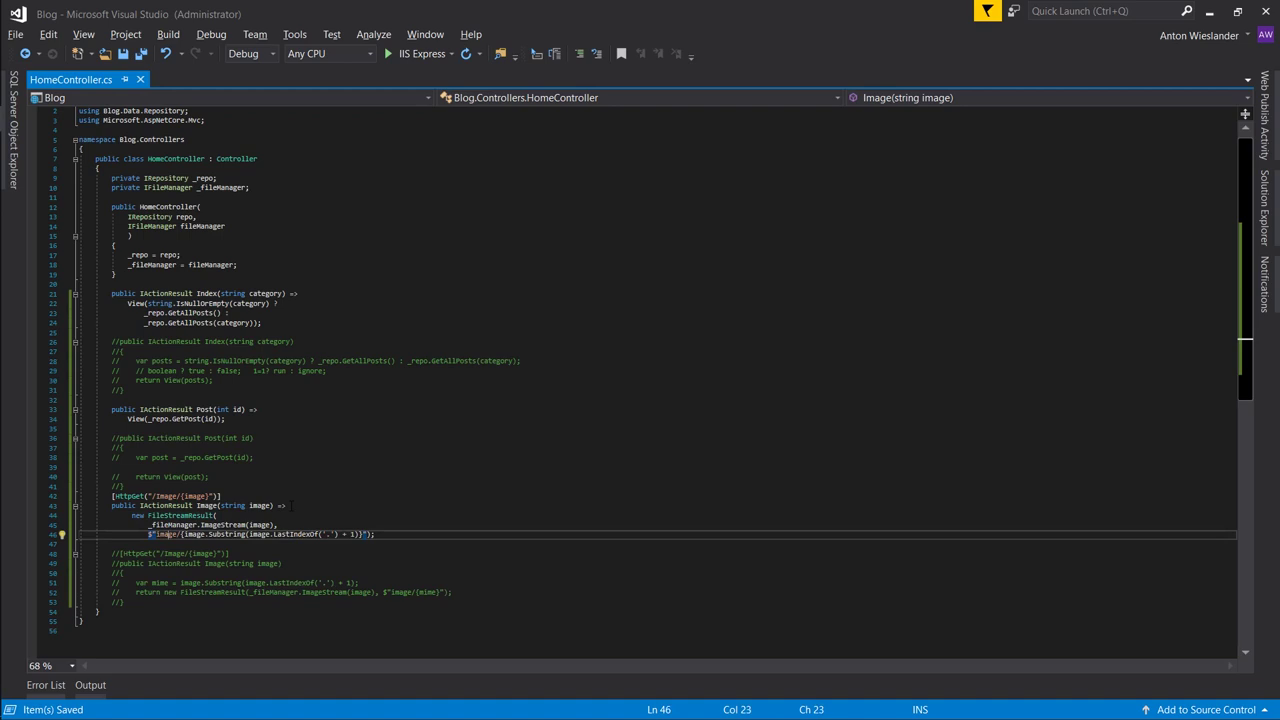
click(368, 534)
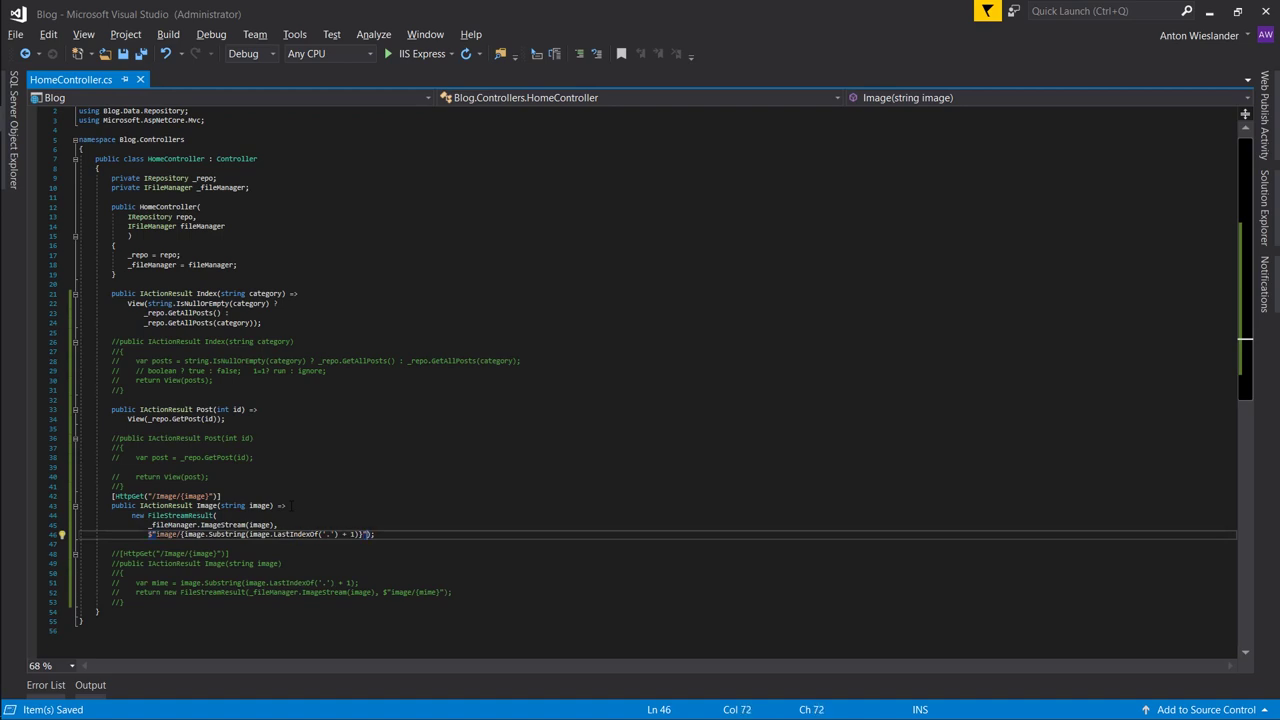
key(Enter)
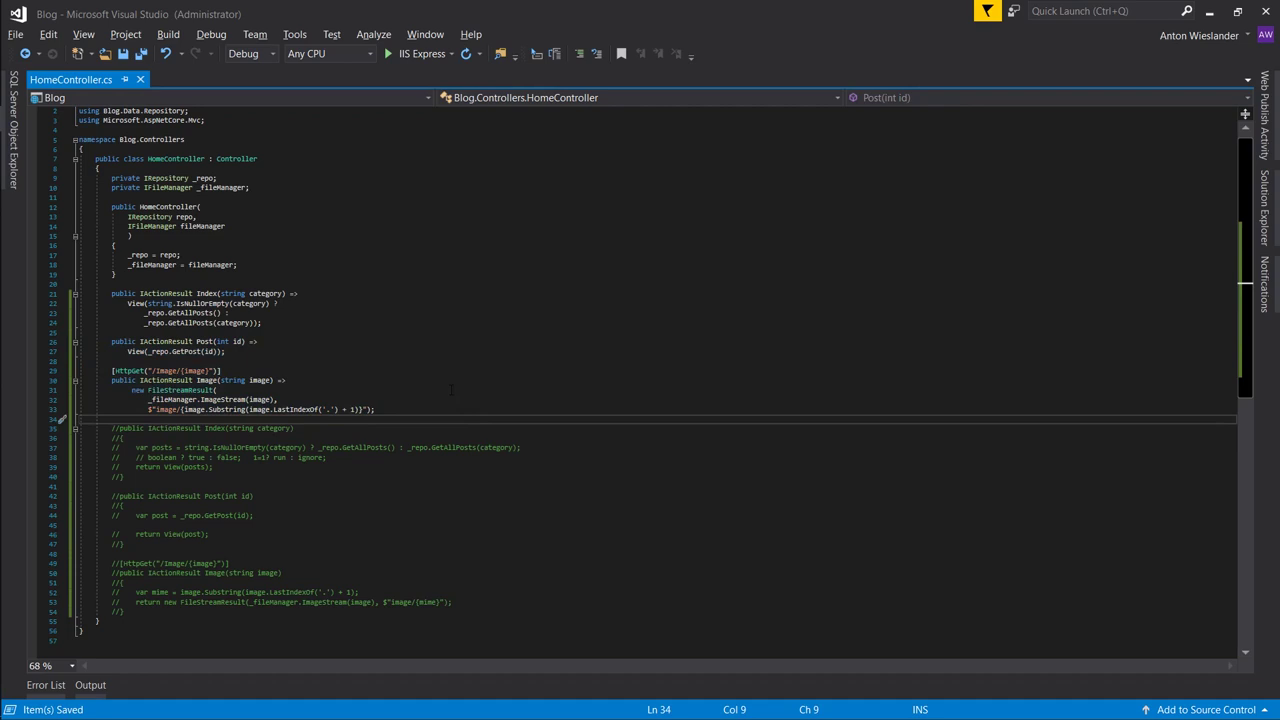
click(378, 408)
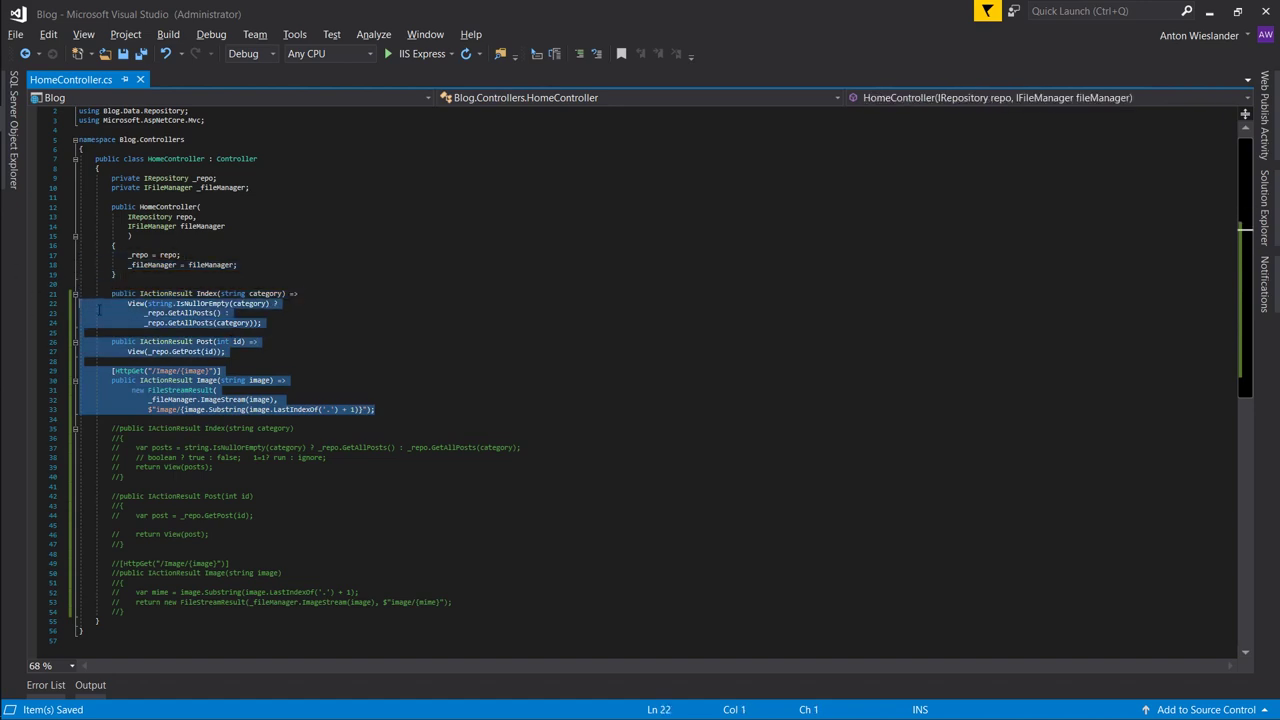
click(236, 264)
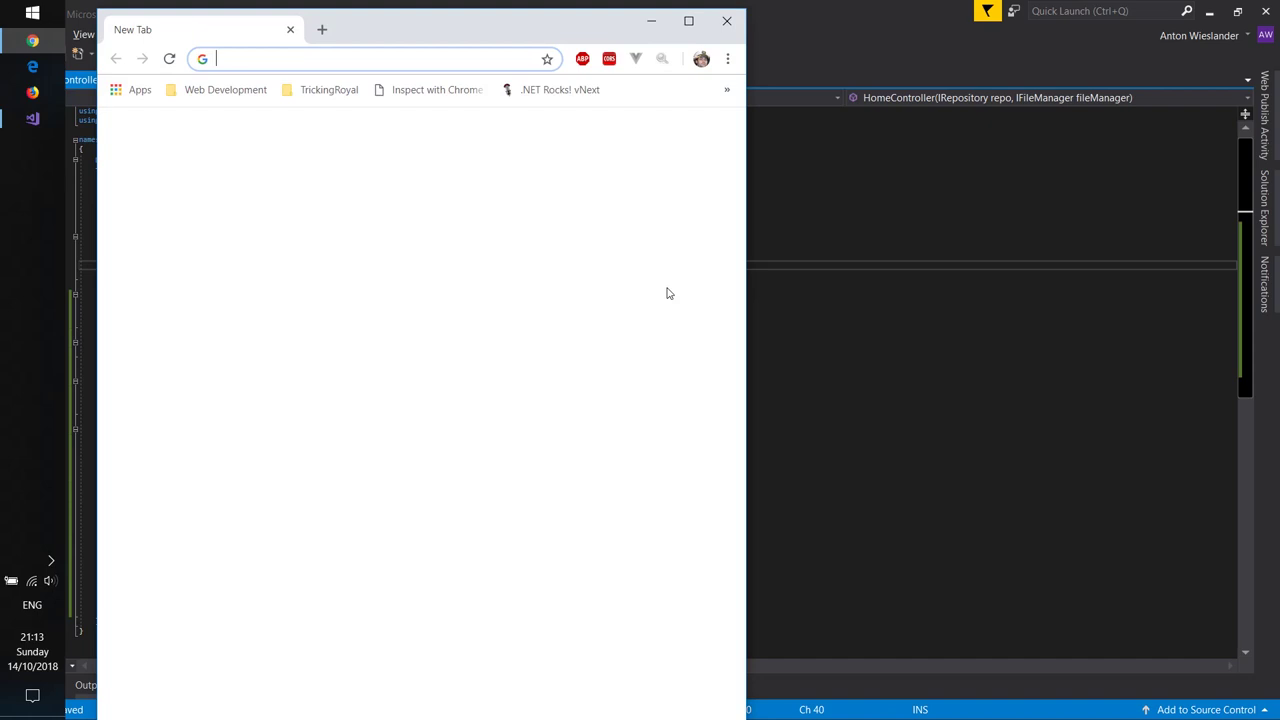
Go to smarterasp.net and reach the hosting login page with credentials filled in.
click(688, 20)
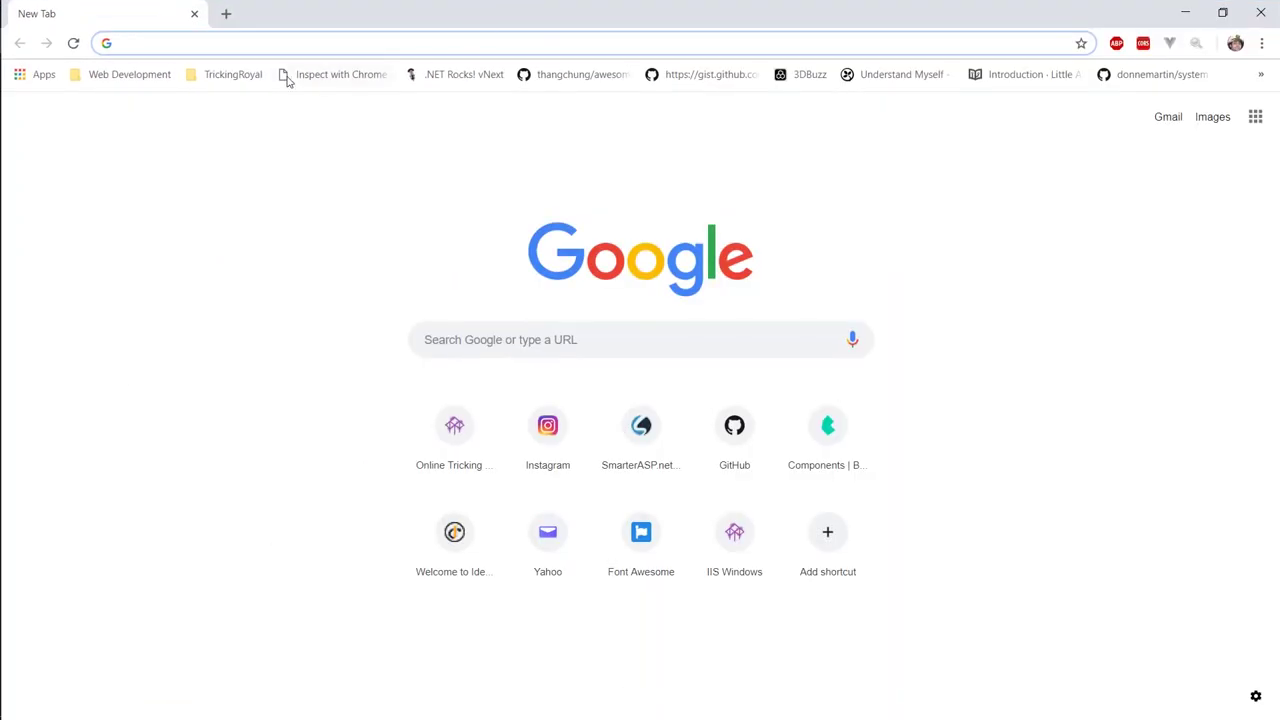
click(640, 424)
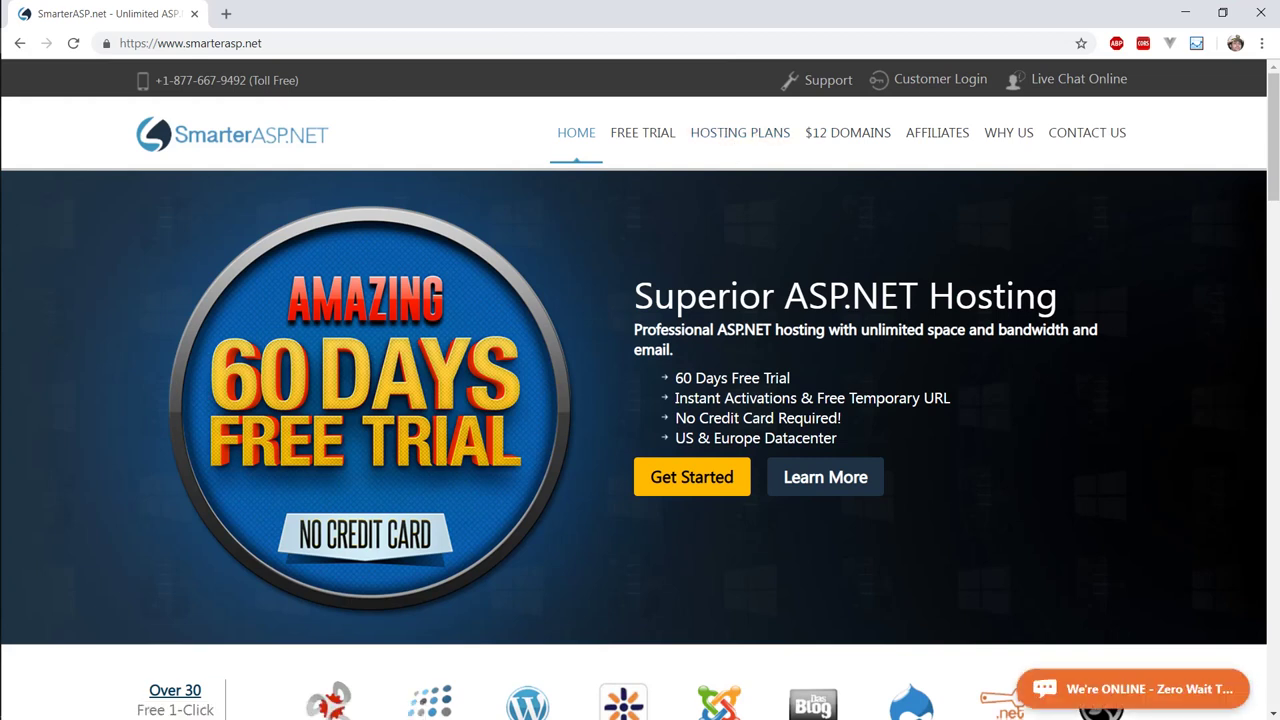
mouse_move(584, 280)
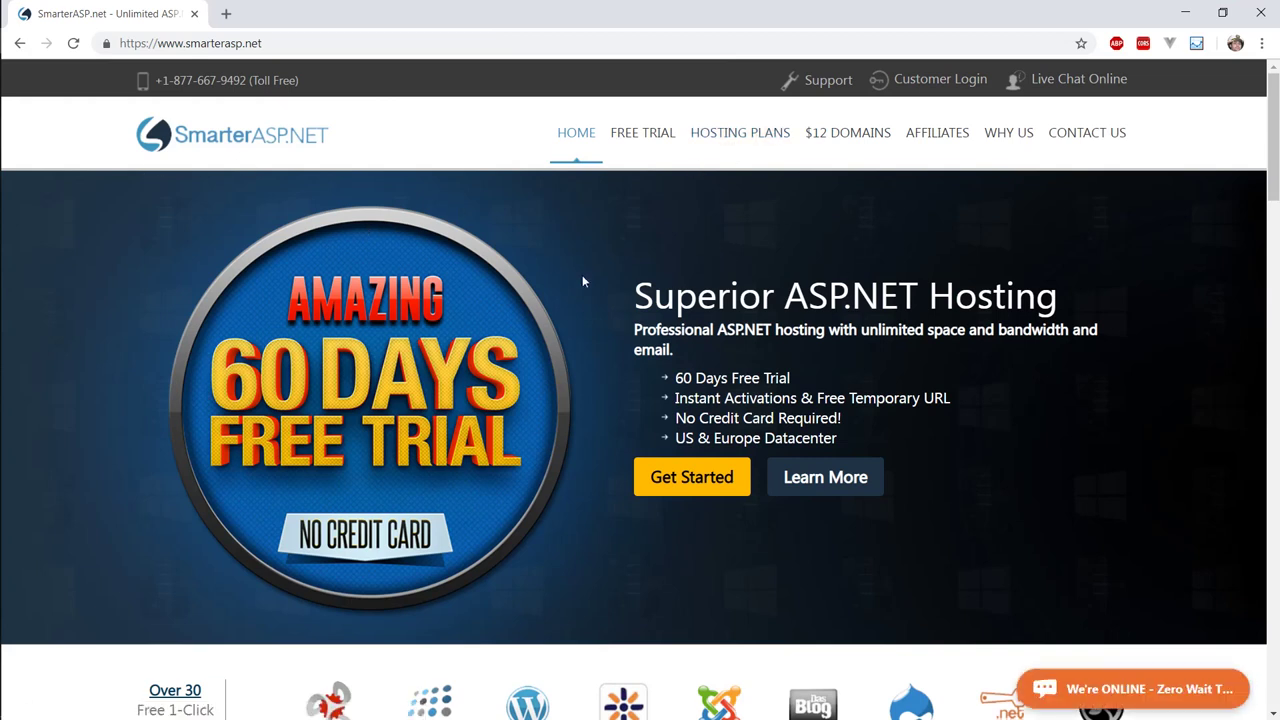
mouse_move(1028, 364)
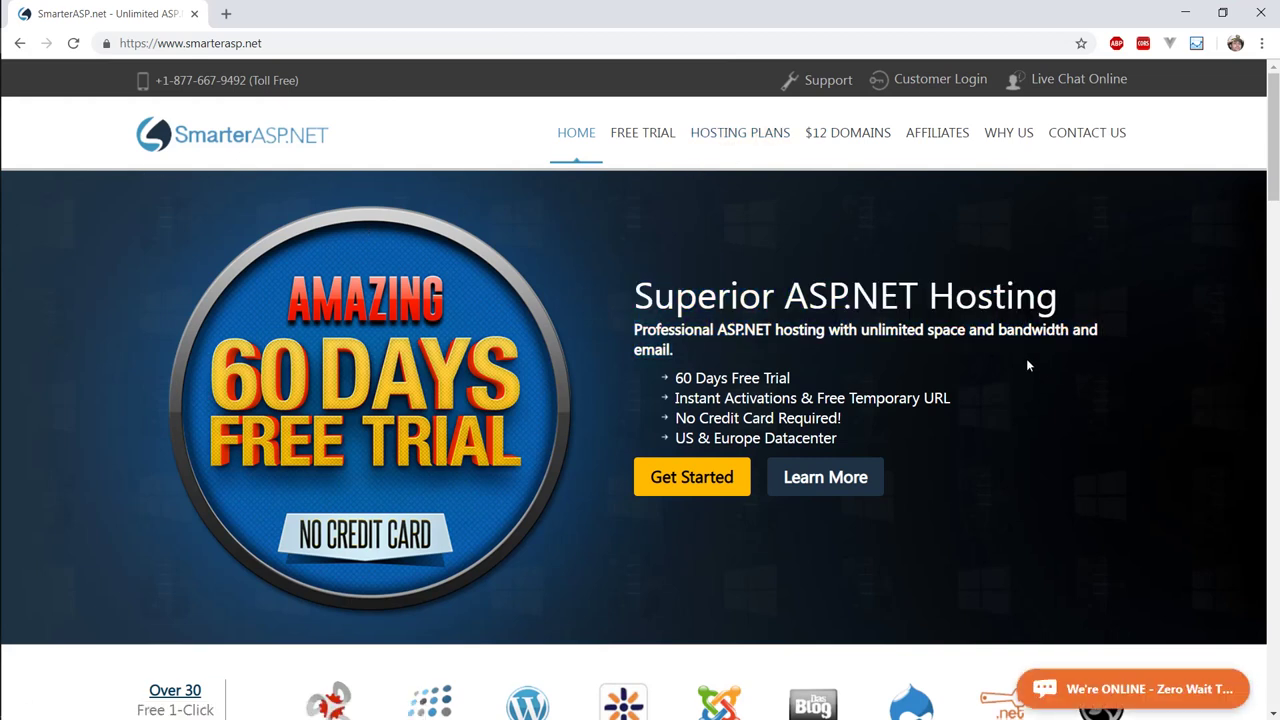
mouse_move(1020, 368)
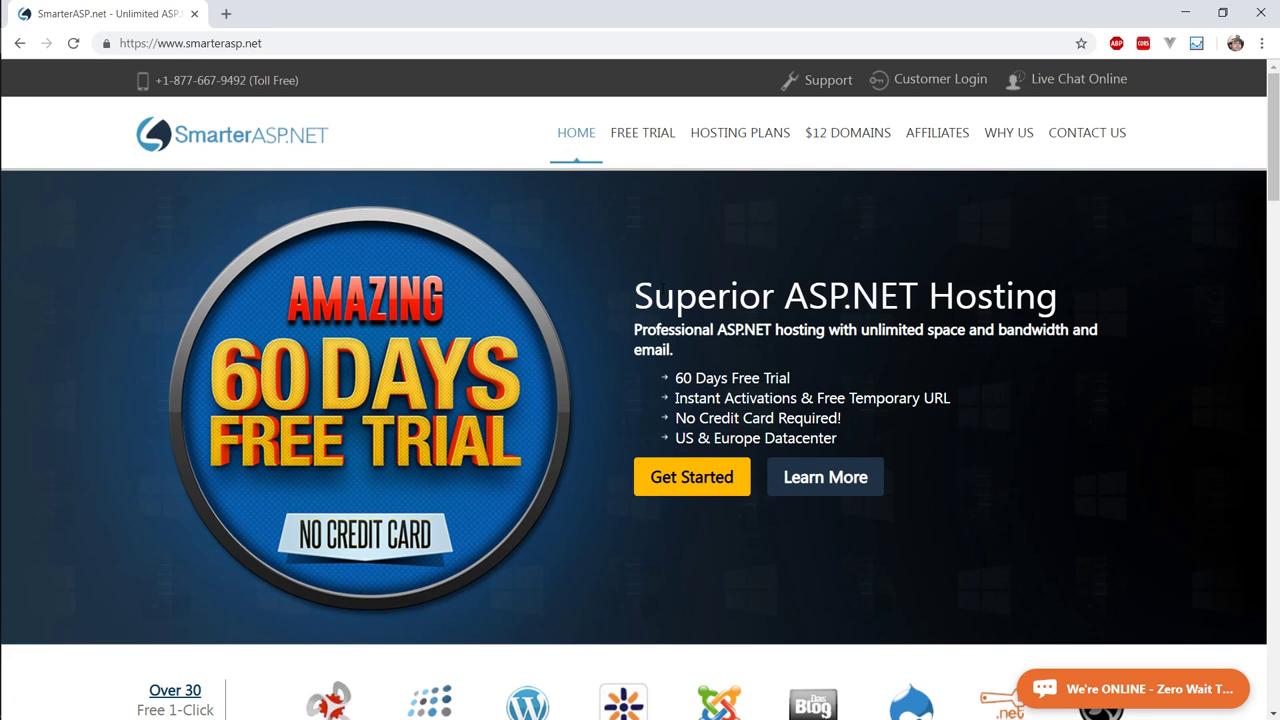
mouse_move(928, 426)
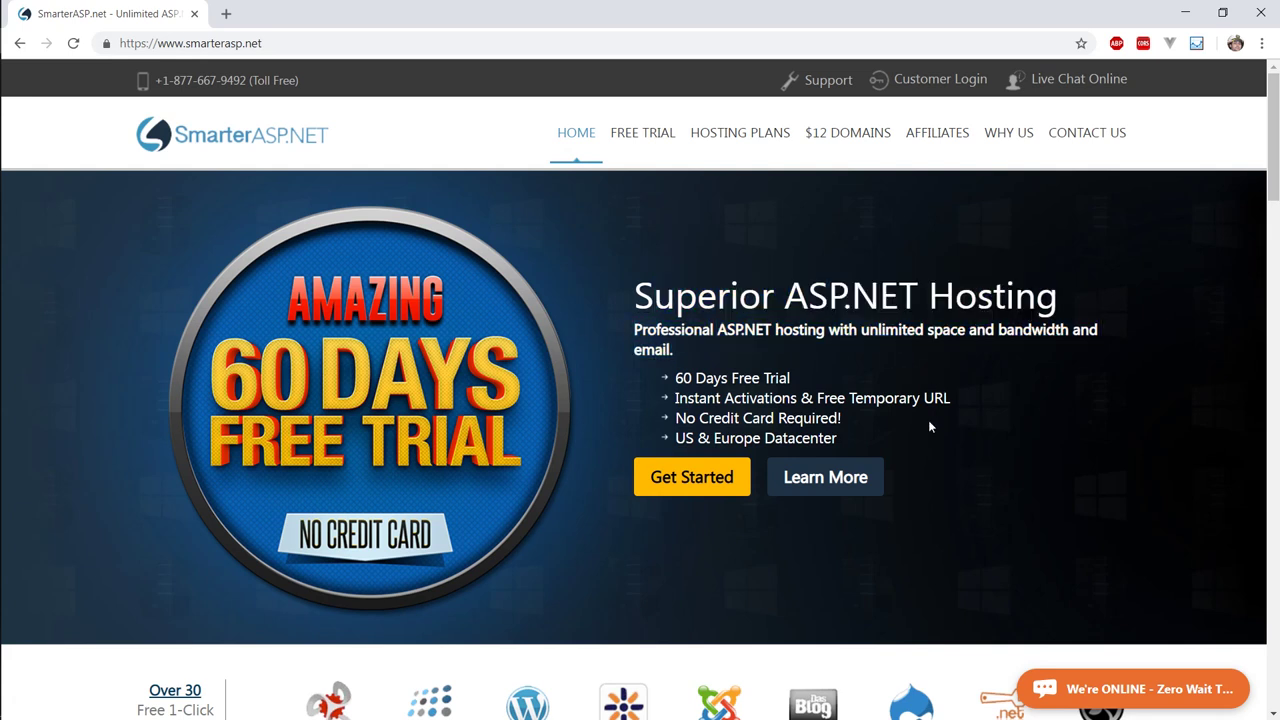
mouse_move(888, 388)
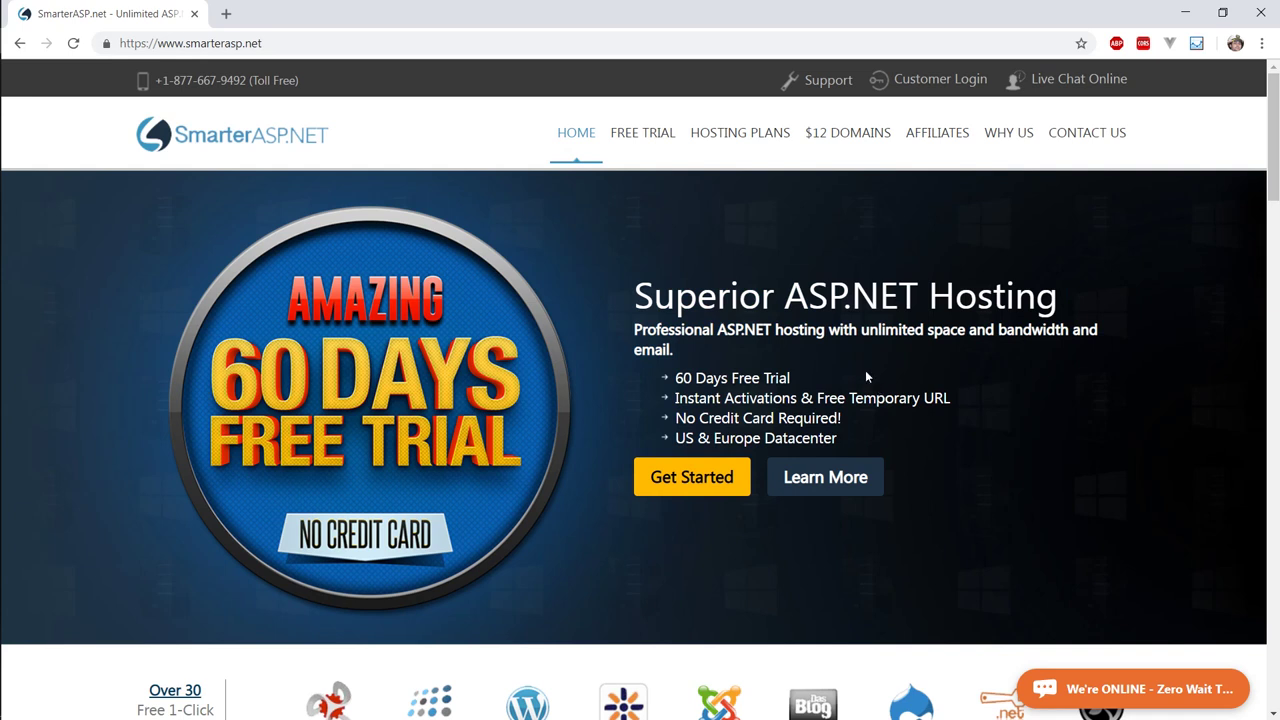
mouse_move(820, 368)
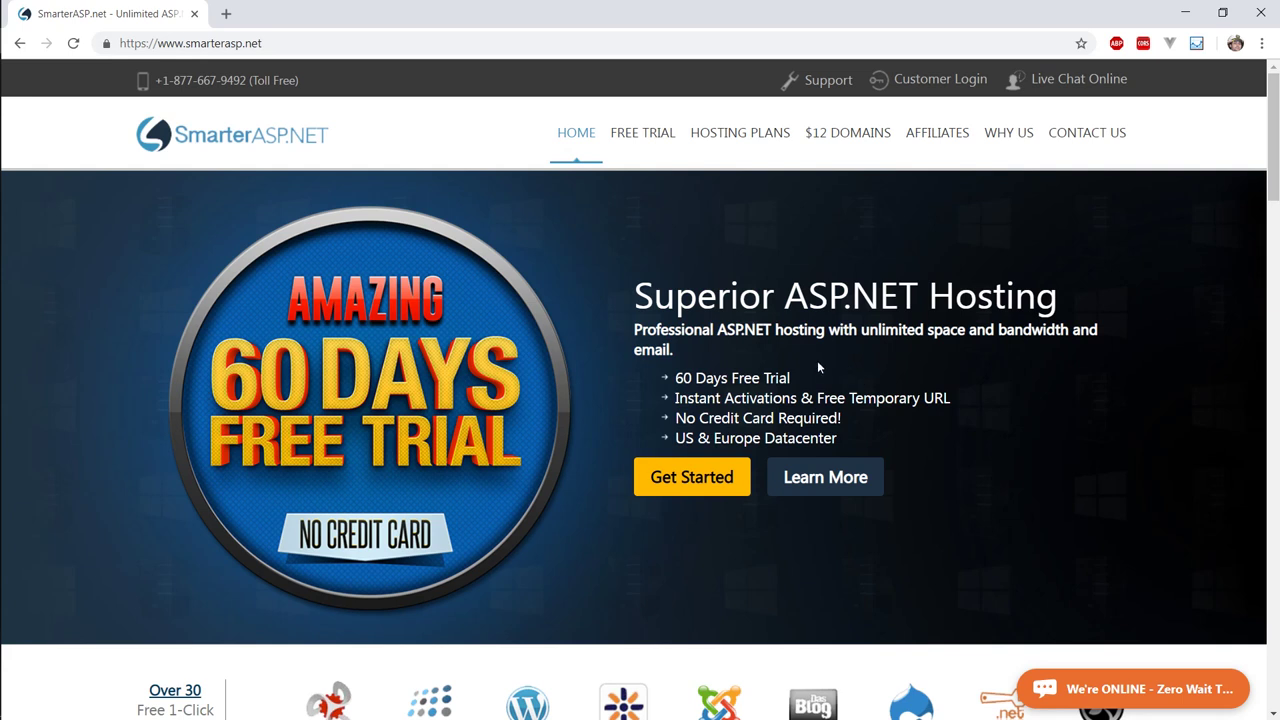
mouse_move(858, 424)
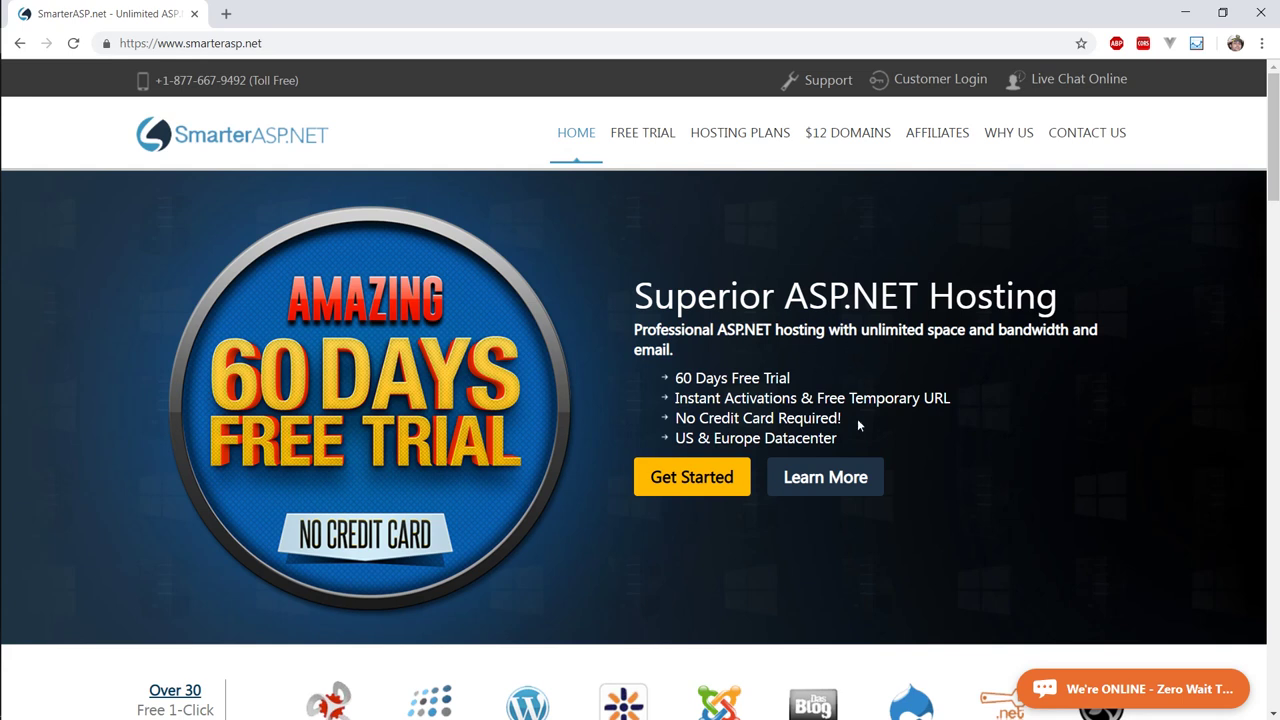
mouse_move(710, 272)
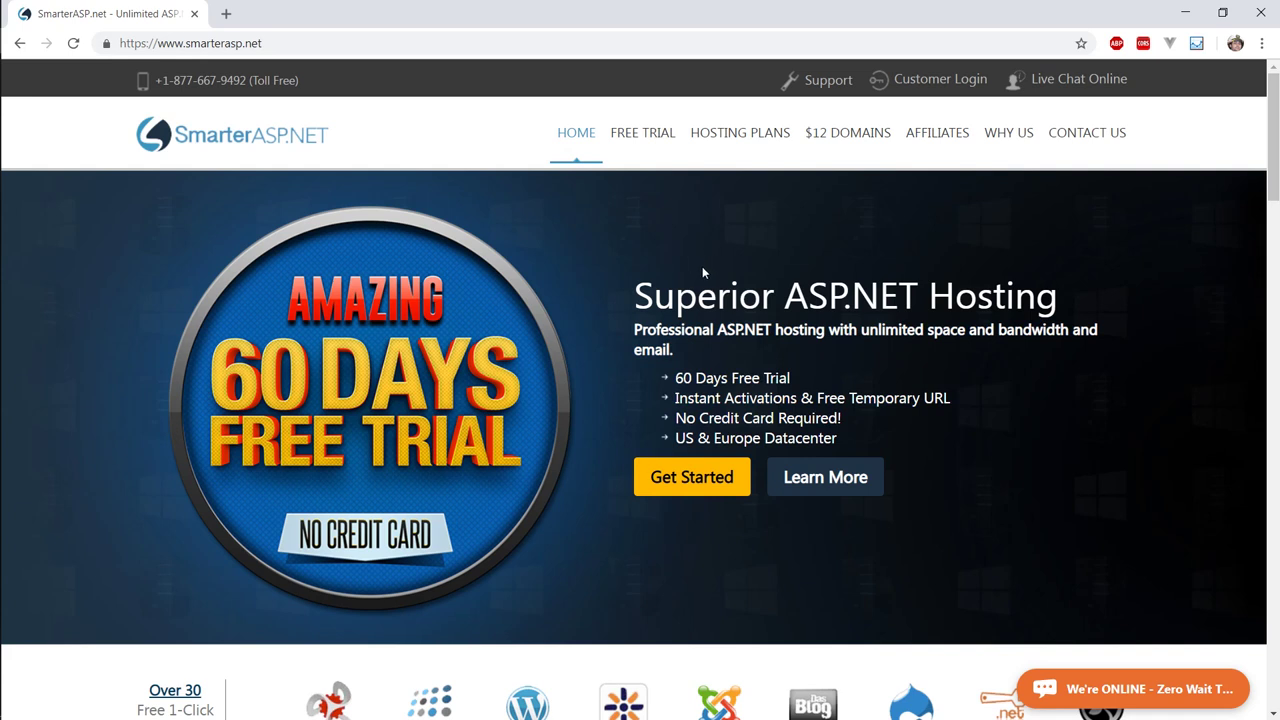
mouse_move(704, 272)
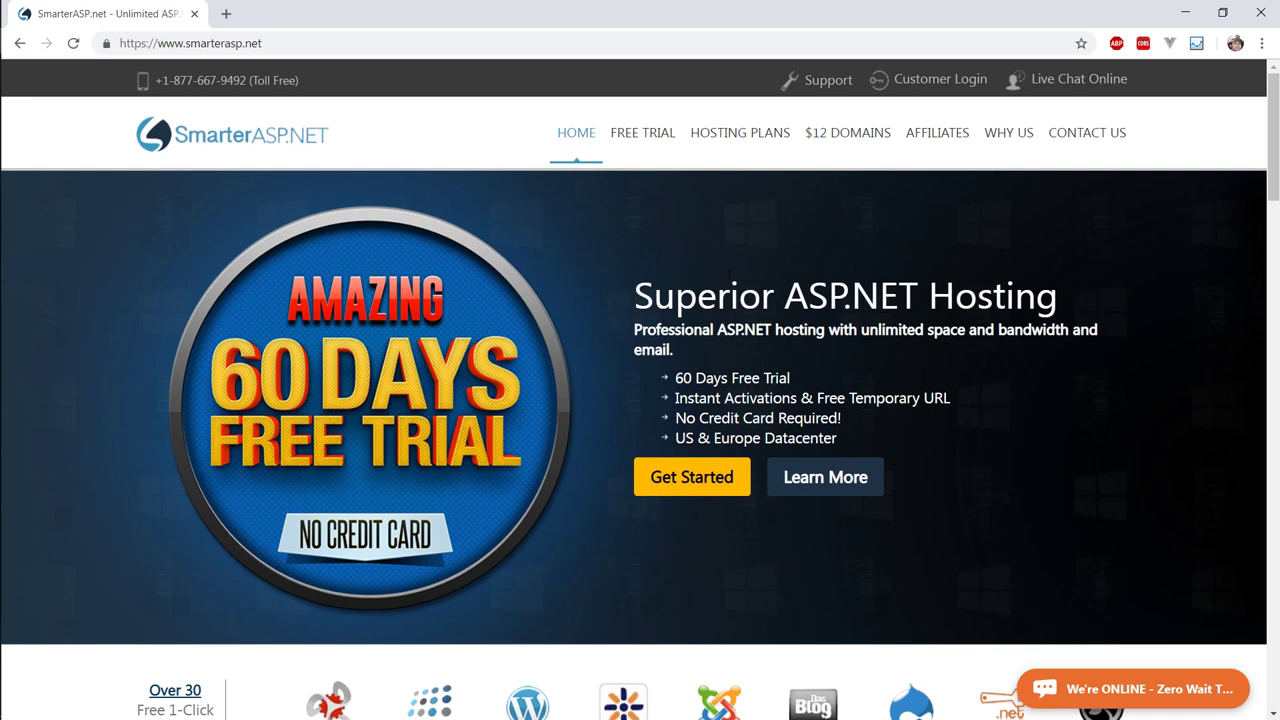
mouse_move(588, 280)
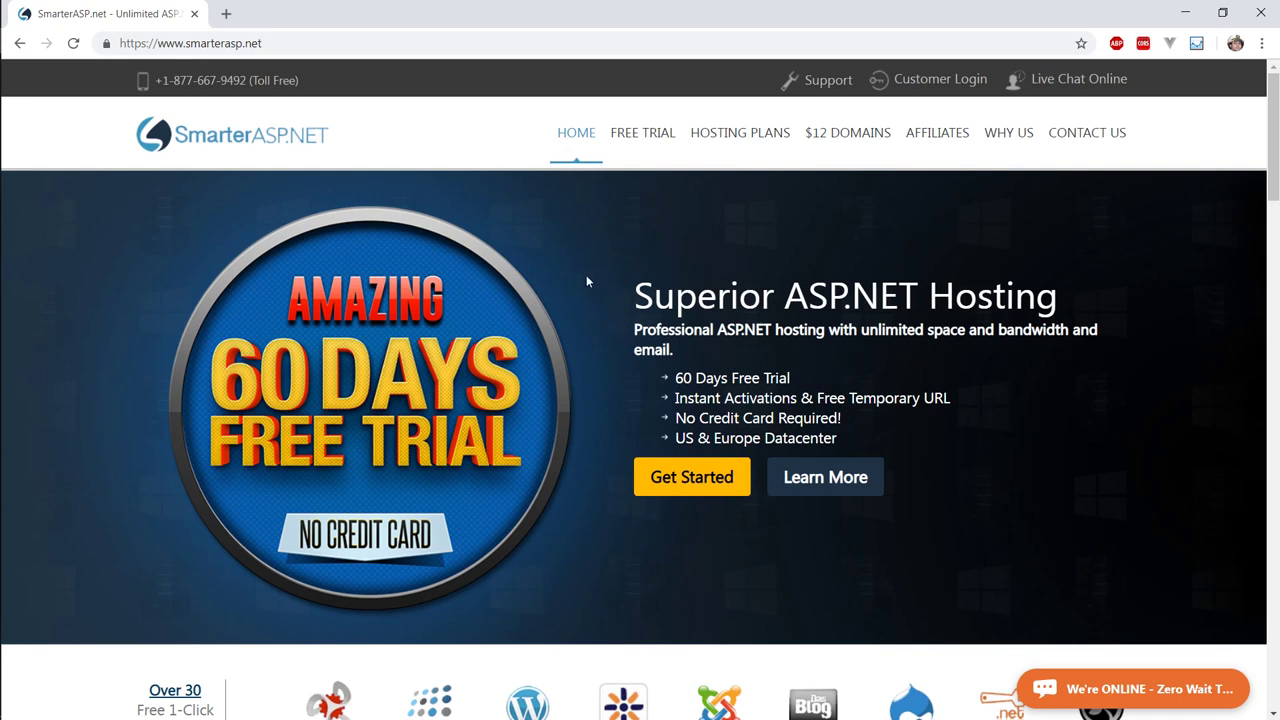
mouse_move(572, 332)
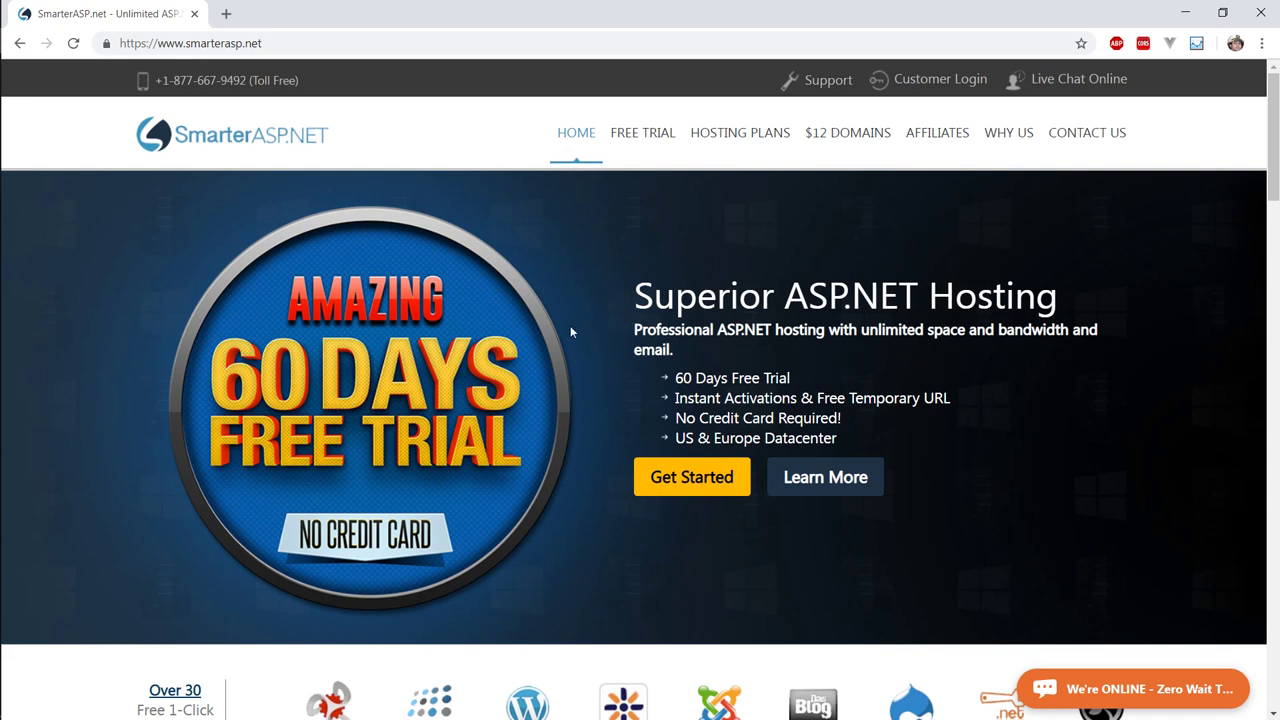
mouse_move(572, 332)
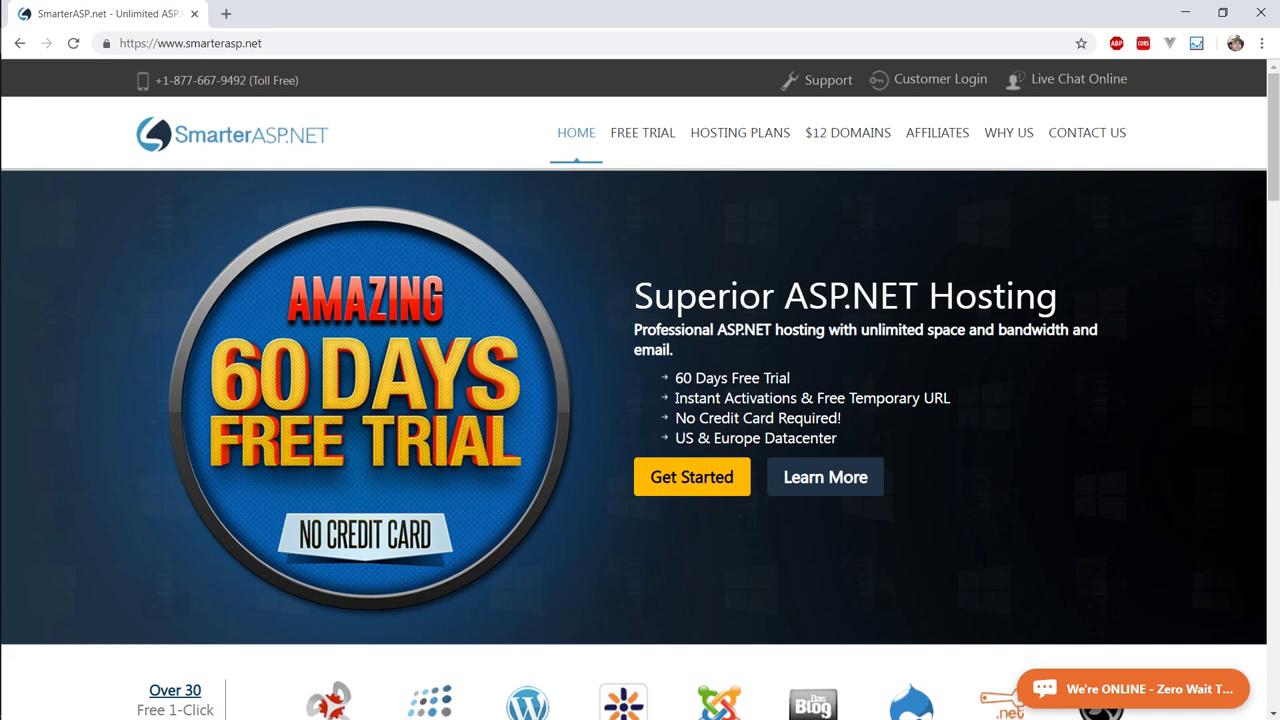
mouse_move(728, 346)
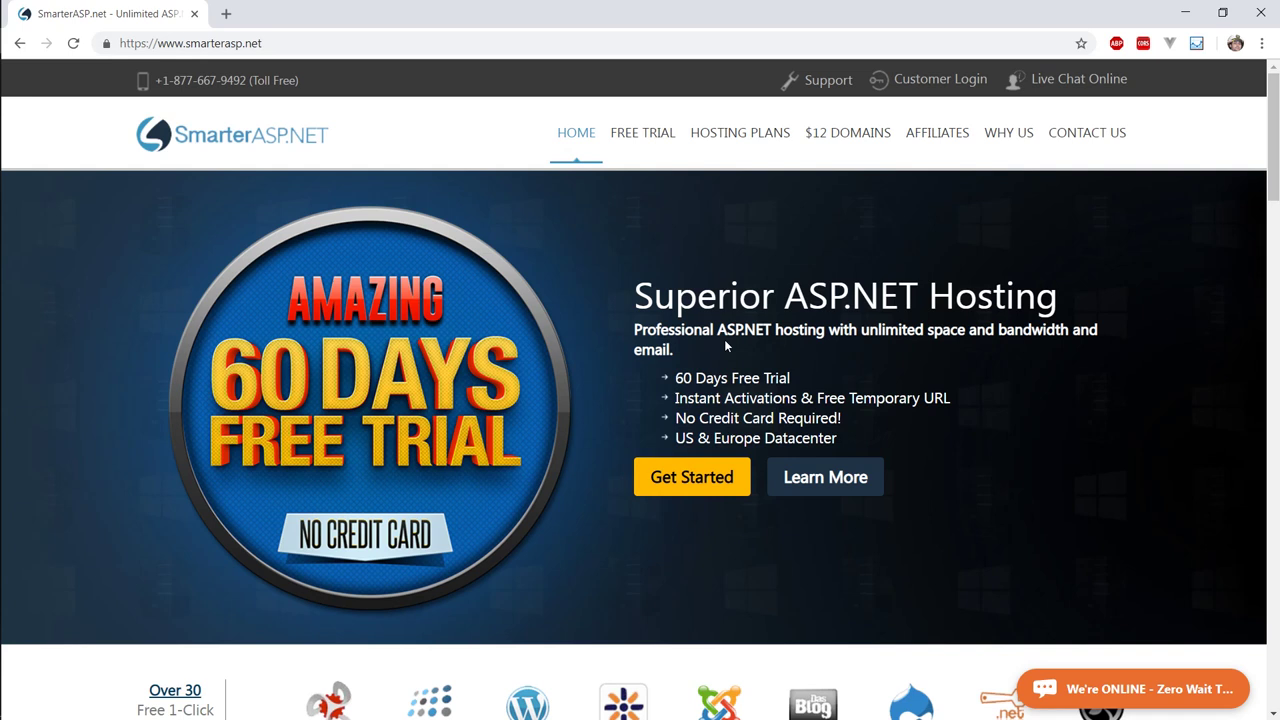
mouse_move(568, 108)
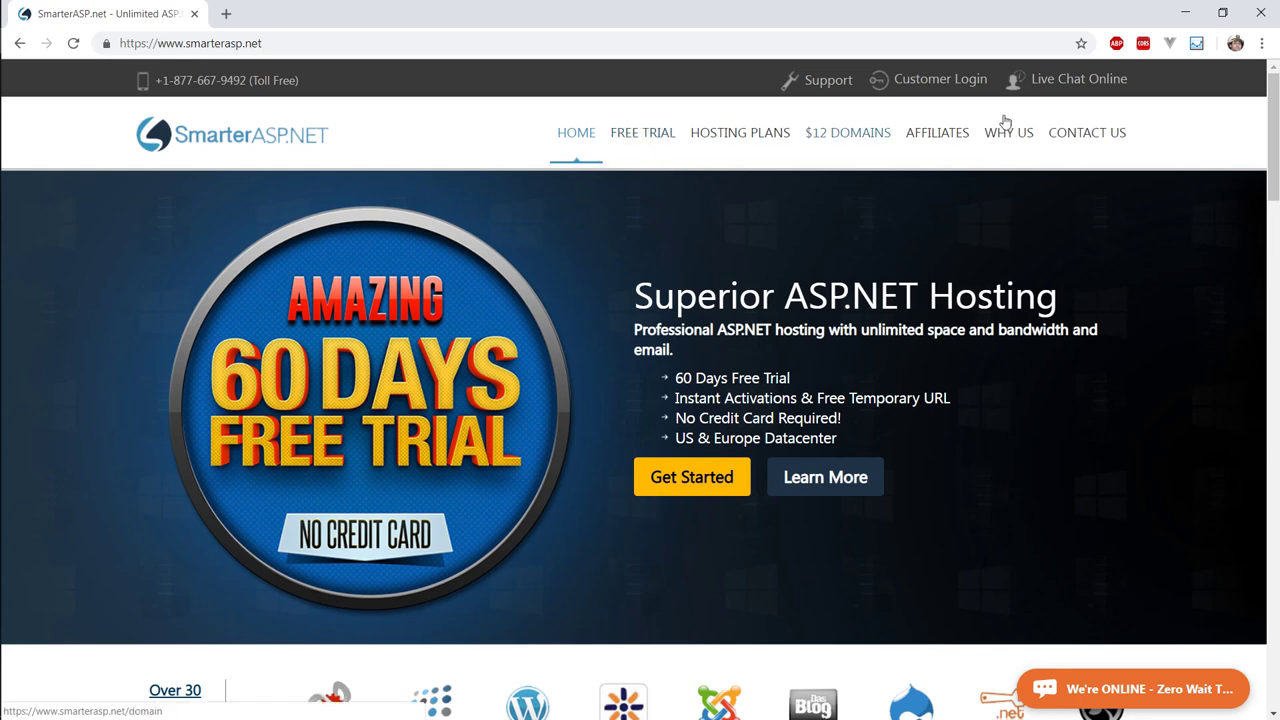
mouse_move(770, 72)
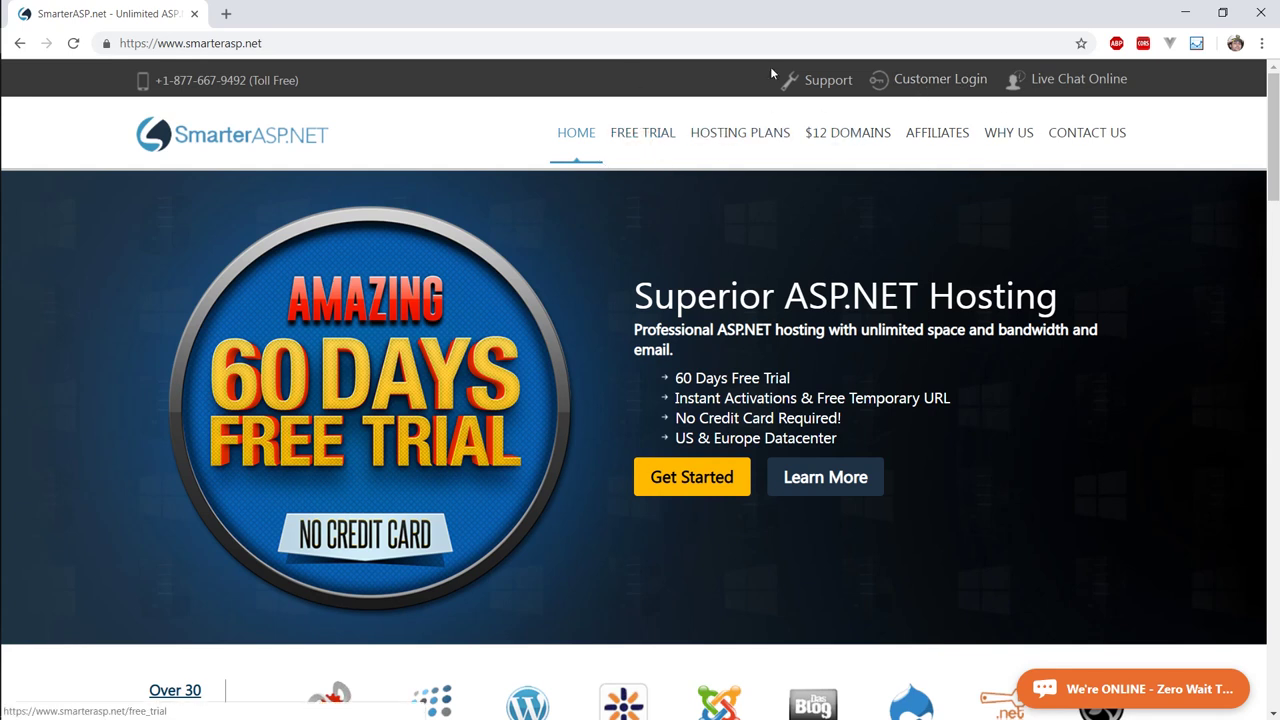
click(740, 132)
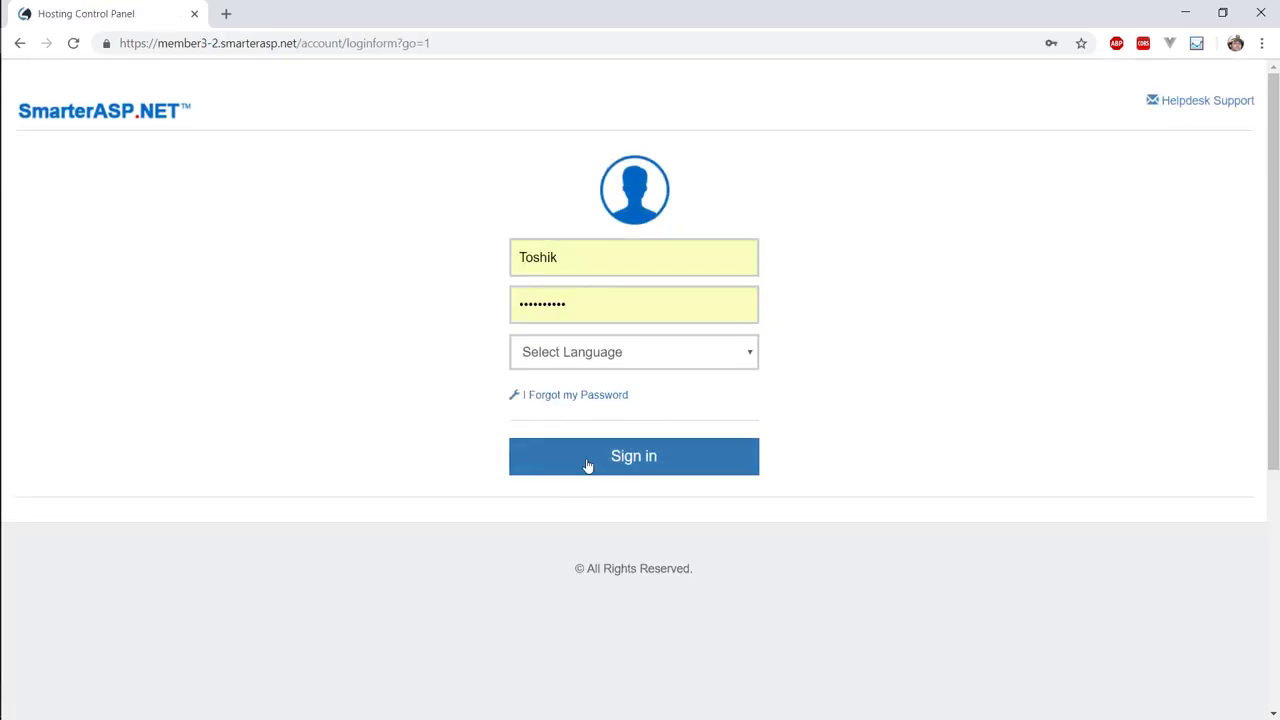
Sign in and submit a new site named blog with ASP.NET as its language.
click(632, 456)
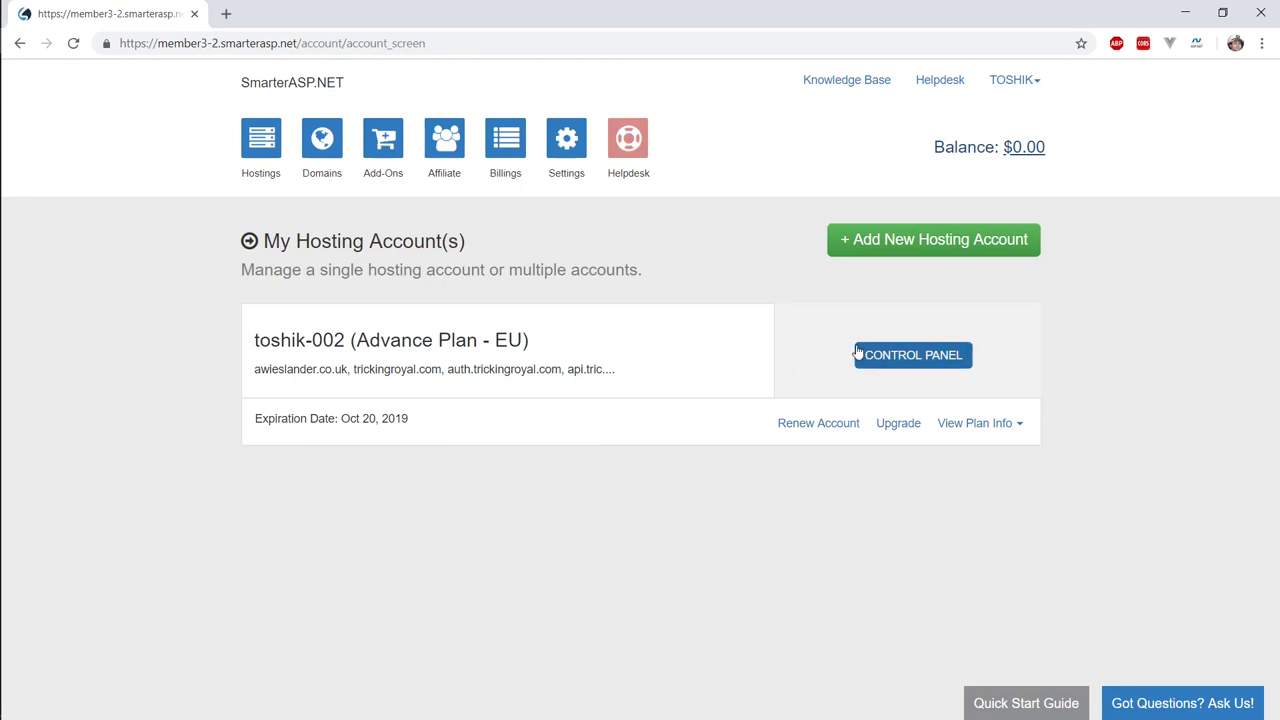
click(912, 356)
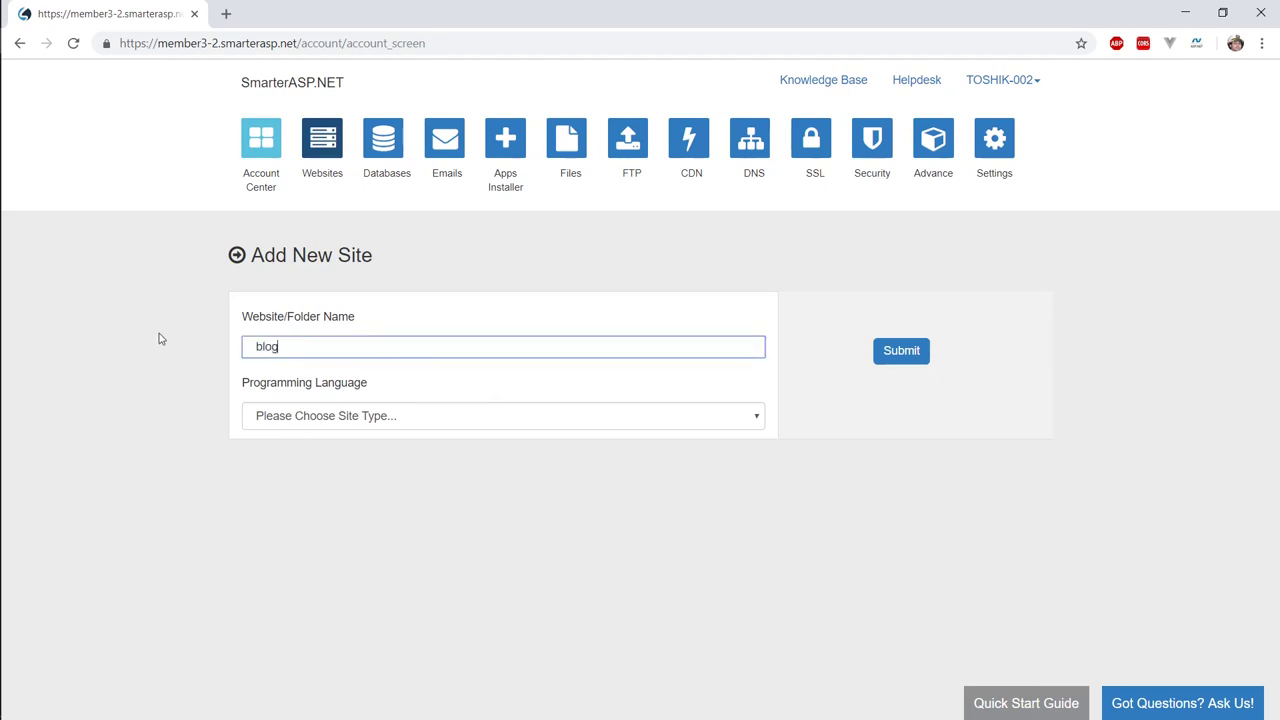
click(504, 416)
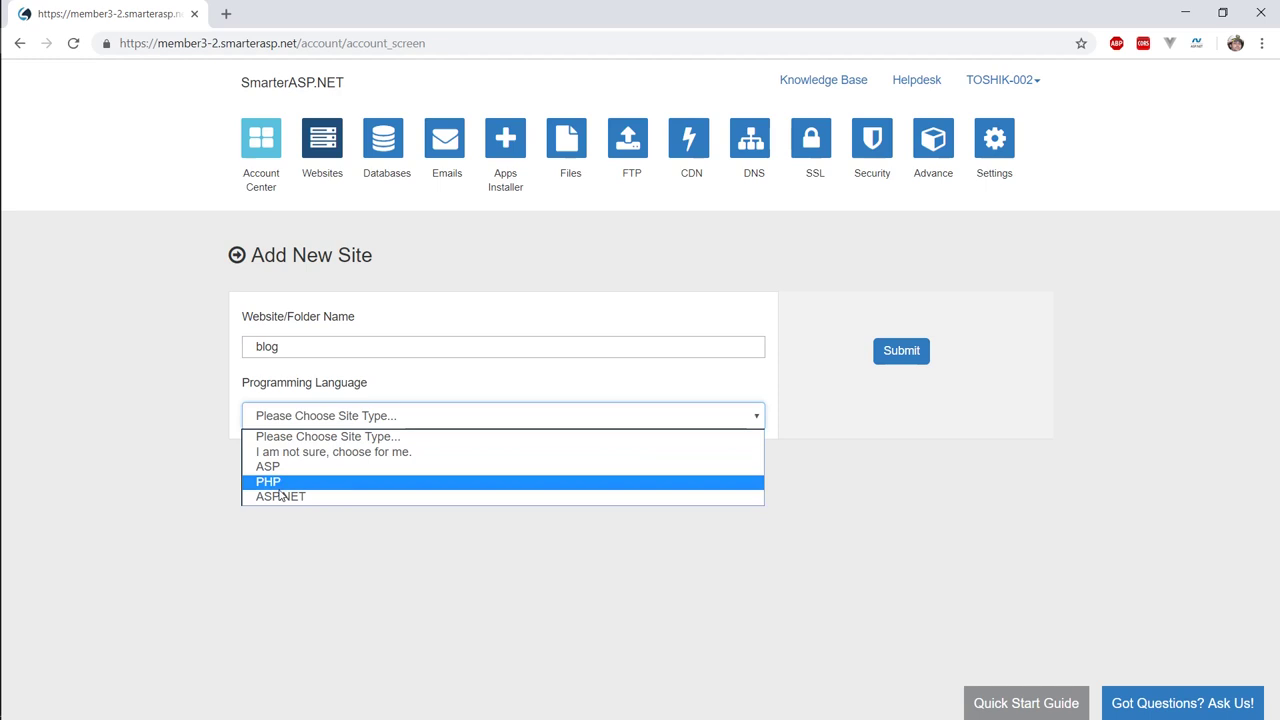
click(280, 496)
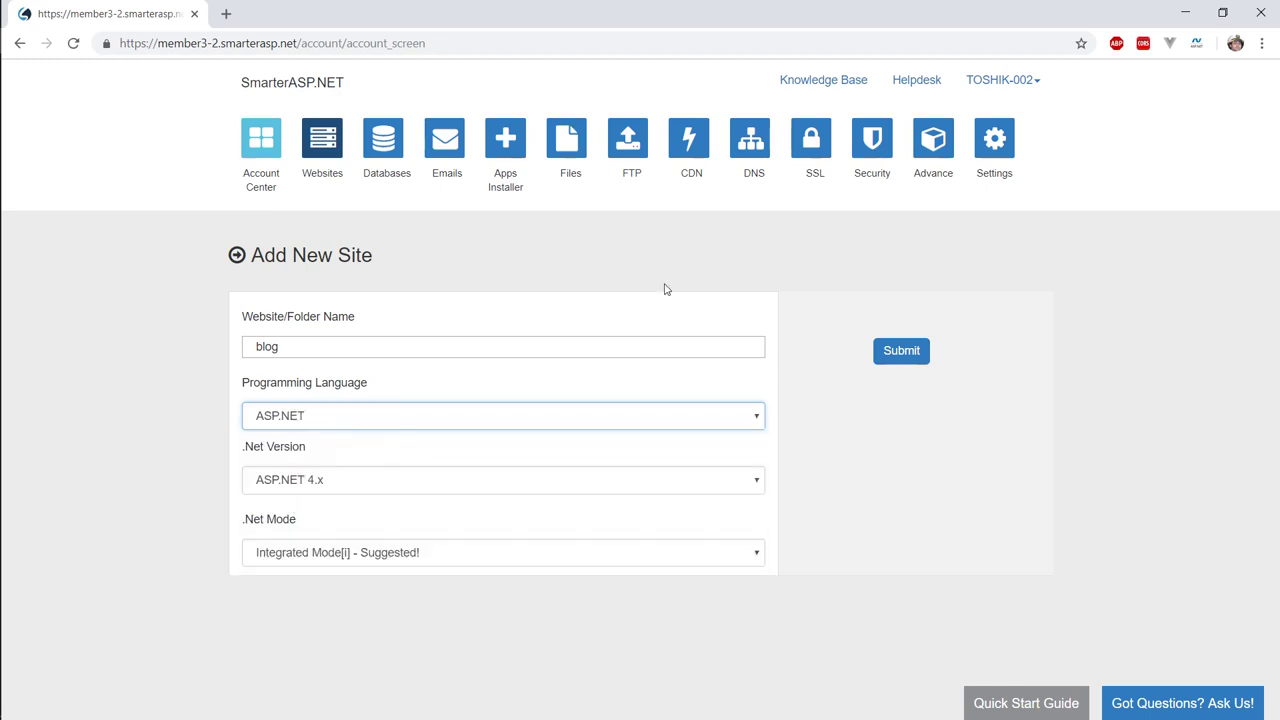
click(900, 350)
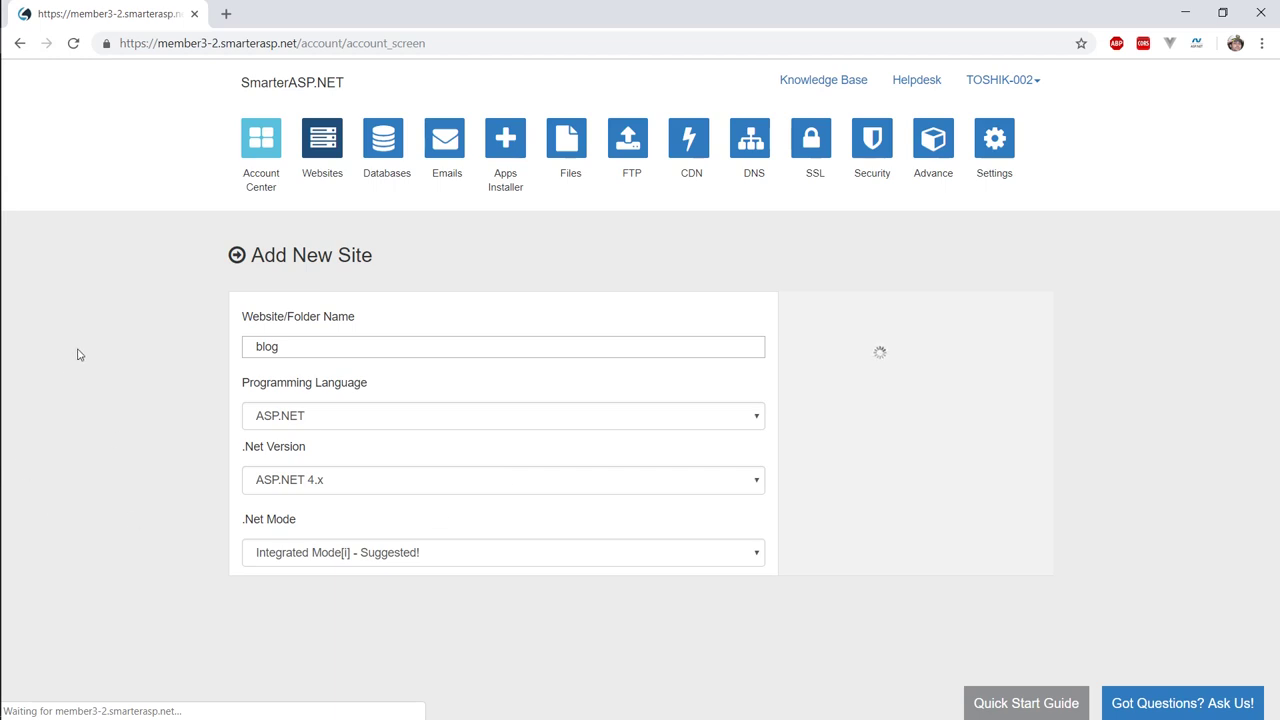
mouse_move(70, 312)
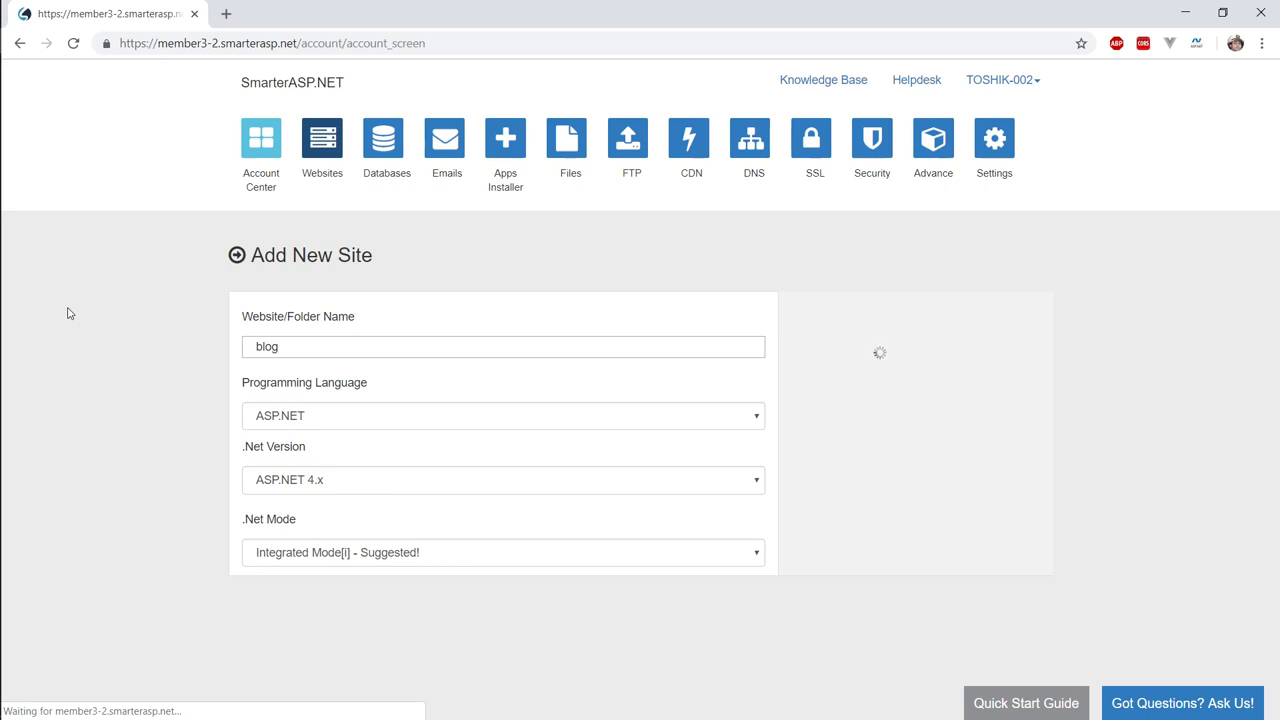
mouse_move(224, 12)
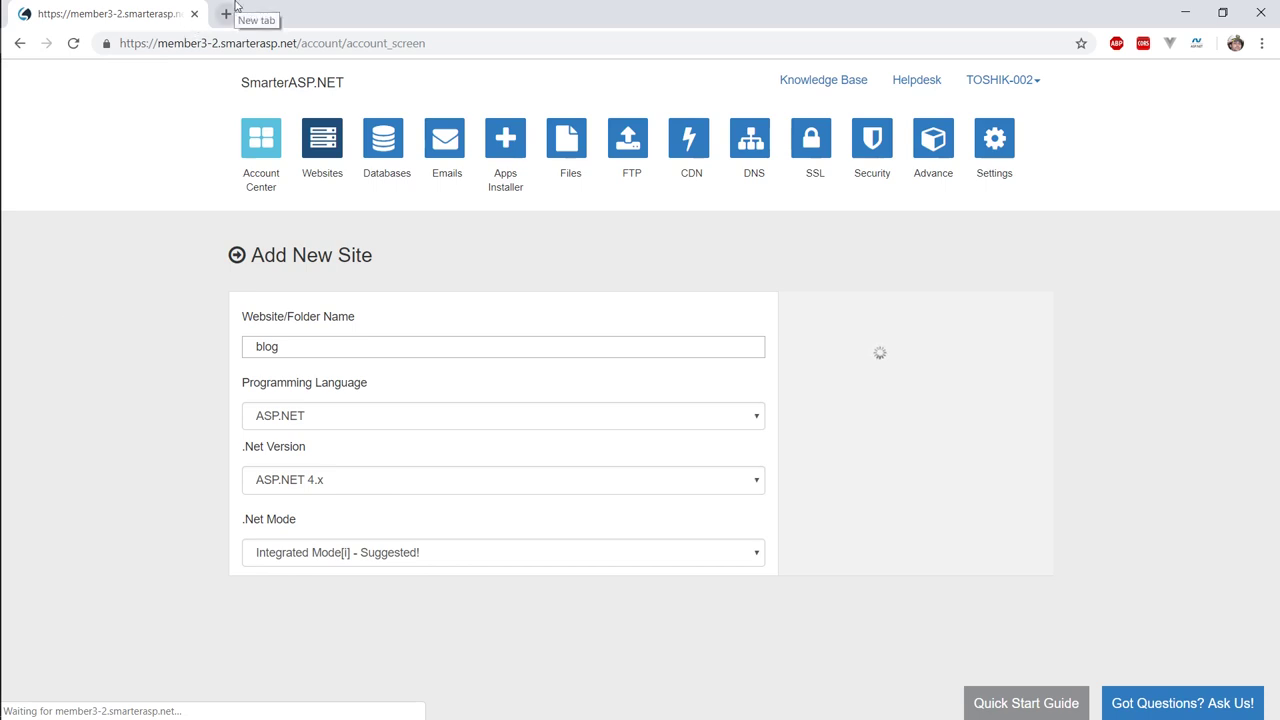
Open filezilla-project.org in a second tab, then return to the control panel tab.
click(224, 12)
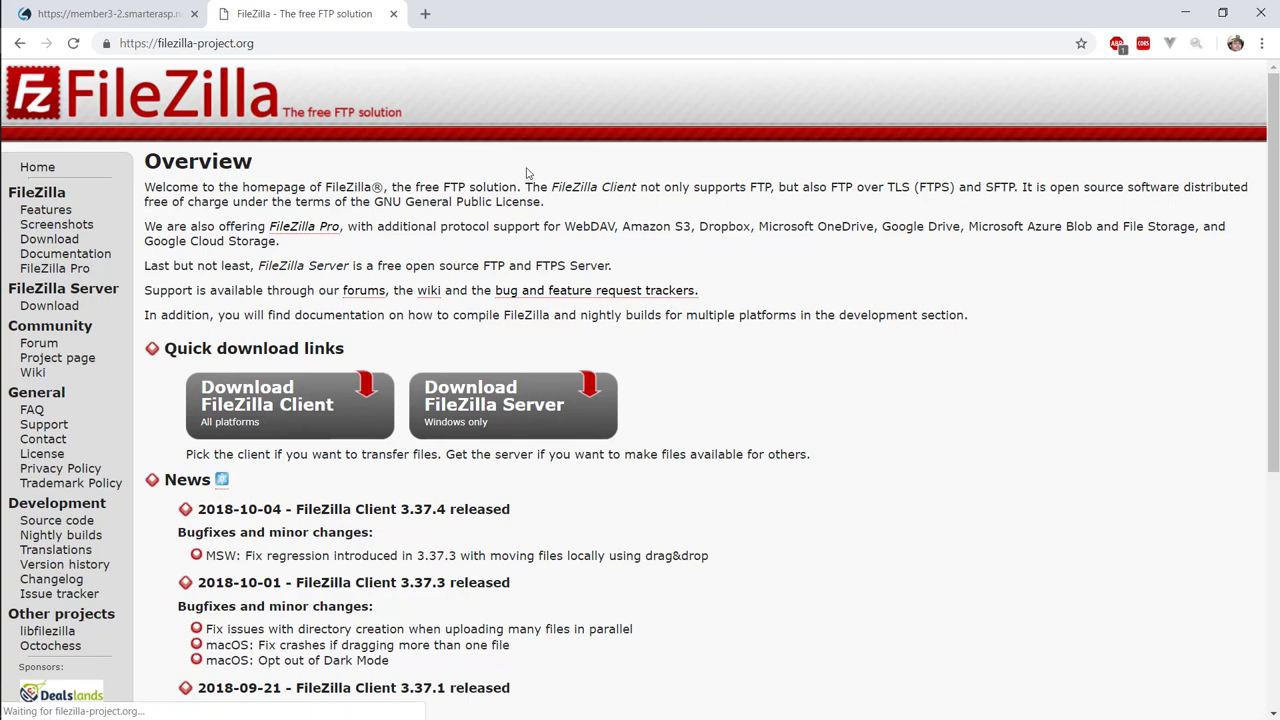
mouse_move(396, 286)
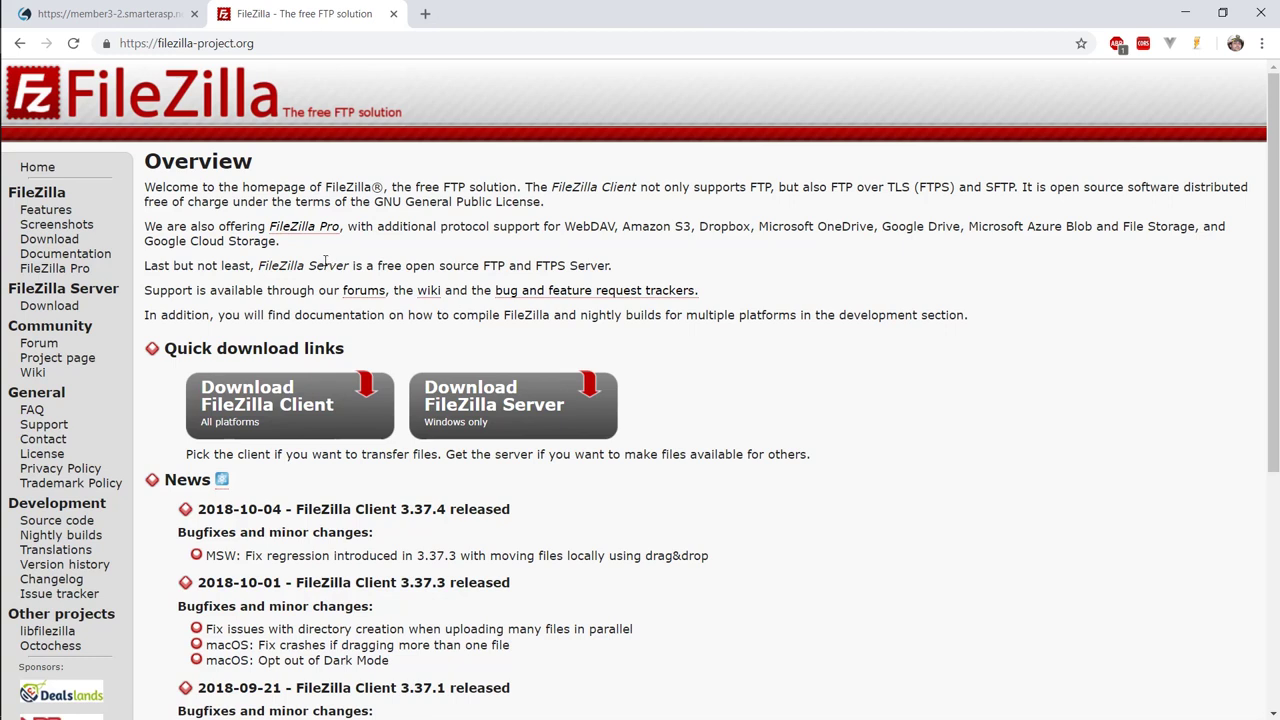
mouse_move(324, 260)
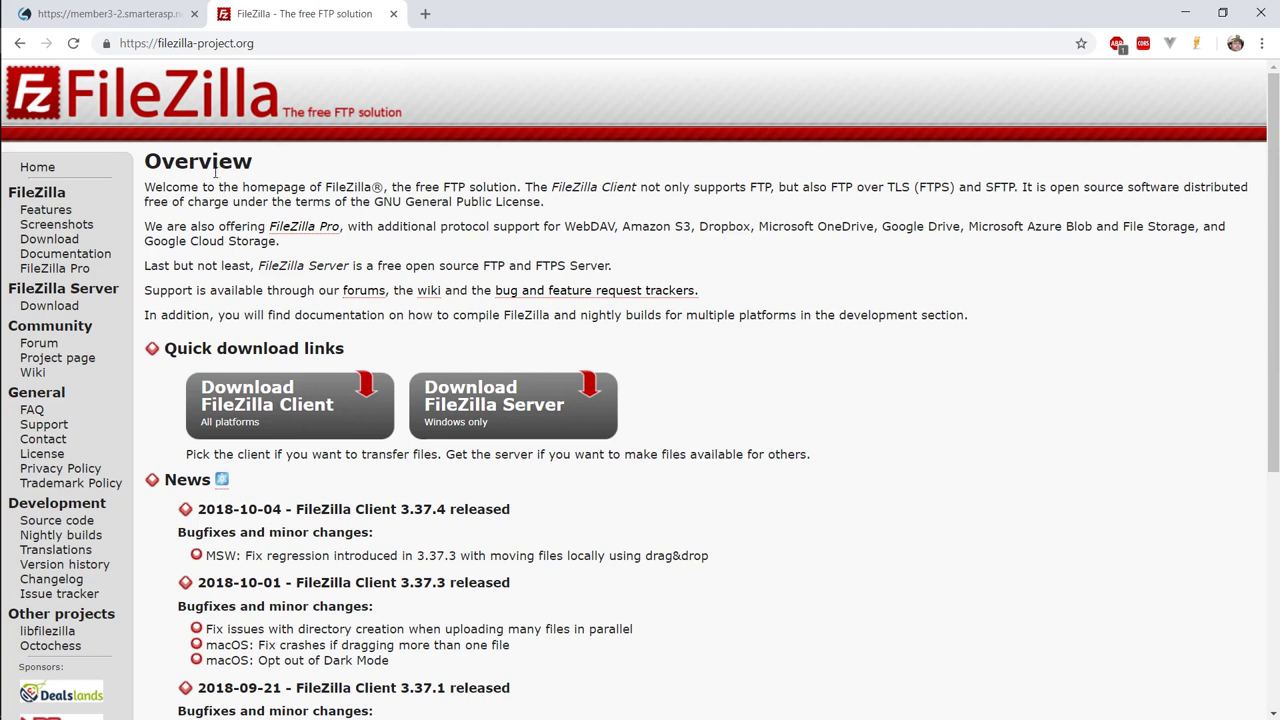
mouse_move(184, 140)
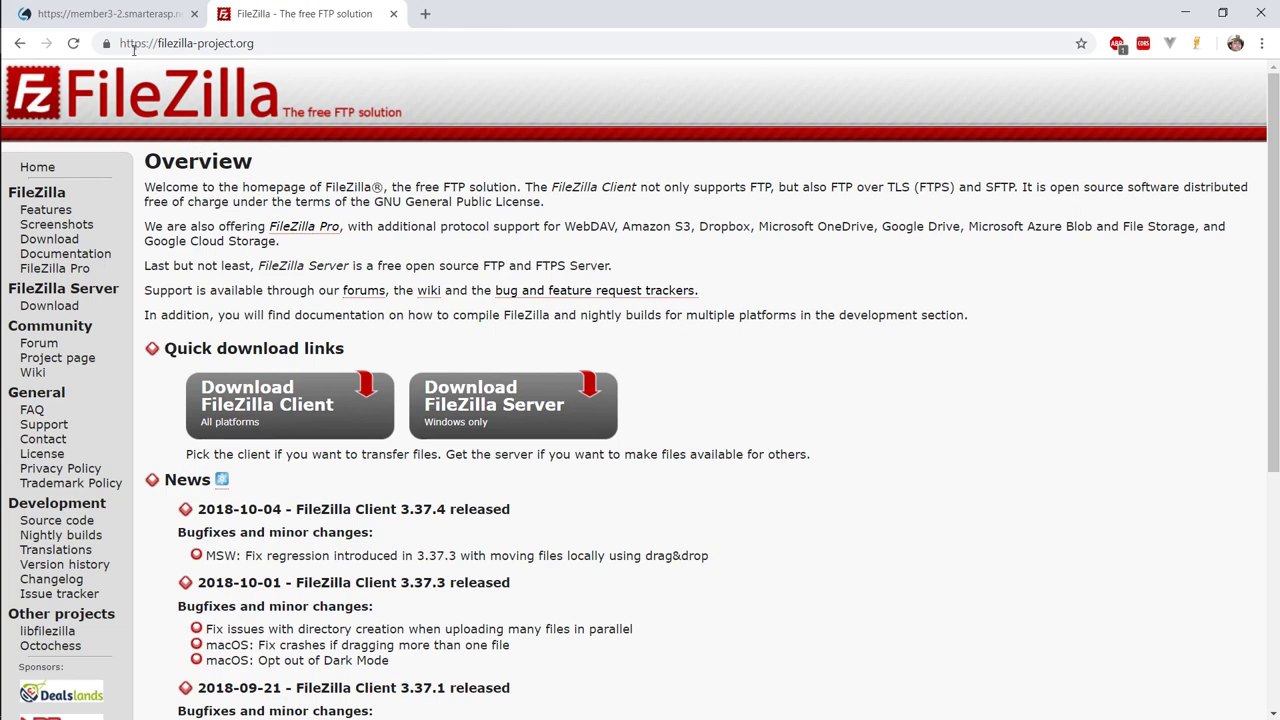
click(104, 12)
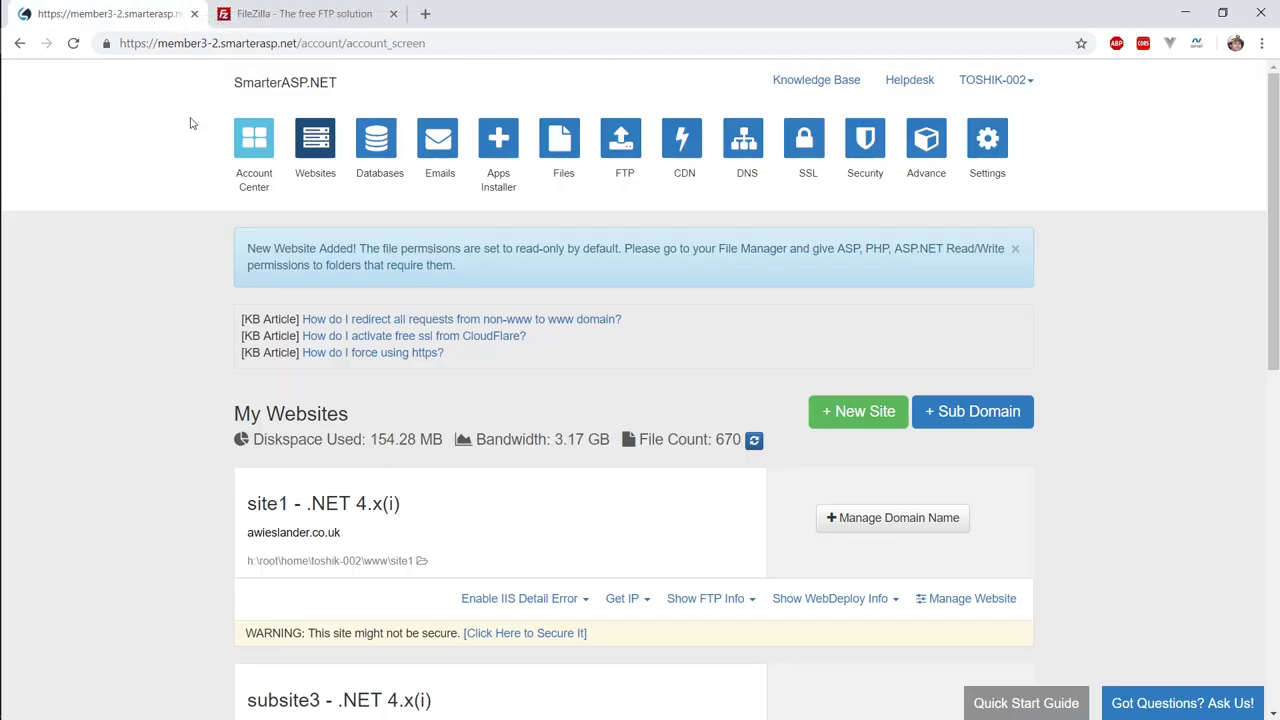
Inspect the blog site's WebDeploy info, FTP info and IIS detail error setting.
scroll(down, 3)
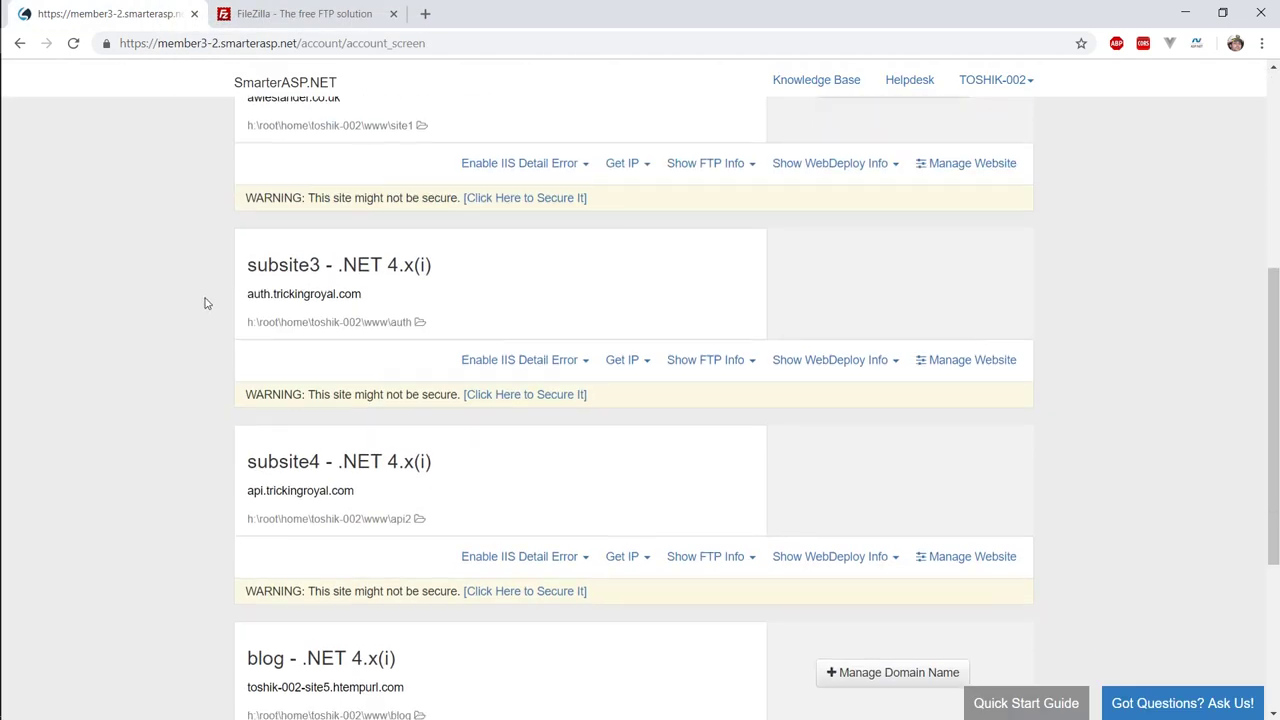
scroll(down, 3)
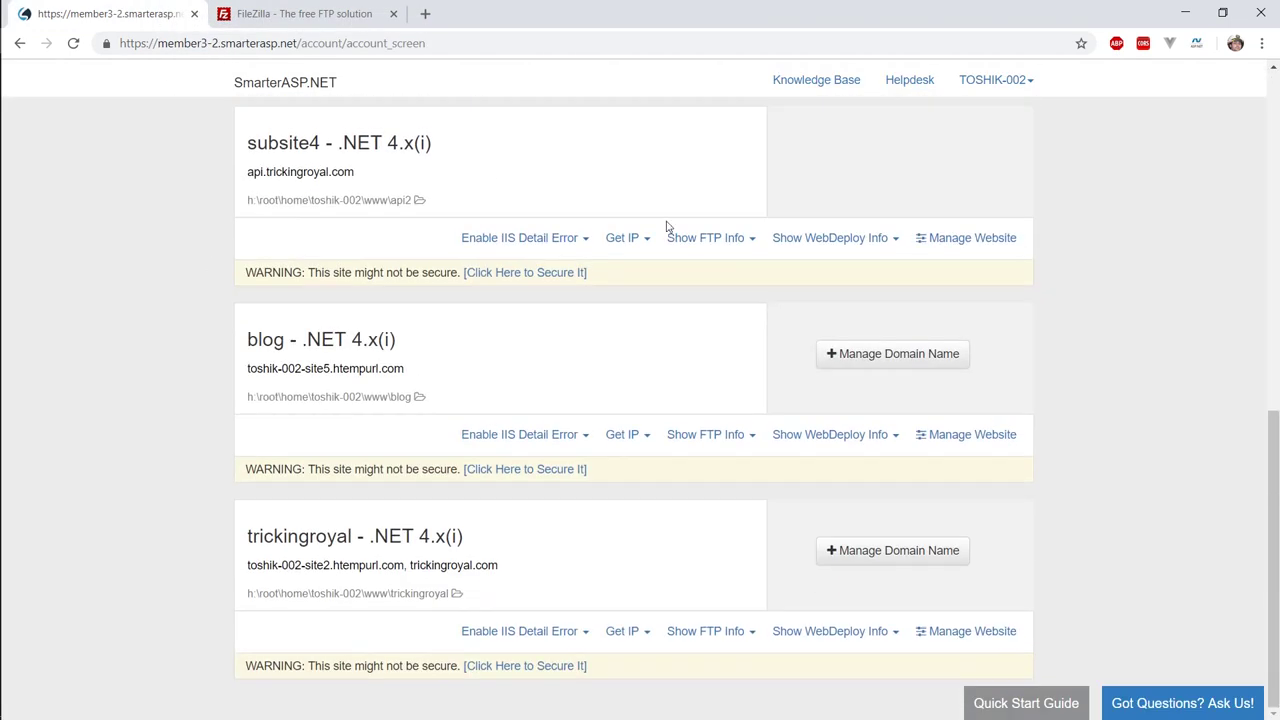
mouse_move(1040, 450)
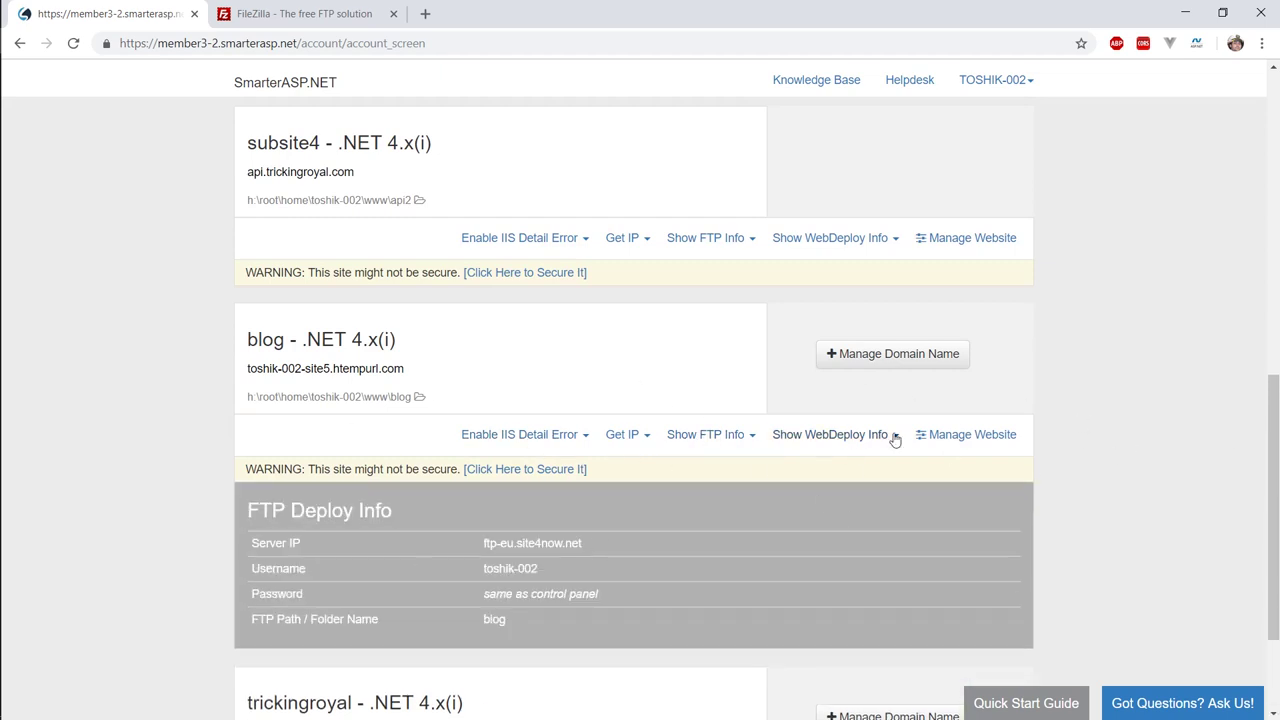
click(828, 434)
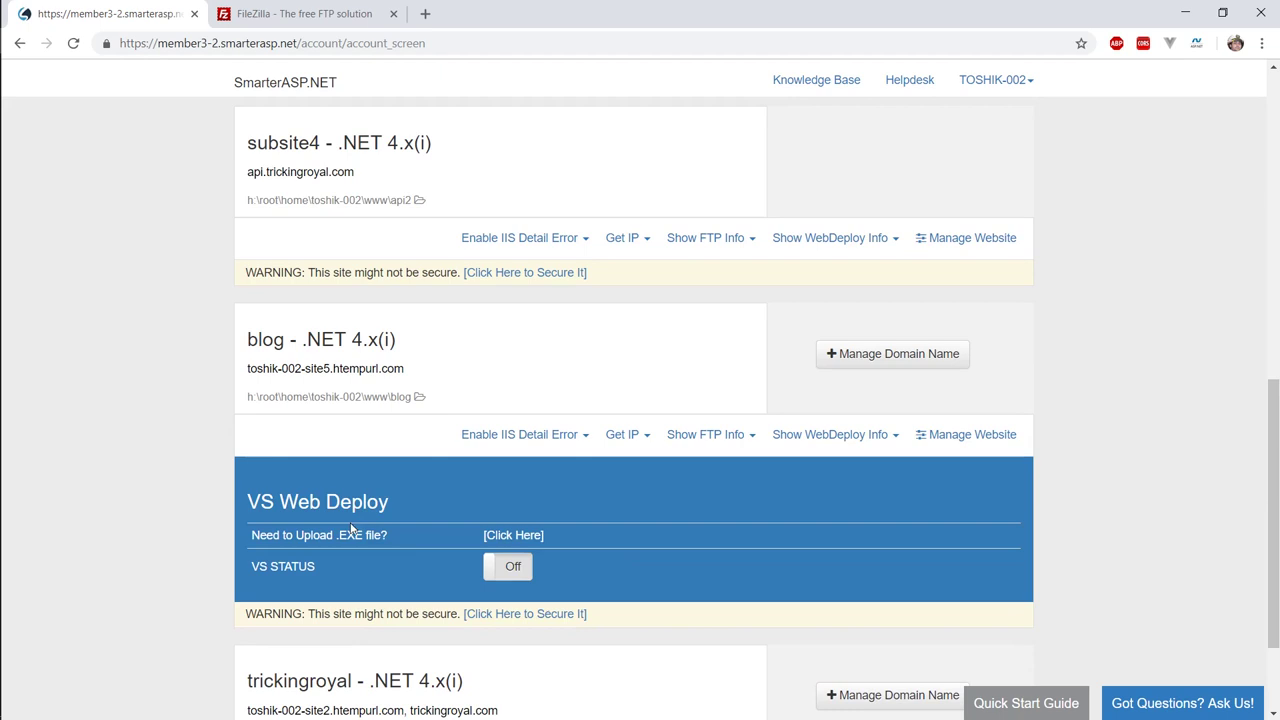
click(704, 434)
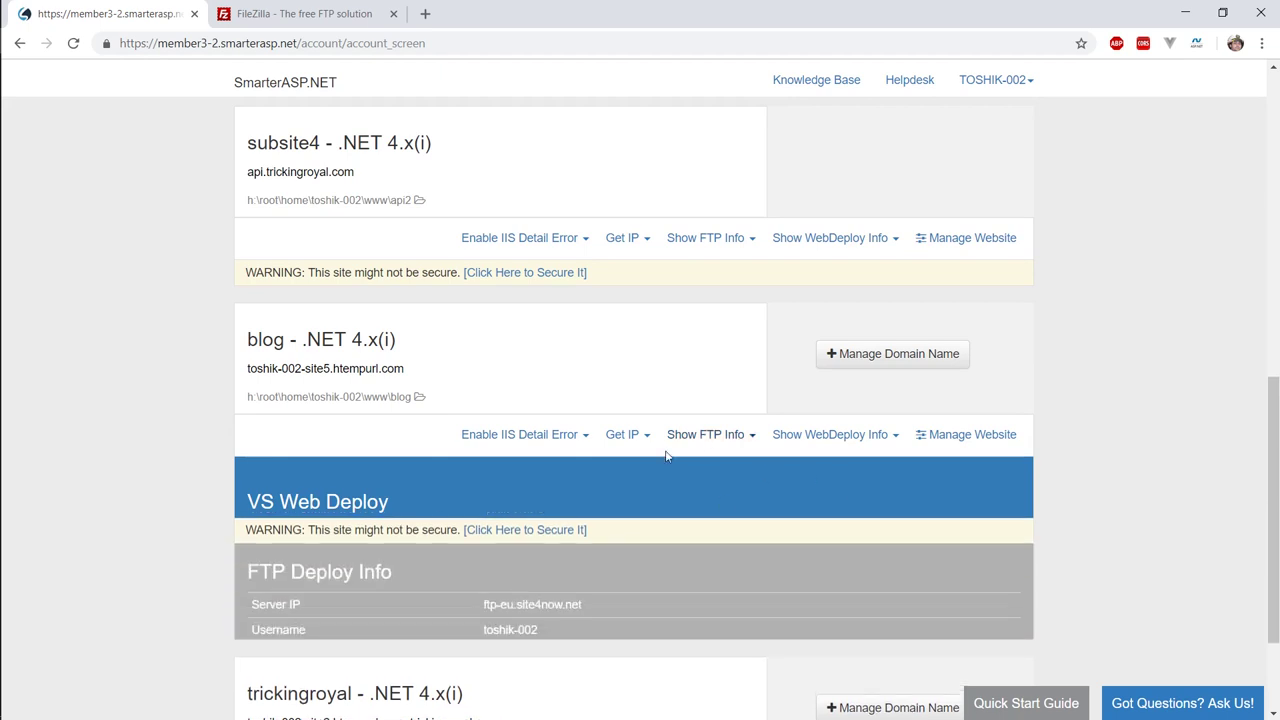
click(520, 434)
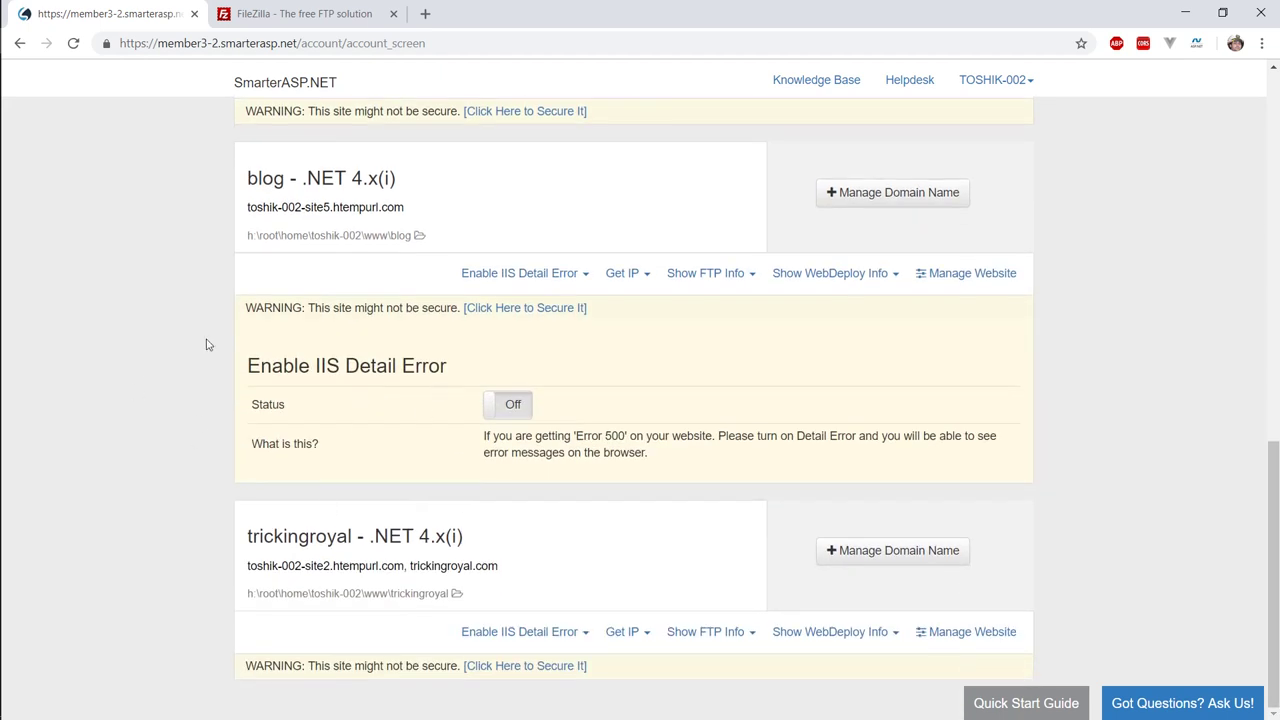
mouse_move(330, 358)
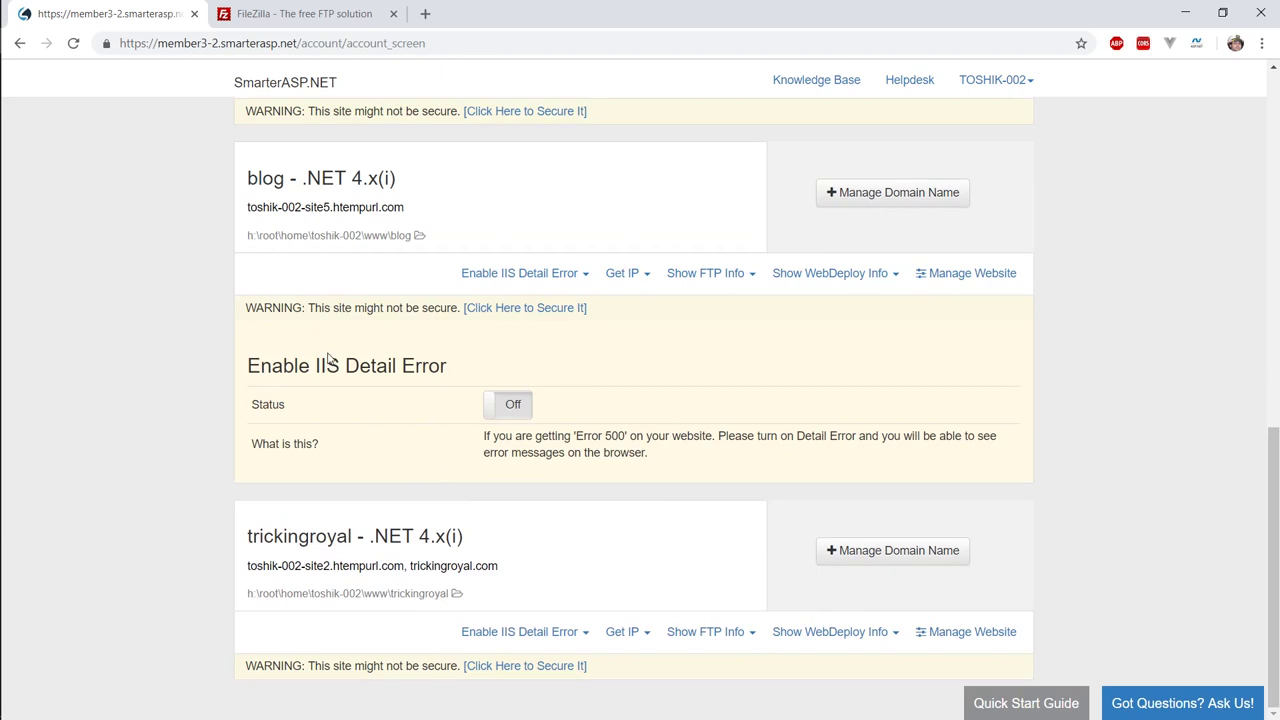
mouse_move(288, 356)
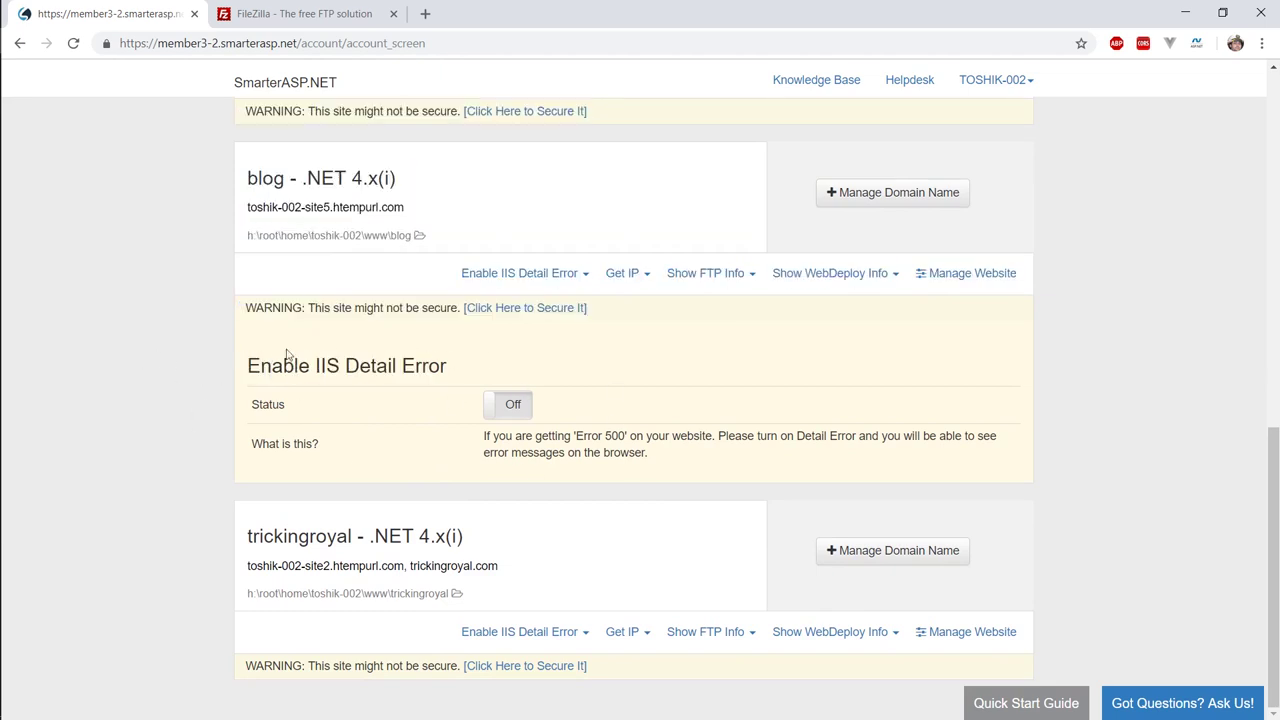
mouse_move(700, 272)
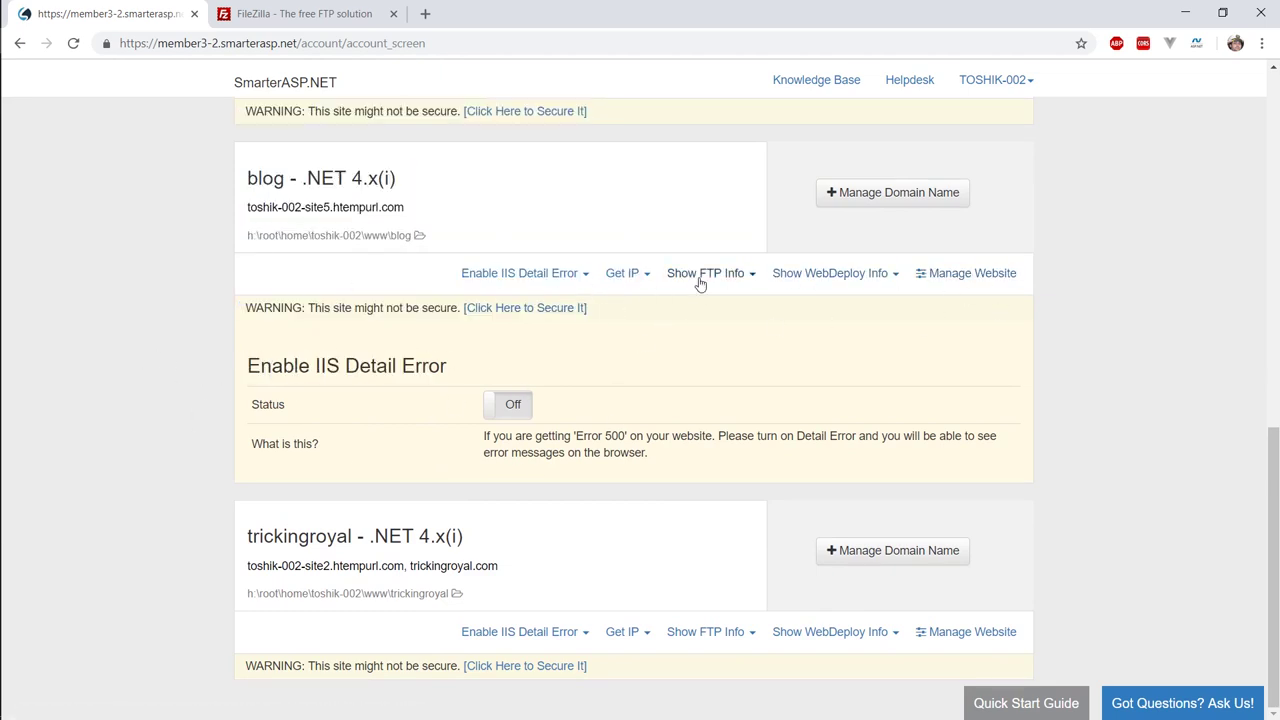
Check the saved smarterasp.net site in FileZilla's Site Manager and connect to it.
click(704, 272)
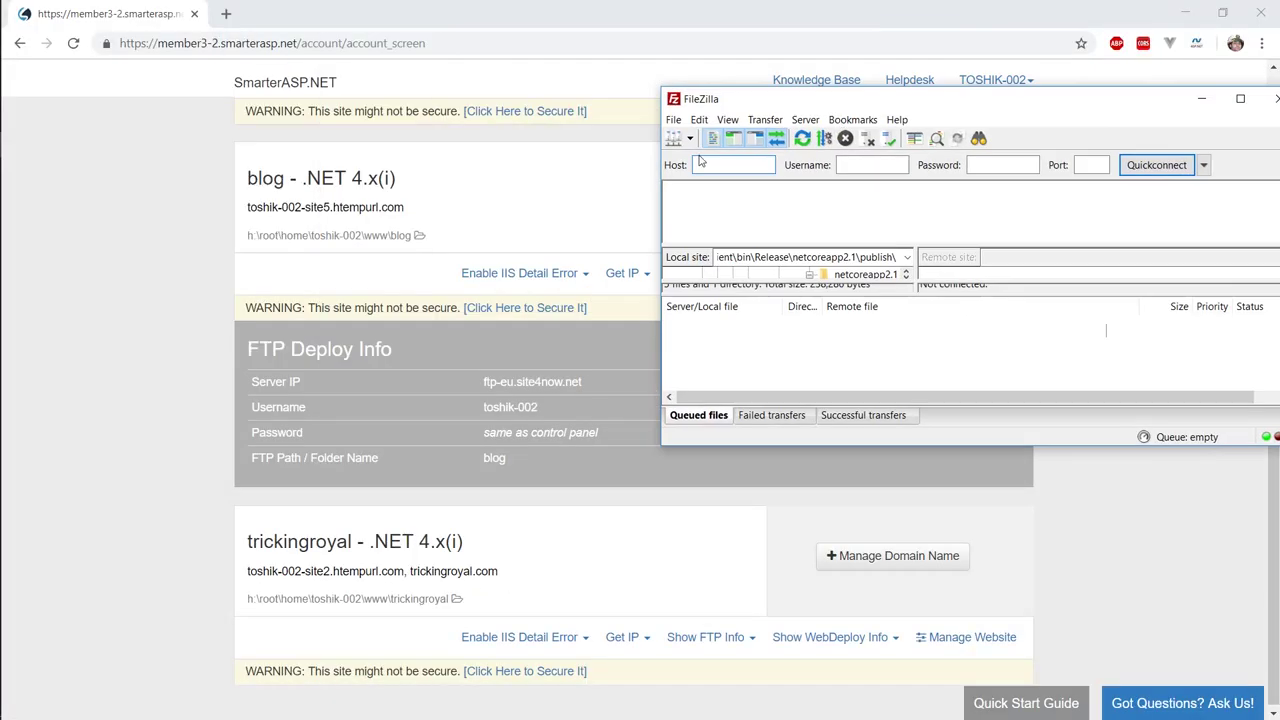
click(674, 138)
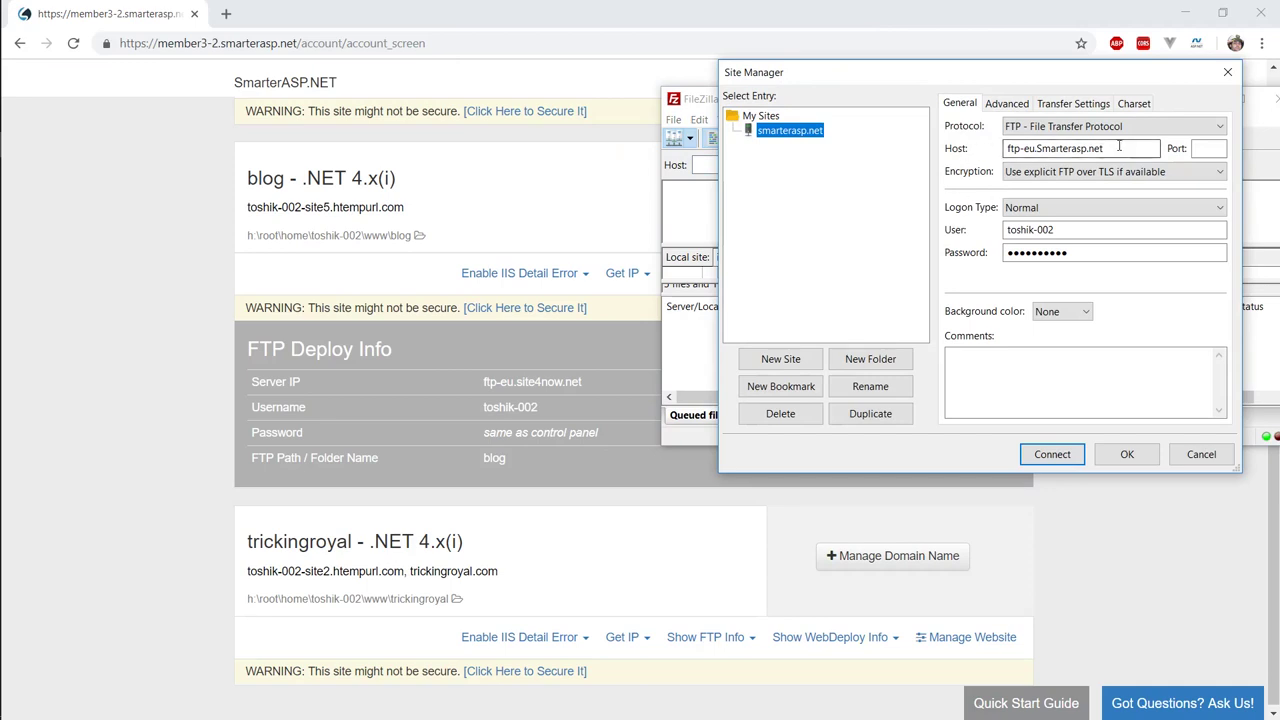
triple_click(1112, 228)
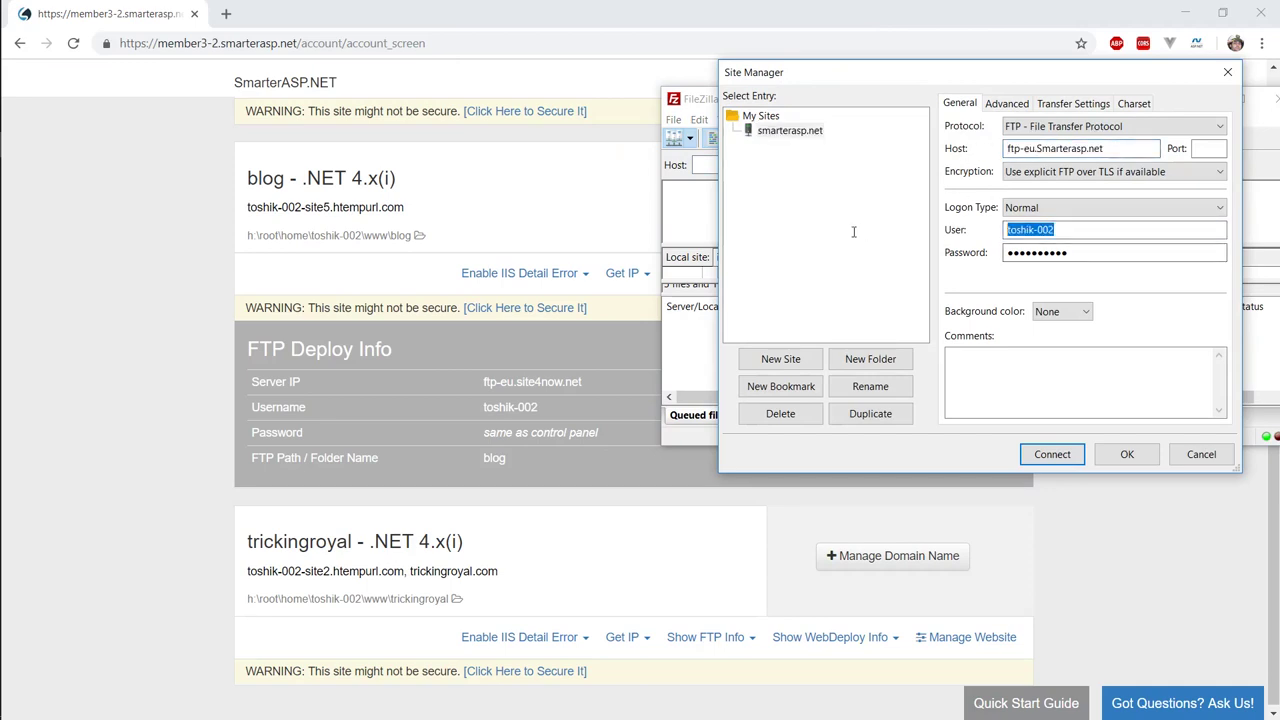
mouse_move(1122, 272)
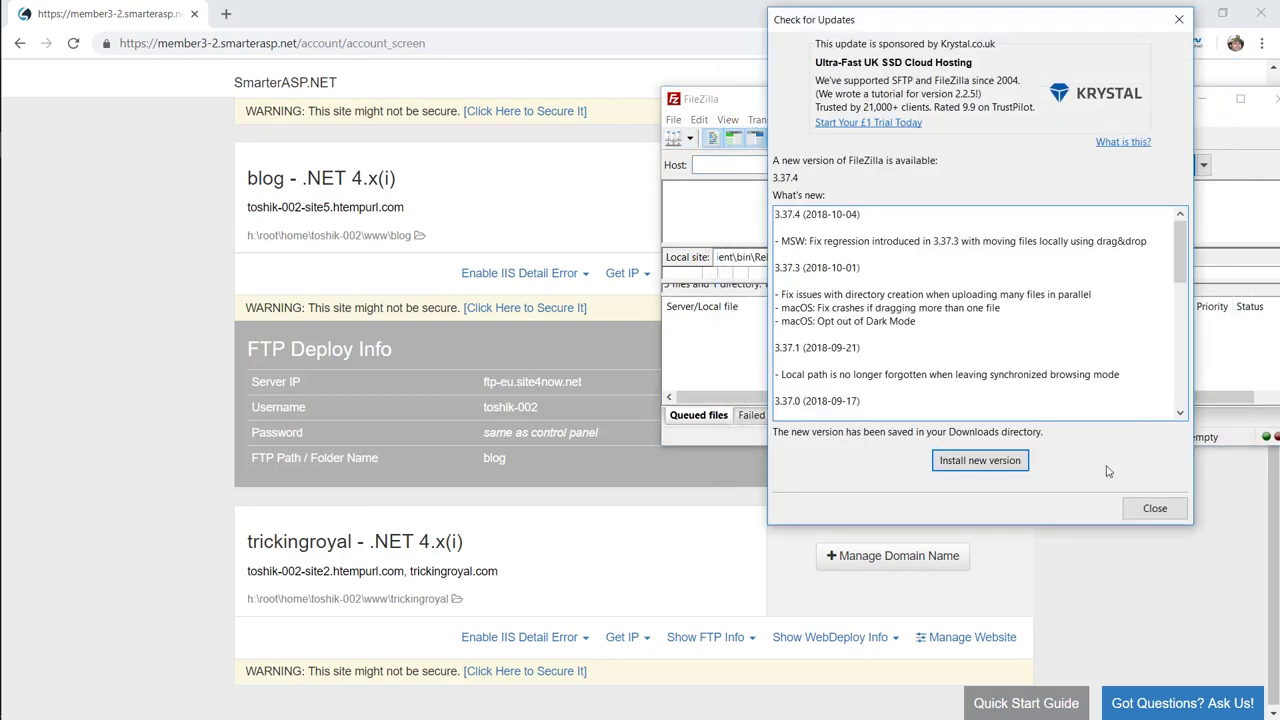
click(1154, 508)
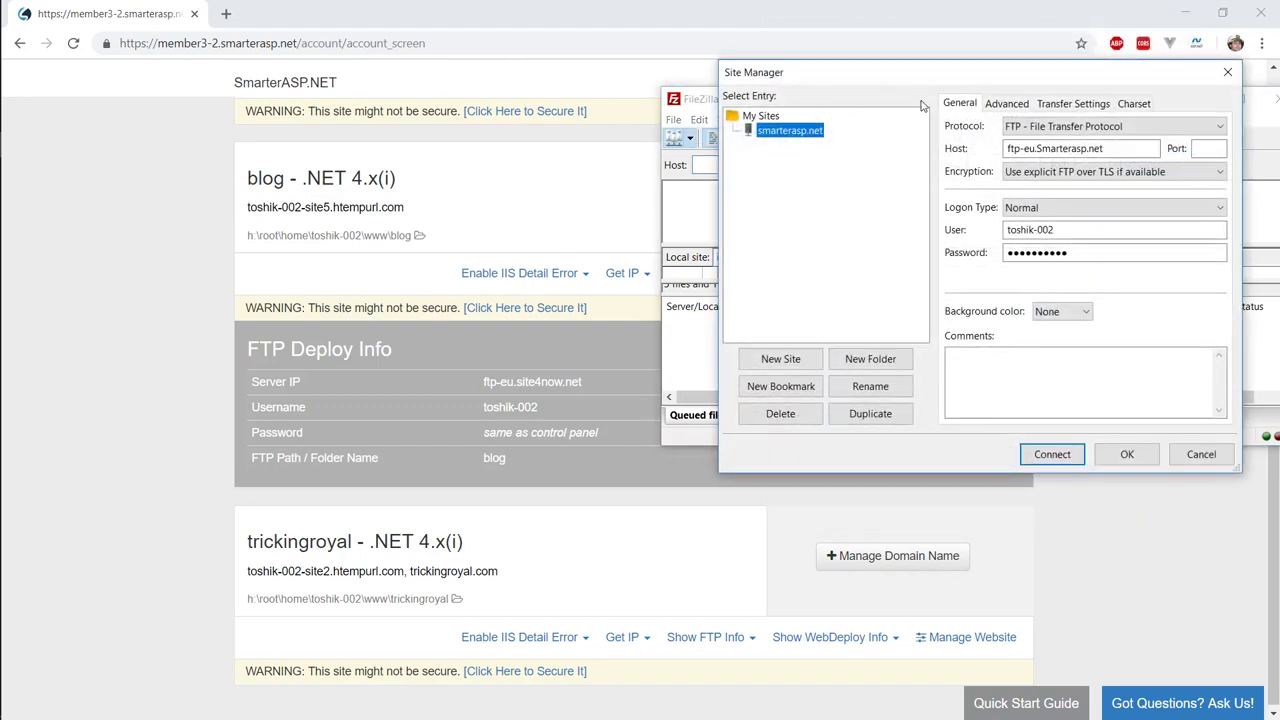
click(1052, 454)
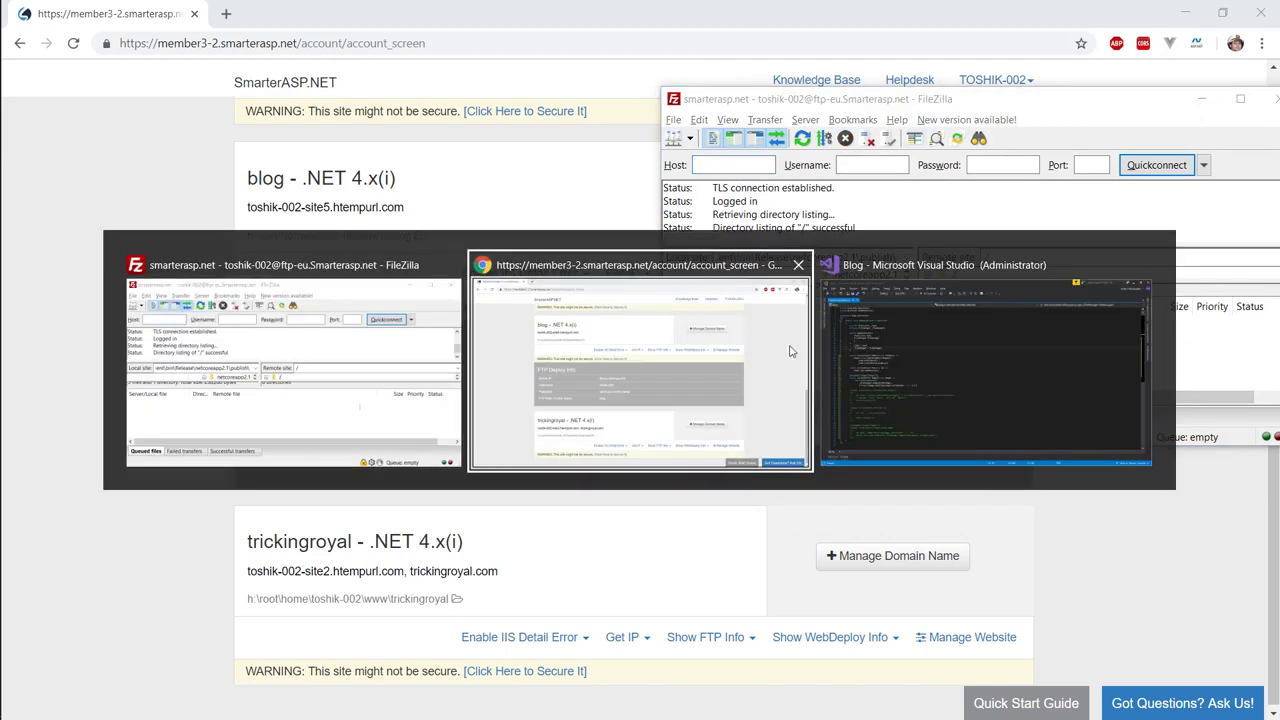
Enter dotnet publish -c "Release" at the Controllers folder prompt.
click(984, 370)
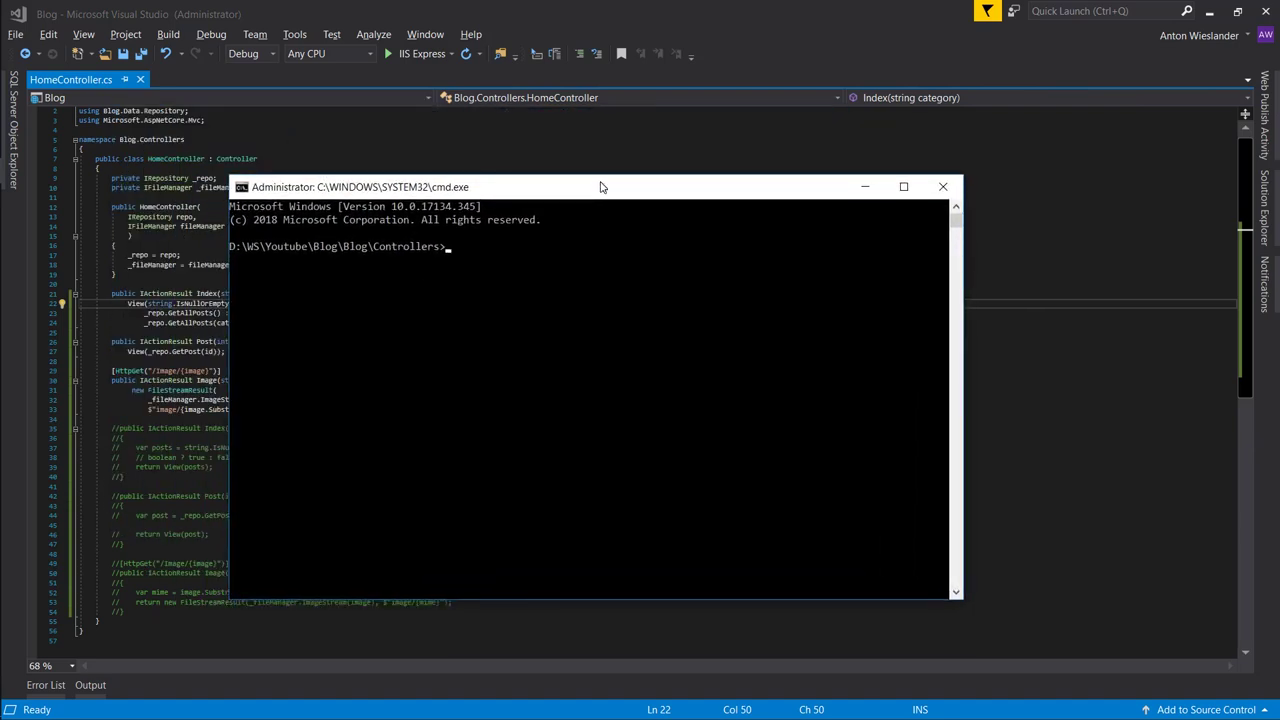
text(dotnet)
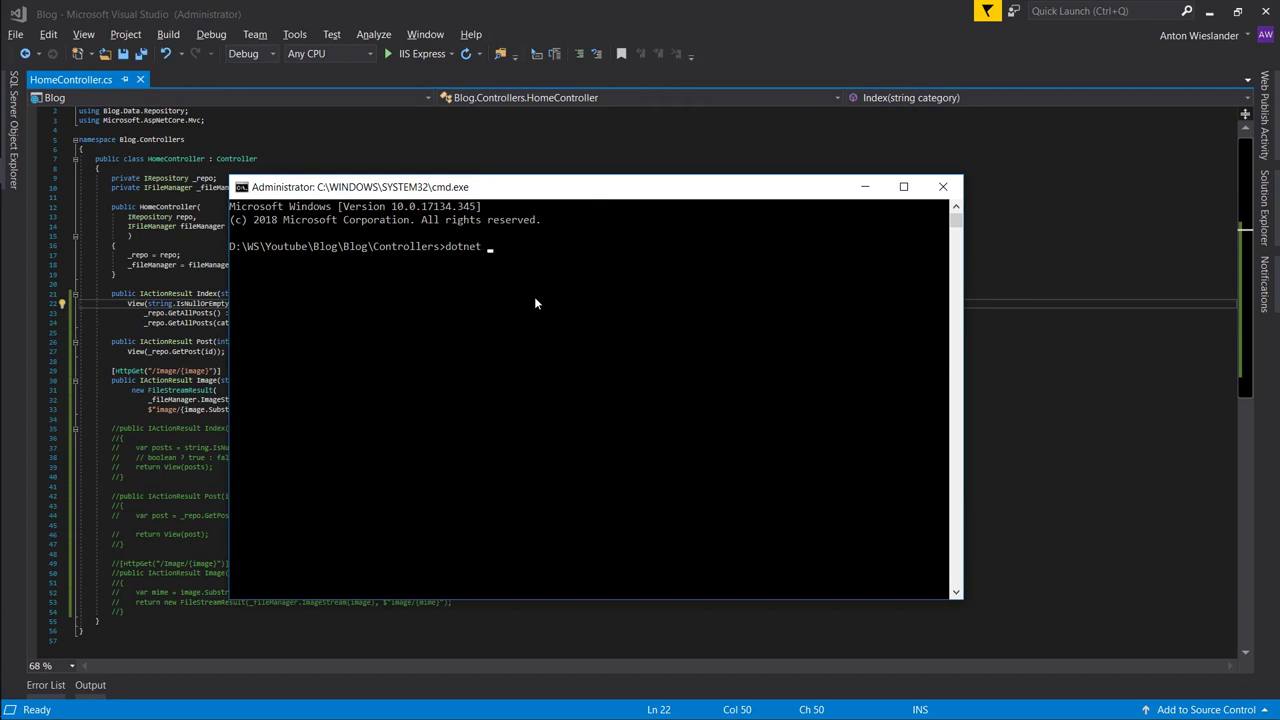
text(publish)
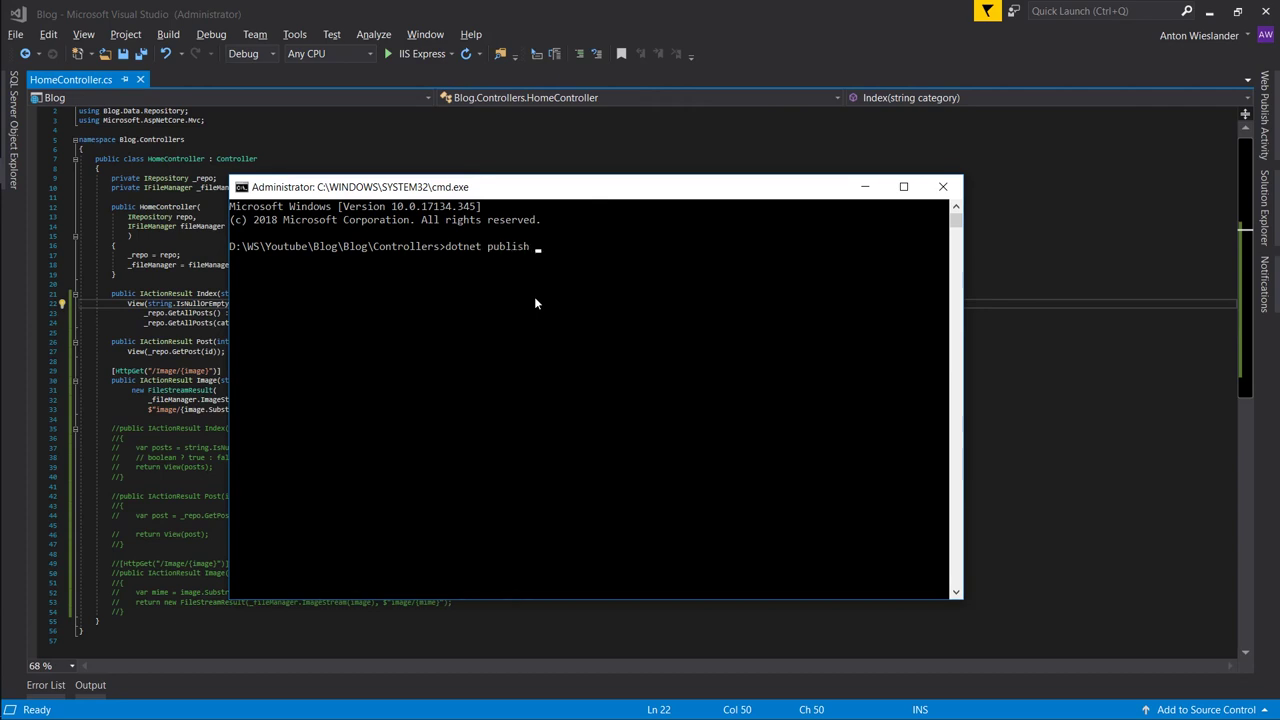
text(-c)
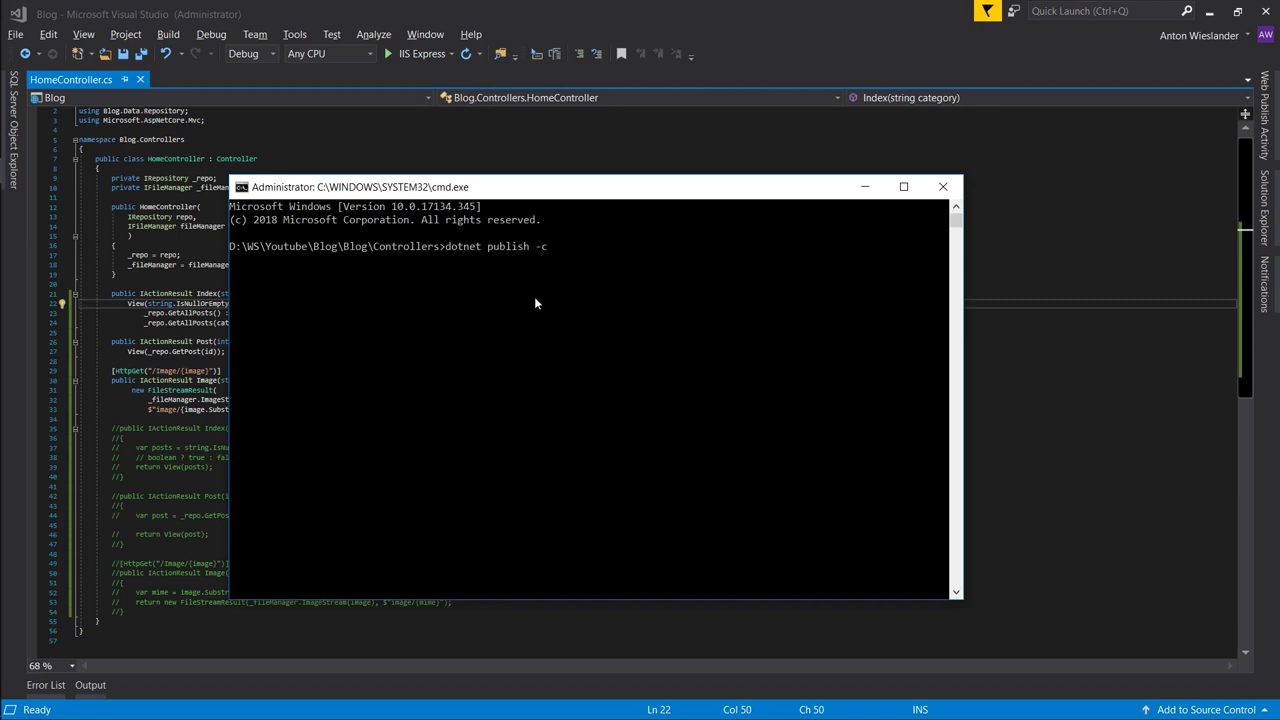
text("")
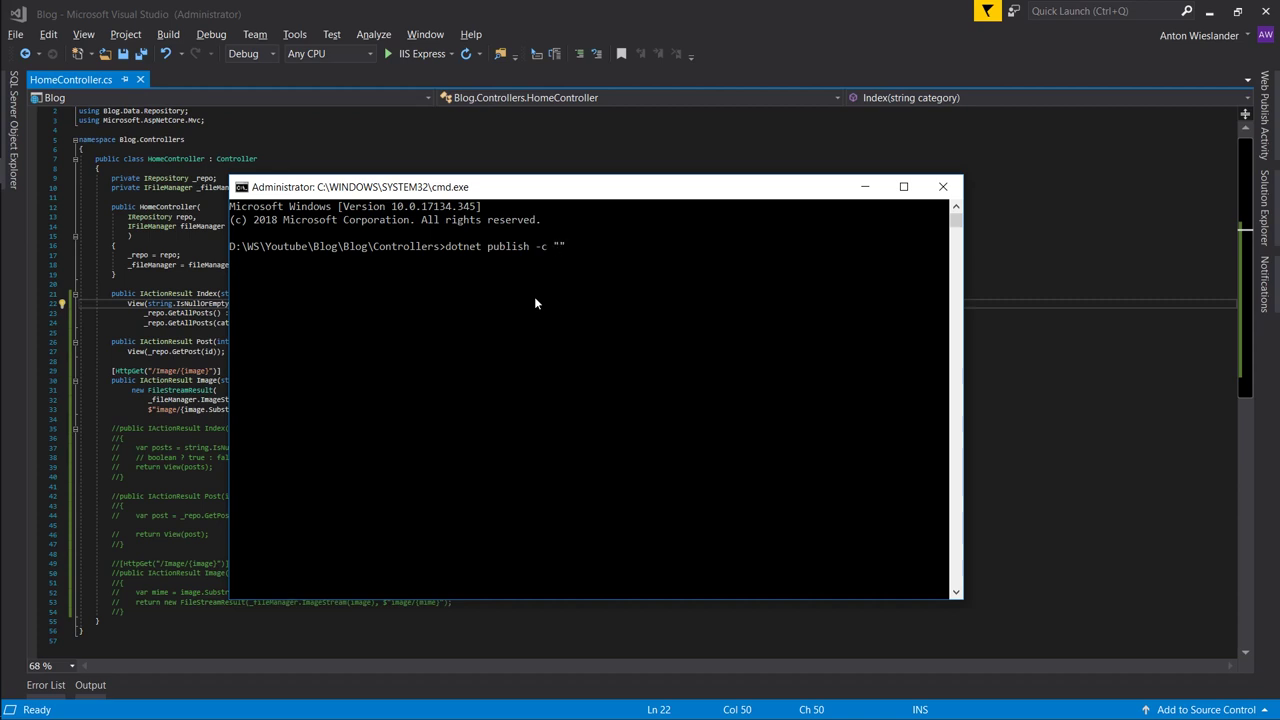
text(Release)
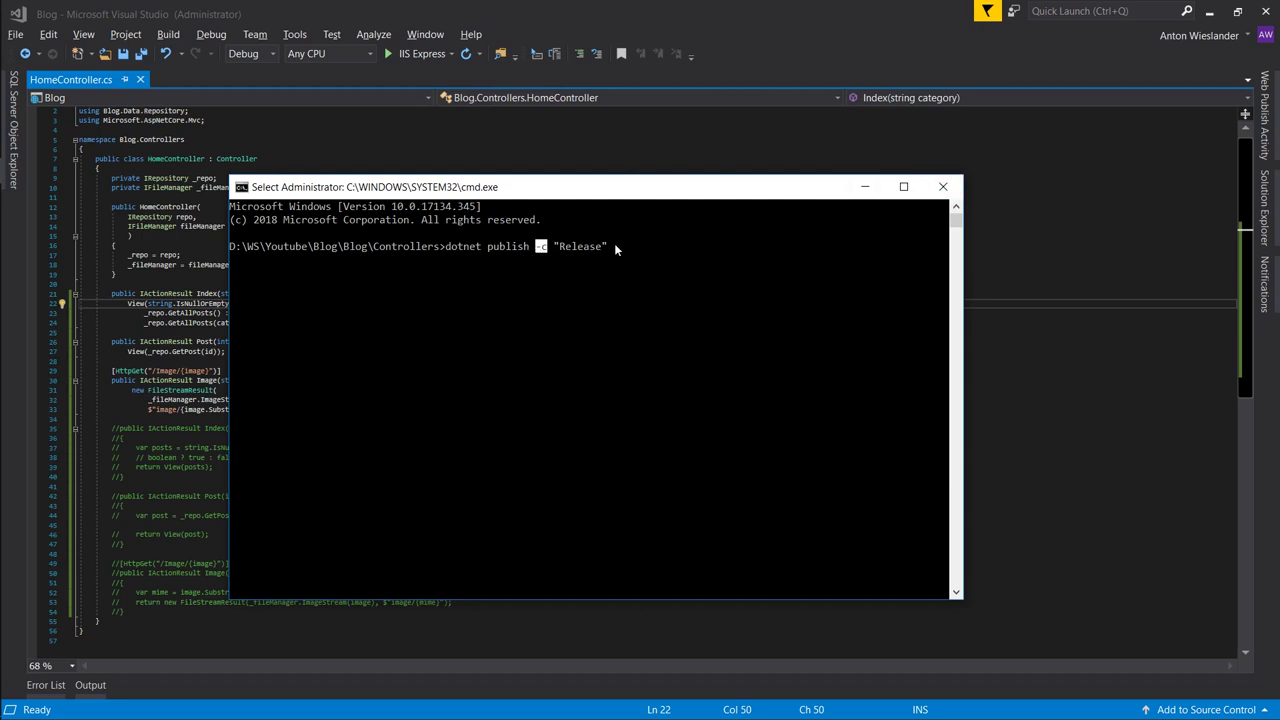
mouse_move(858, 216)
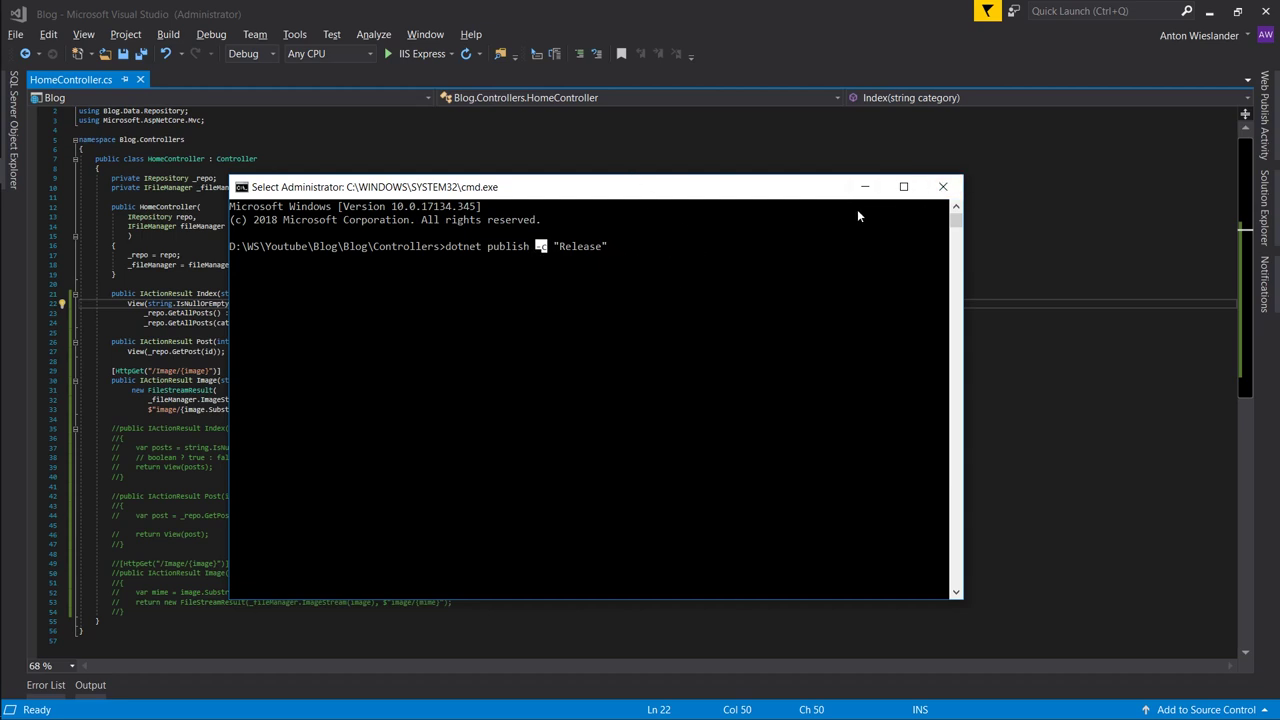
mouse_move(904, 188)
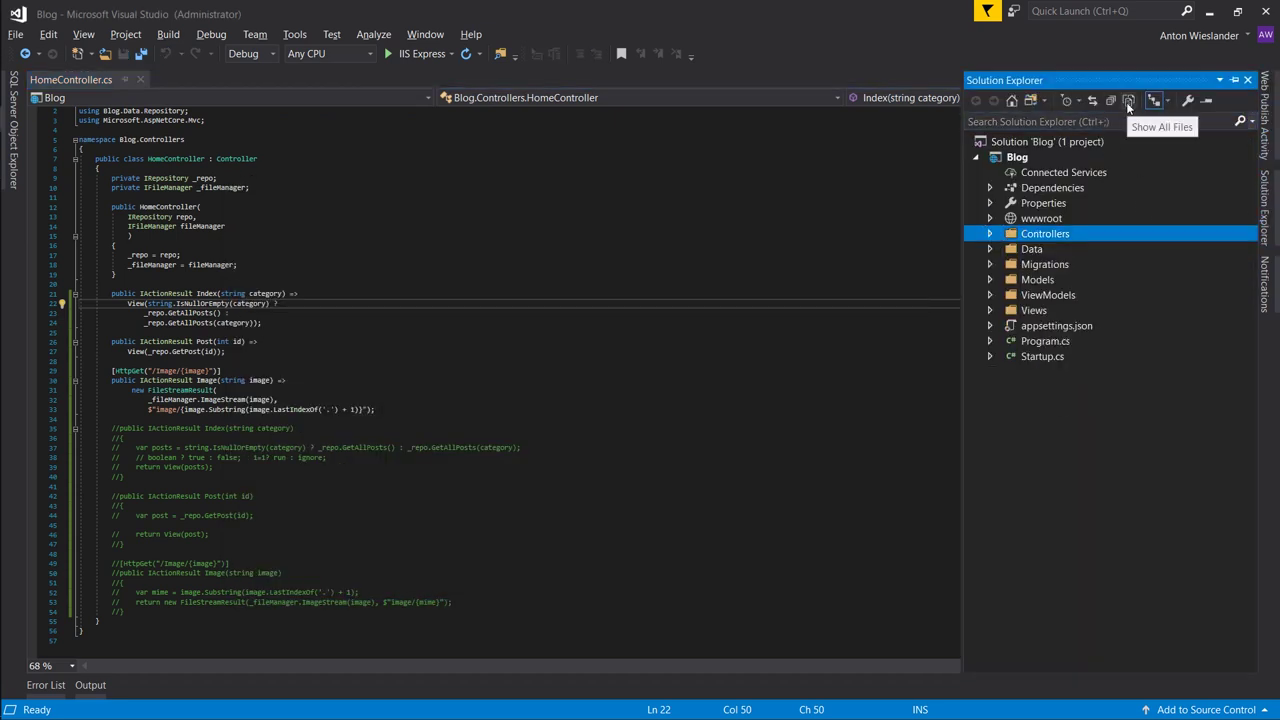
Show all files in Solution Explorer and inspect the Blog project's bin and obj folders.
click(1128, 100)
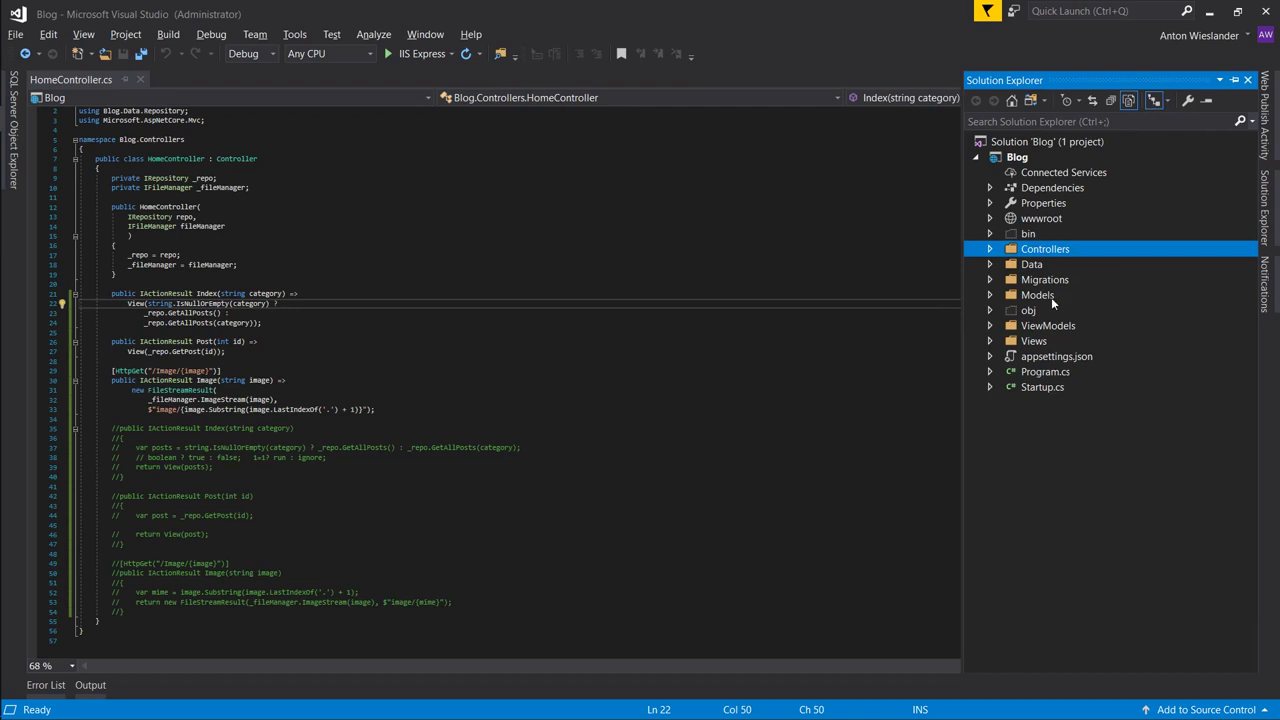
click(988, 232)
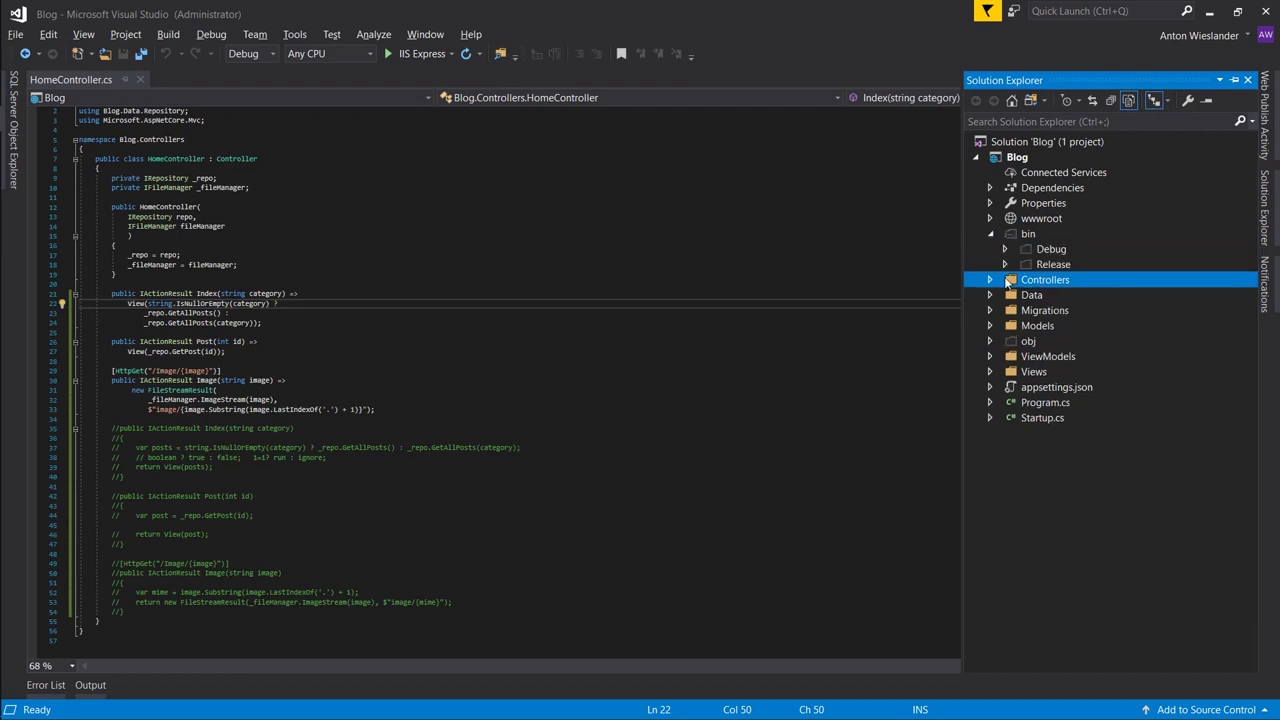
click(990, 340)
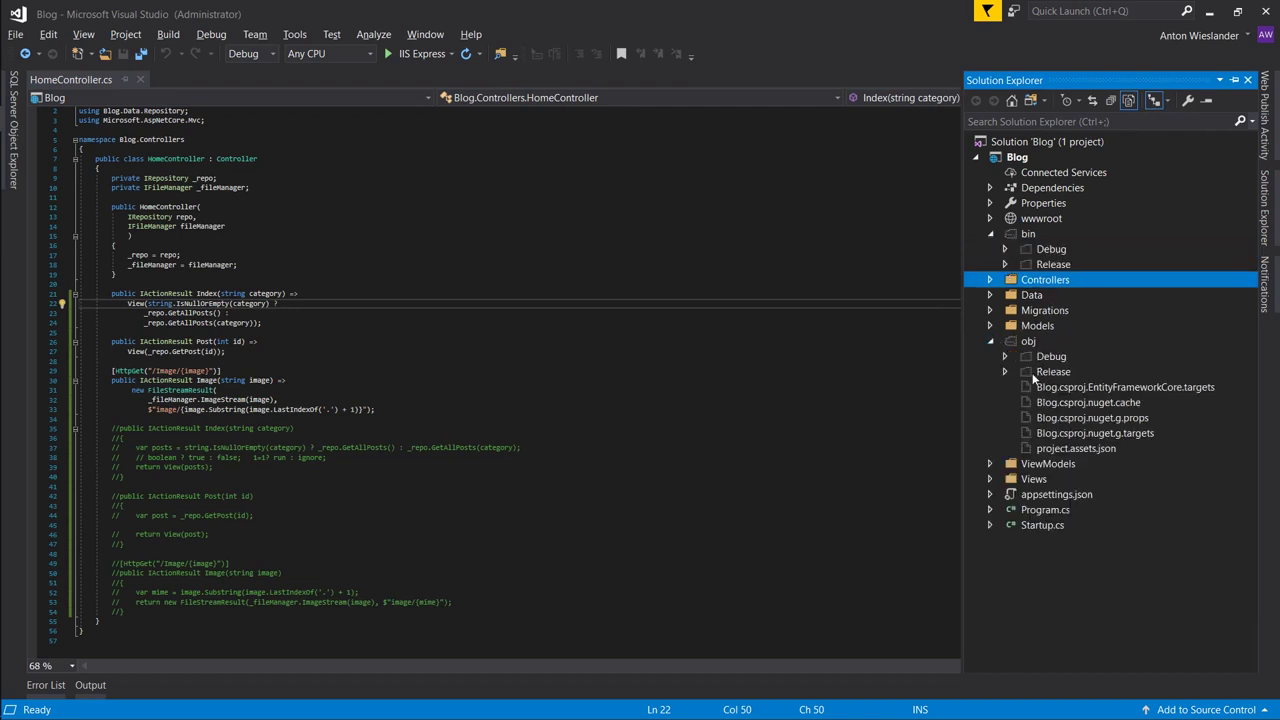
click(990, 340)
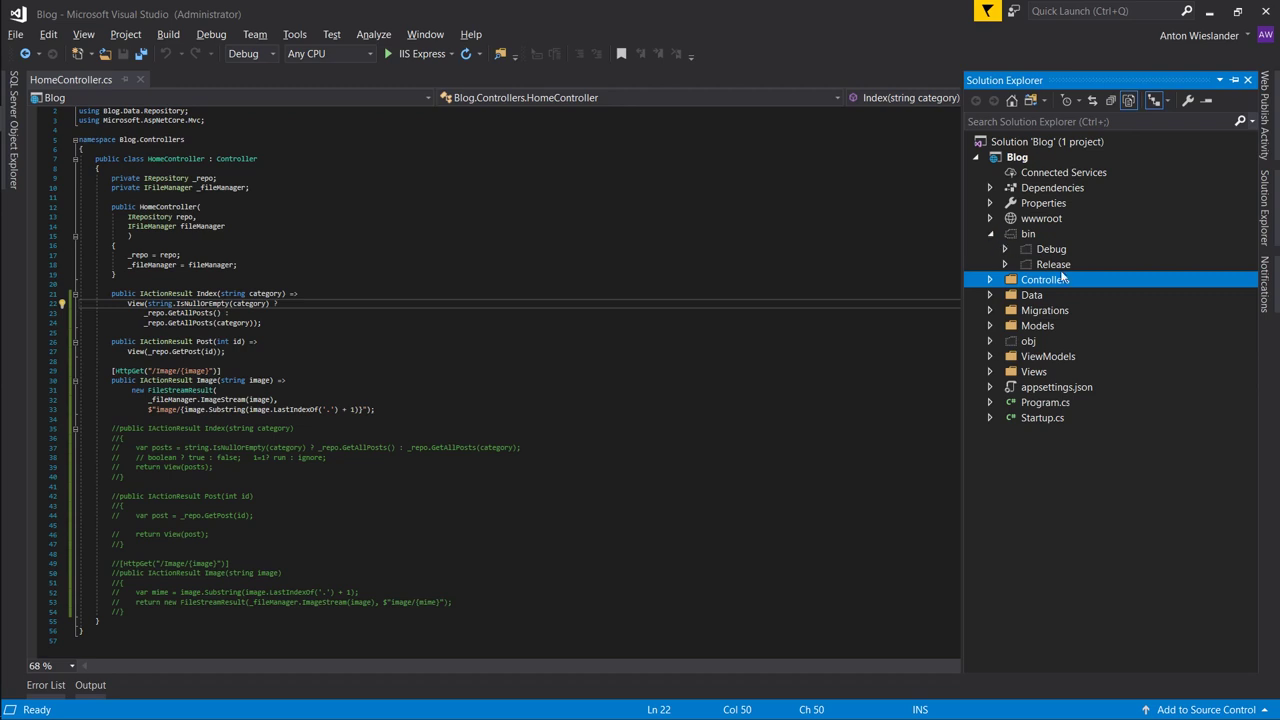
click(990, 232)
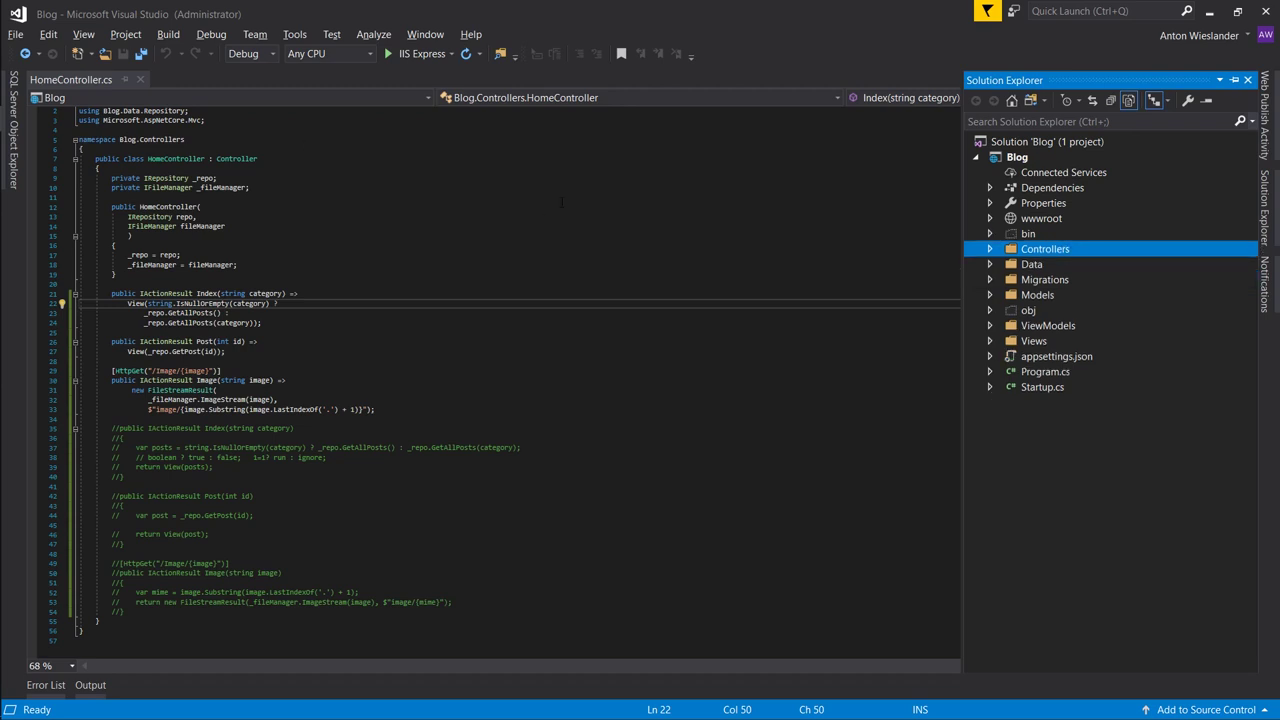
mouse_move(584, 164)
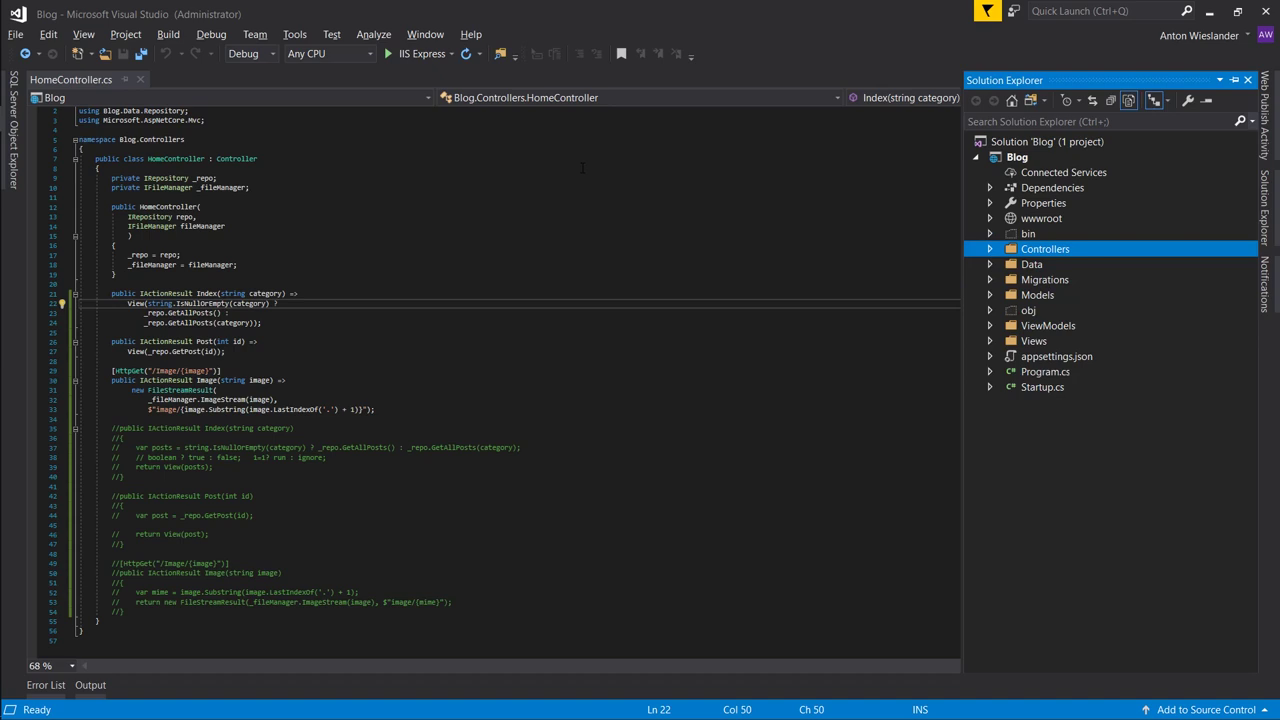
mouse_move(404, 6)
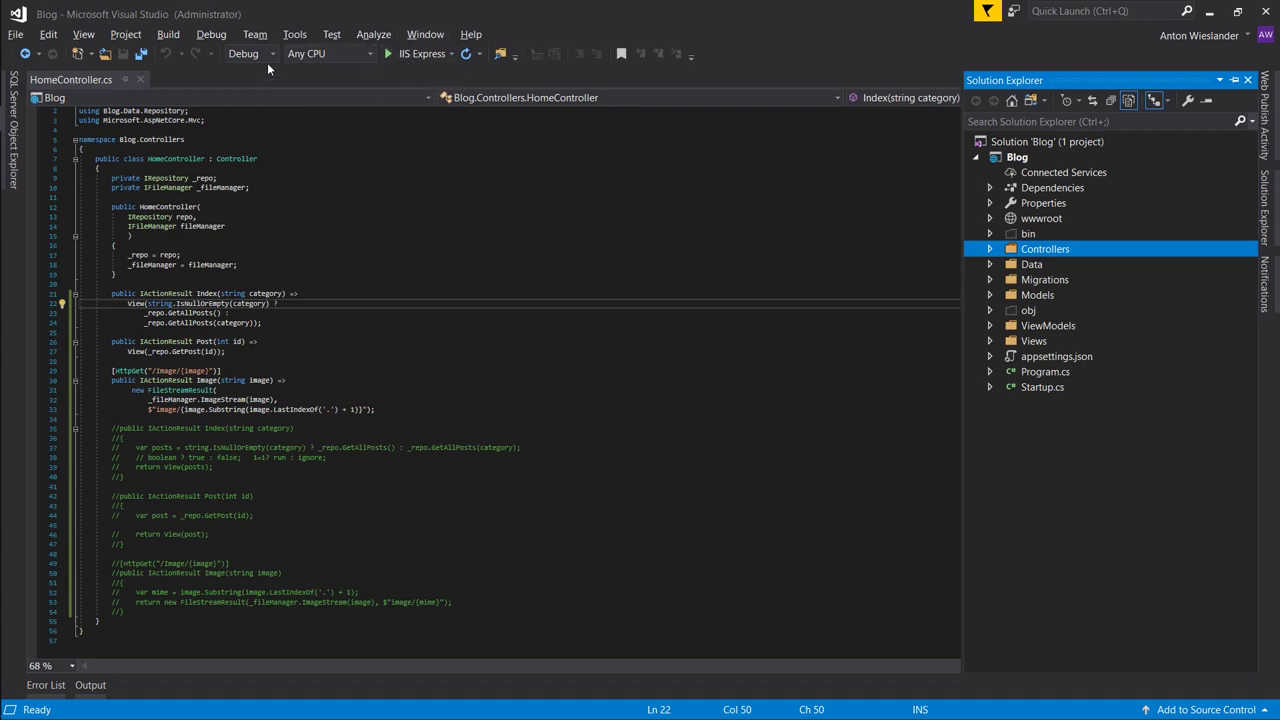
click(244, 52)
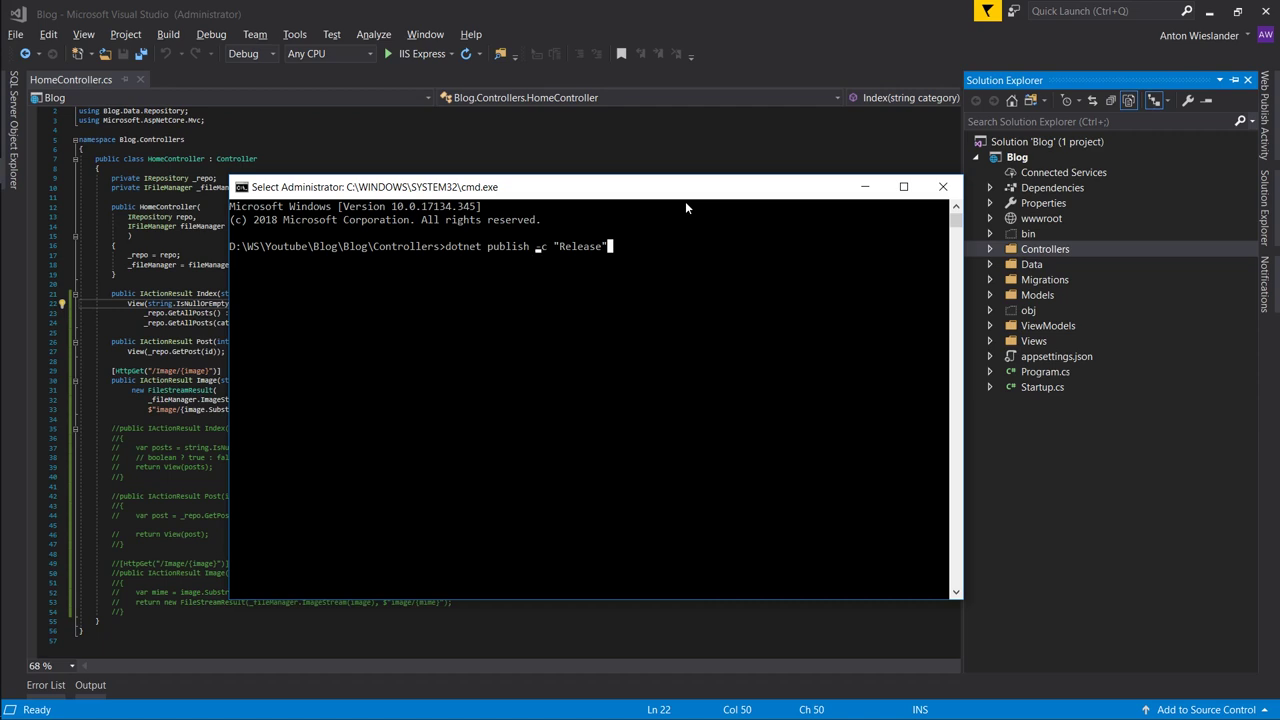
mouse_move(616, 288)
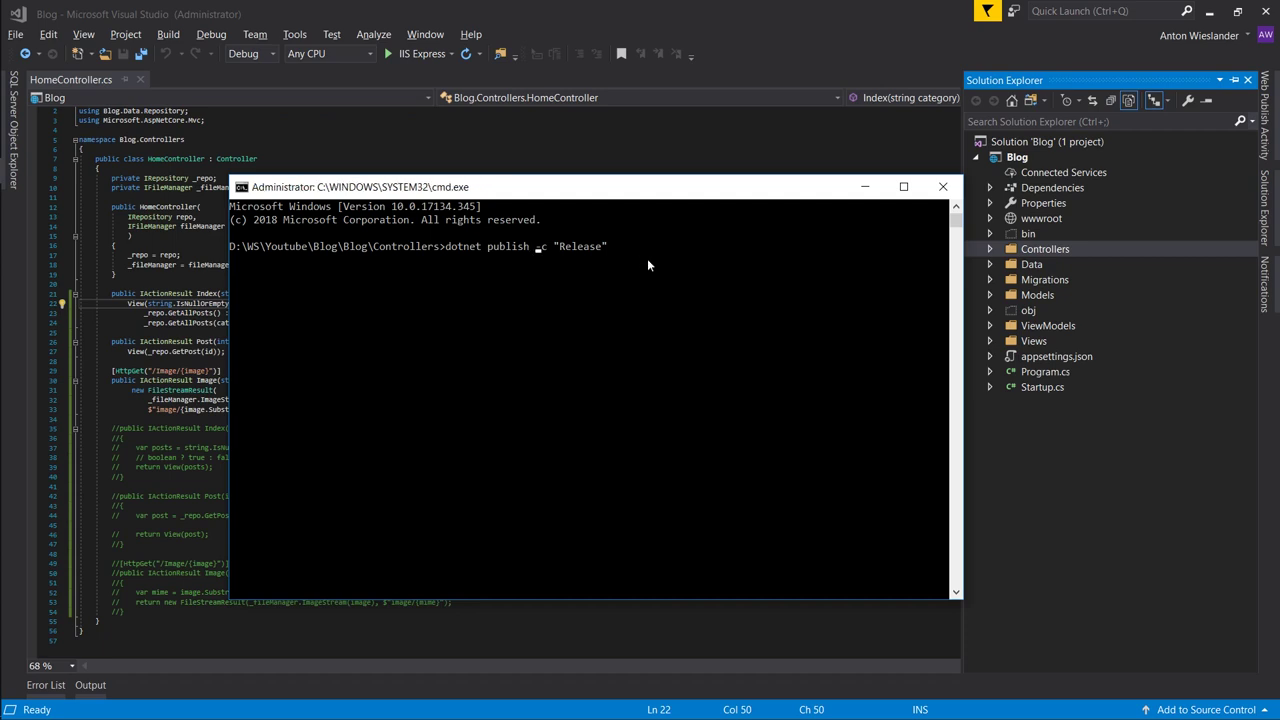
mouse_move(576, 236)
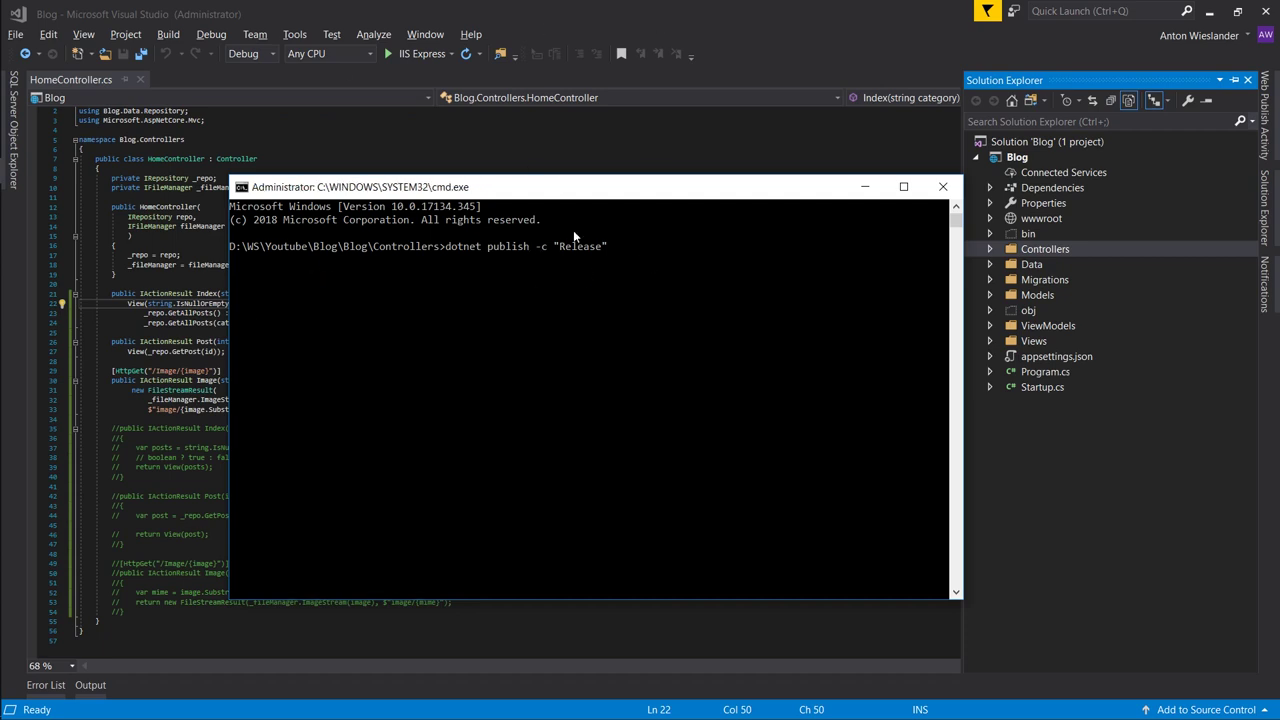
Run the dotnet publish Release command, writing output to bin\Release\netcoreapp2.1\publish.
click(600, 246)
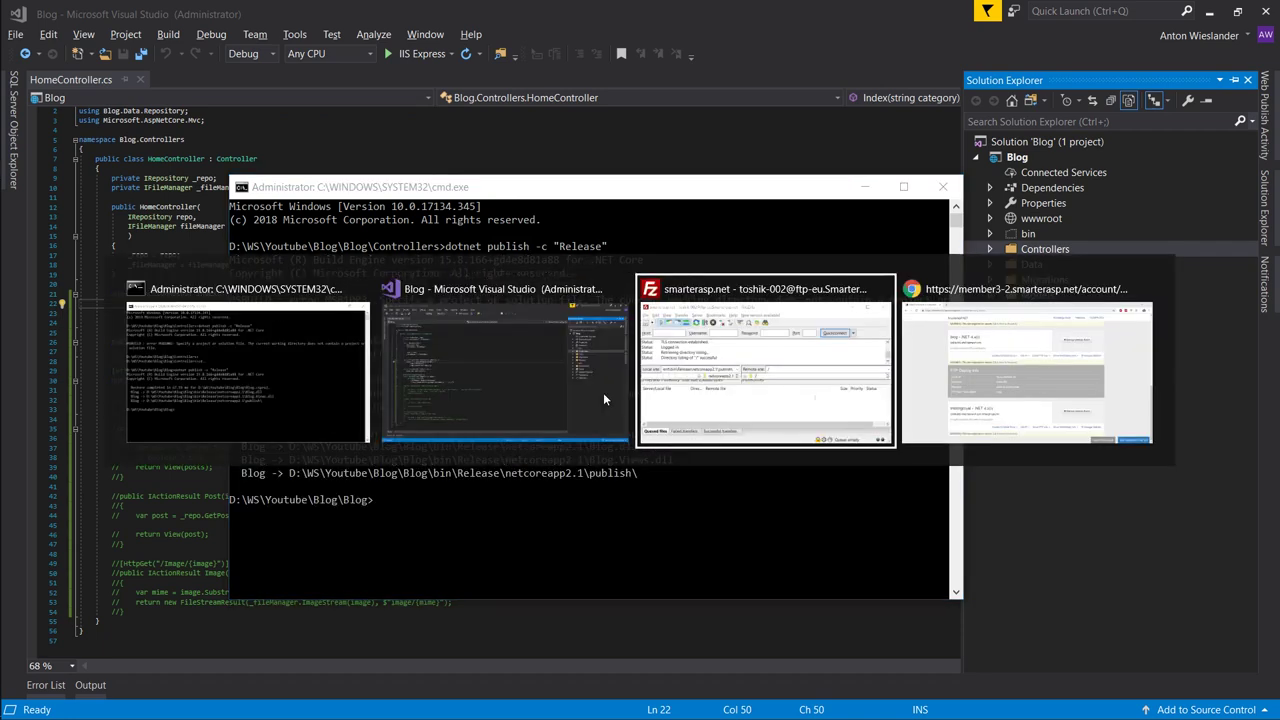
Switch to FileZilla and show the local publish folder with wwwroot, DLLs and web.config.
click(764, 360)
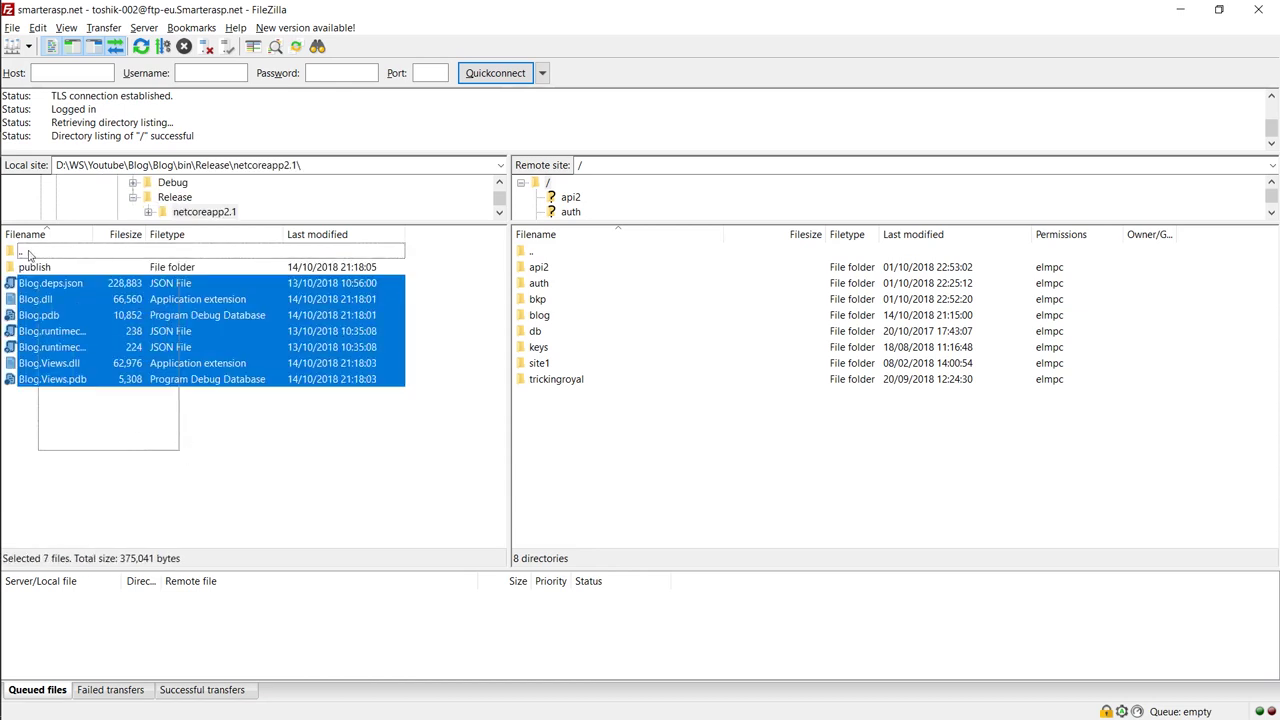
double_click(34, 268)
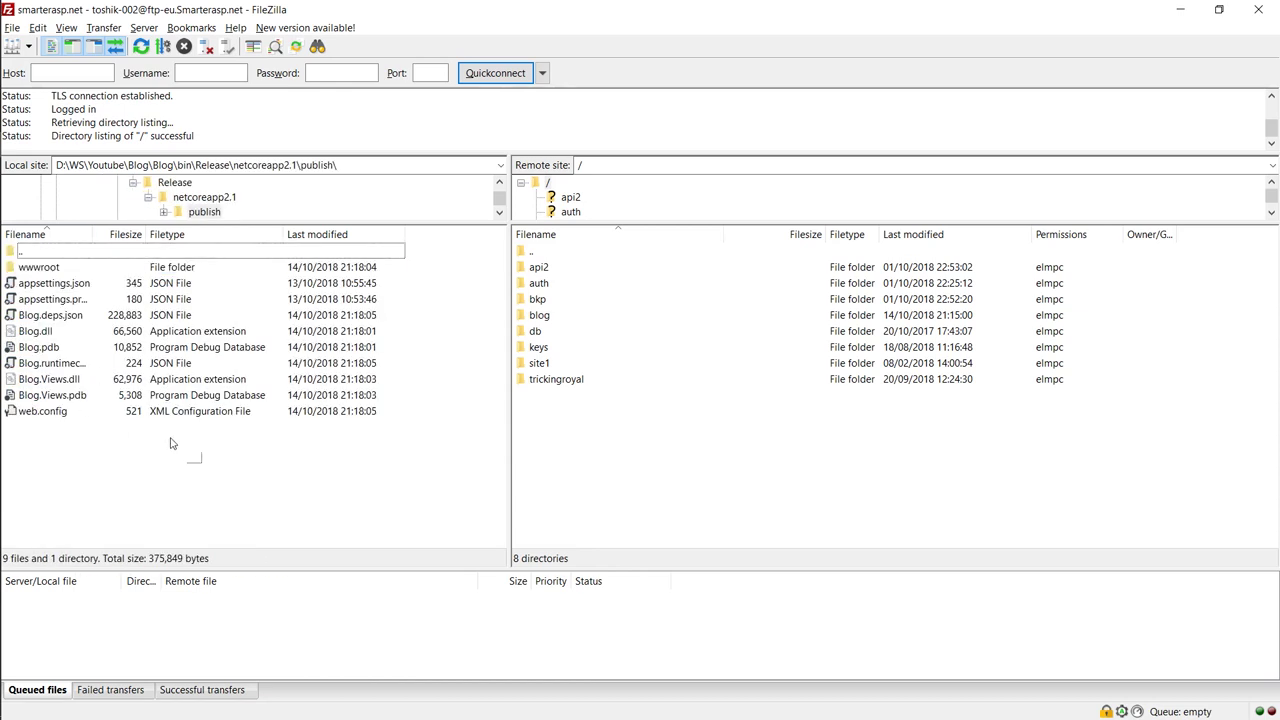
mouse_move(344, 396)
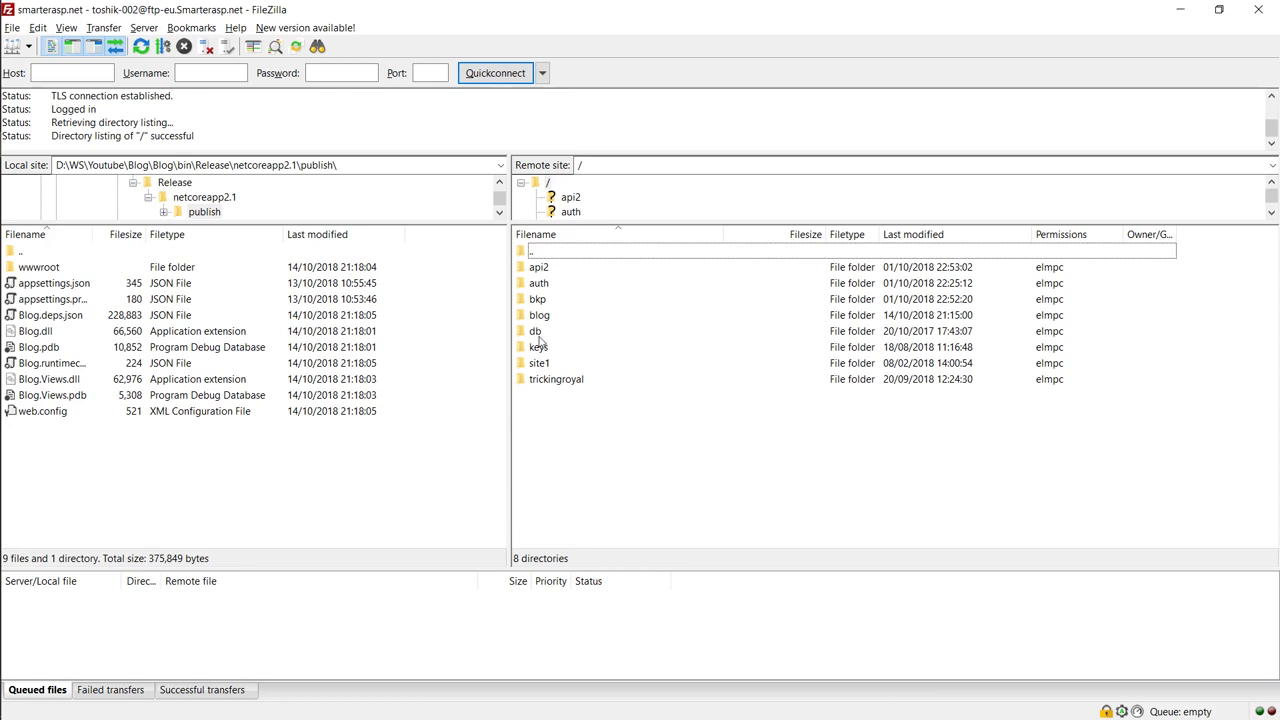
Enter the server's /blog folder and select every published file for upload.
double_click(540, 316)
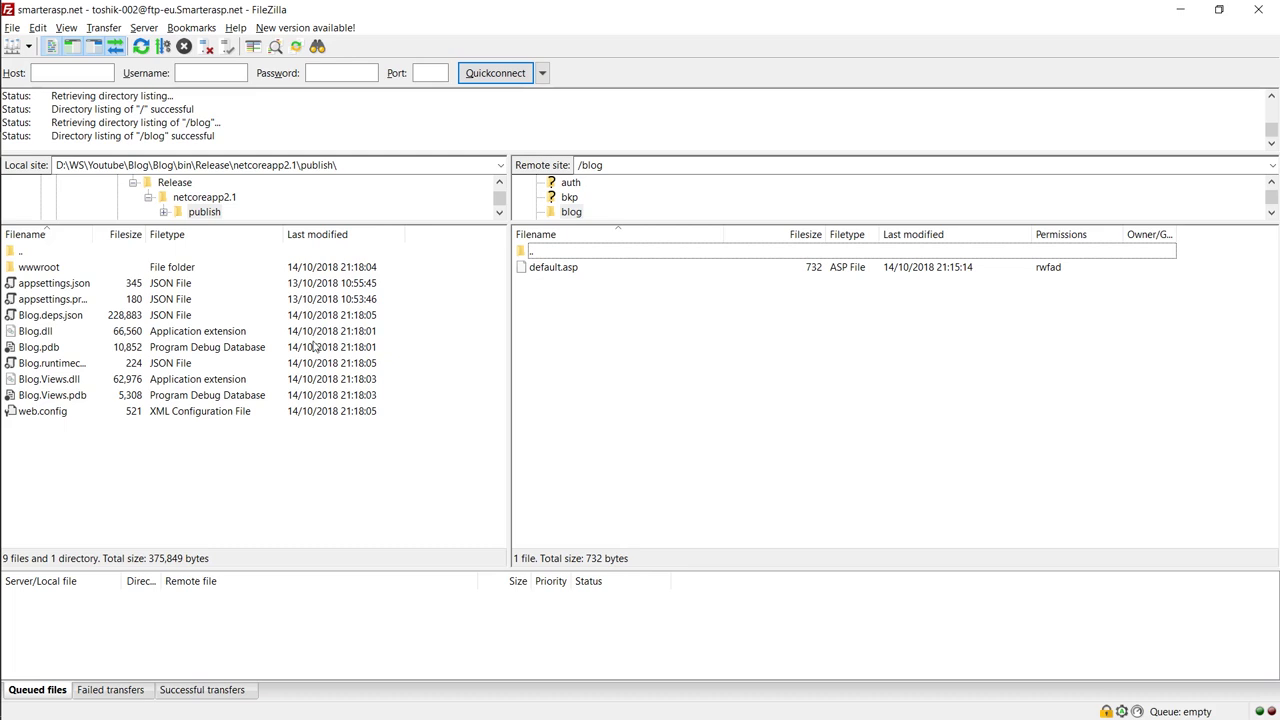
mouse_move(284, 348)
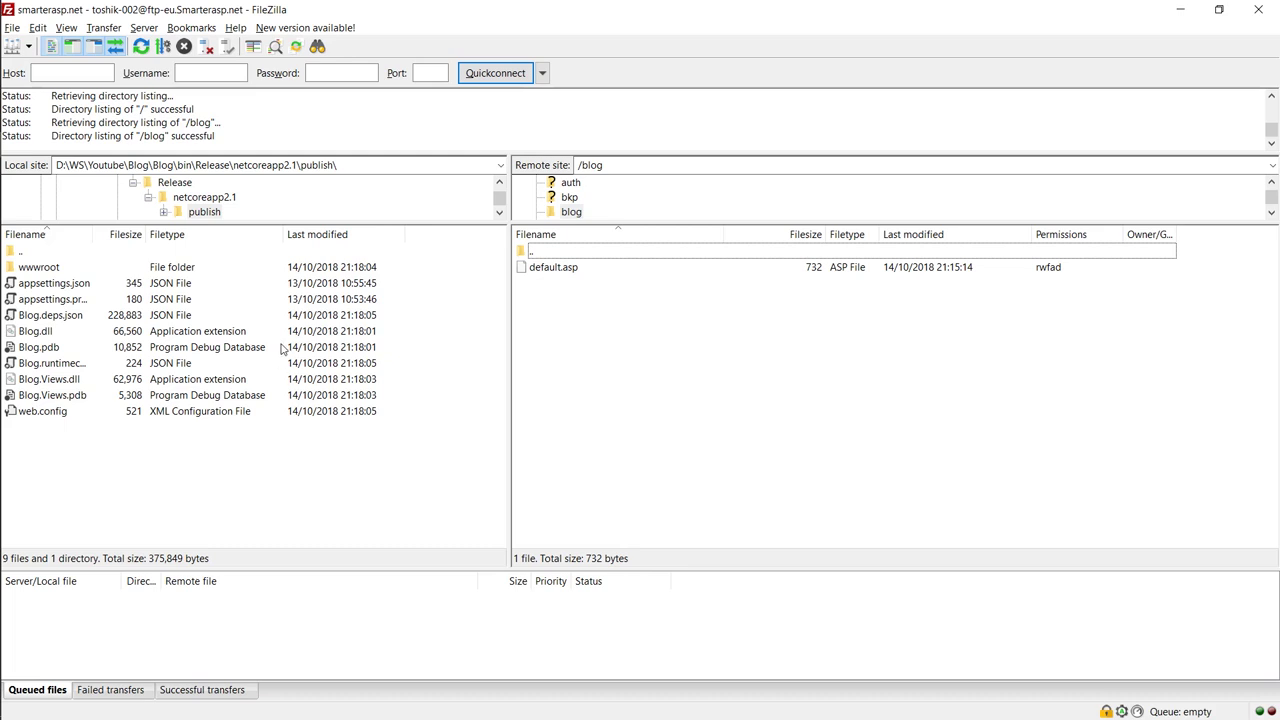
mouse_move(100, 462)
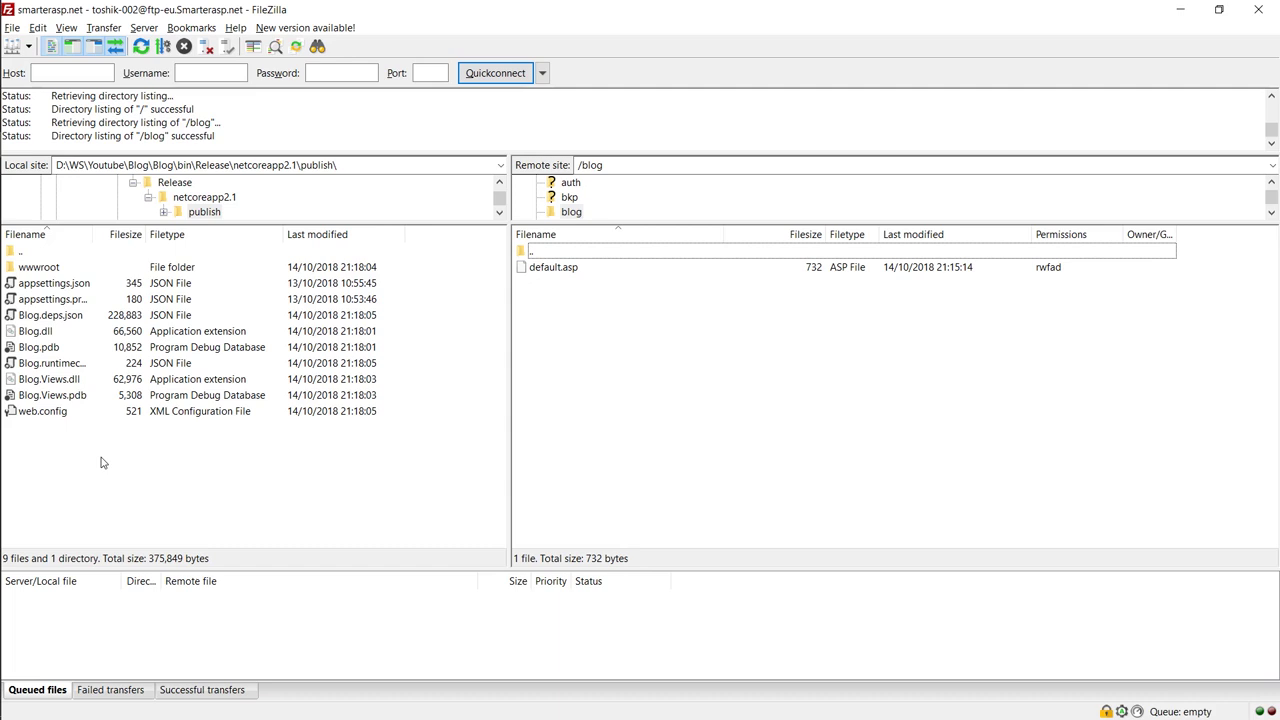
mouse_move(140, 464)
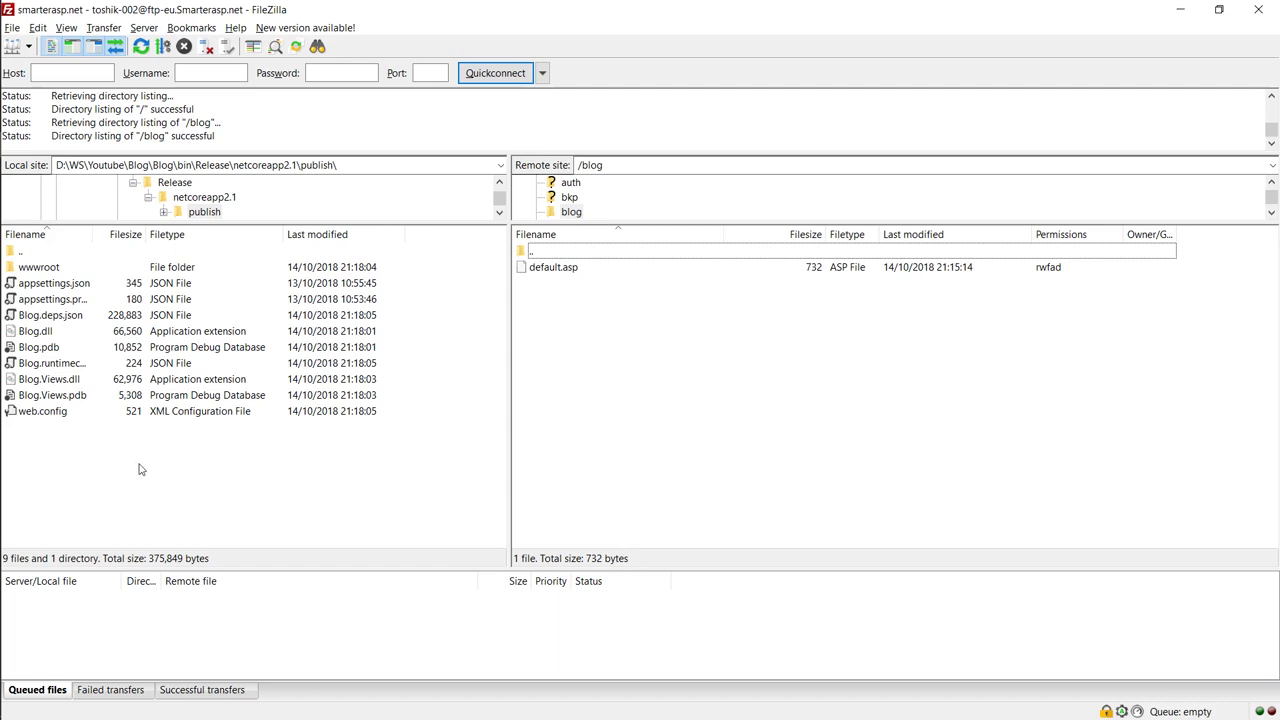
mouse_move(192, 444)
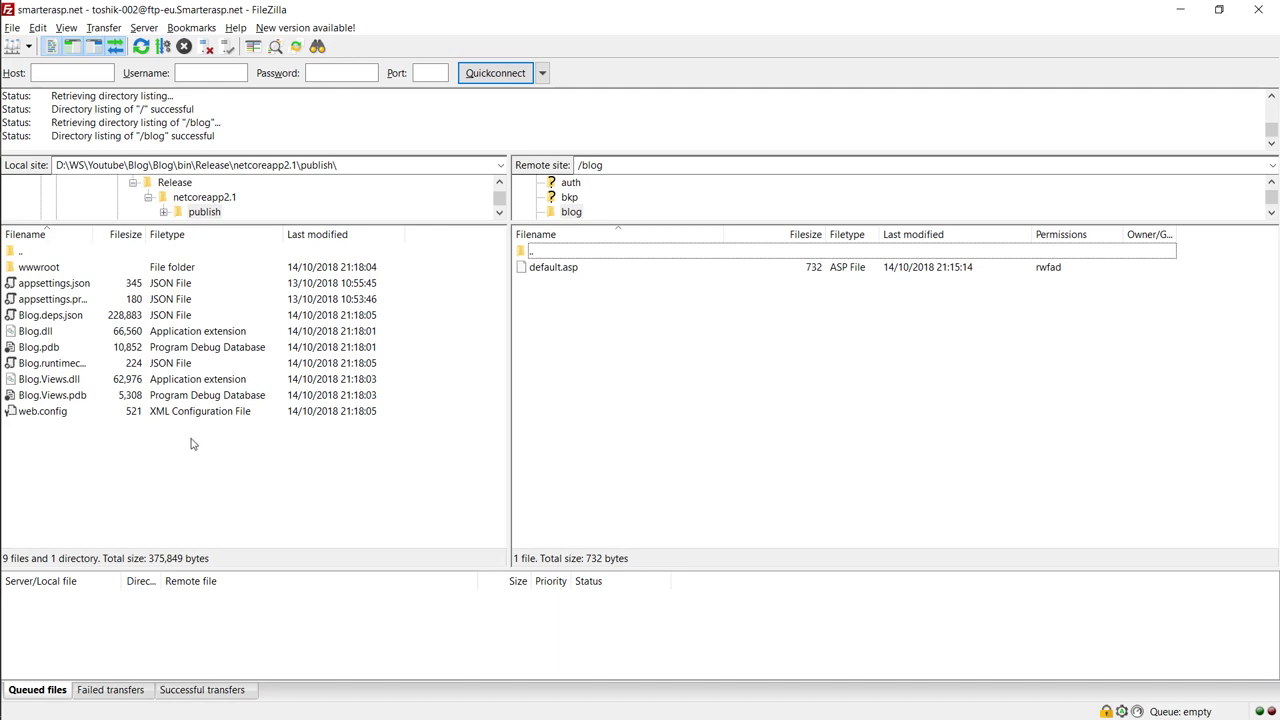
mouse_move(190, 432)
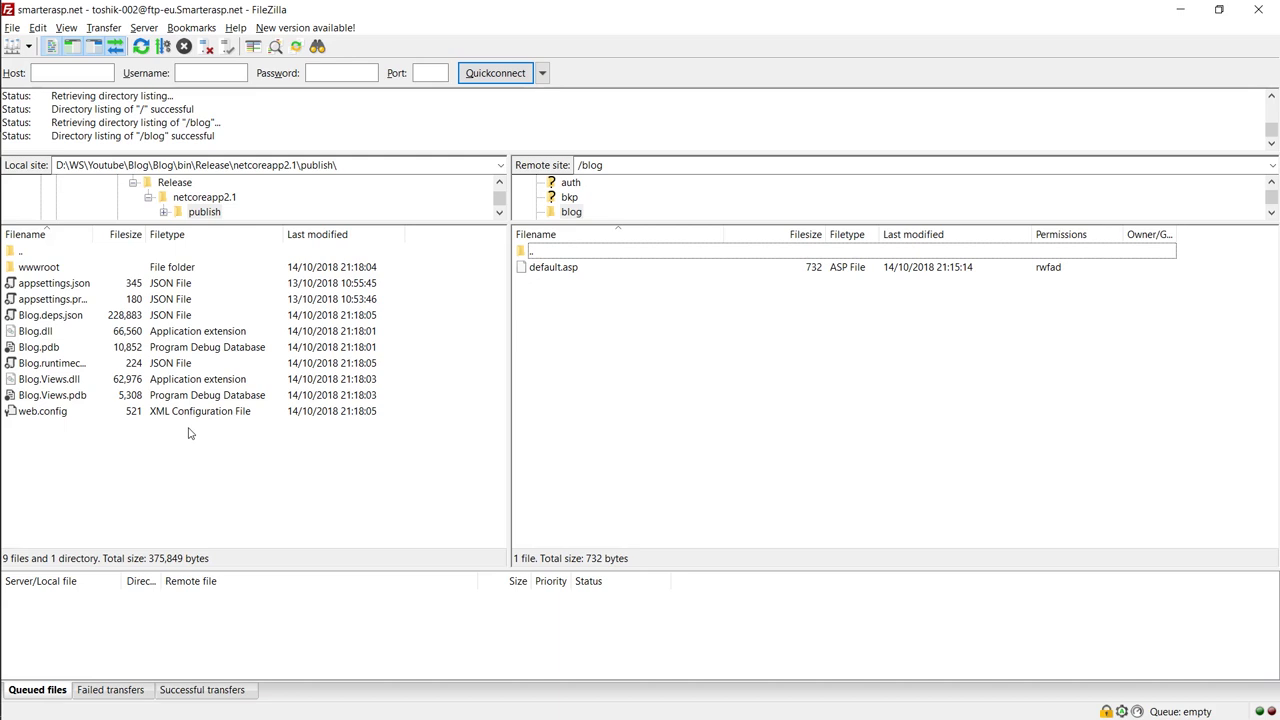
mouse_move(148, 446)
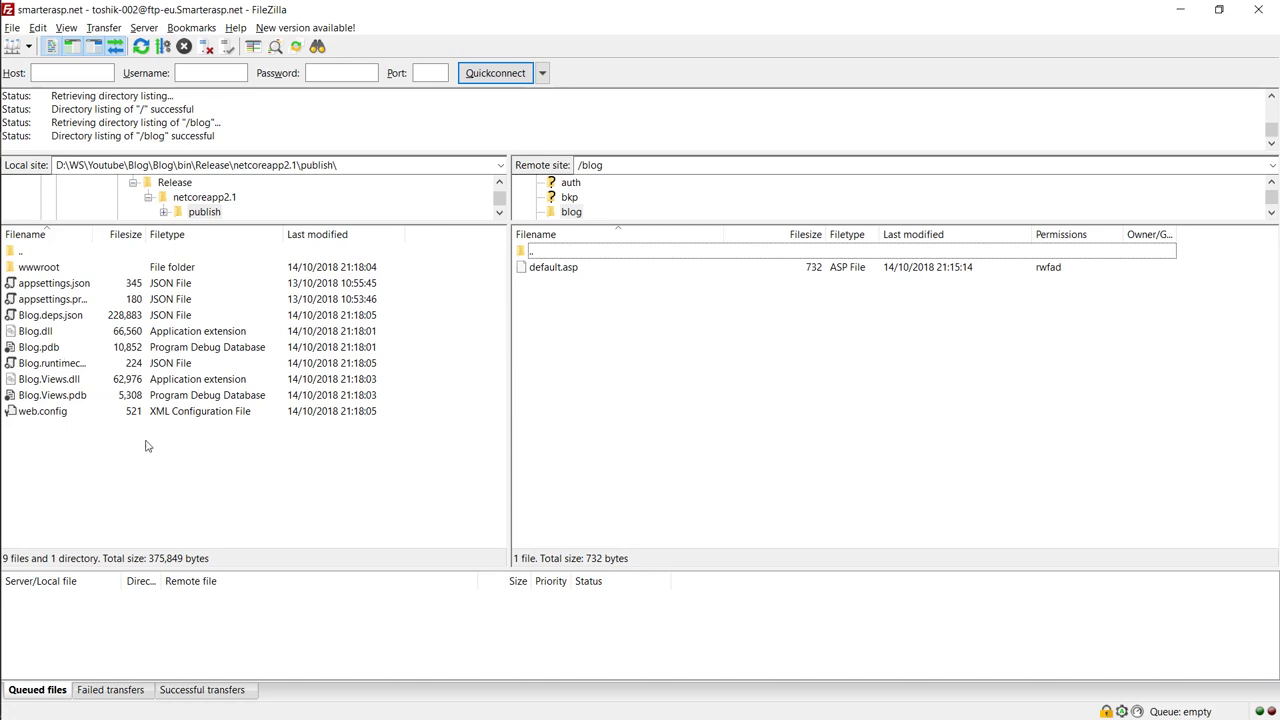
mouse_move(150, 500)
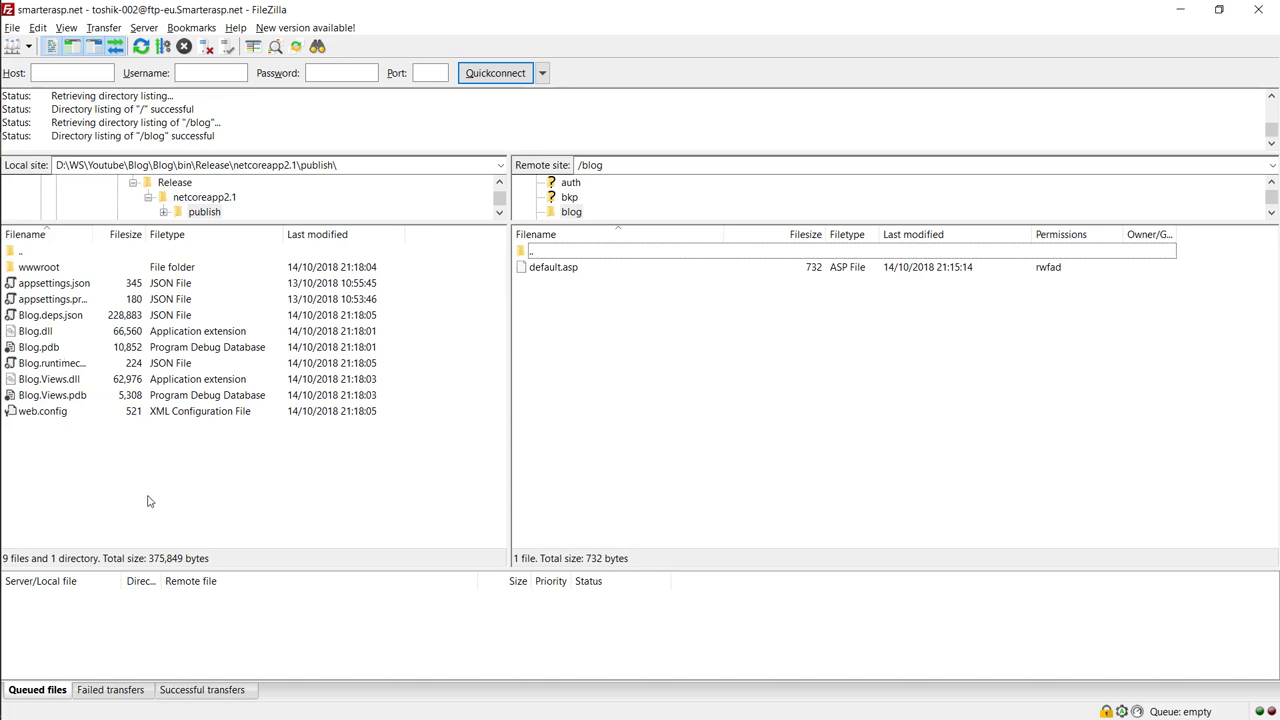
key(ctrl+a)
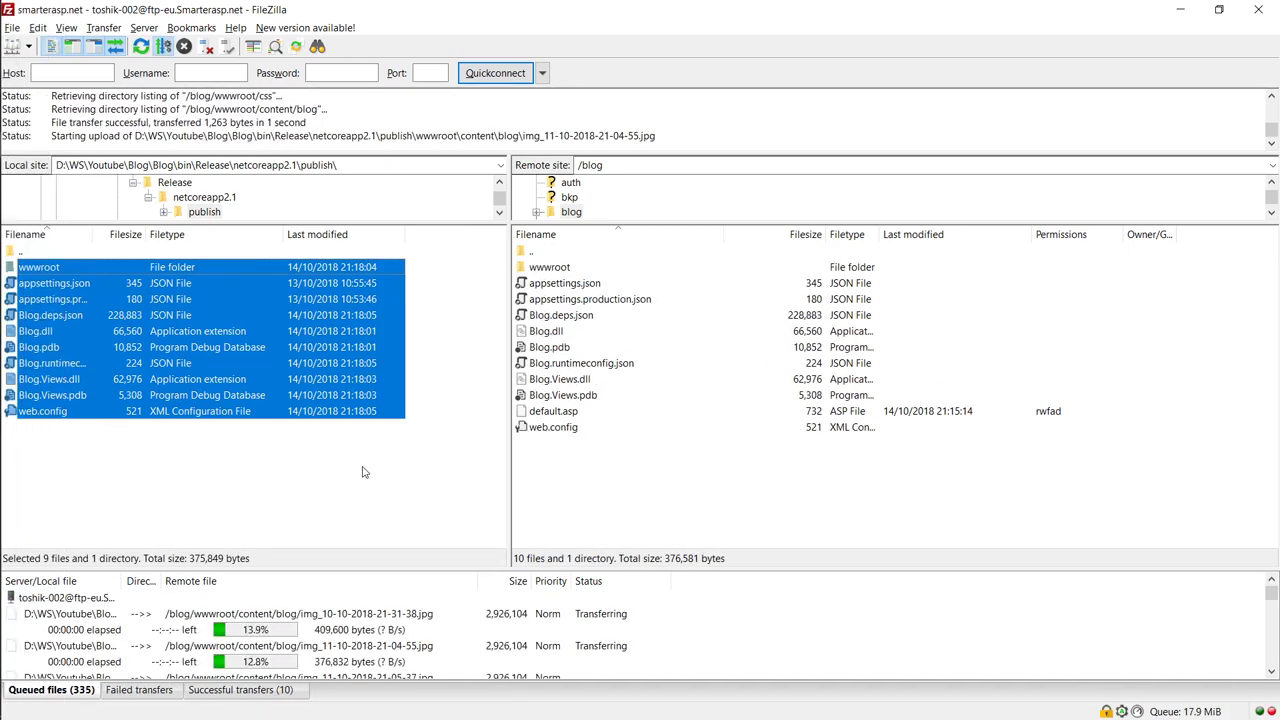
Browse into the local wwwroot folder while the upload to /blog continues.
click(250, 492)
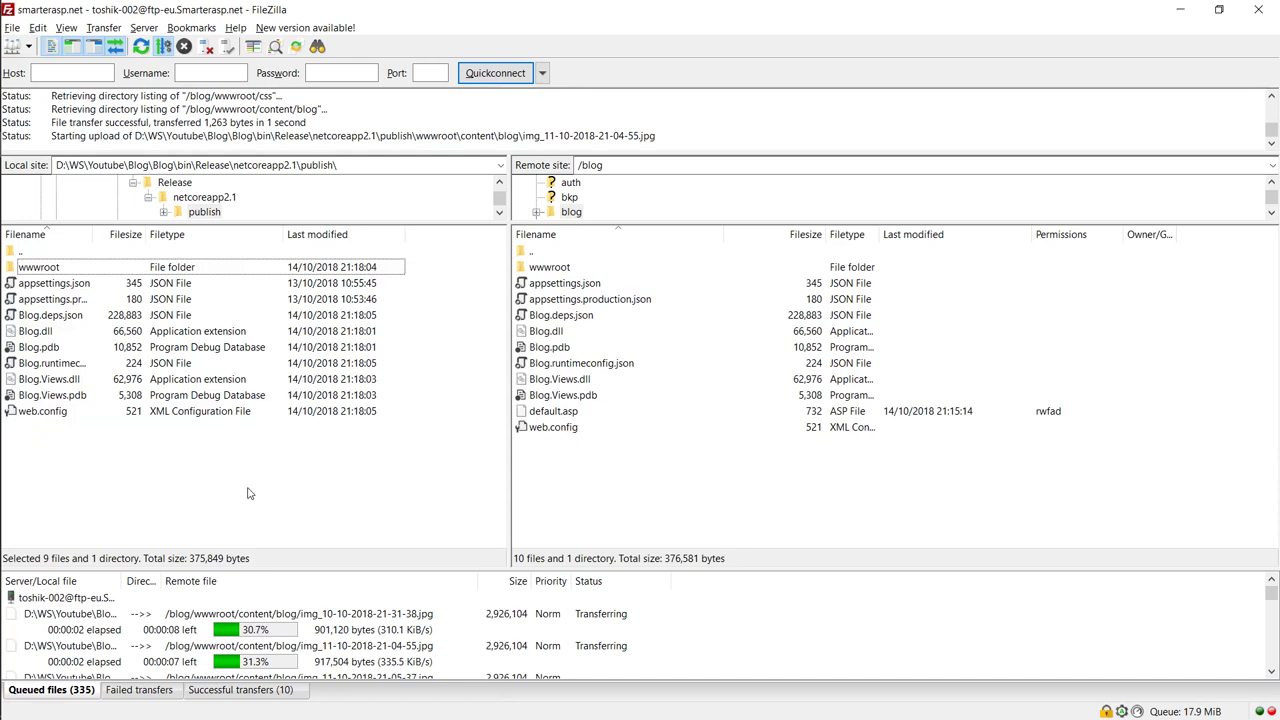
double_click(38, 268)
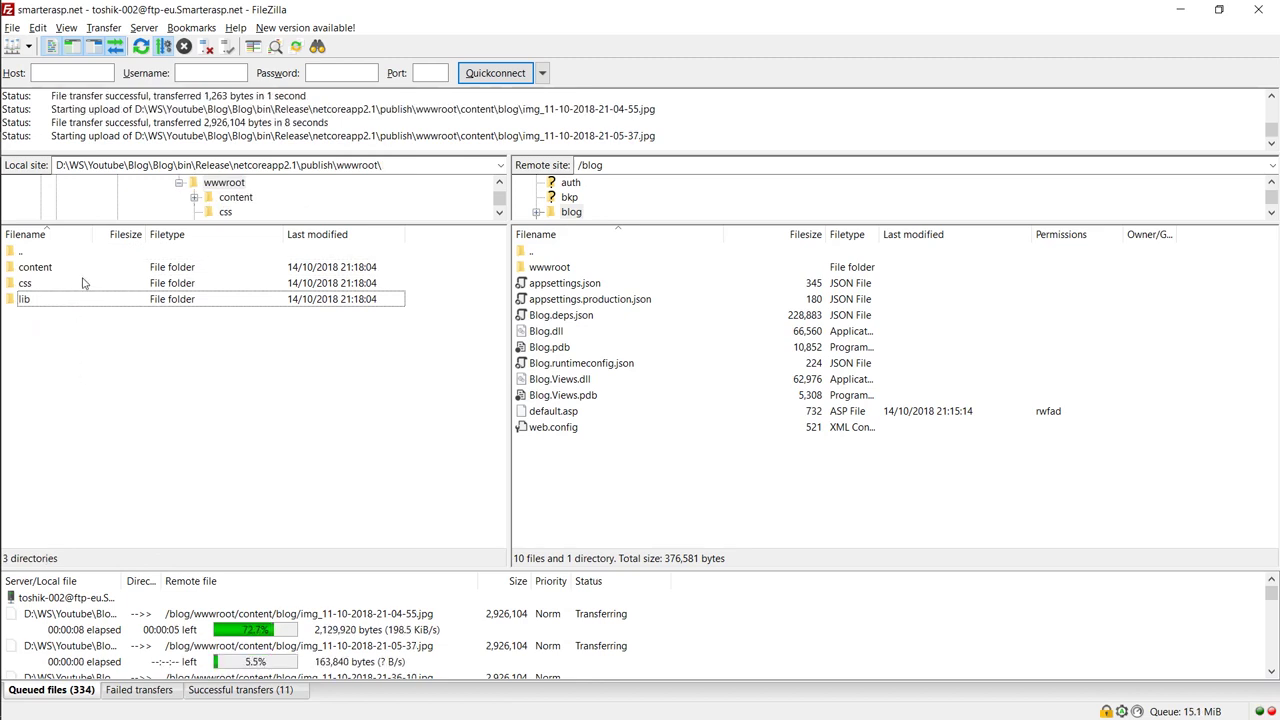
mouse_move(210, 468)
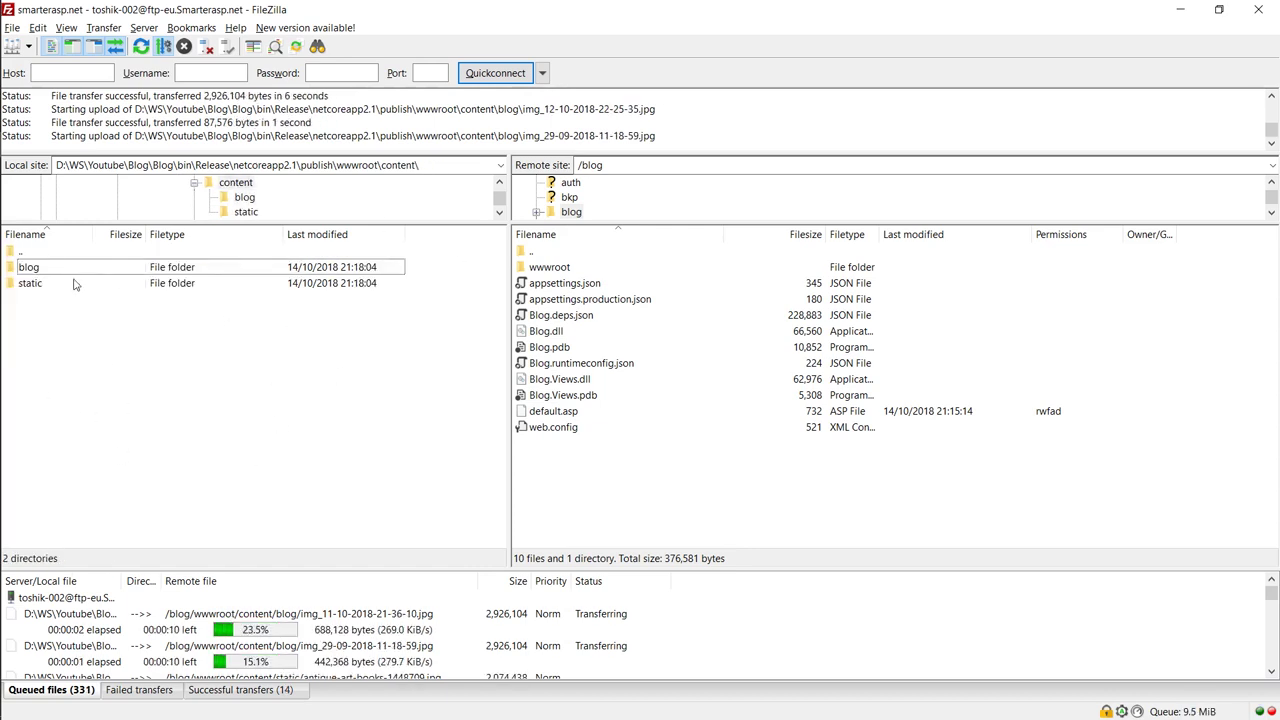
mouse_move(220, 488)
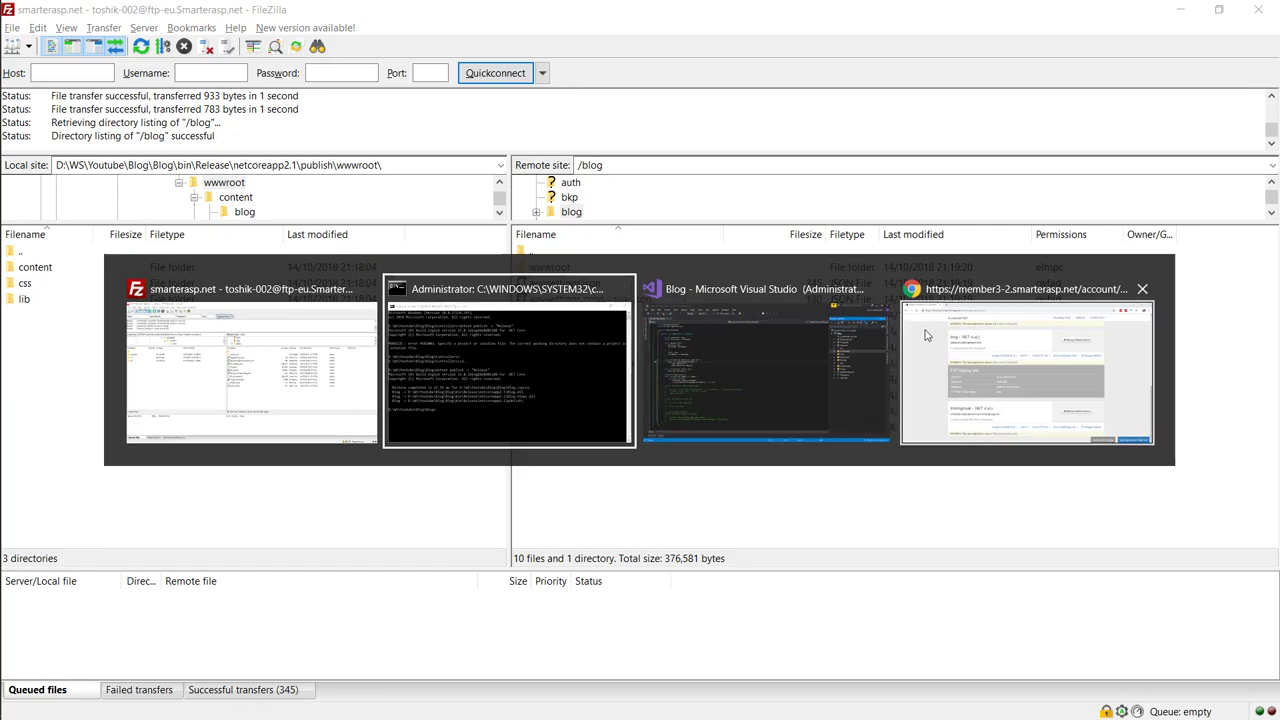
Visit the blog's temporary htempurl address, which shows an unhandled SQL Server connection exception.
click(1028, 370)
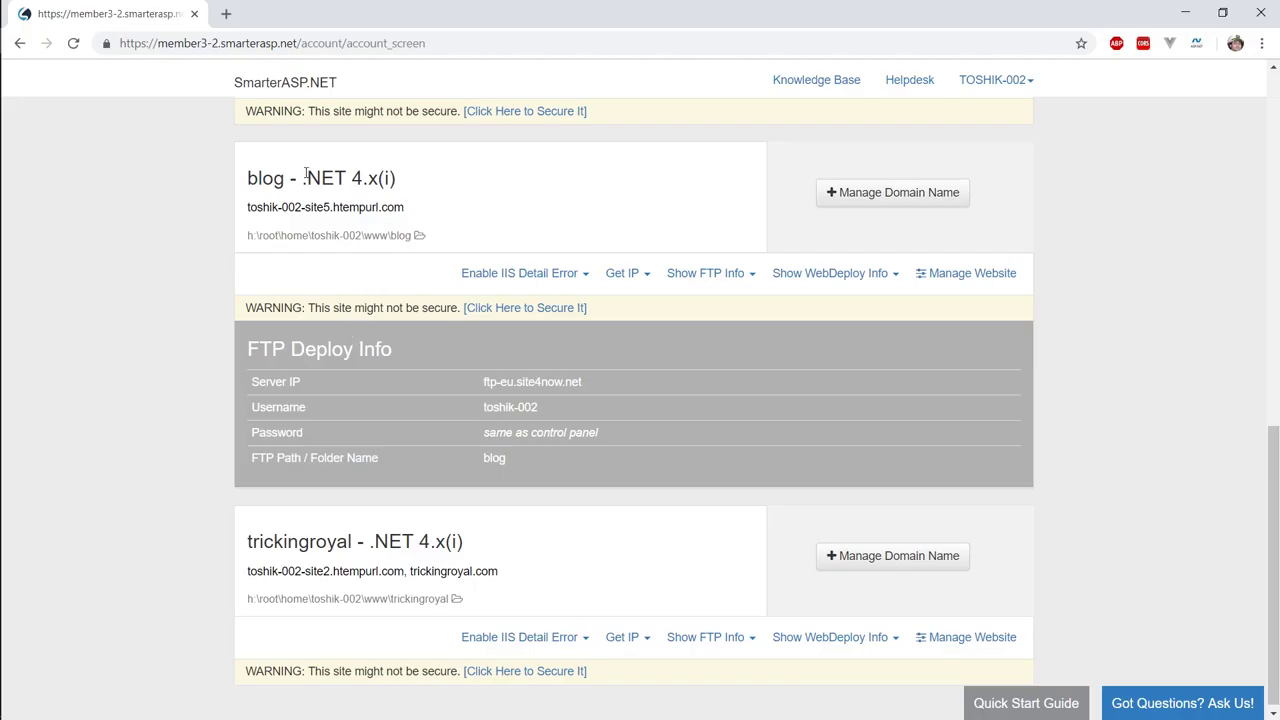
double_click(324, 206)
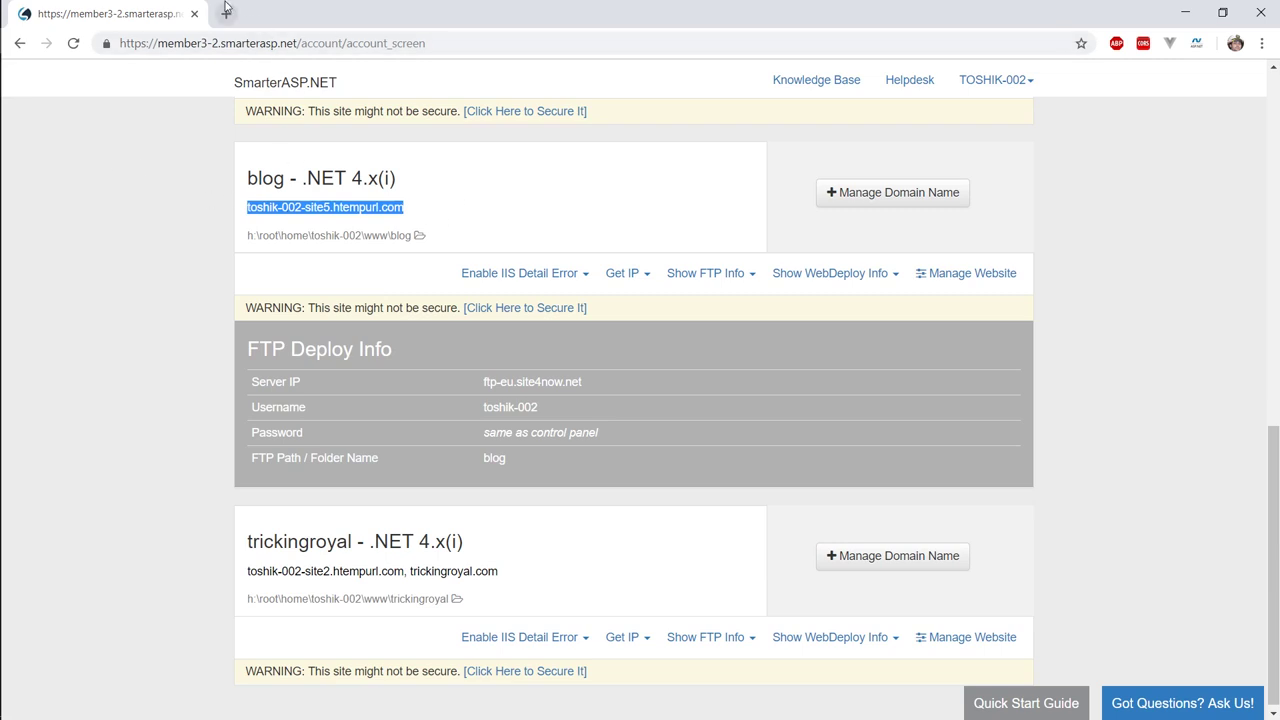
mouse_move(190, 70)
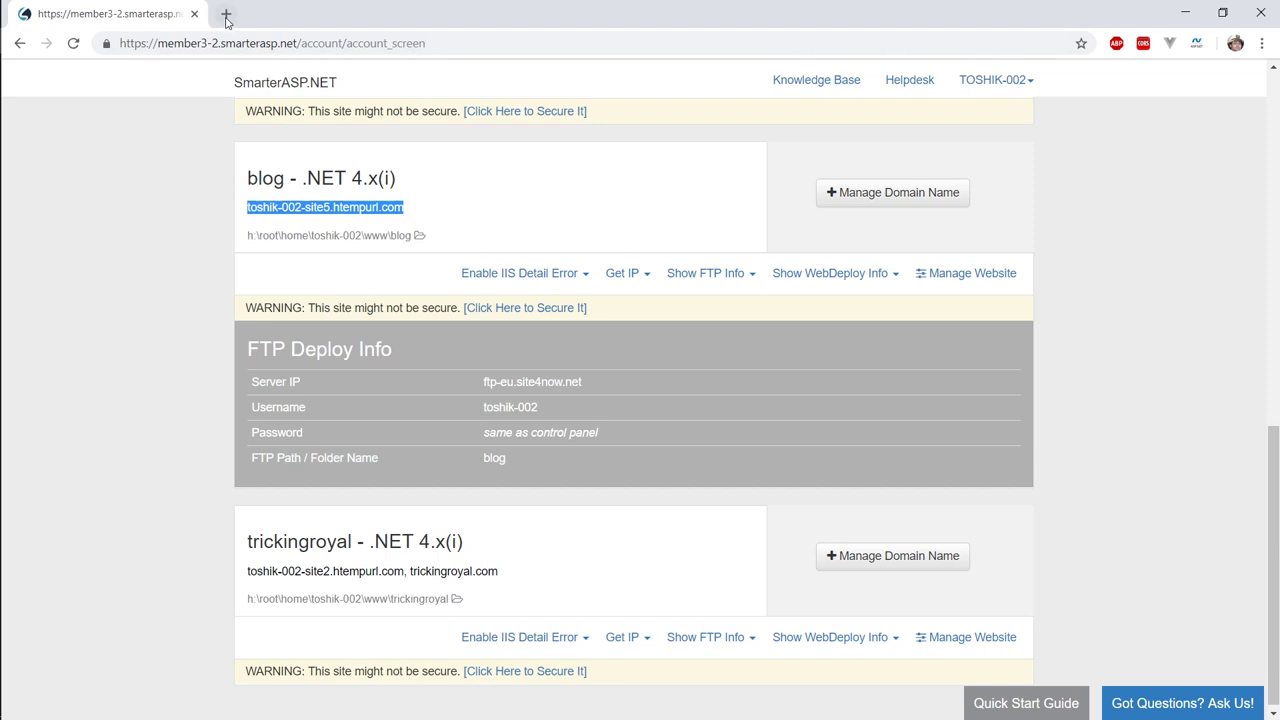
click(226, 14)
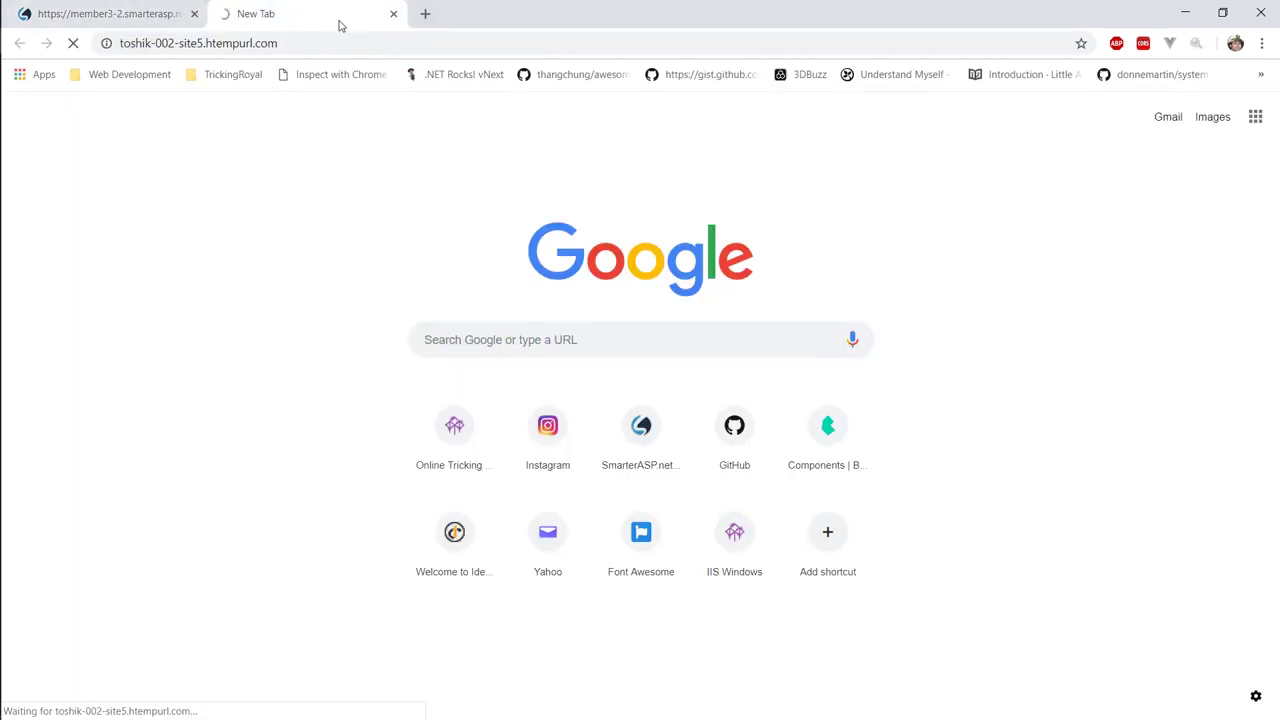
mouse_move(488, 94)
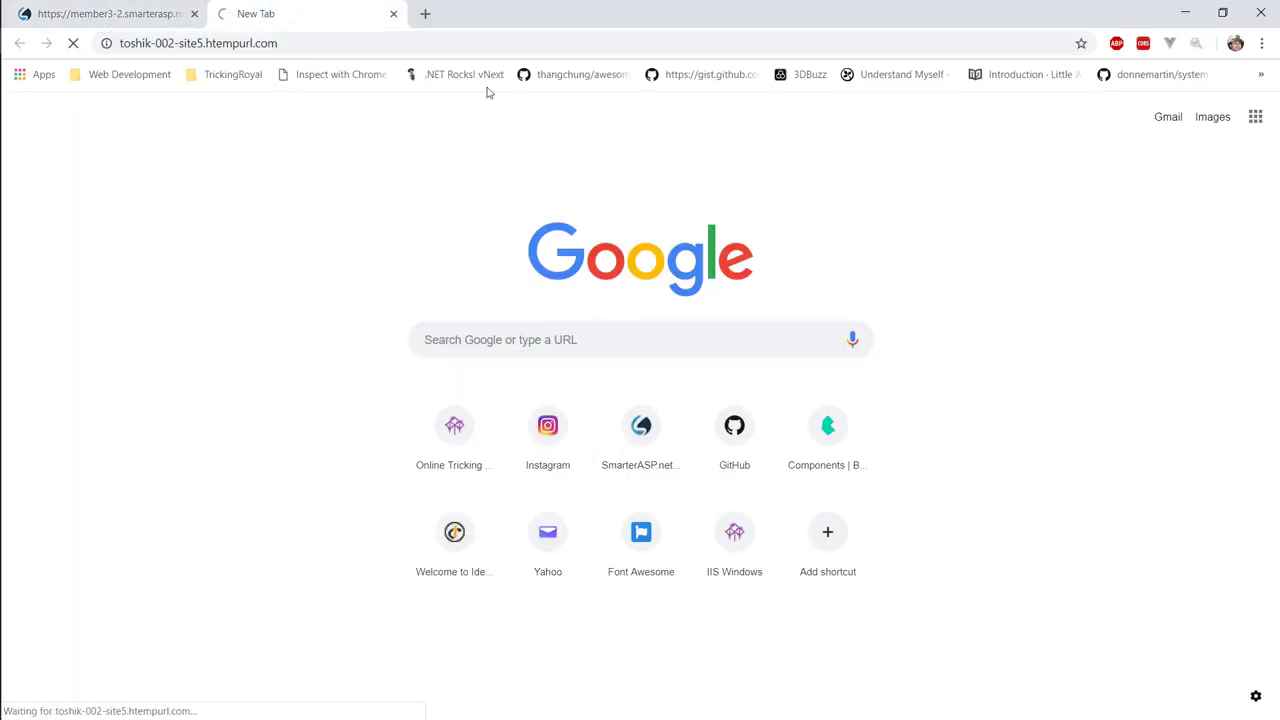
click(100, 12)
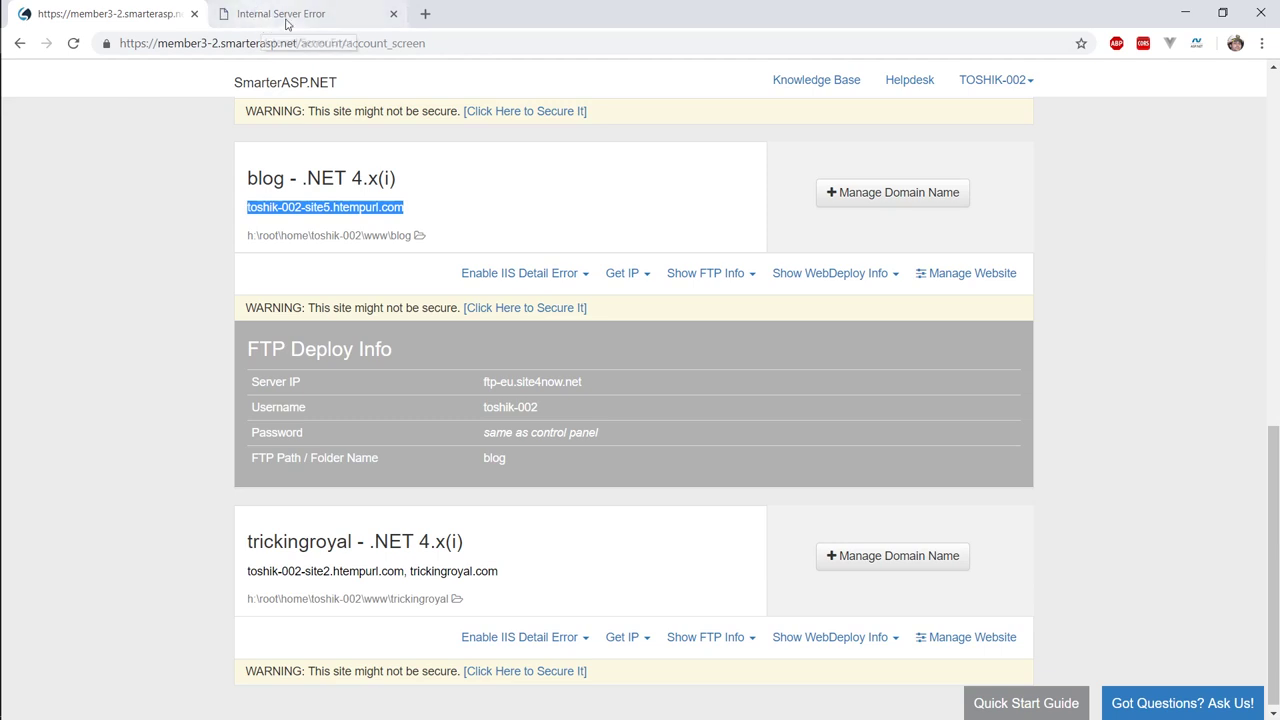
click(324, 206)
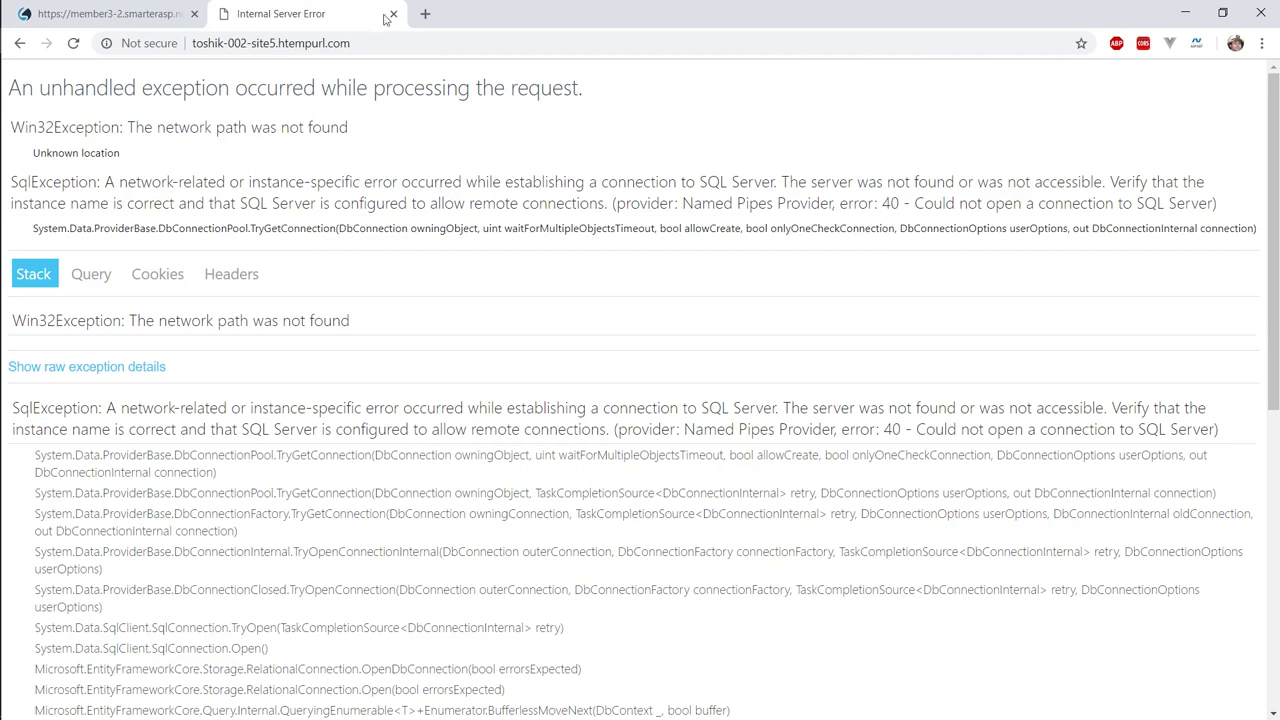
drag(116, 182, 408, 204)
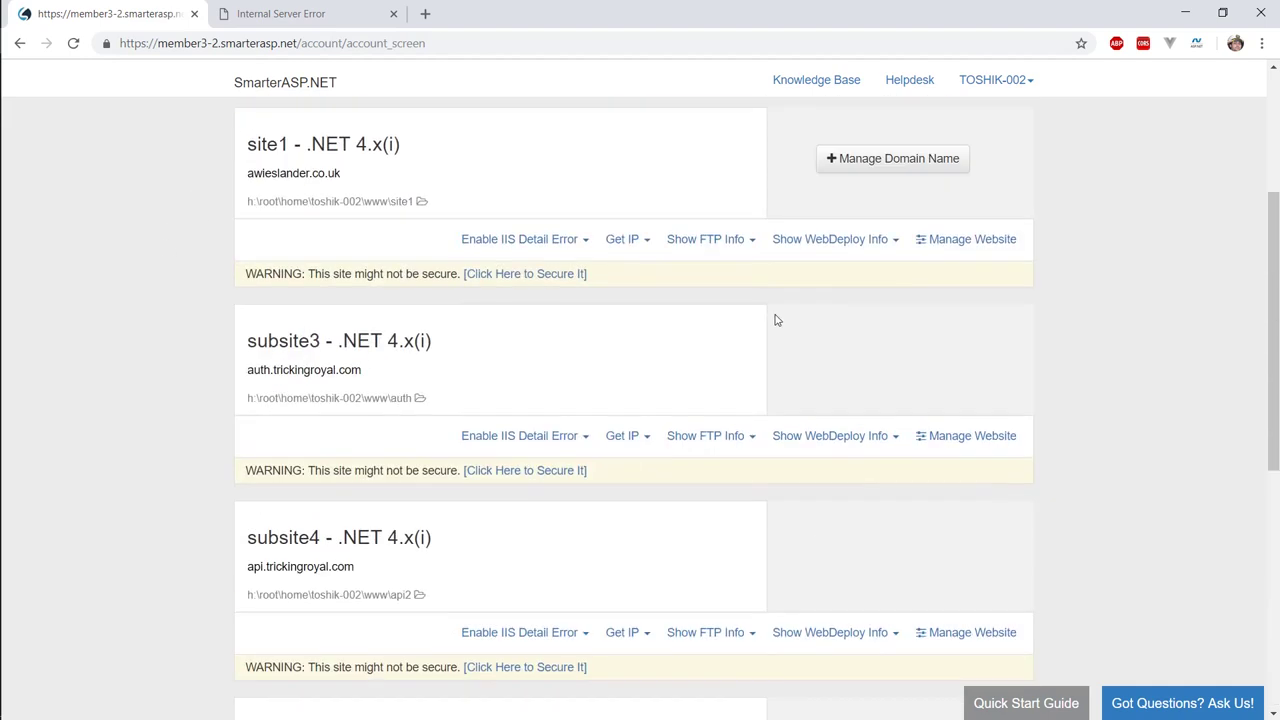
In Database Manager, select the DB_A2C525_Toshik ASP.NET connection string for copying.
scroll(up, 3)
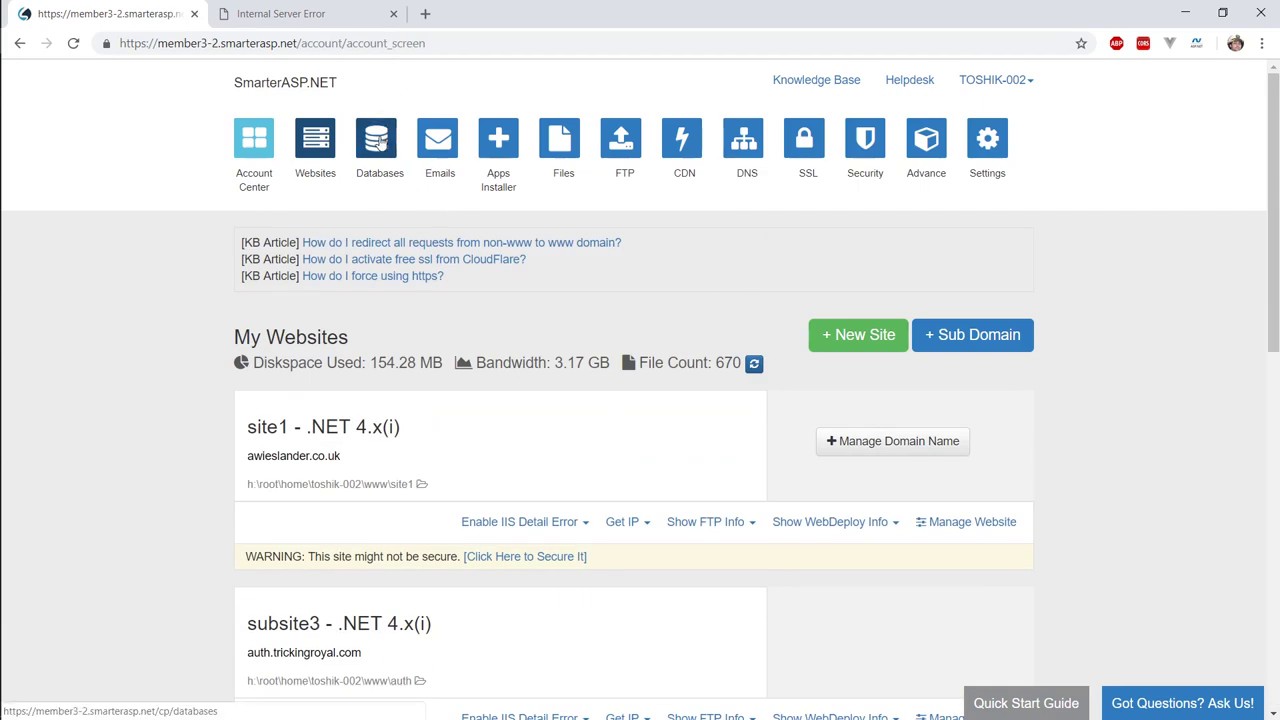
click(380, 138)
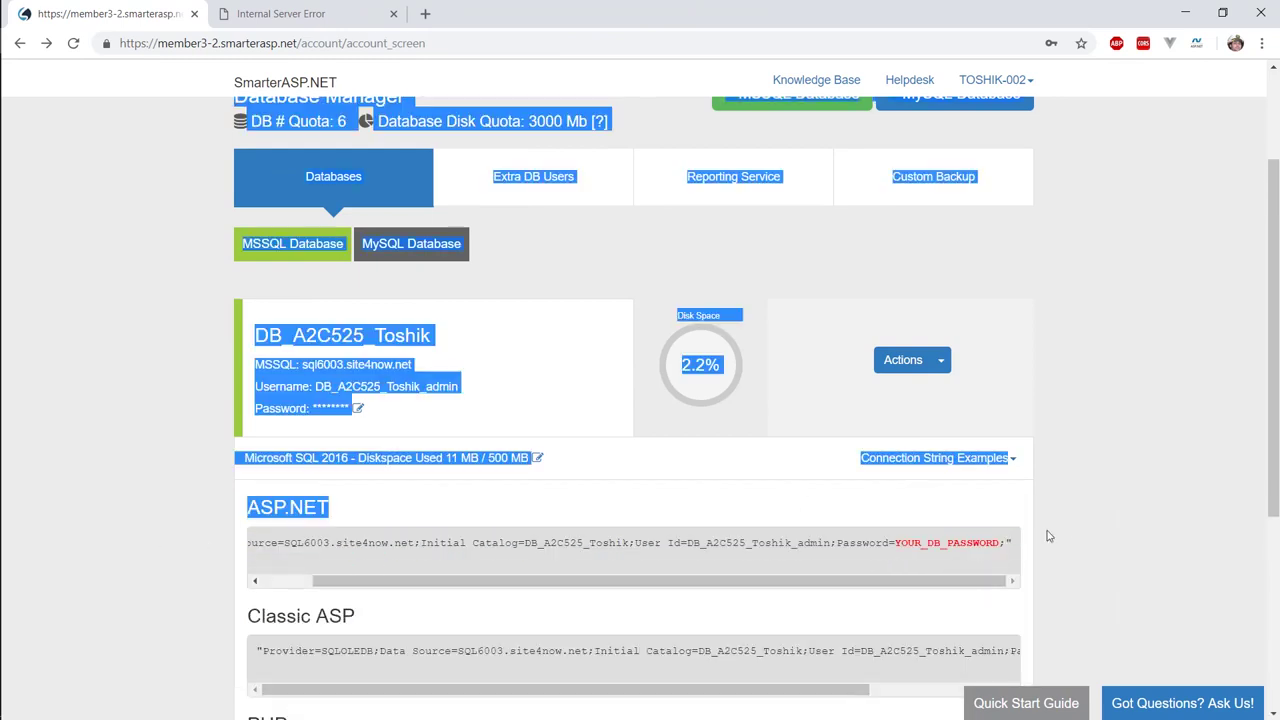
triple_click(630, 544)
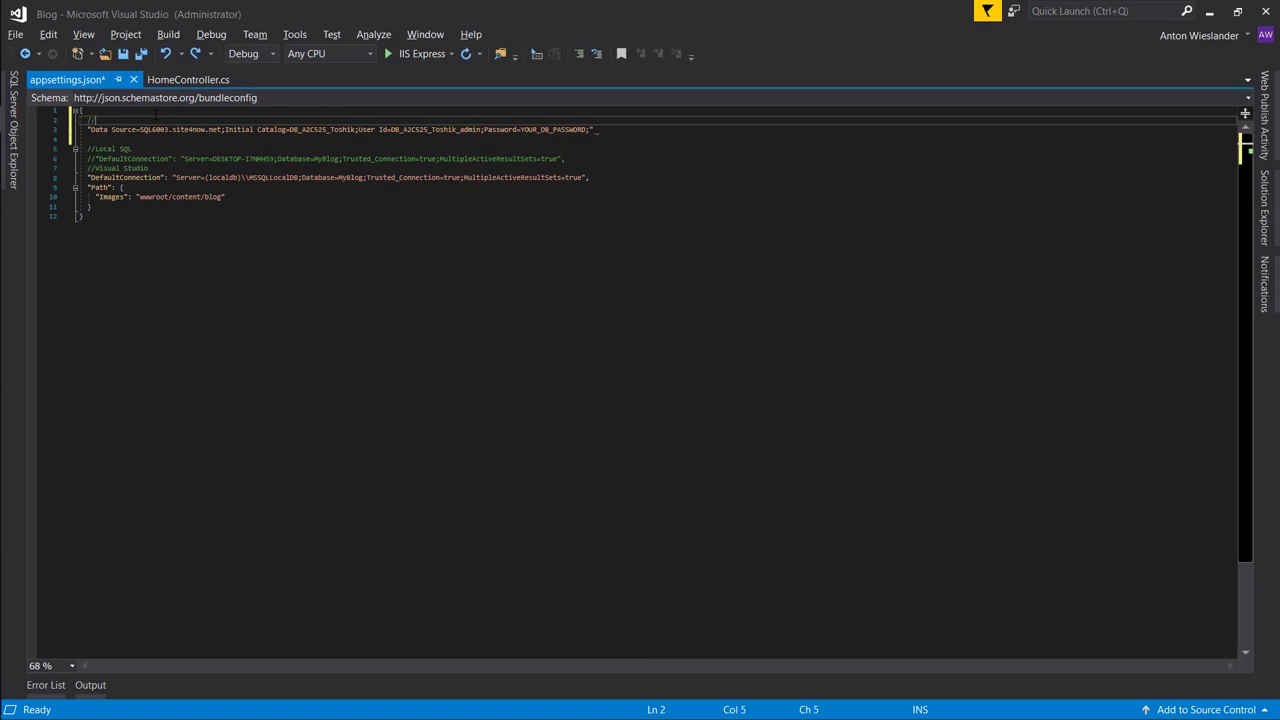
Add the hosted connection string to appsettings.json under a 'SmartAd' comment and save.
text(SmartAd)
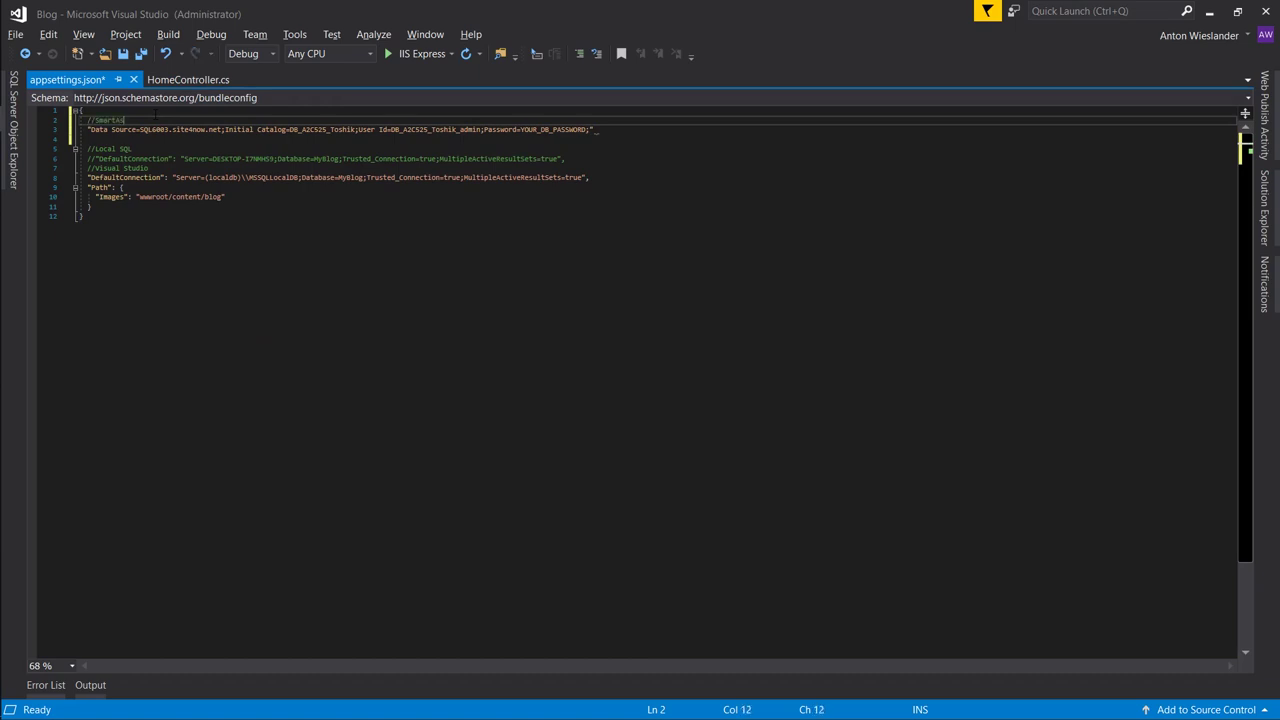
key(ctrl+s)
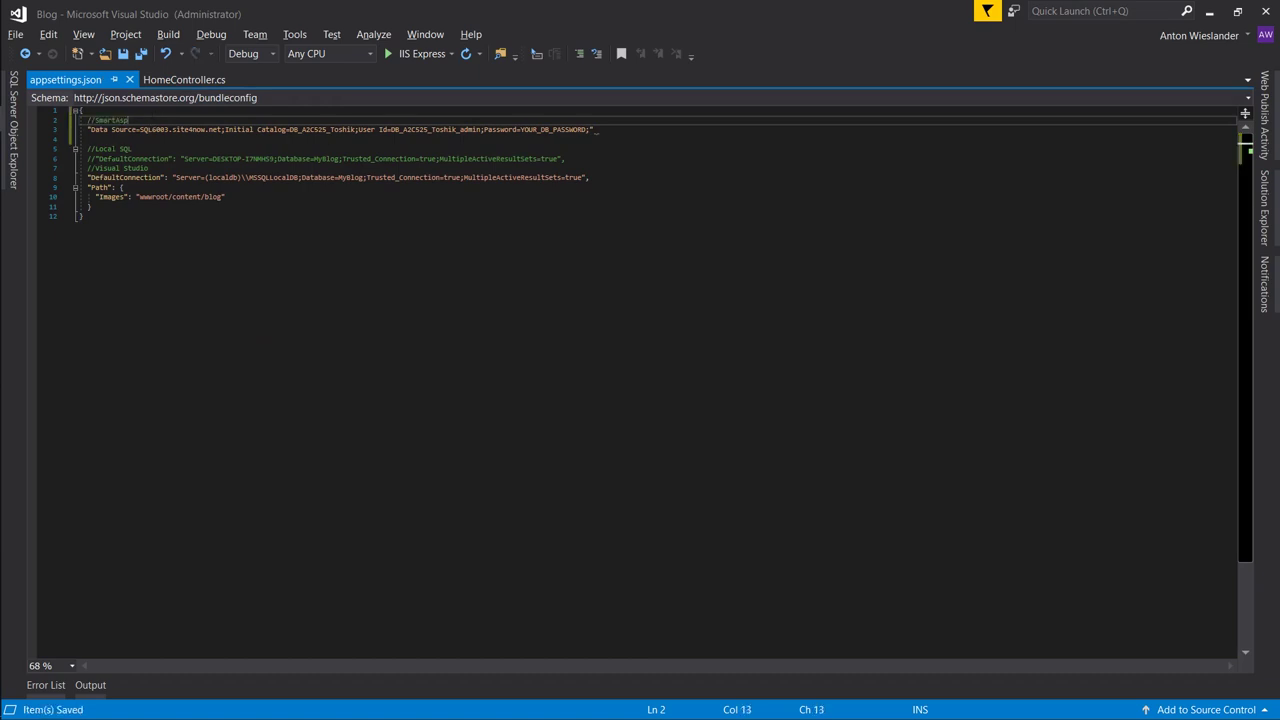
double_click(124, 176)
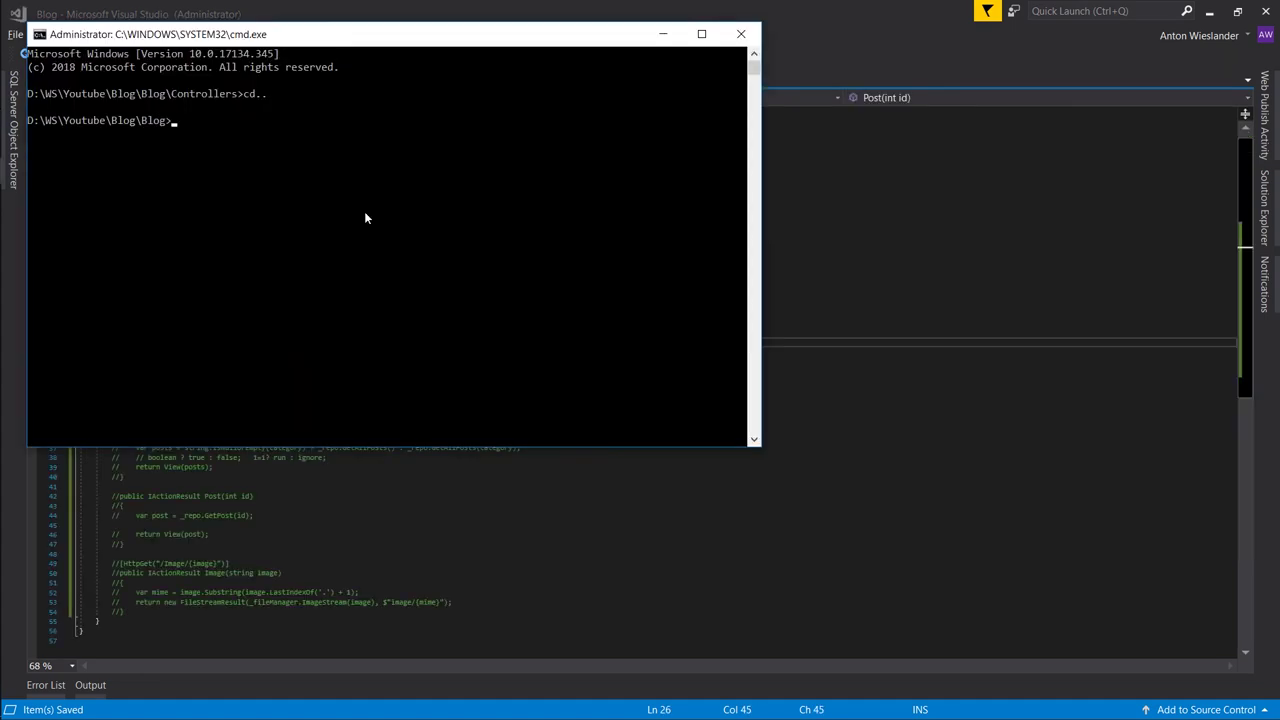
Run 'dotnet ef database update' to apply the migrations to the hosted database.
text(dot)
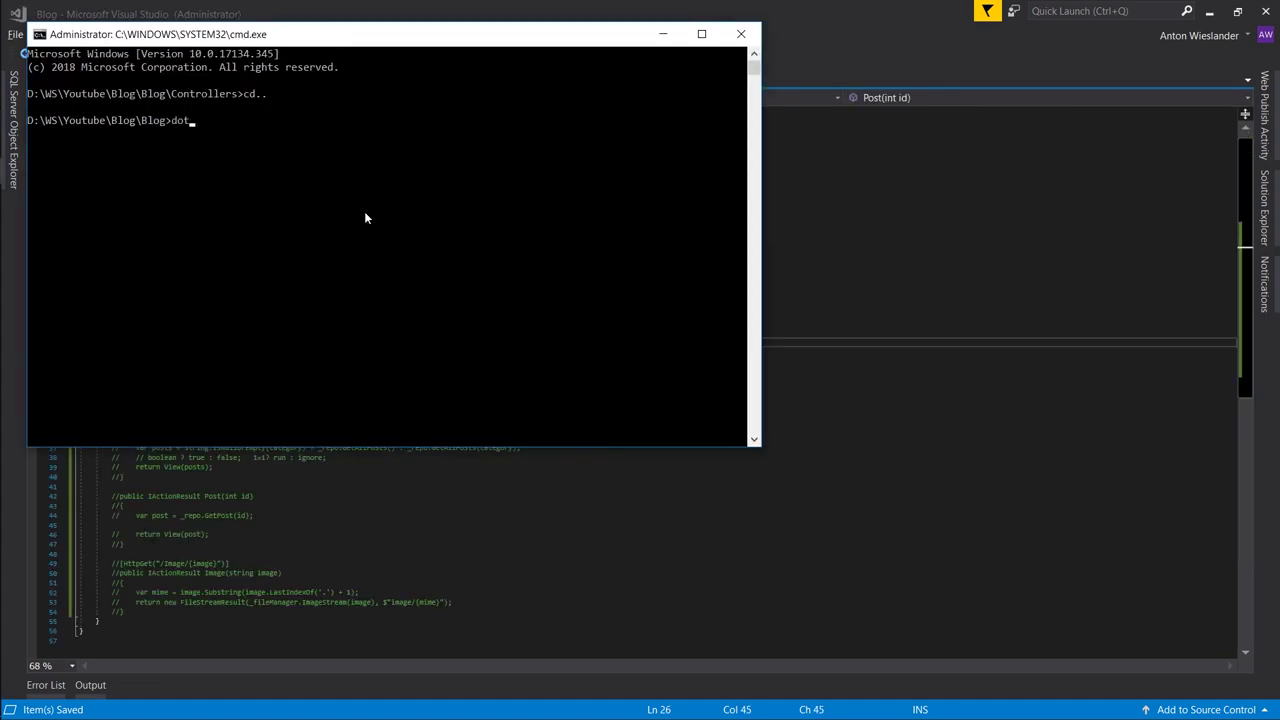
text(net ef)
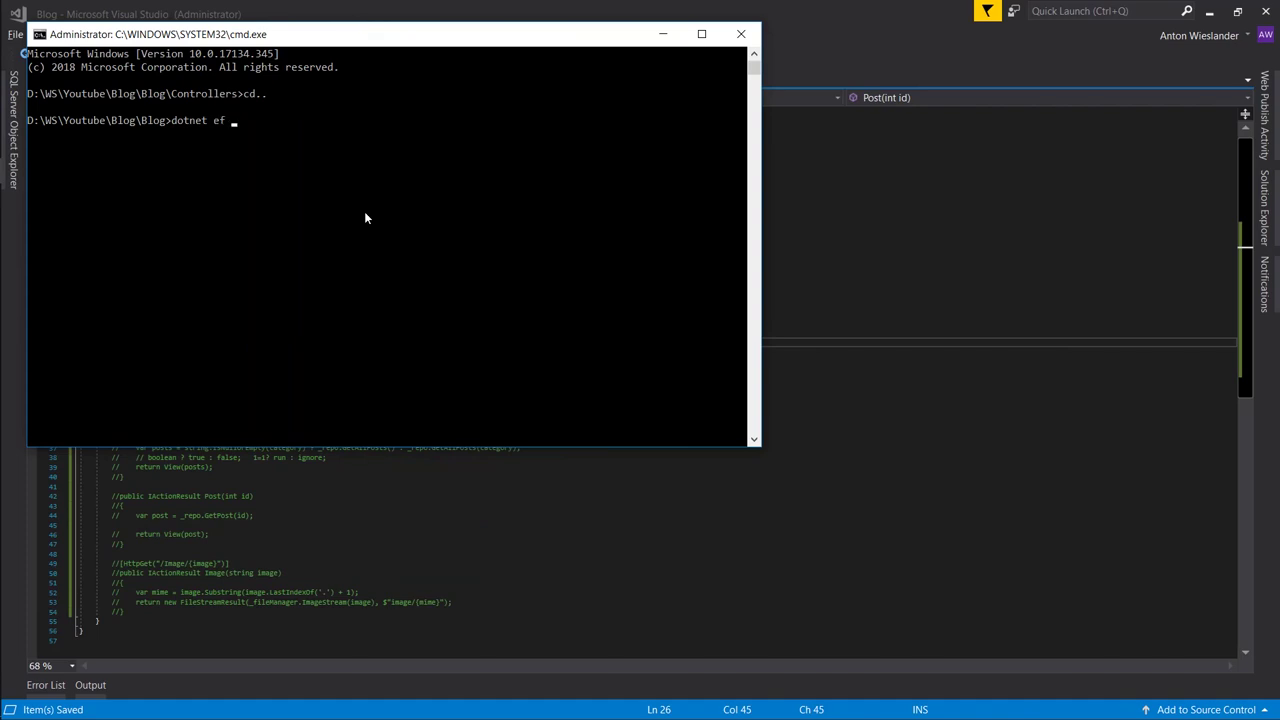
text(database update)
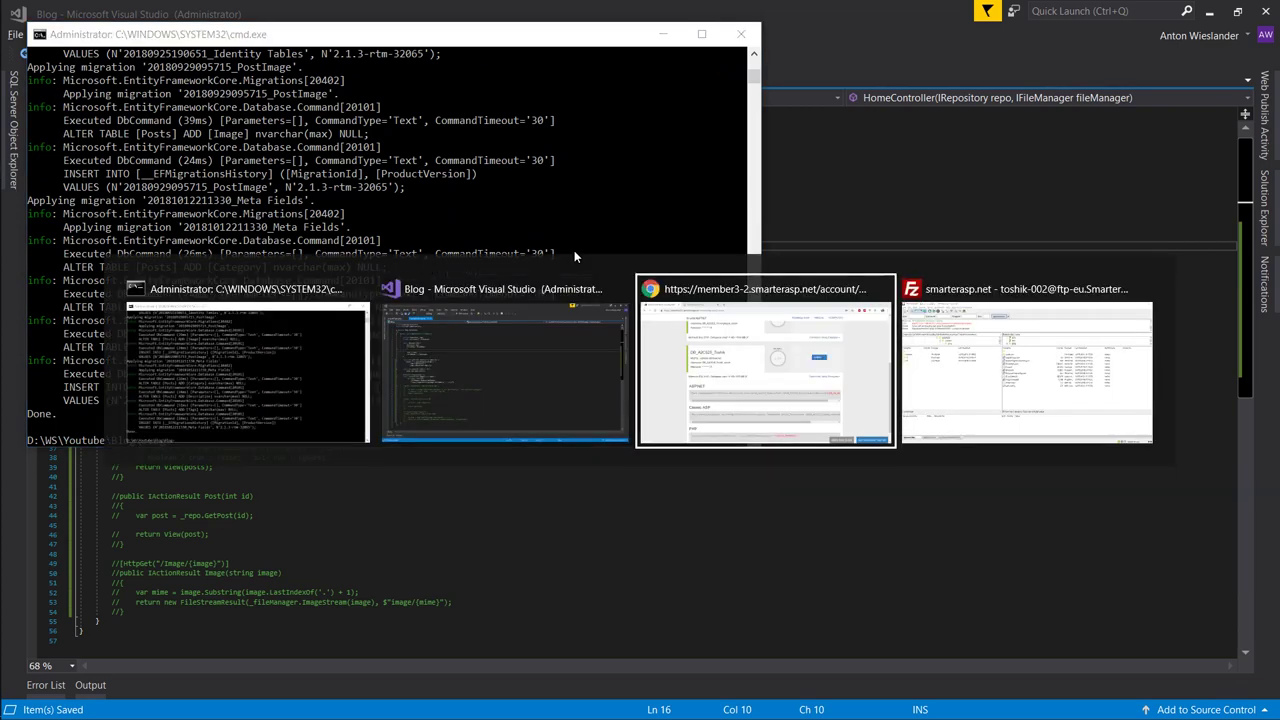
Copy the connection details from the hosting panel for SQL Server Management Studio.
click(764, 360)
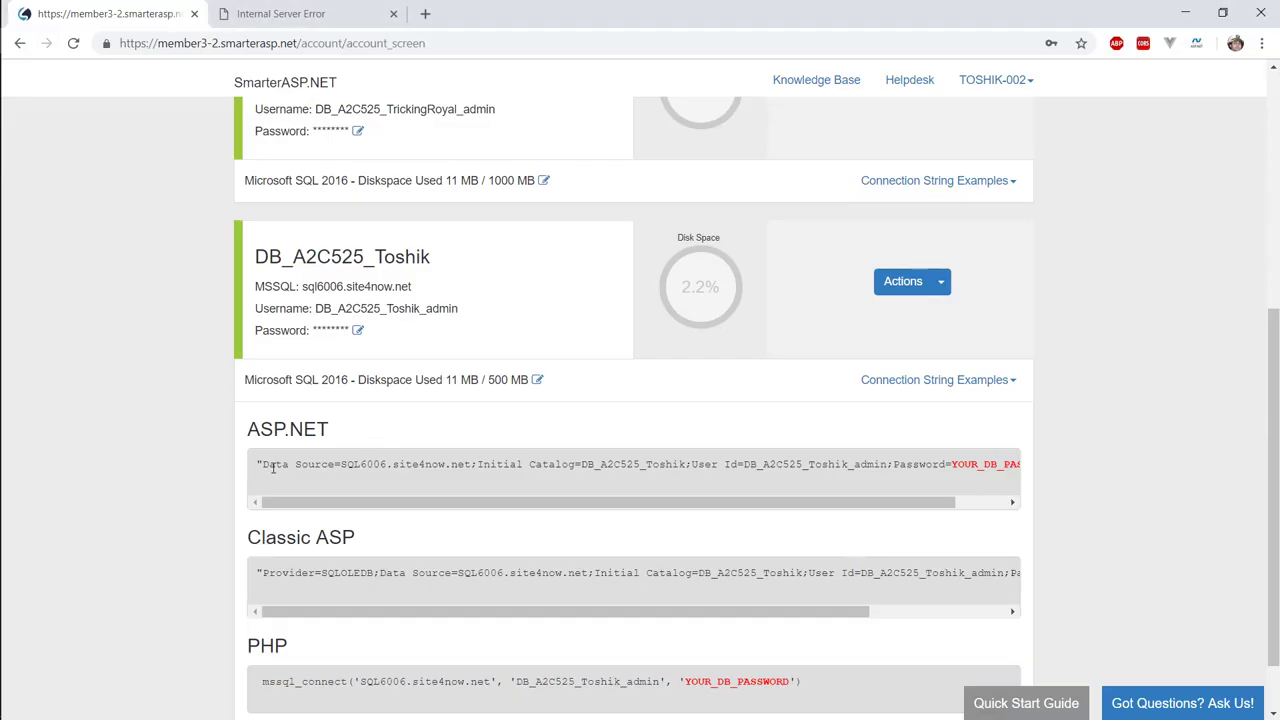
triple_click(630, 464)
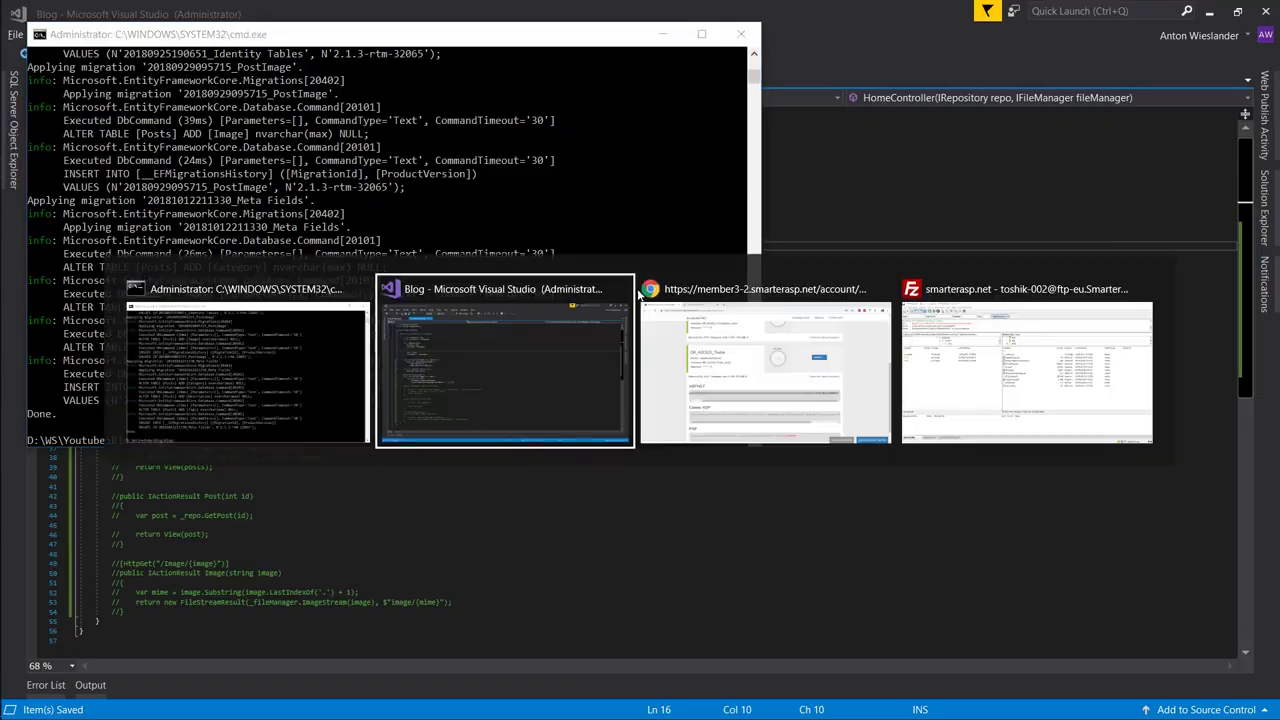
click(764, 360)
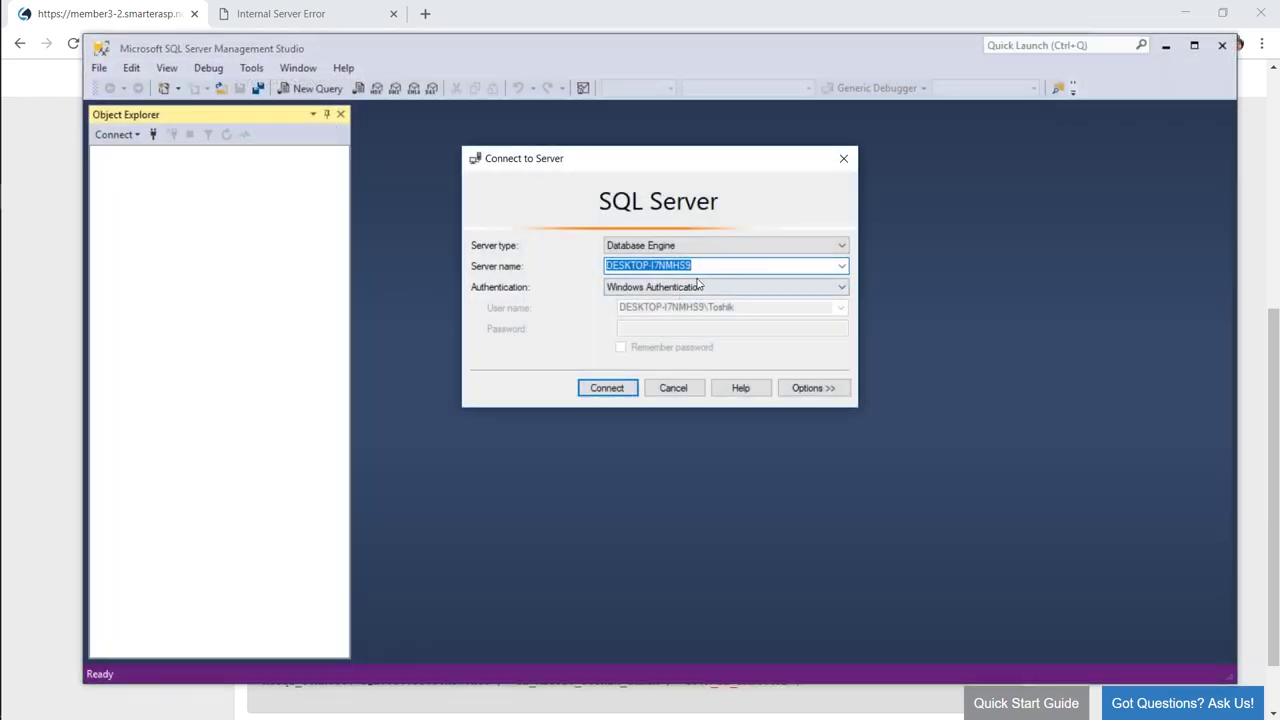
Connect SSMS to sql6006.site4now.net using SQL Server authentication and the database password.
text(sql6006.site4now.net)
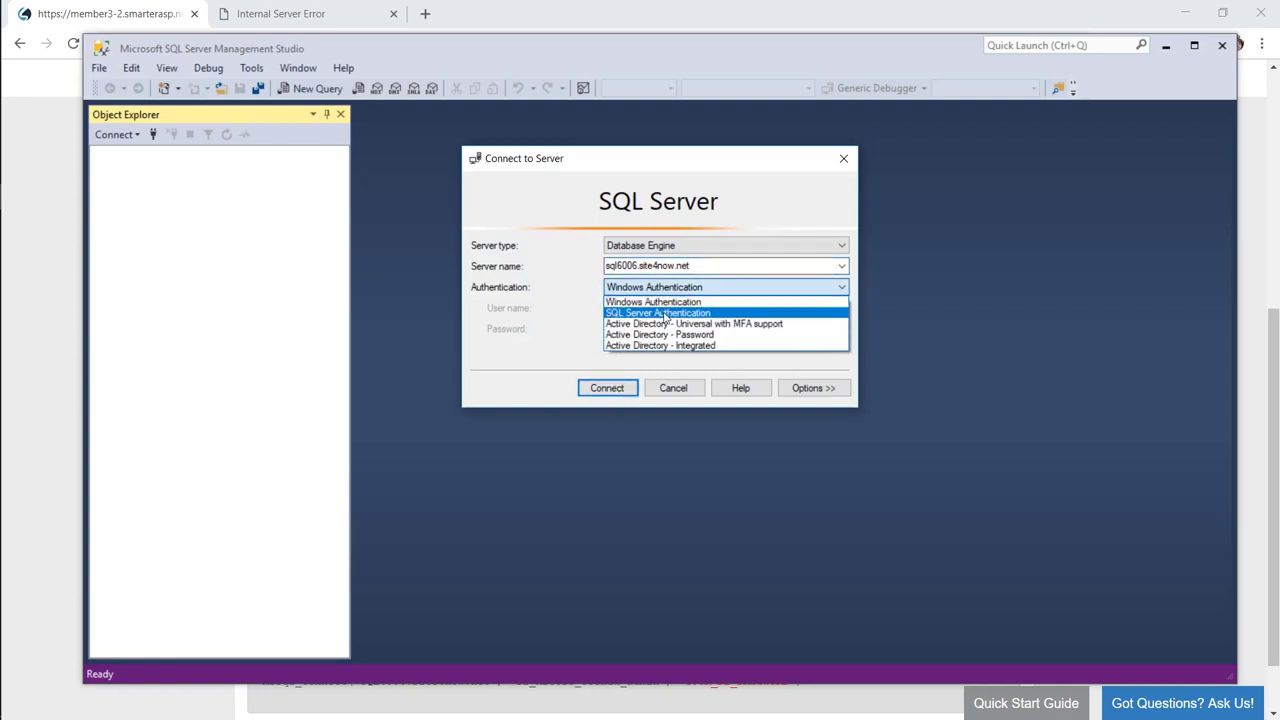
click(656, 312)
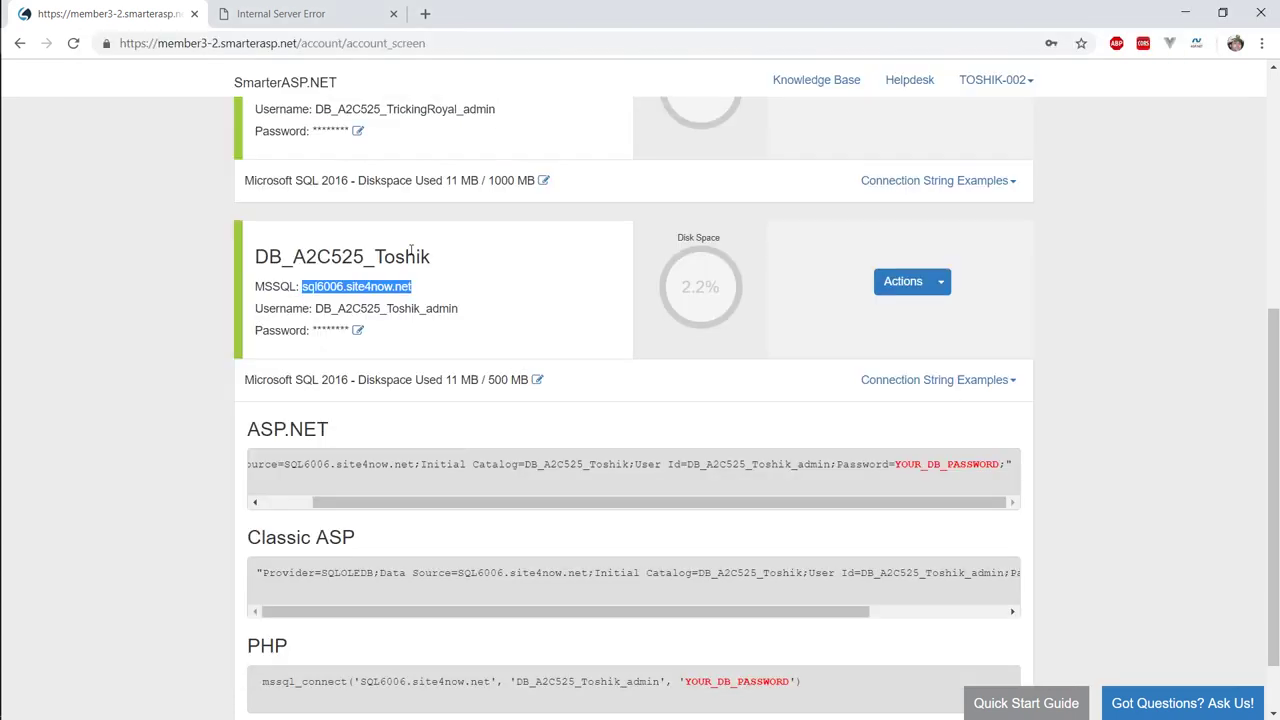
double_click(384, 308)
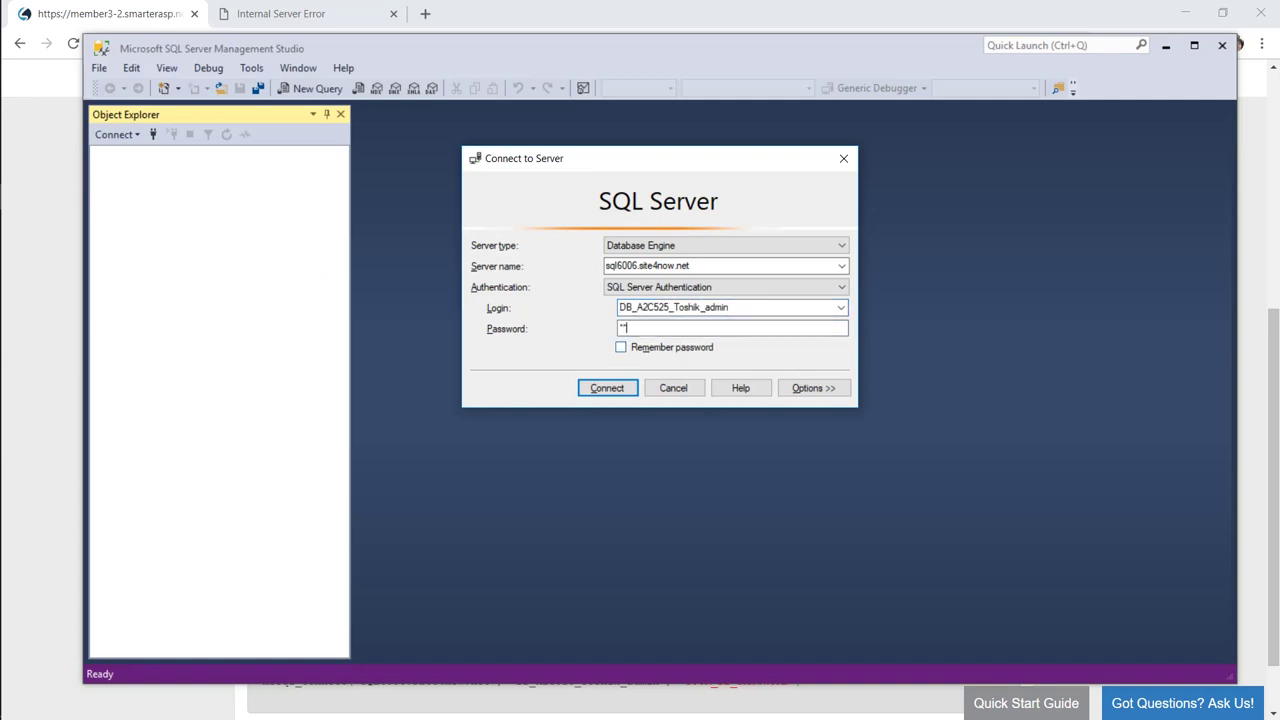
text(password)
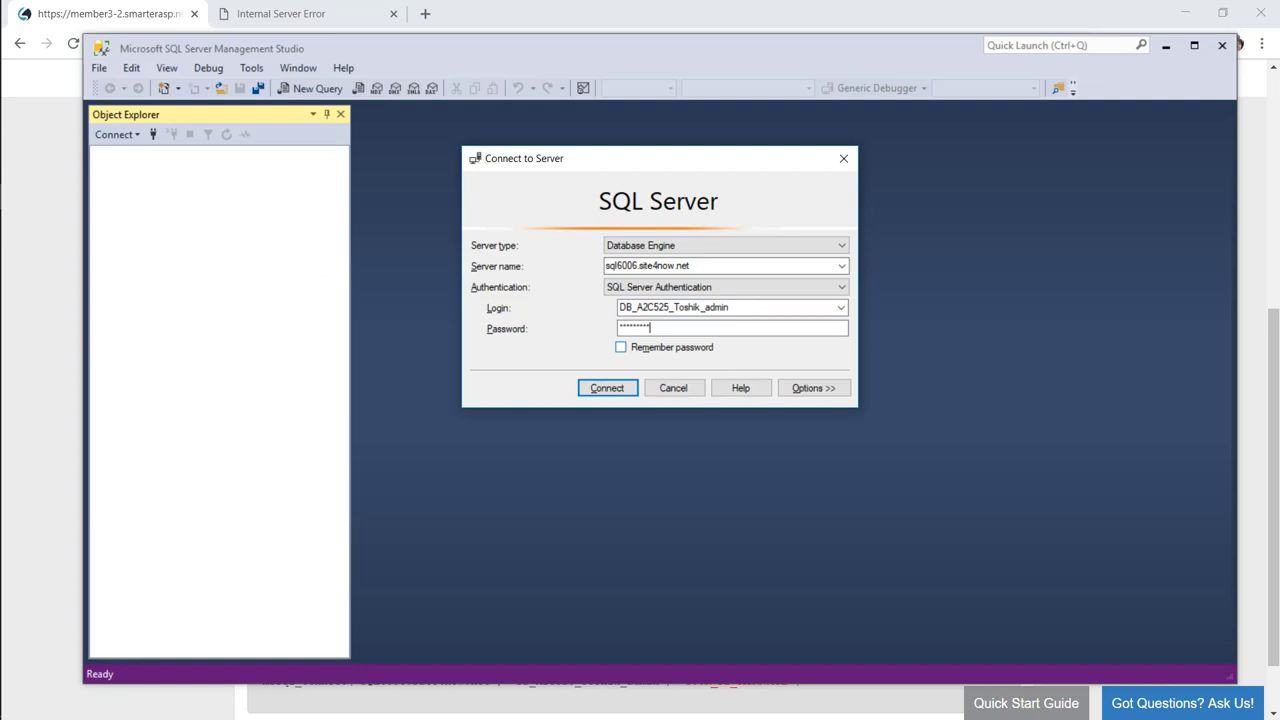
click(606, 388)
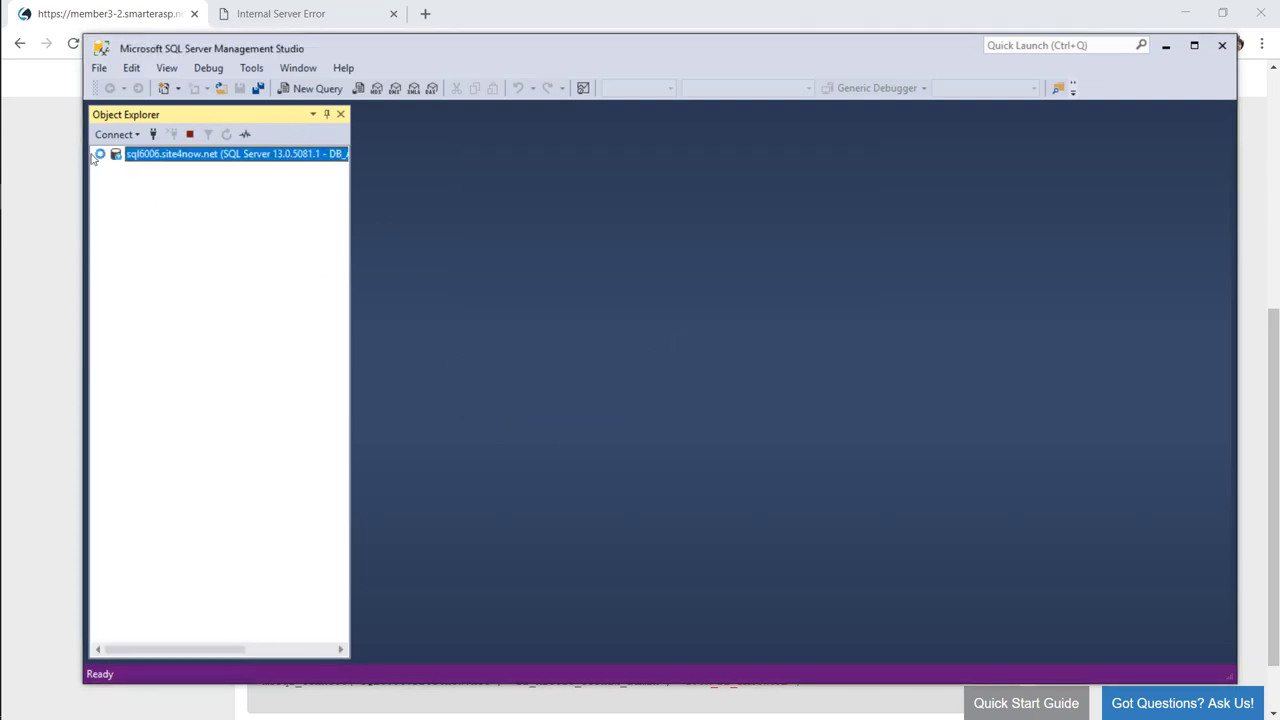
Expand DB_A2C525_Toshik to view its Posts and Identity tables, then collapse the tree.
click(100, 152)
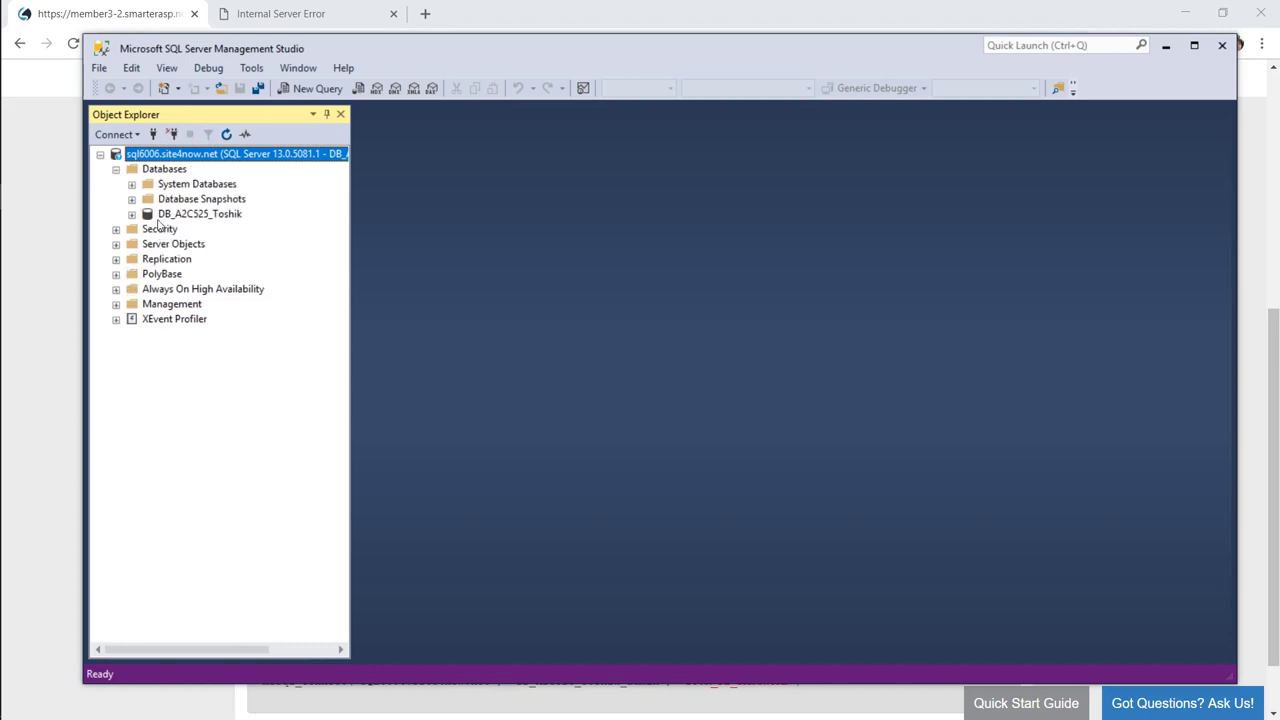
click(132, 212)
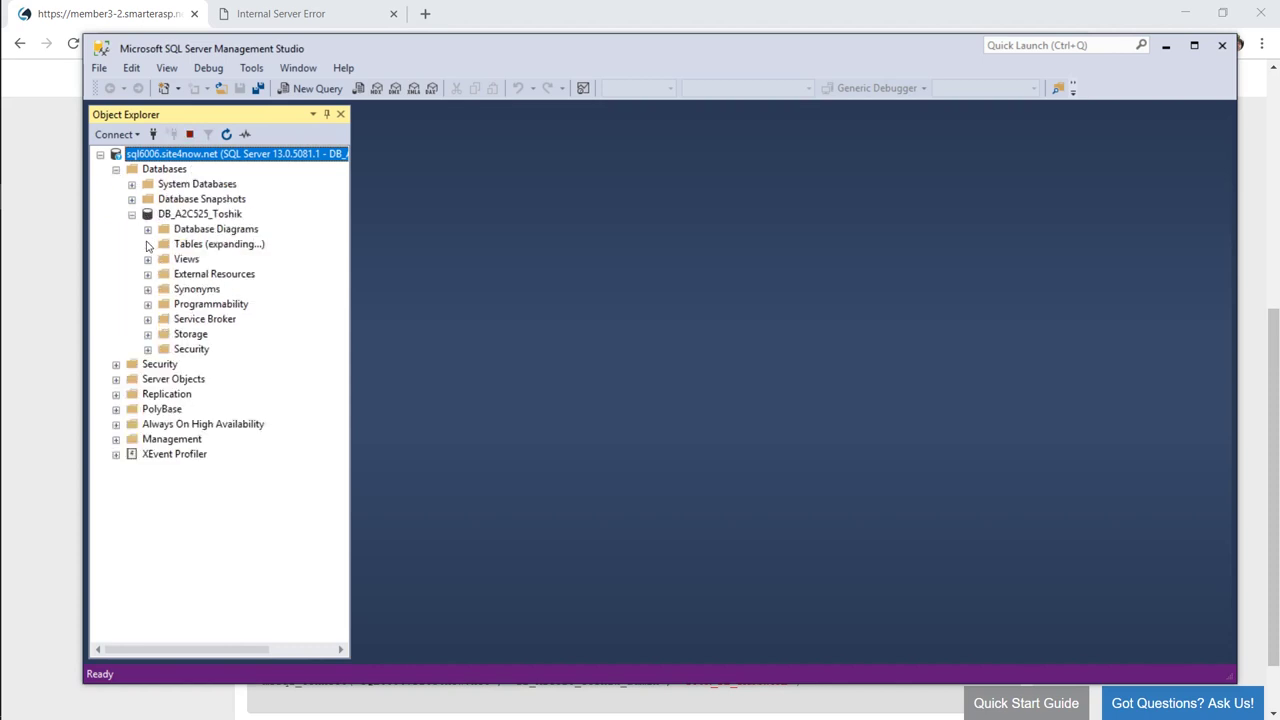
mouse_move(184, 304)
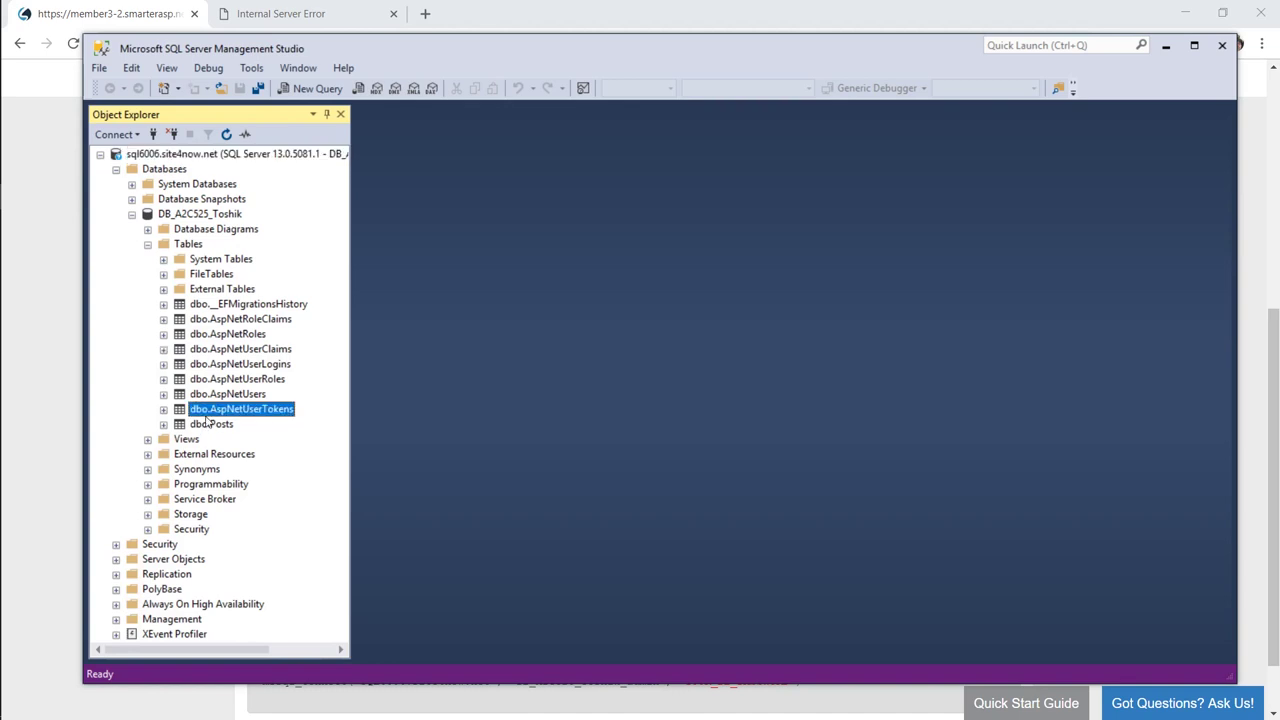
right_click(240, 408)
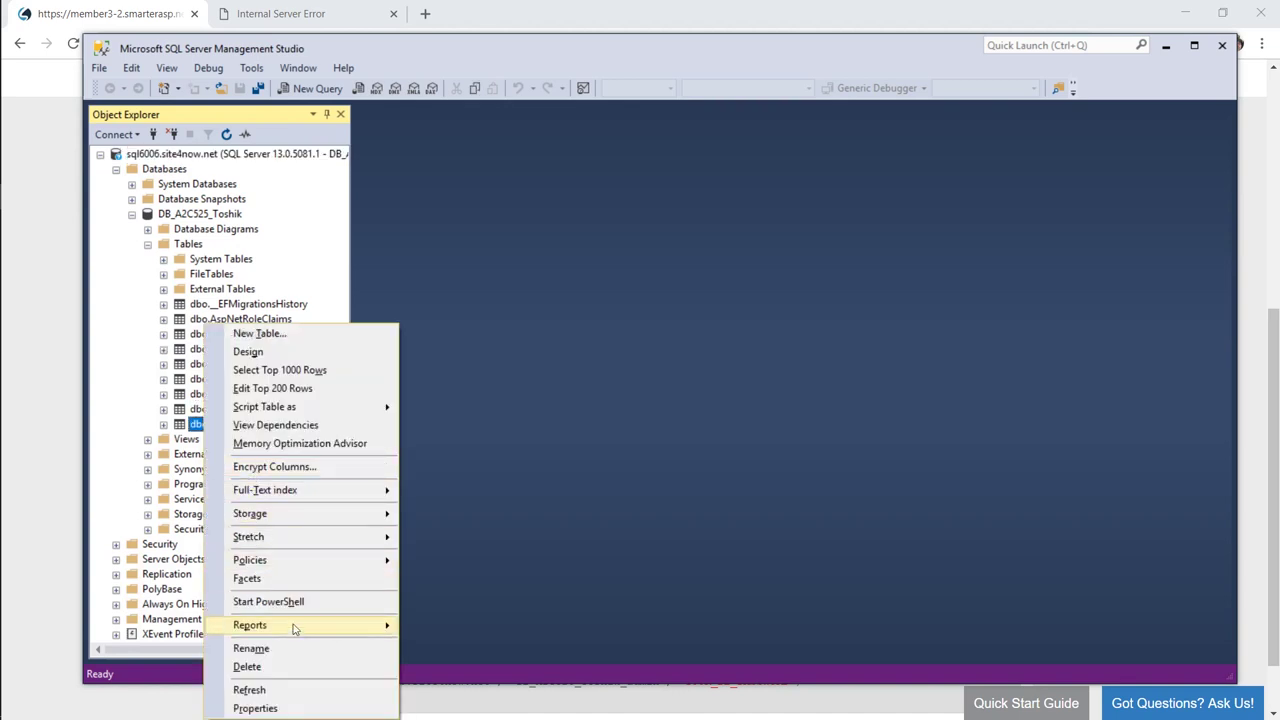
click(272, 388)
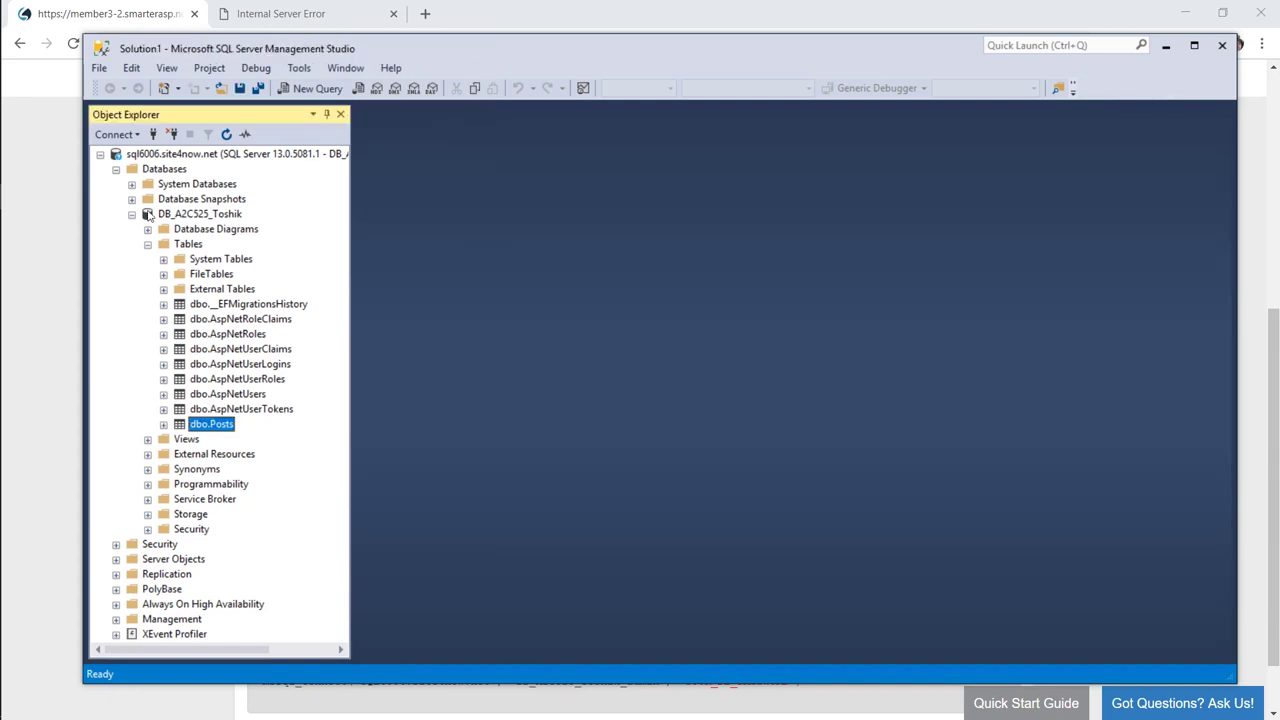
click(132, 212)
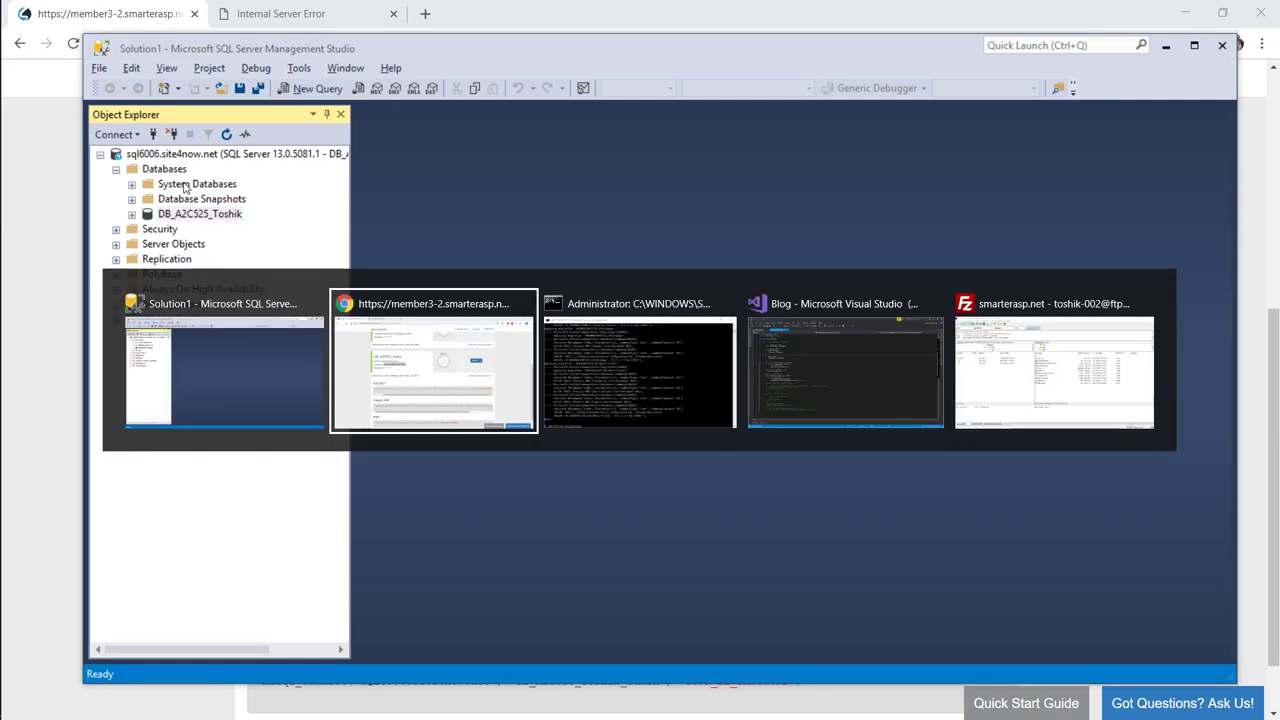
Run dotnet publish -c "Release" to rebuild Blog.dll and Blog.Views.dll, then return to FileZilla.
click(638, 360)
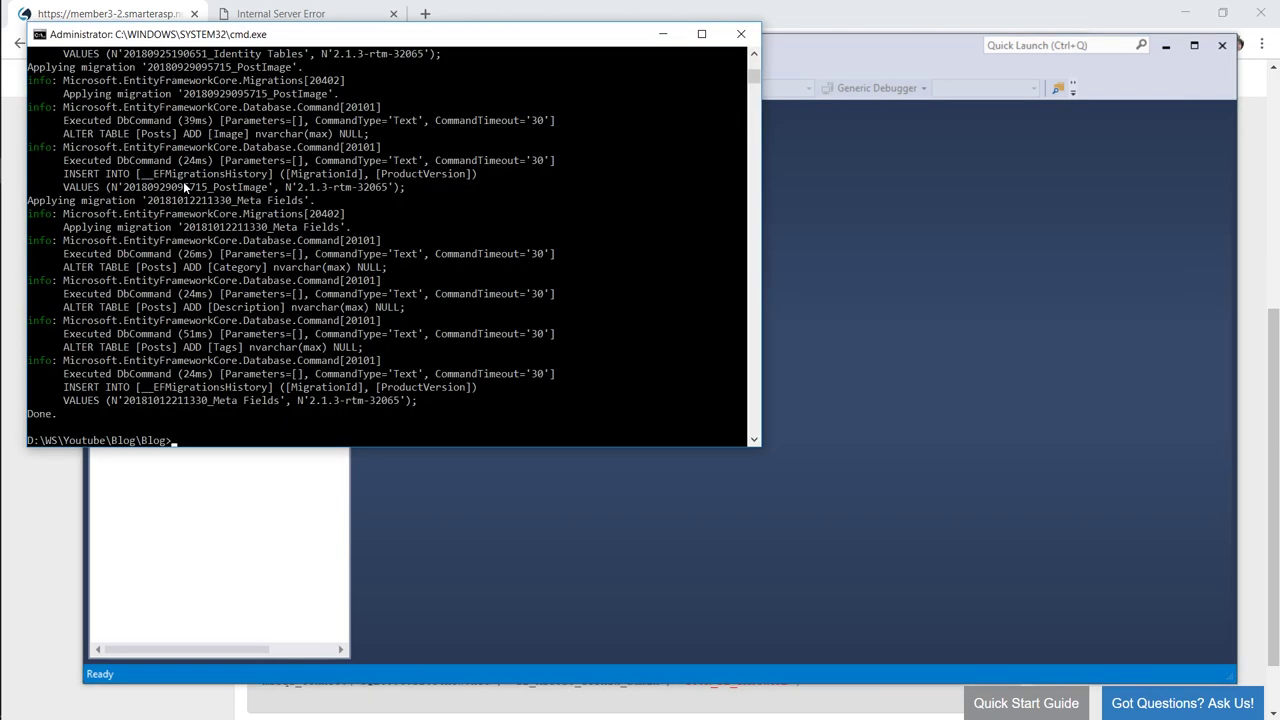
text(dotnet publish -c ")
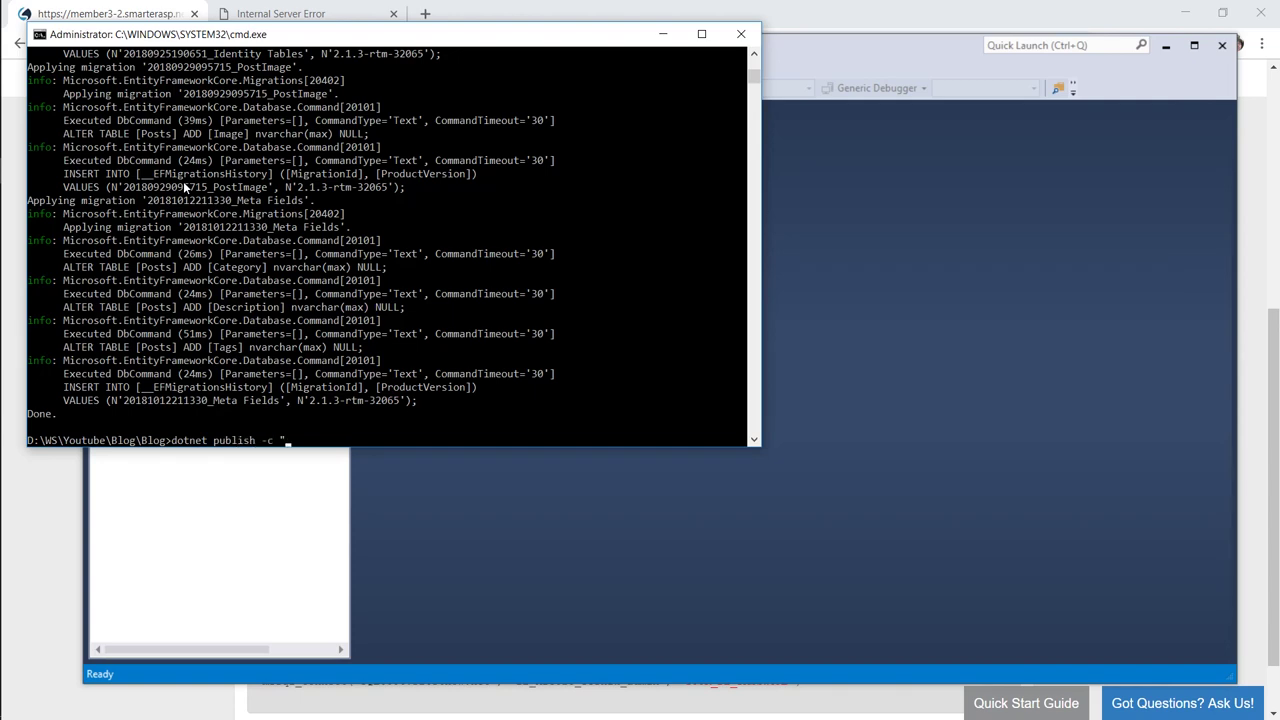
text(Release")
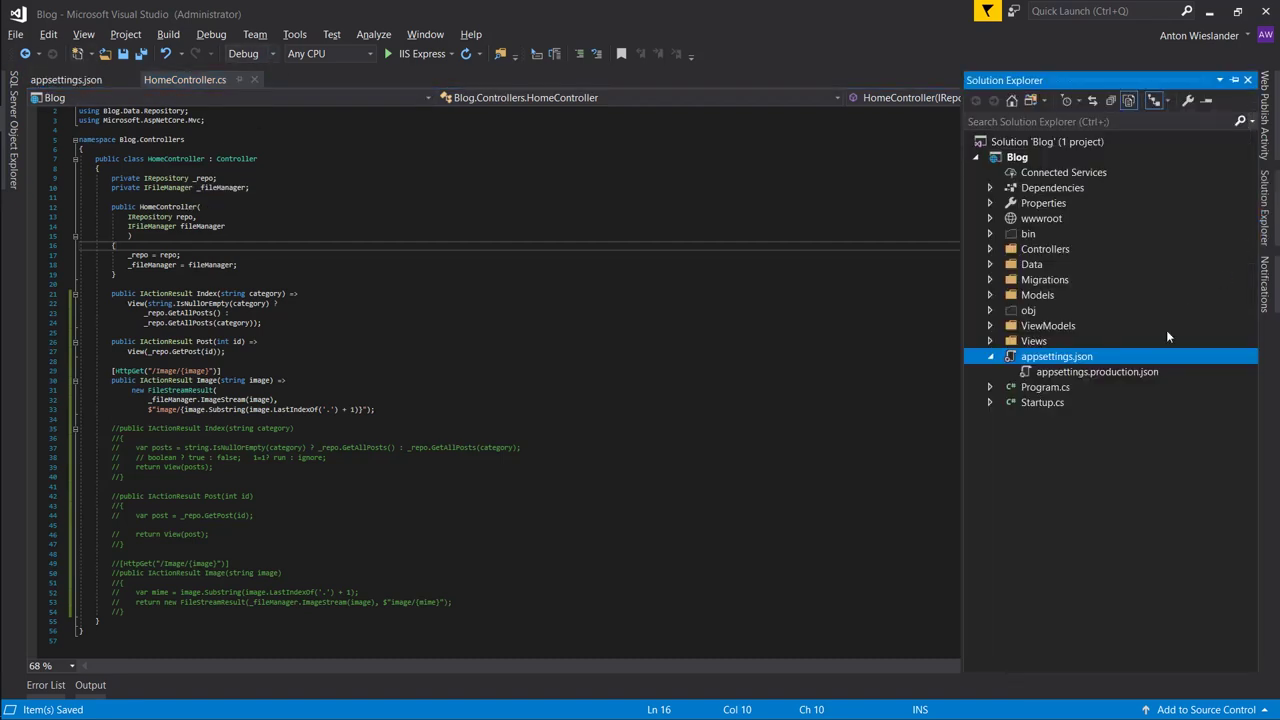
double_click(1096, 370)
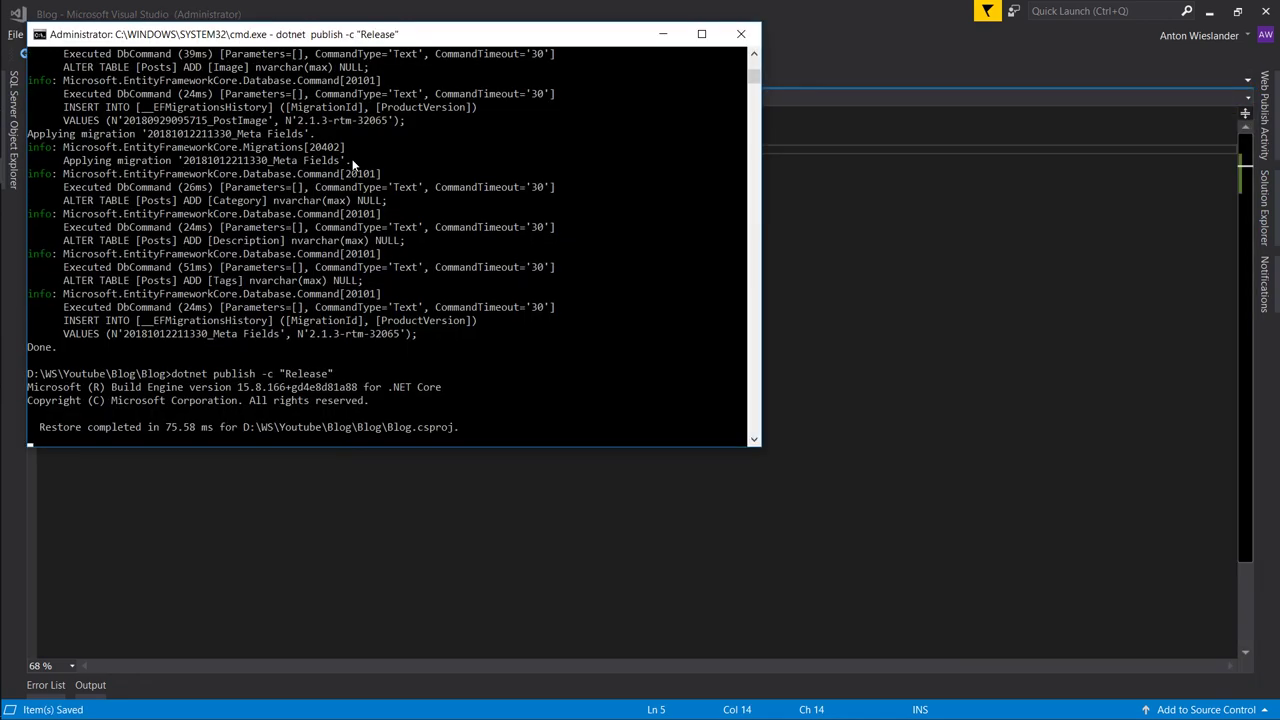
mouse_move(376, 156)
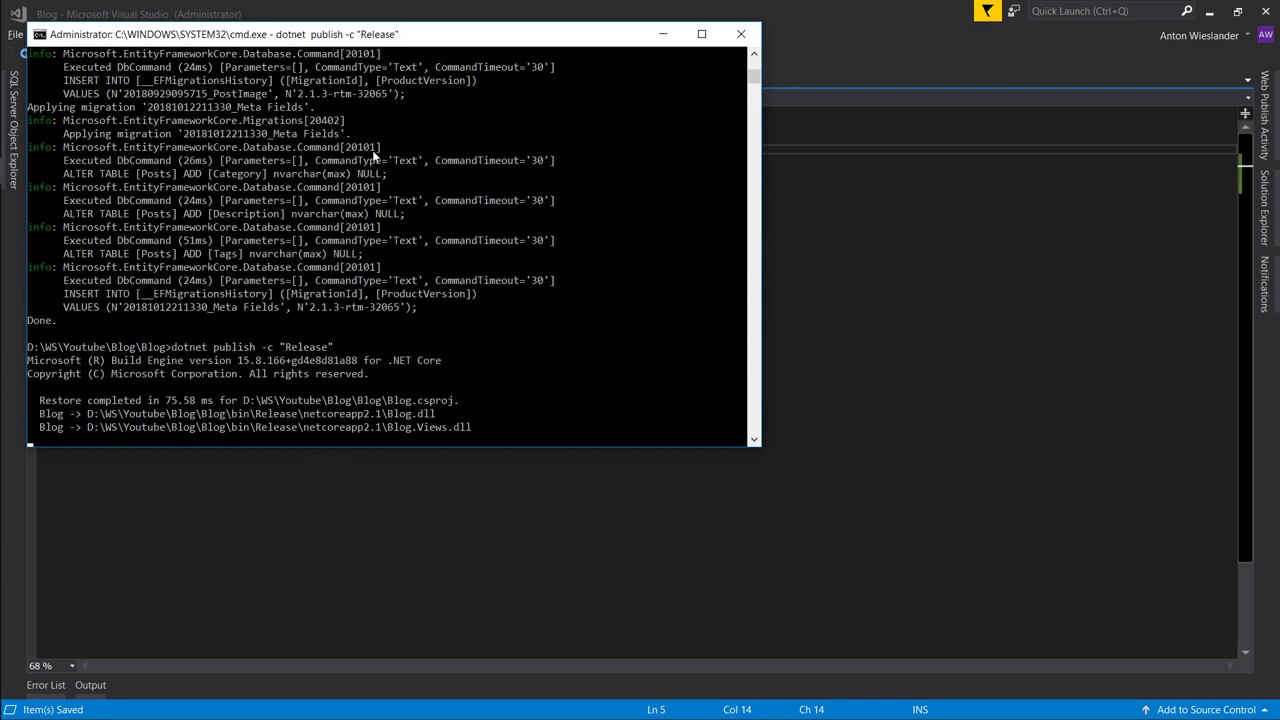
key(alt+tab)
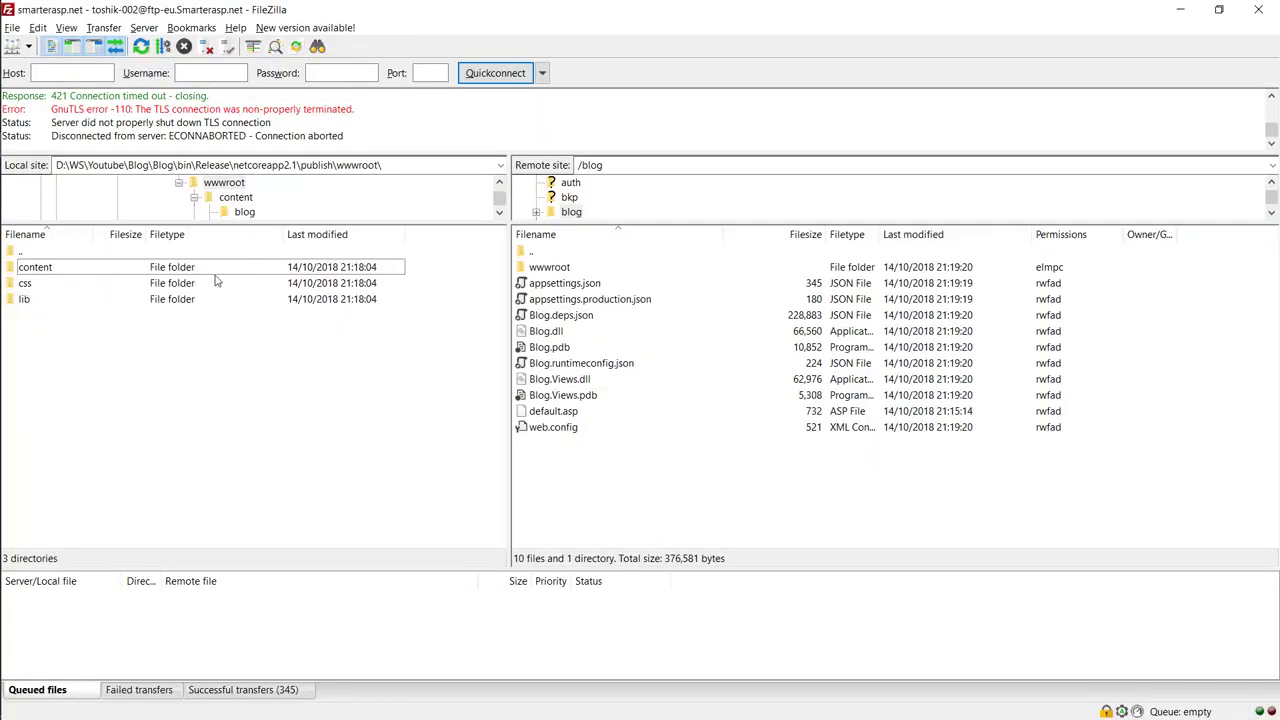
Upload the files from the netcoreapp2.1 publish folder to /blog, overwriting existing files.
click(244, 212)
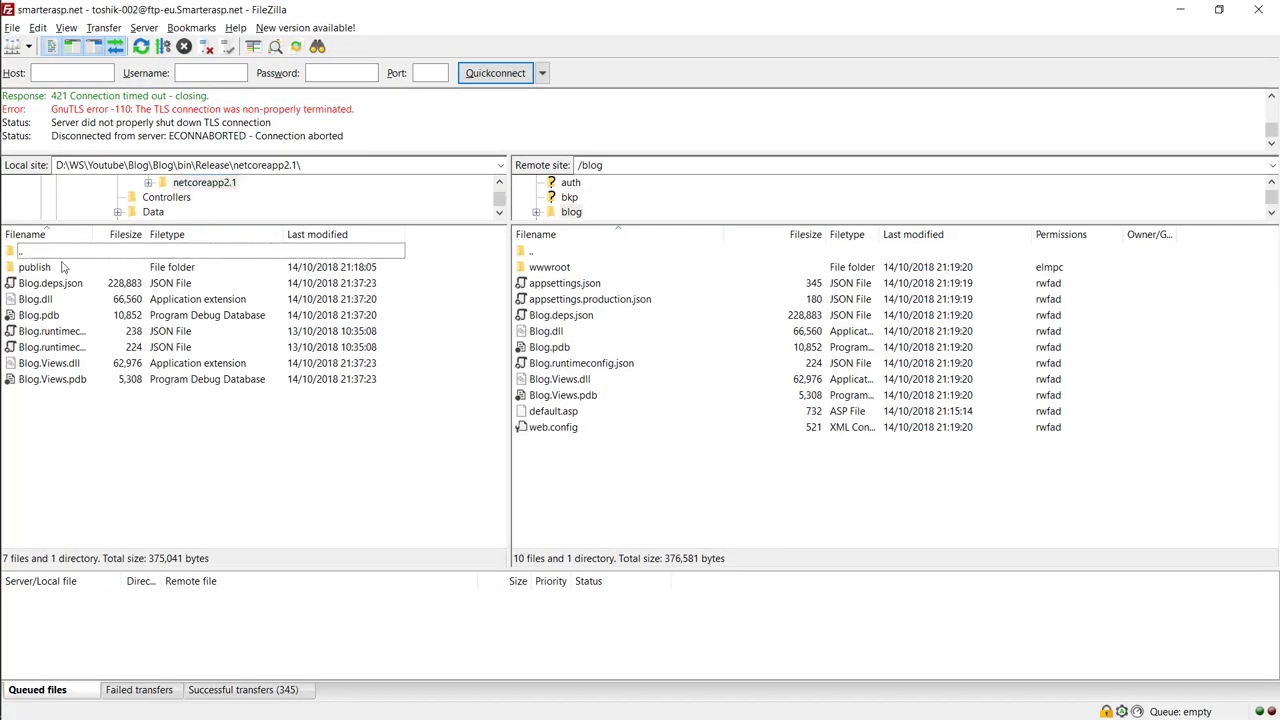
double_click(34, 266)
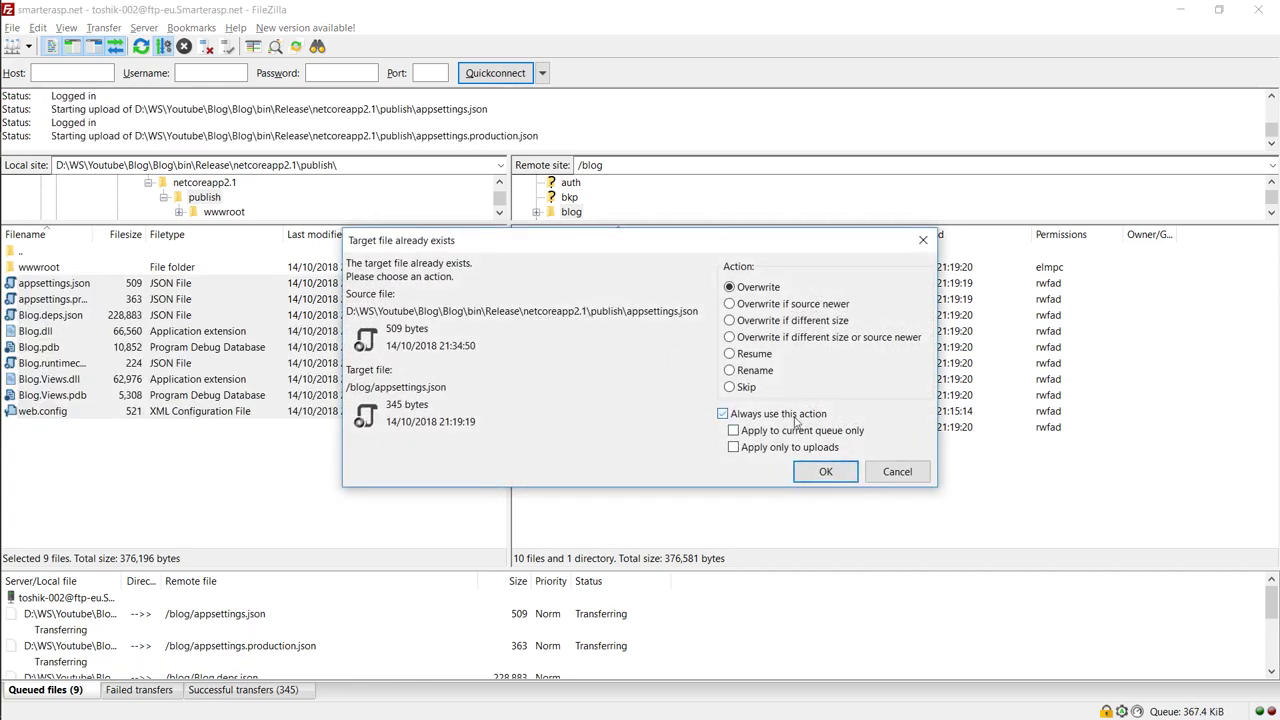
click(824, 472)
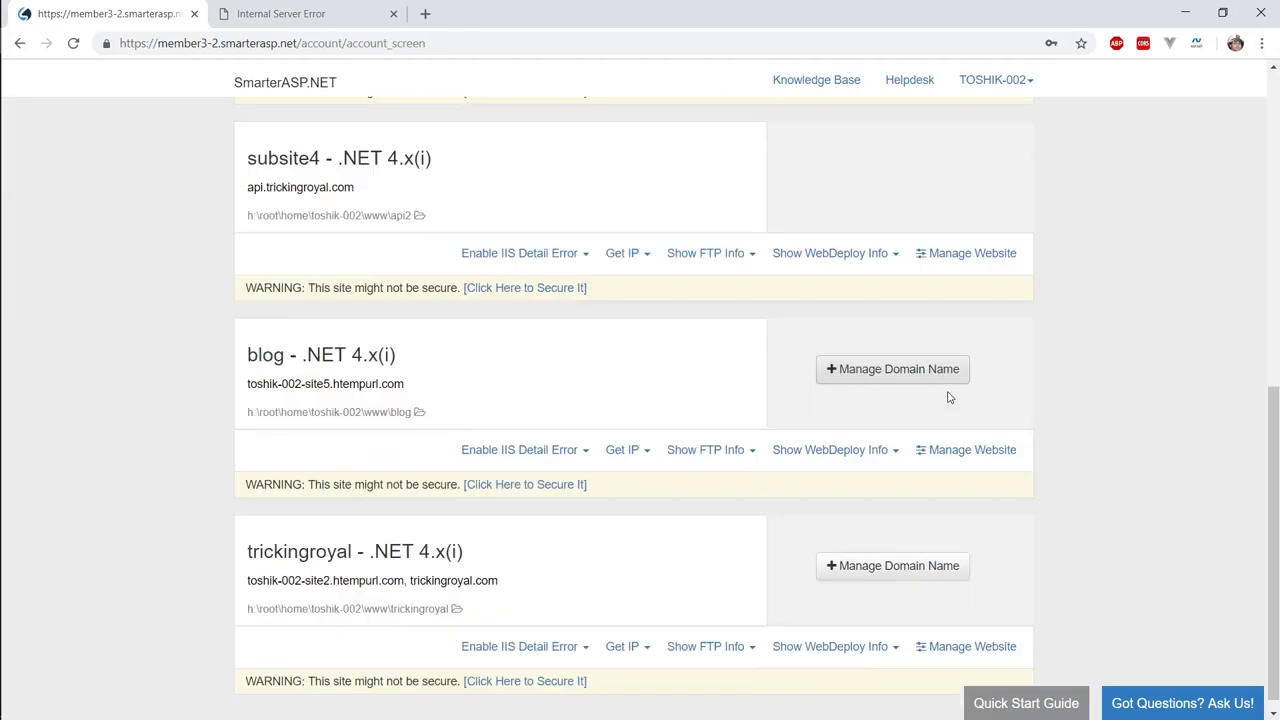
Manage the blog site in SmarterASP.NET: switch Site Off and toggle Detail Error on then off.
scroll(up, 3)
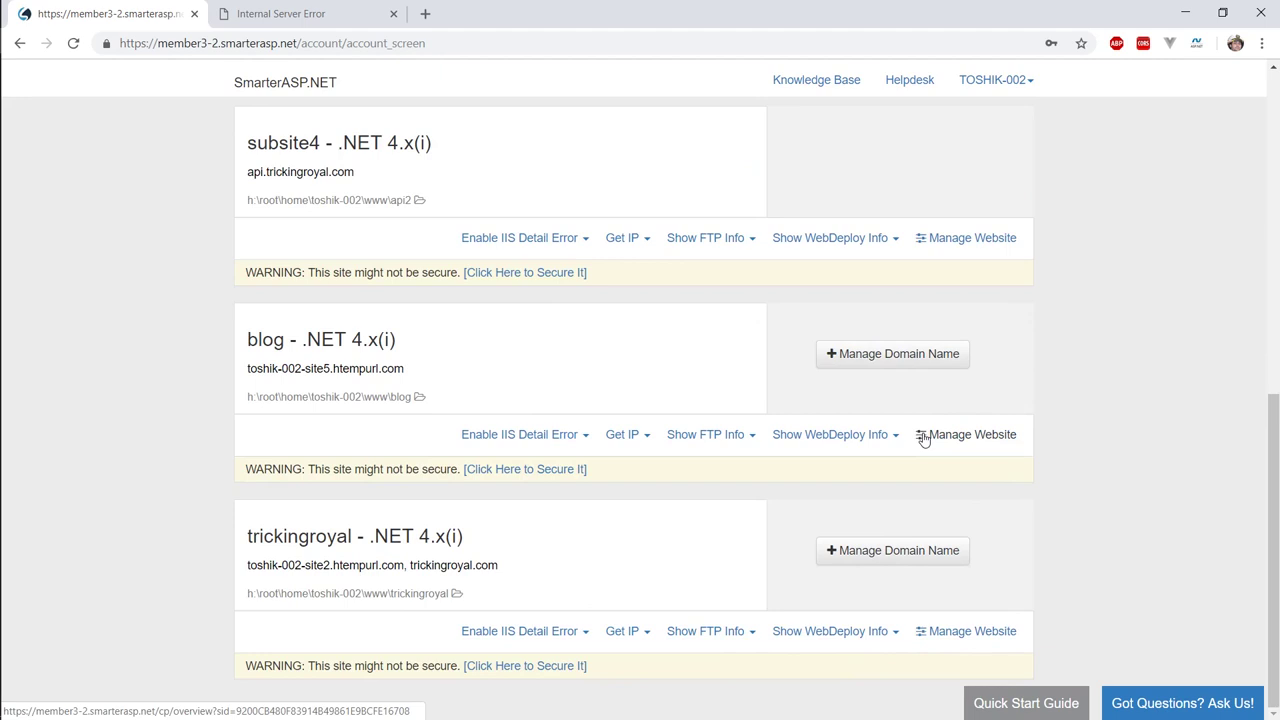
mouse_move(970, 434)
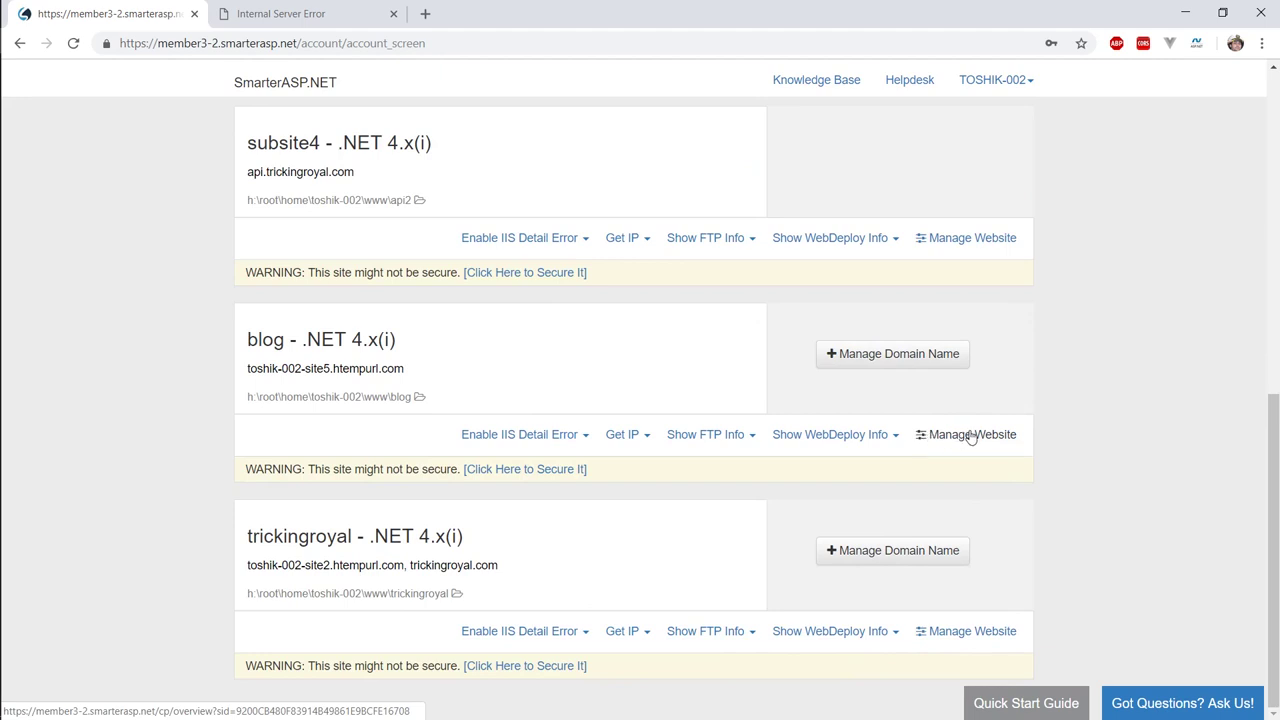
click(970, 434)
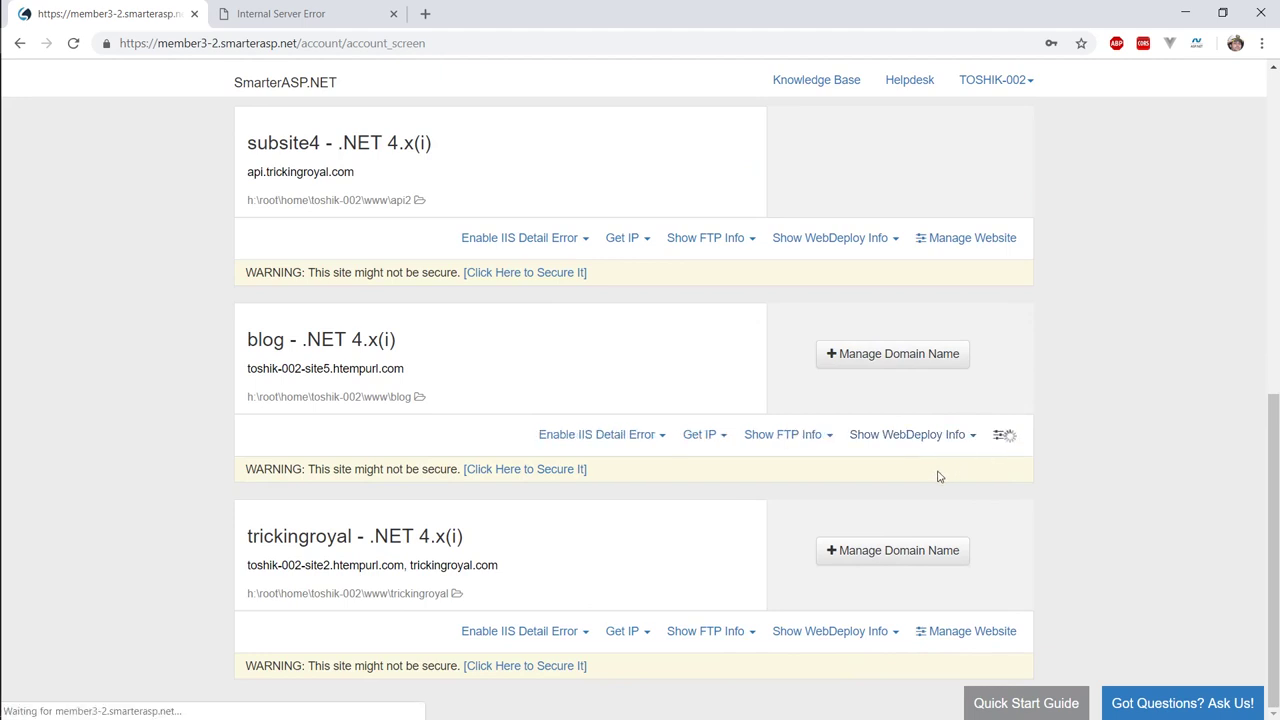
click(1004, 434)
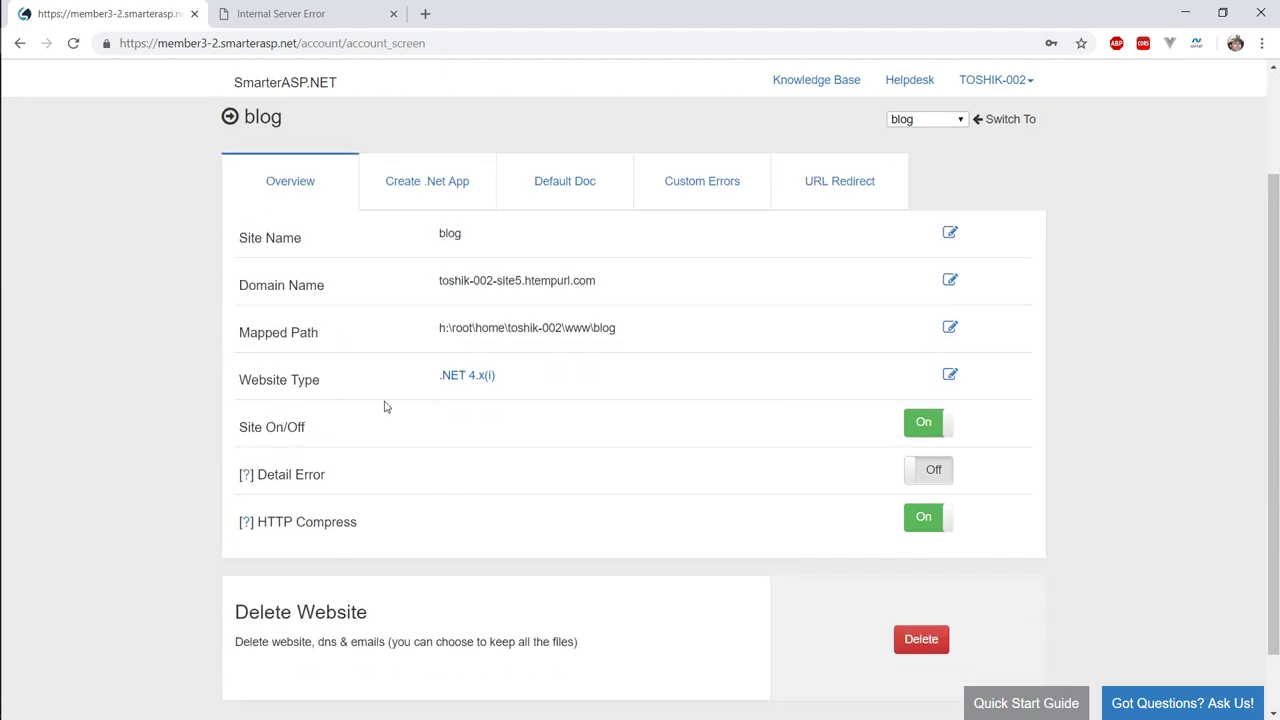
click(924, 420)
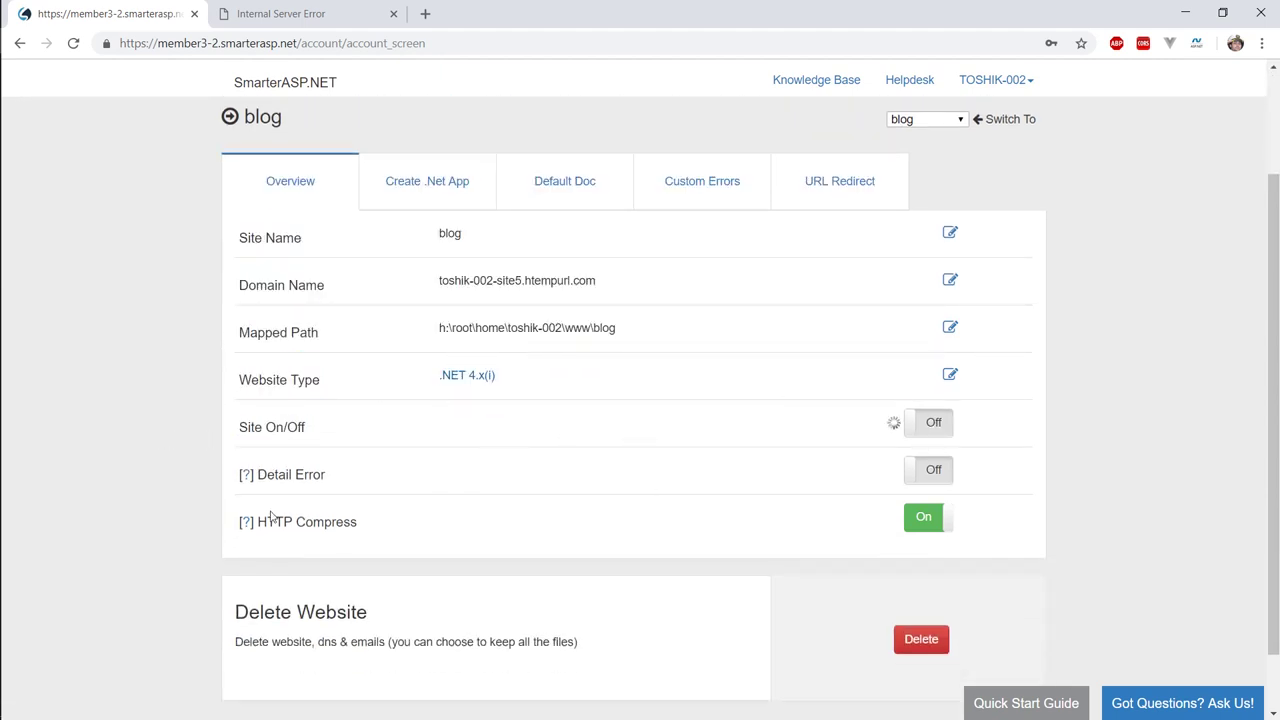
click(932, 468)
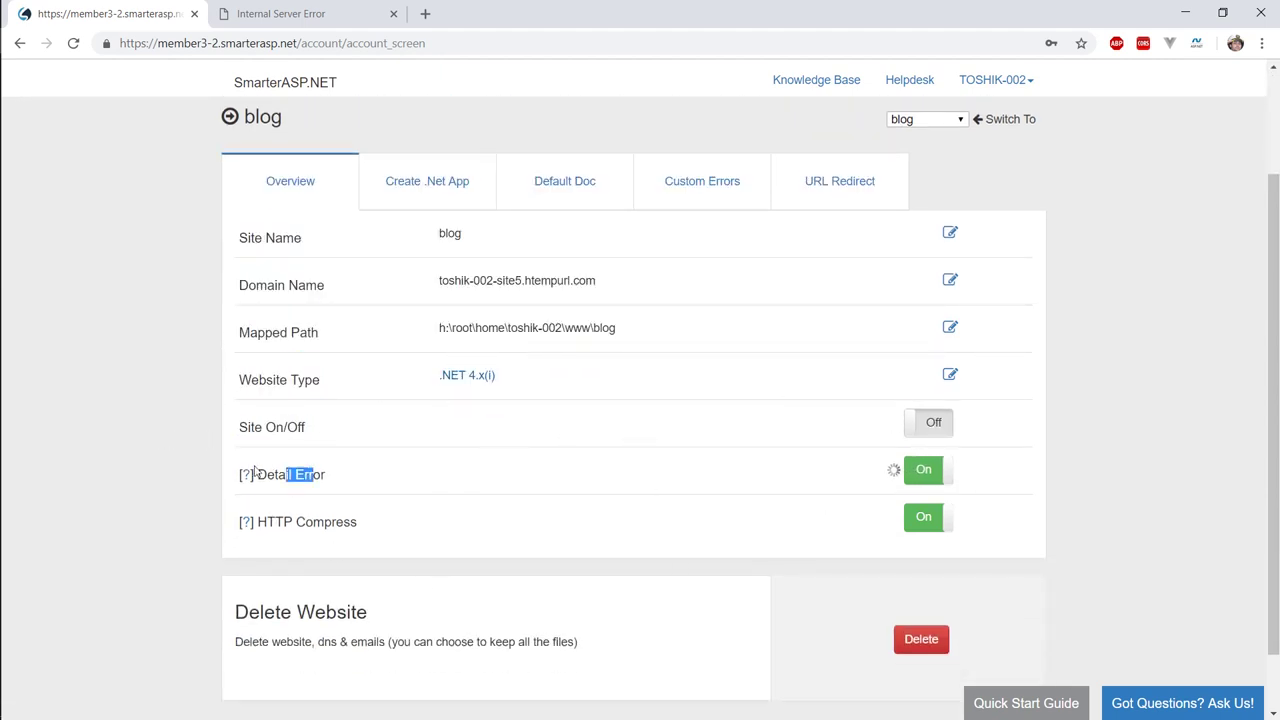
click(924, 468)
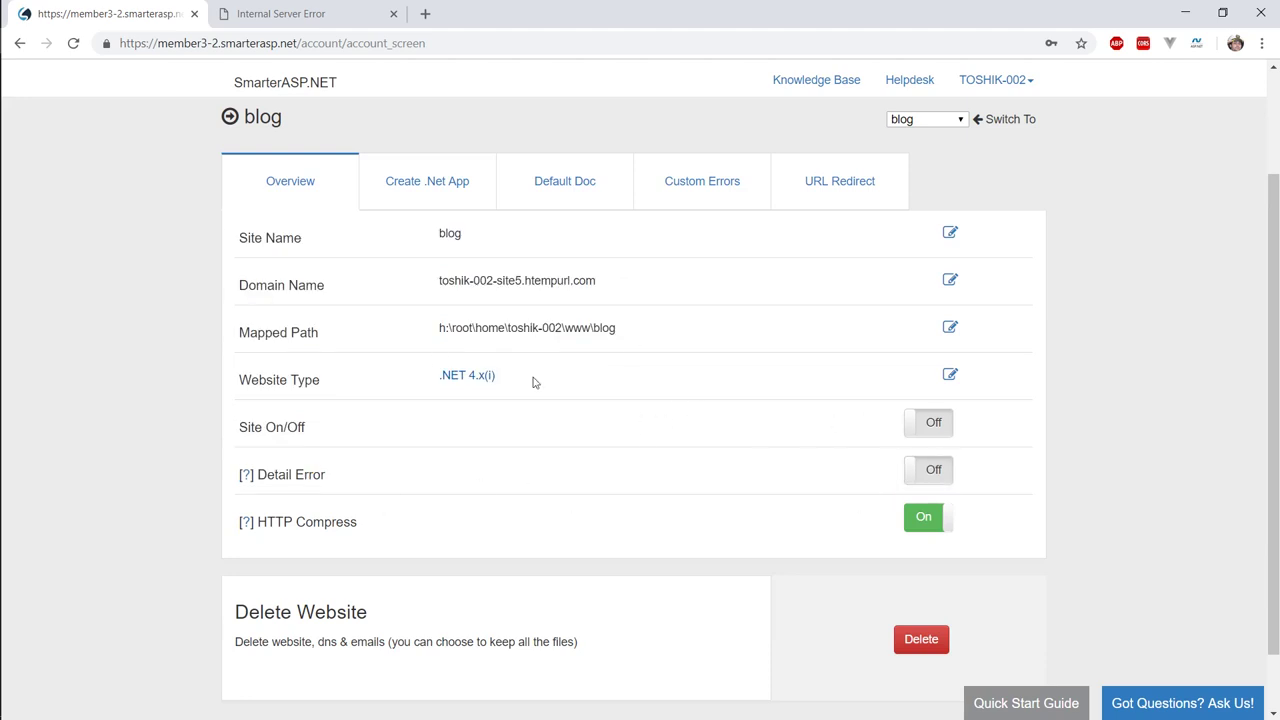
mouse_move(796, 288)
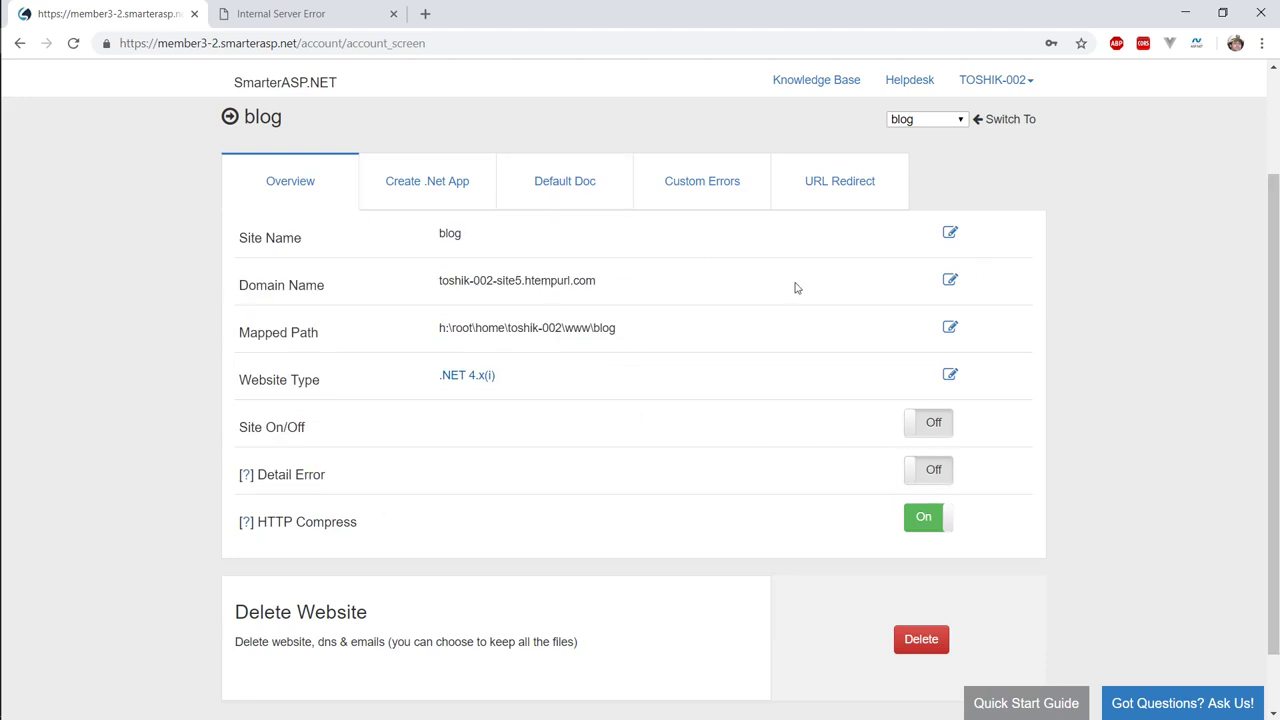
mouse_move(316, 336)
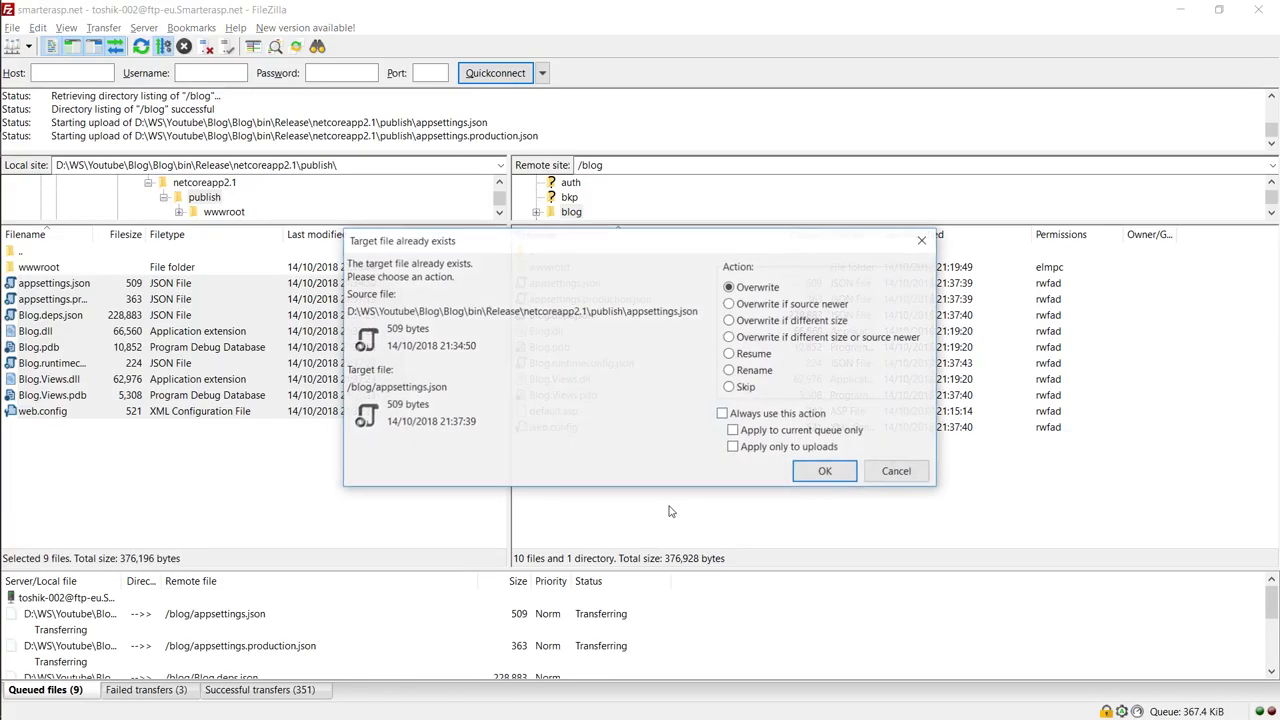
Confirm the FileZilla overwrite, switch the blog site back On, and return to the blog tab.
click(824, 472)
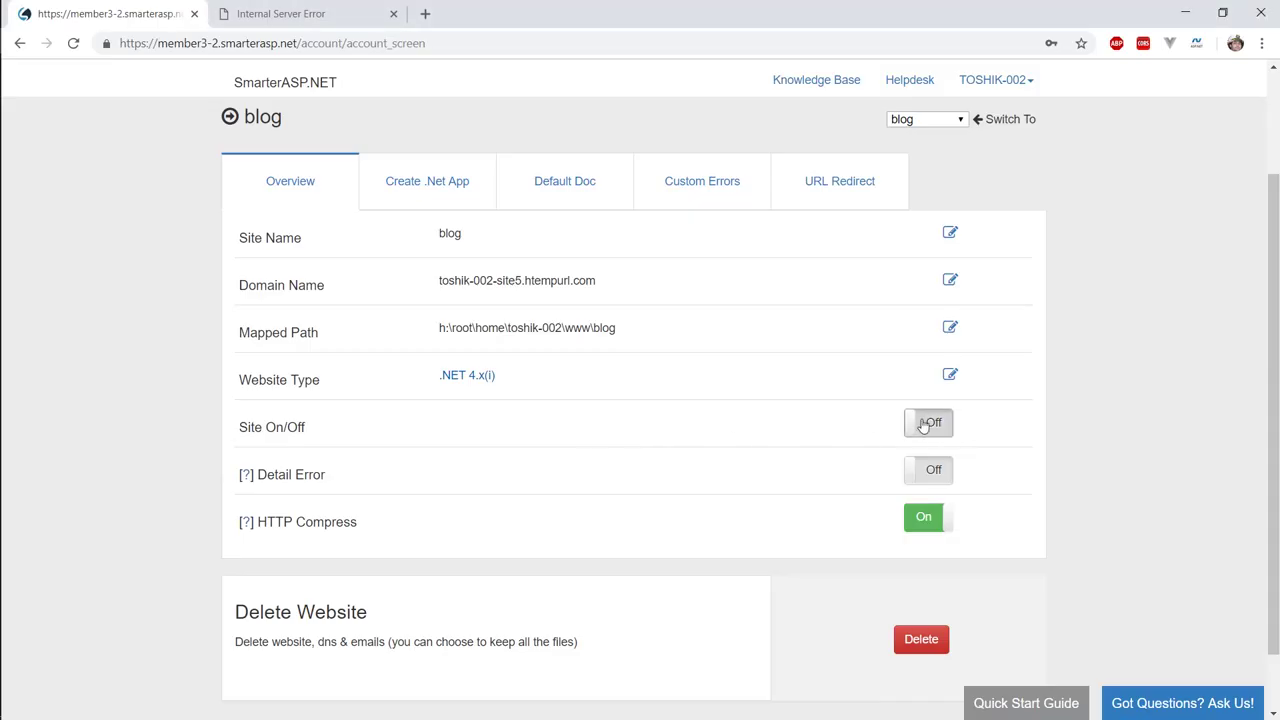
click(928, 422)
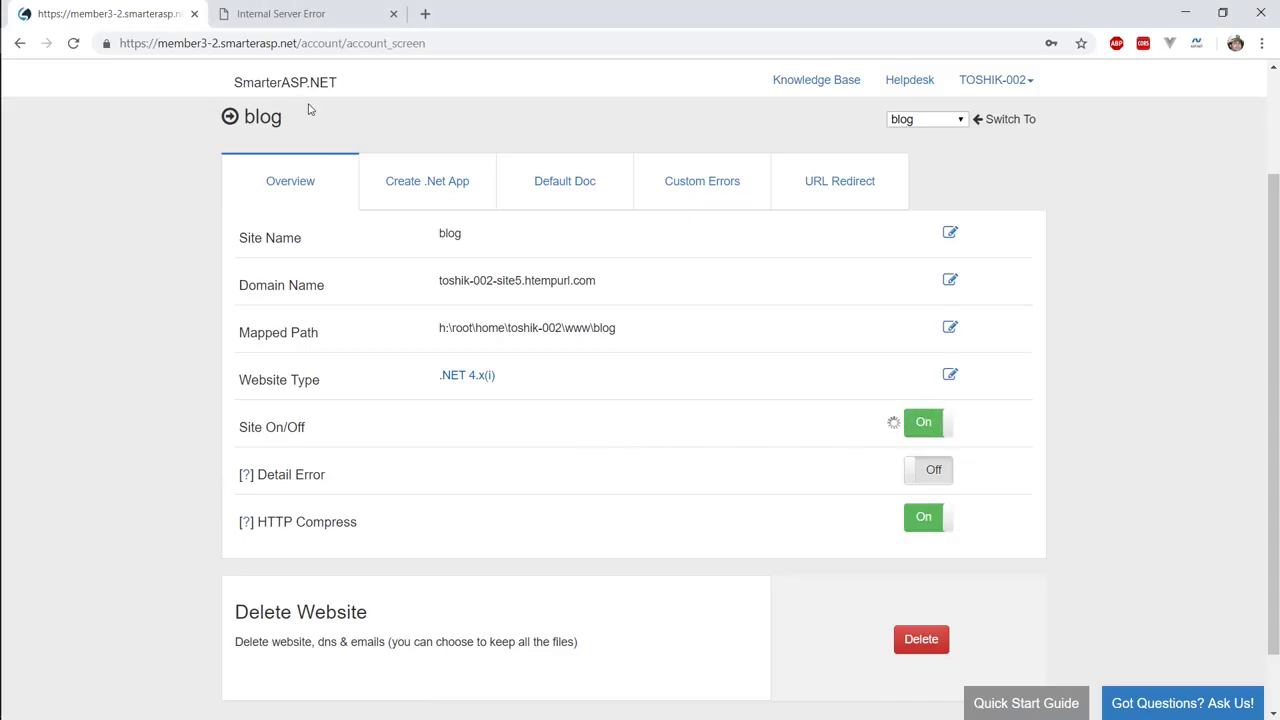
click(300, 12)
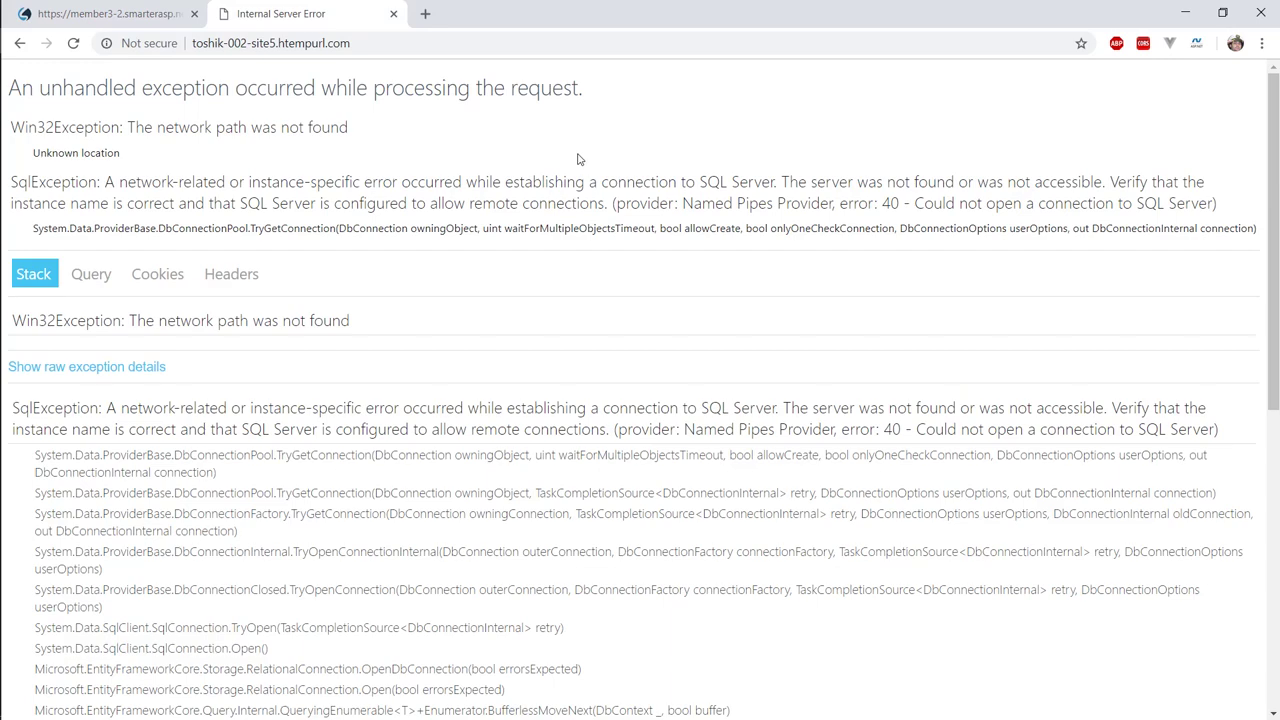
Reload the blog, go to the admin sign-in page and enter the admin credentials.
click(72, 44)
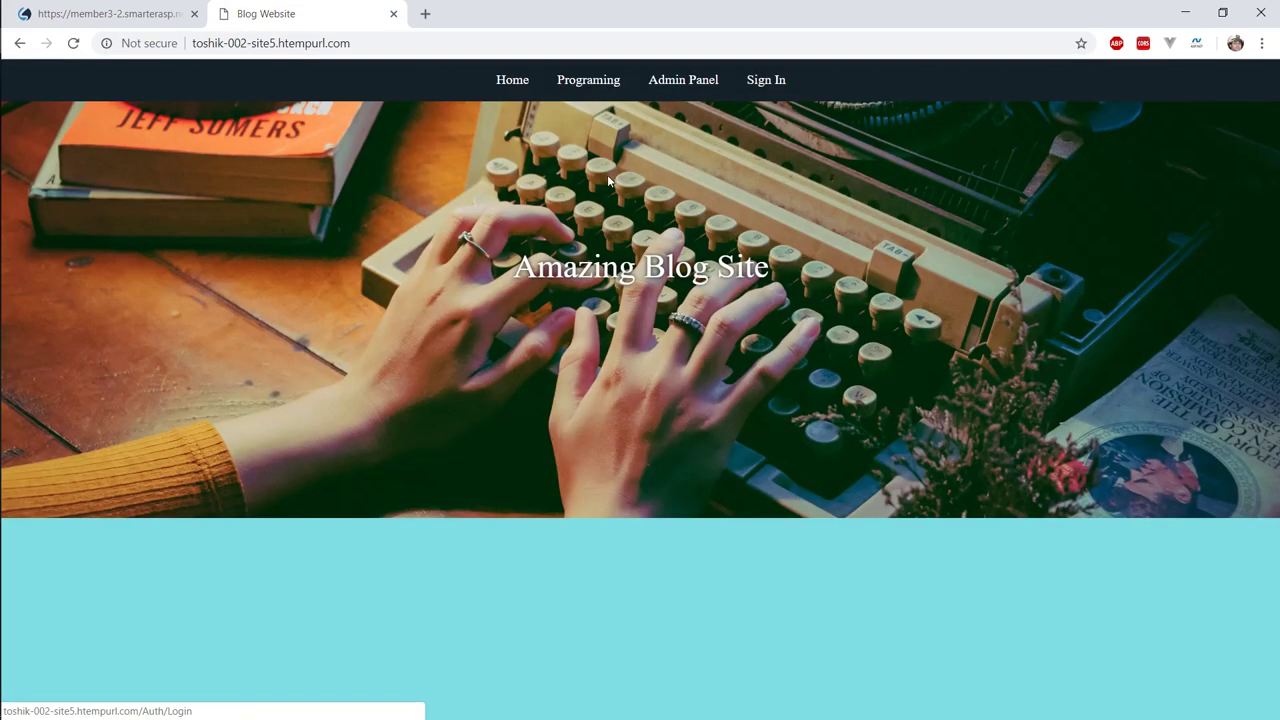
mouse_move(628, 336)
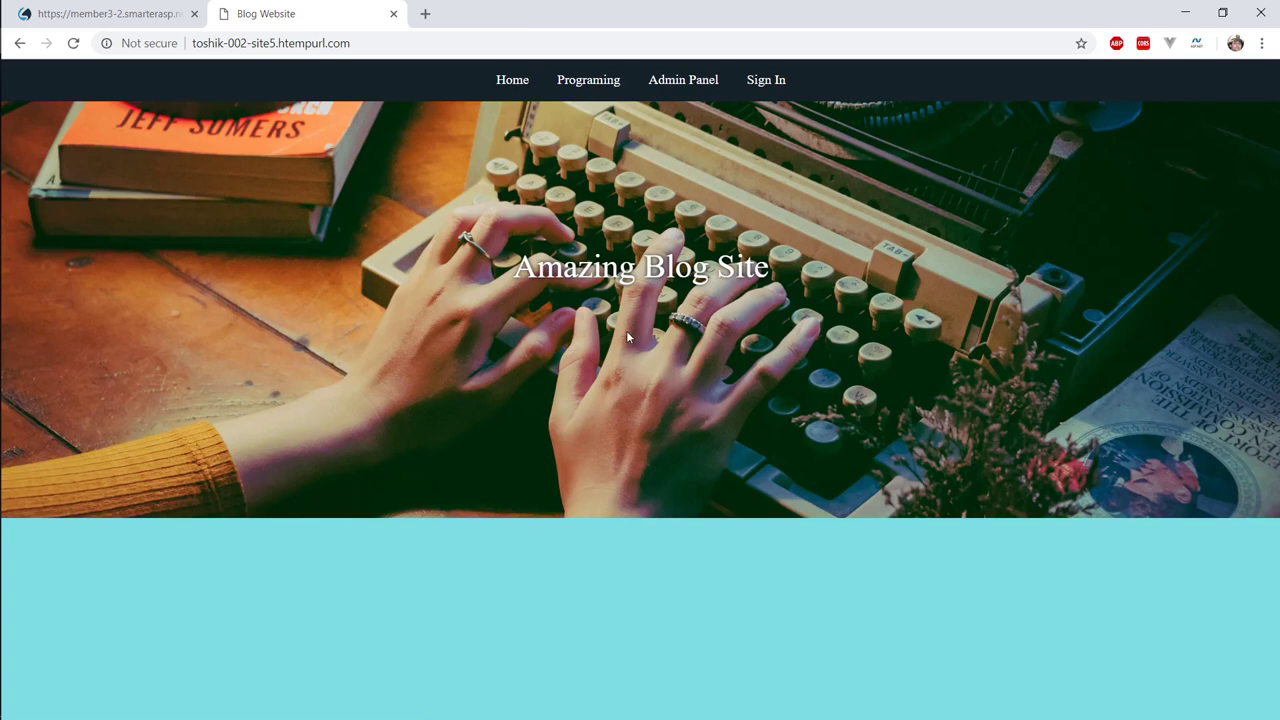
mouse_move(588, 80)
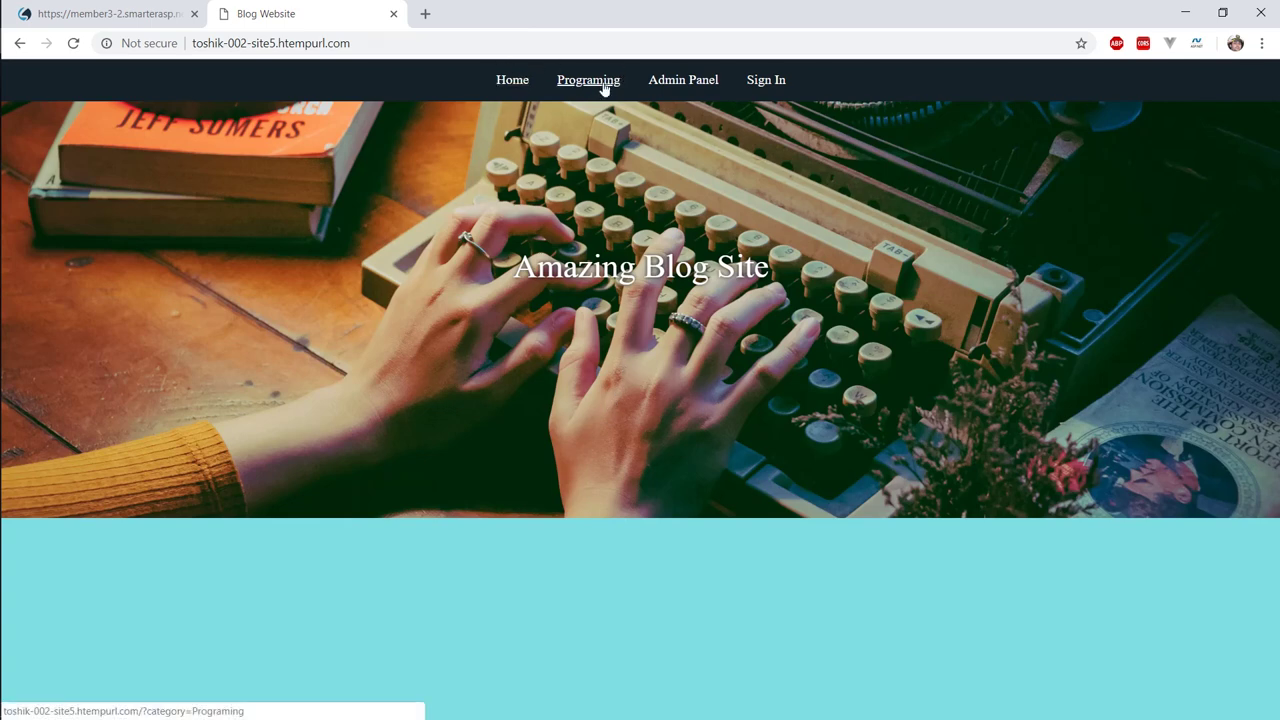
click(684, 80)
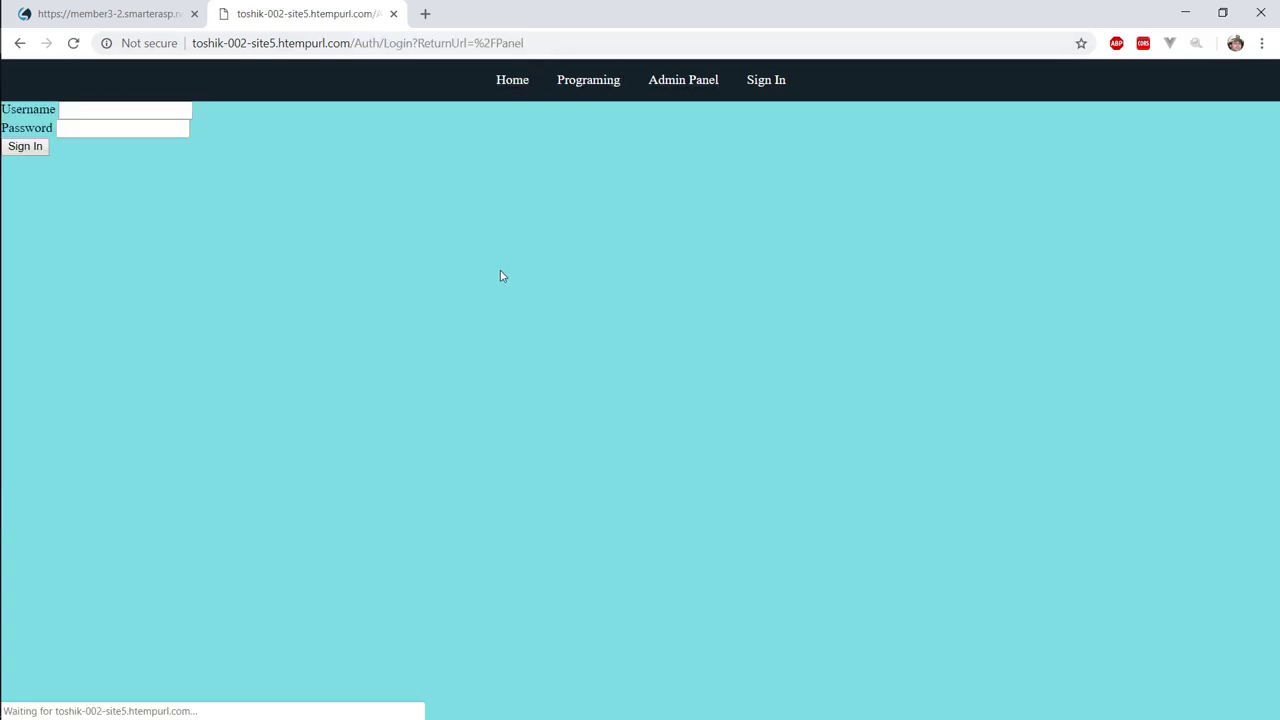
text(admin)
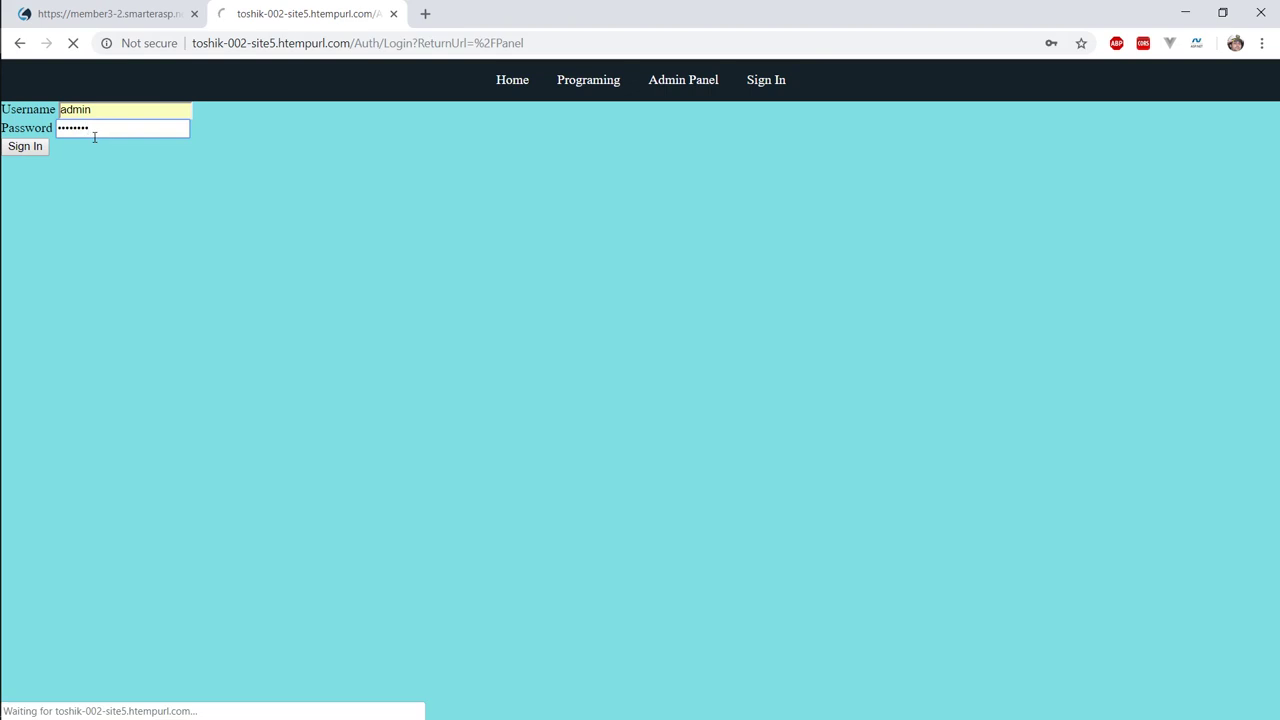
Start a new post titled 'Mr Posty post' with description, tags and Photography category.
click(24, 146)
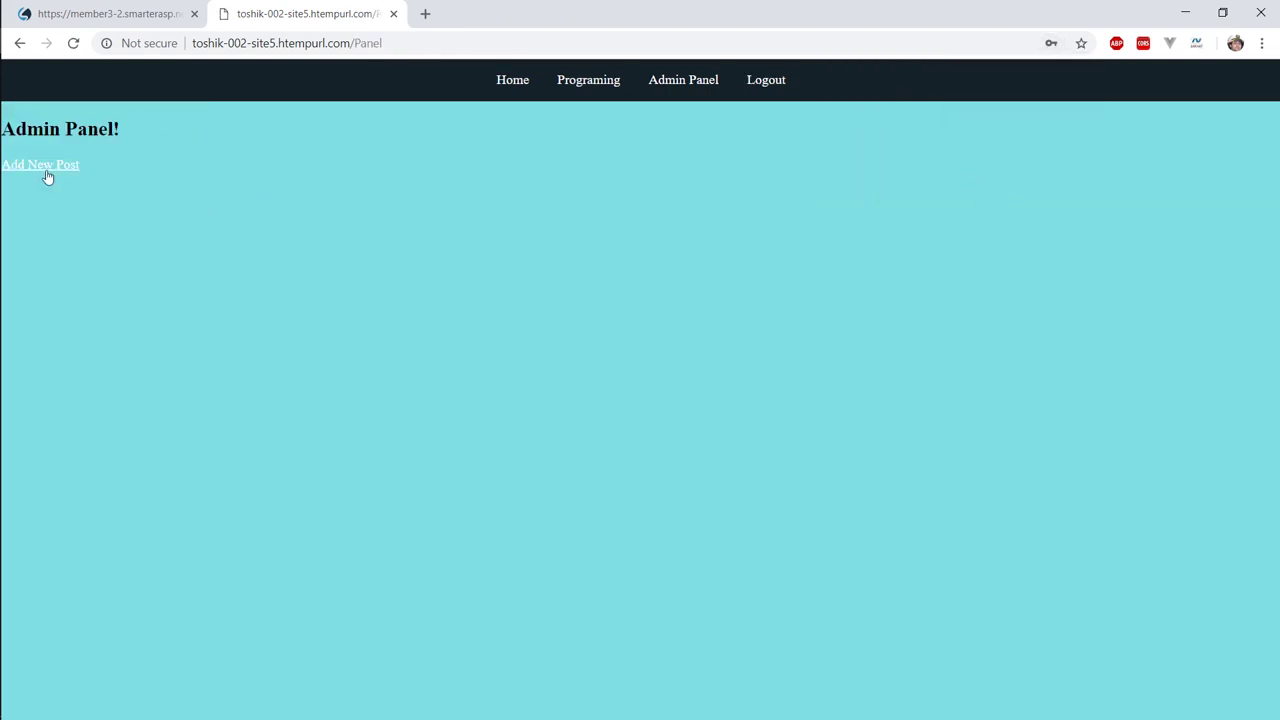
click(40, 164)
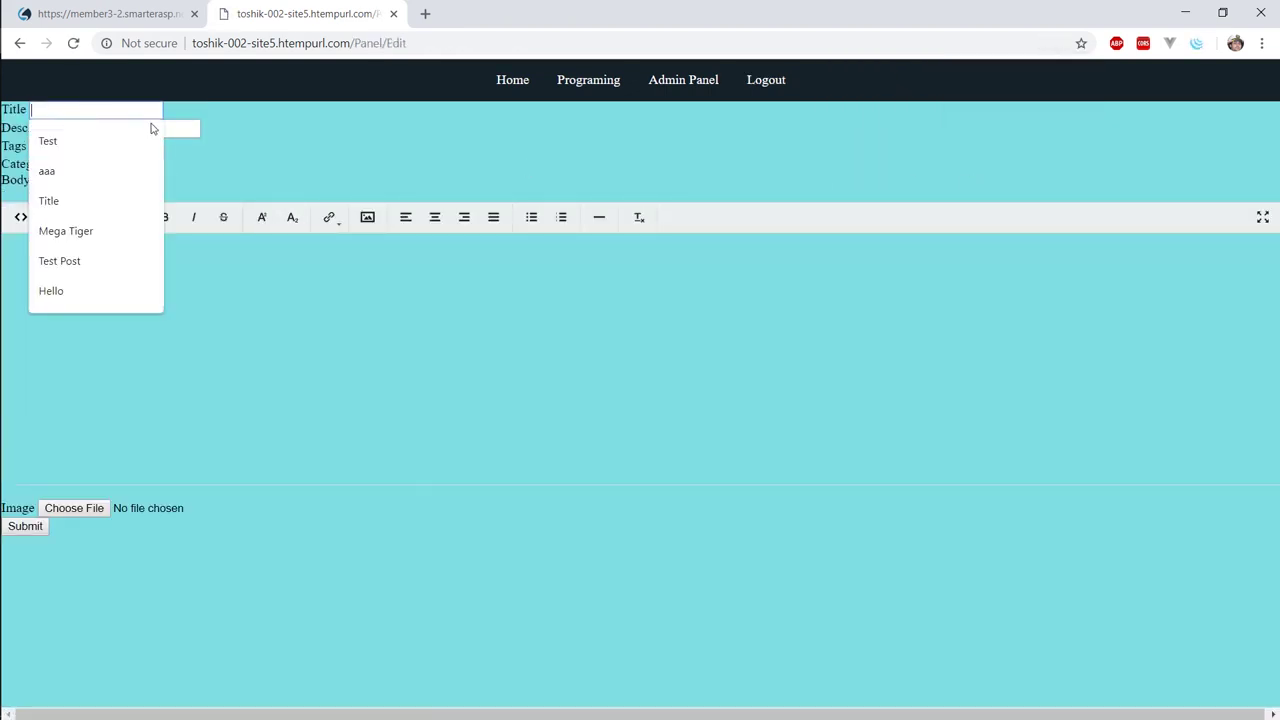
text(Mr Posty post)
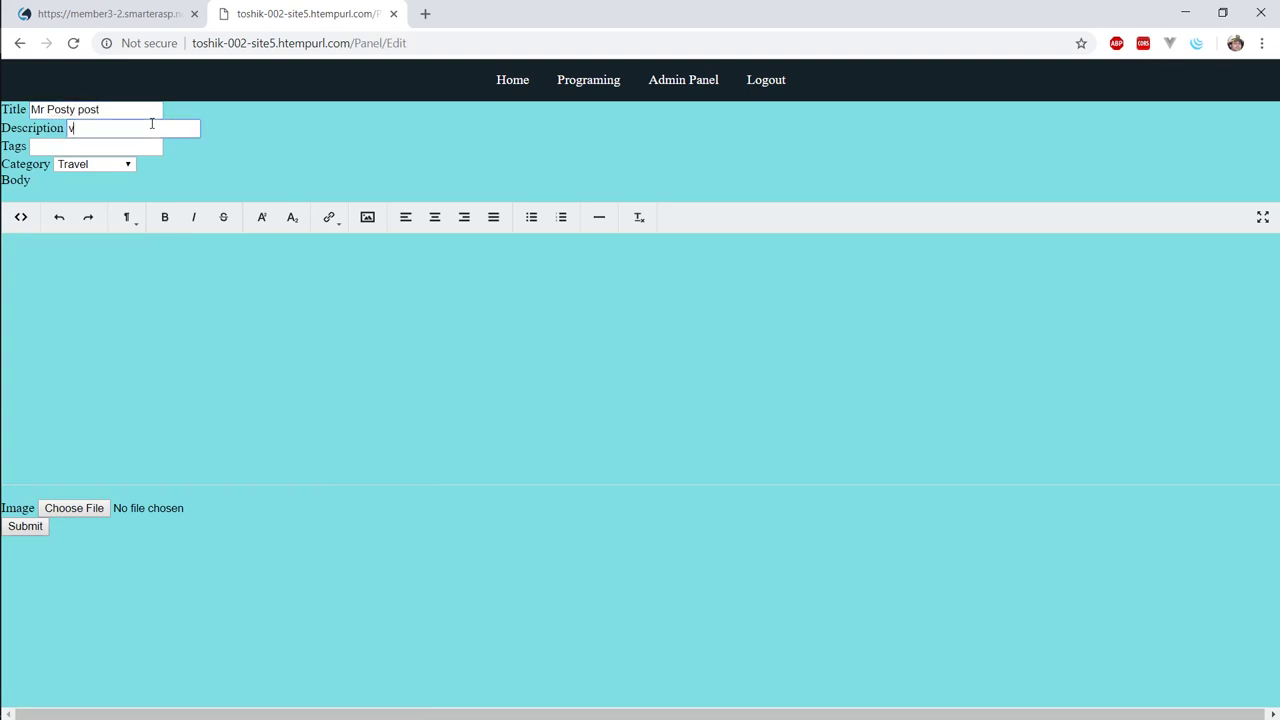
text(ery post)
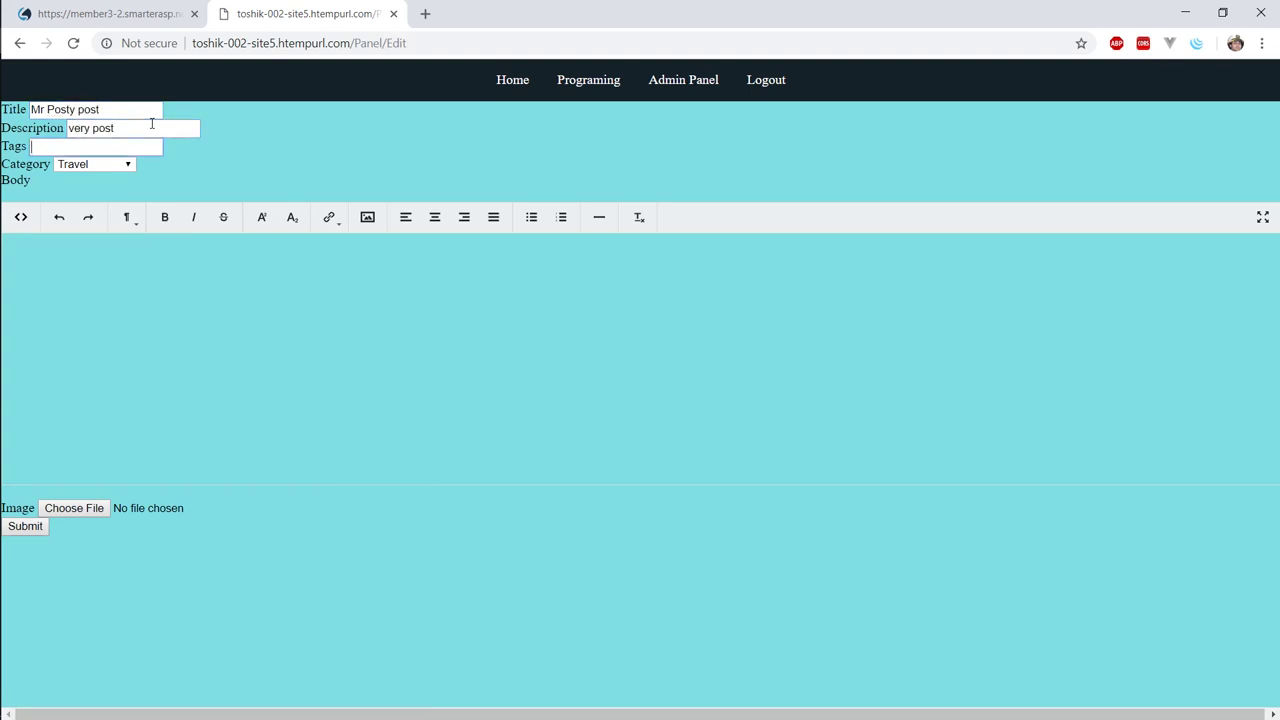
text(post)
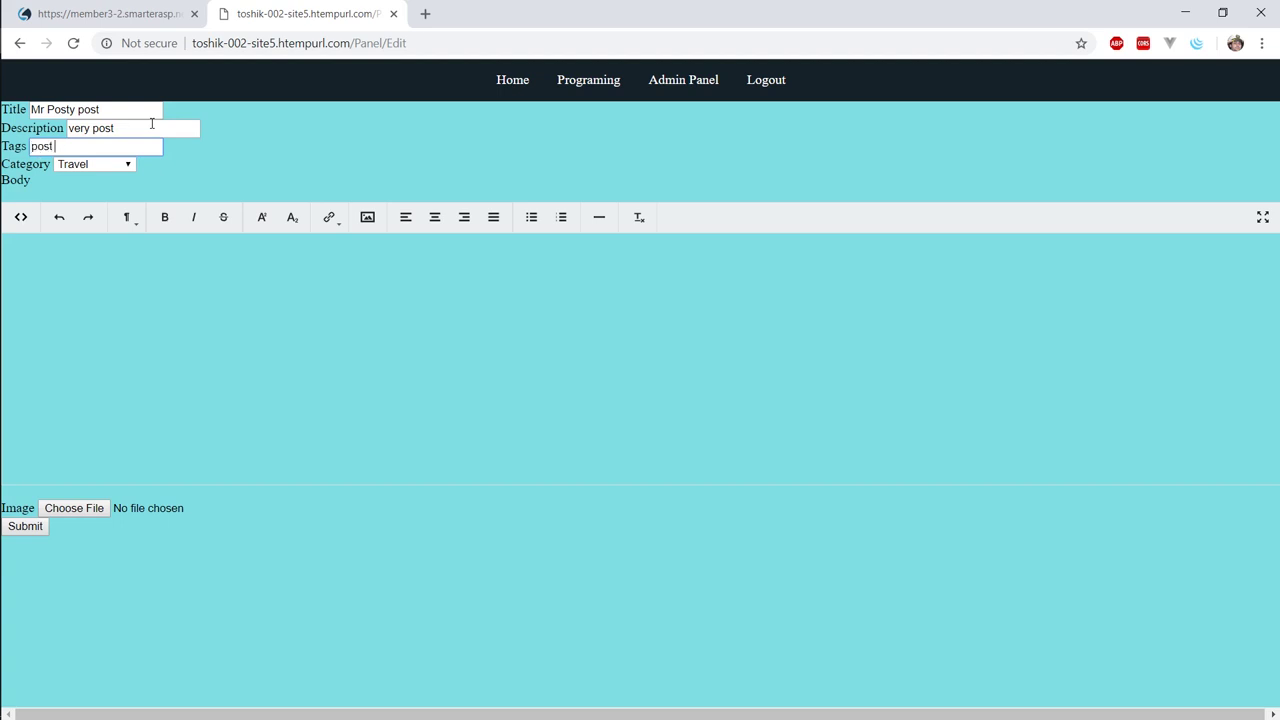
text(post post)
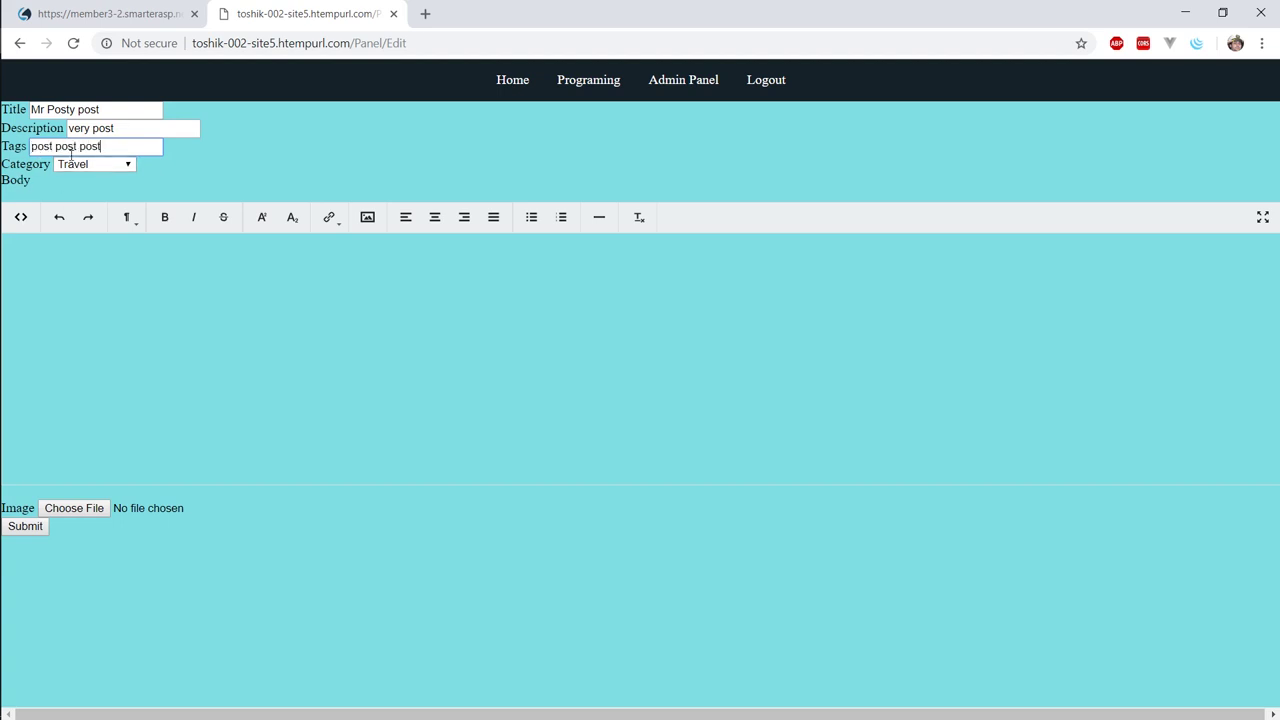
click(96, 164)
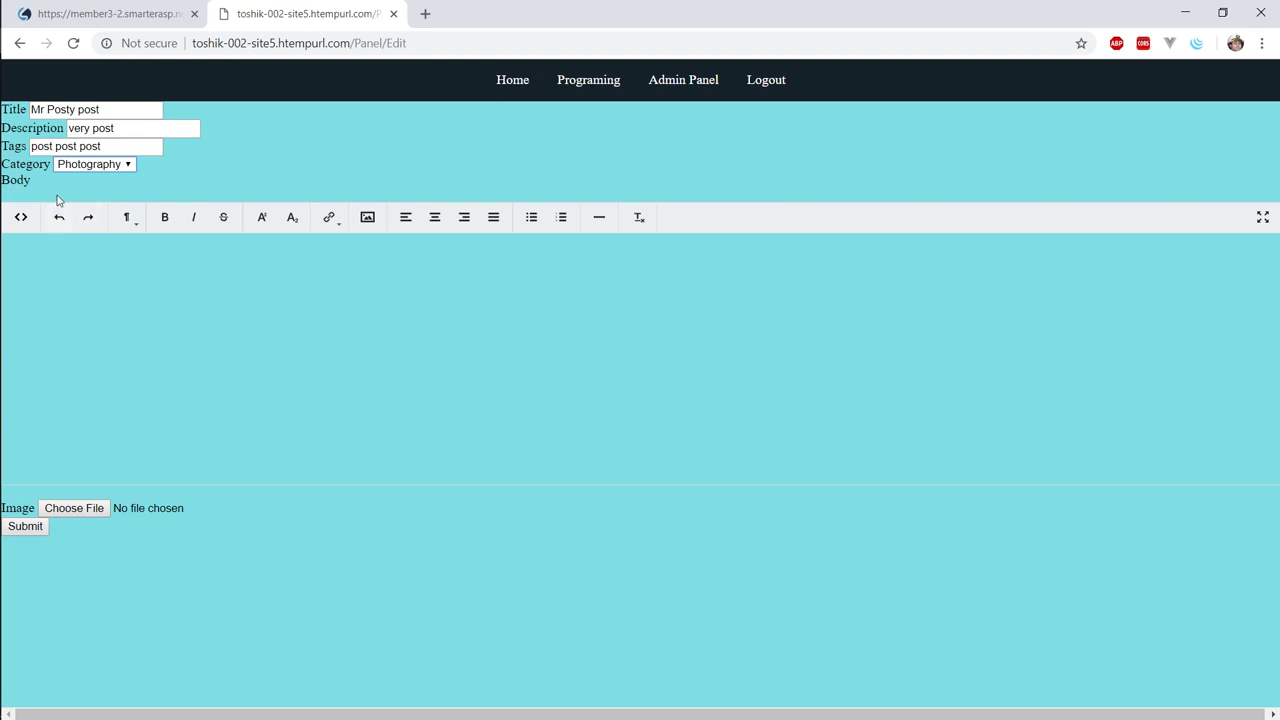
Enter body LALA BABA, attach an image file and submit the post.
text(LALA B)
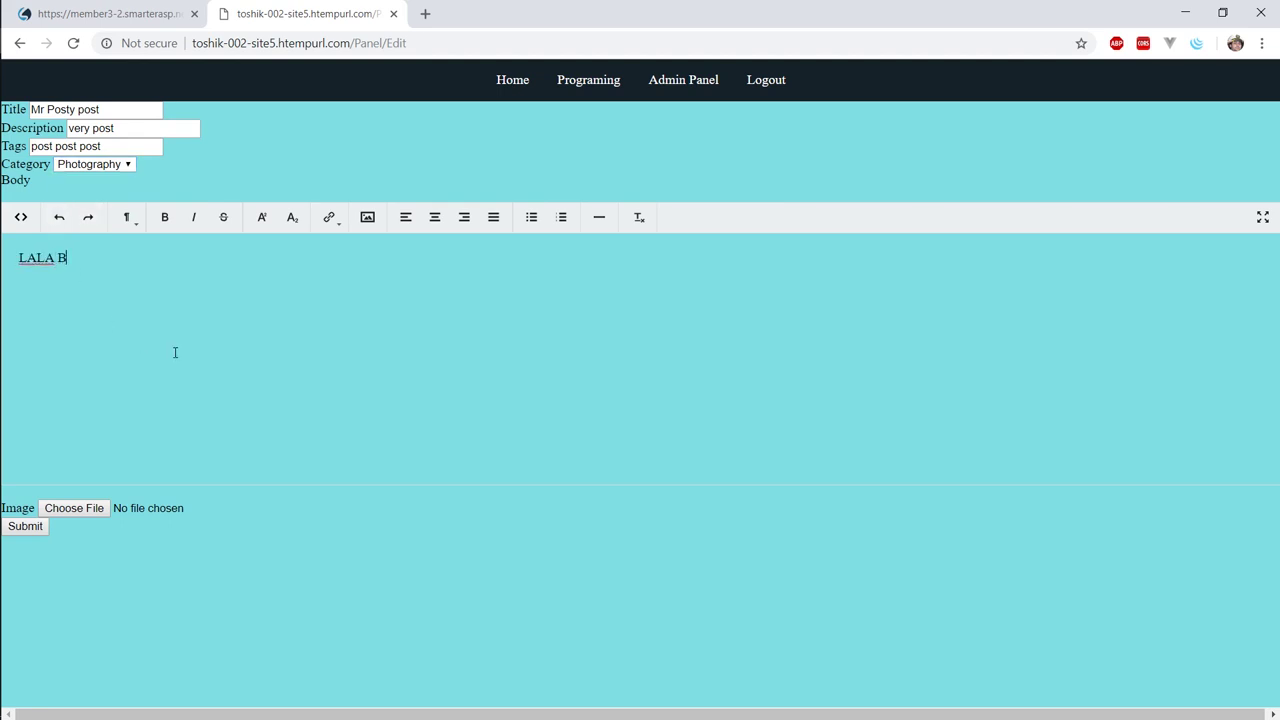
click(74, 508)
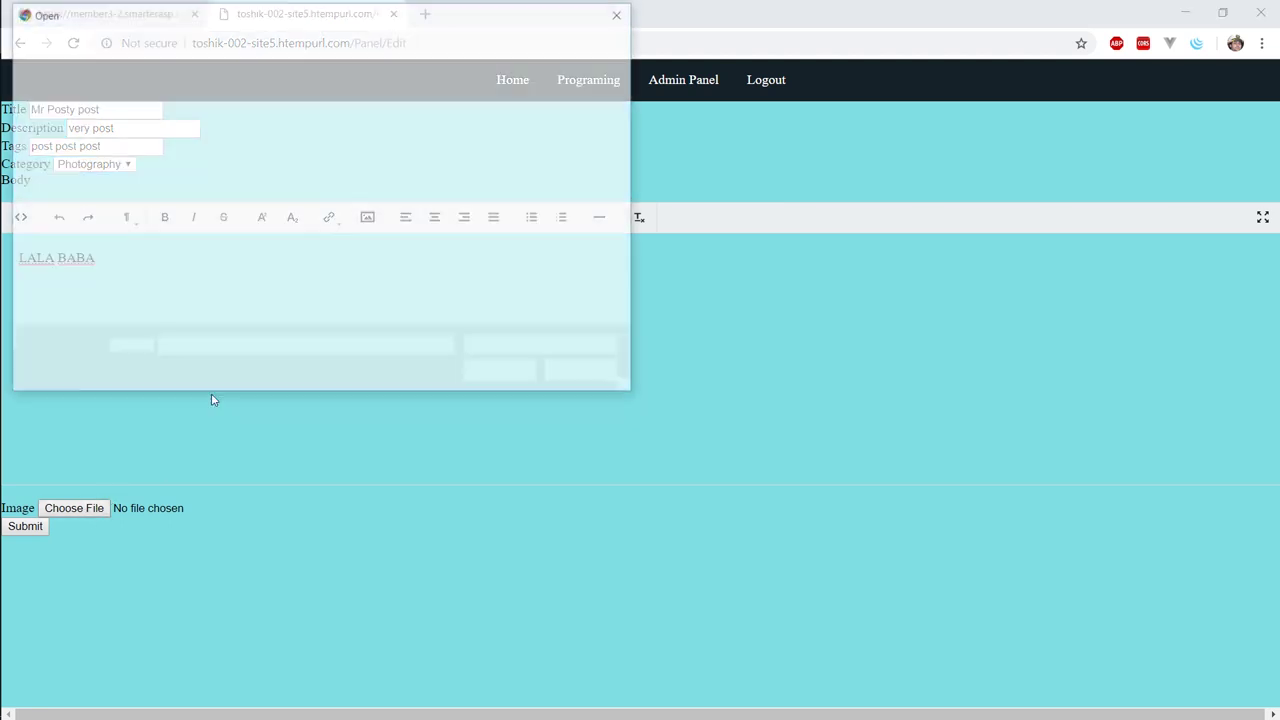
click(74, 508)
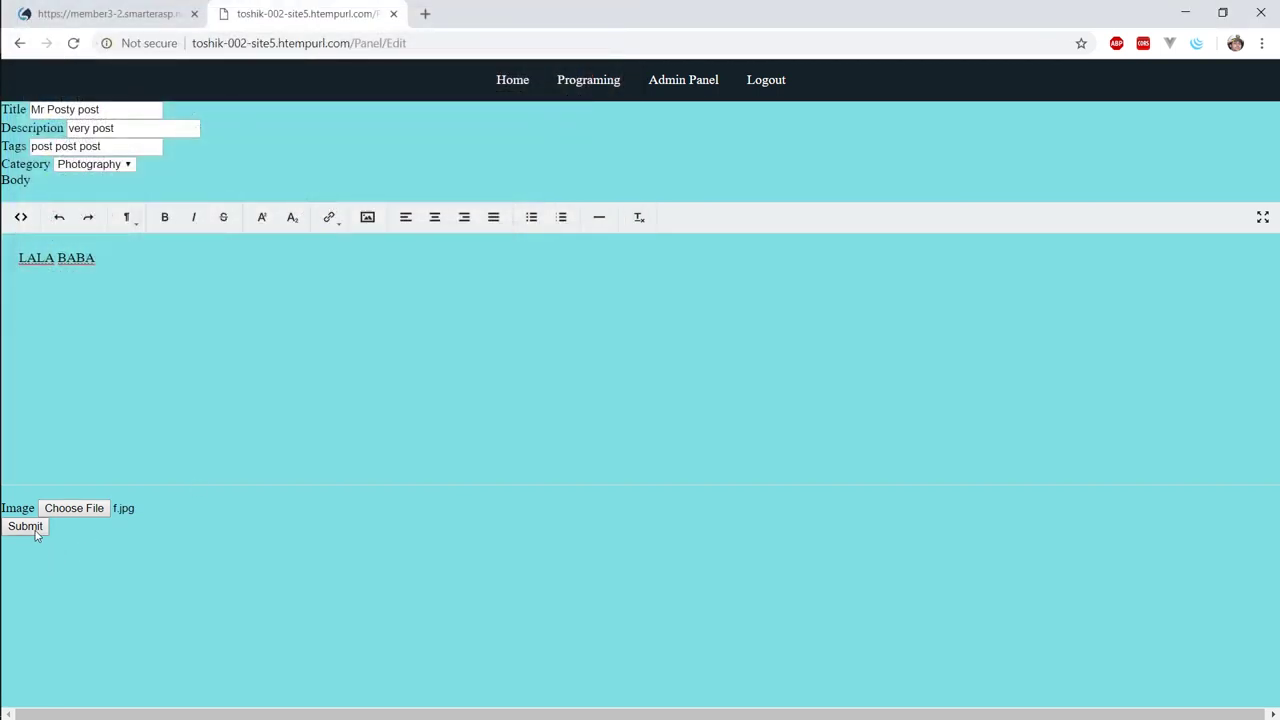
click(24, 526)
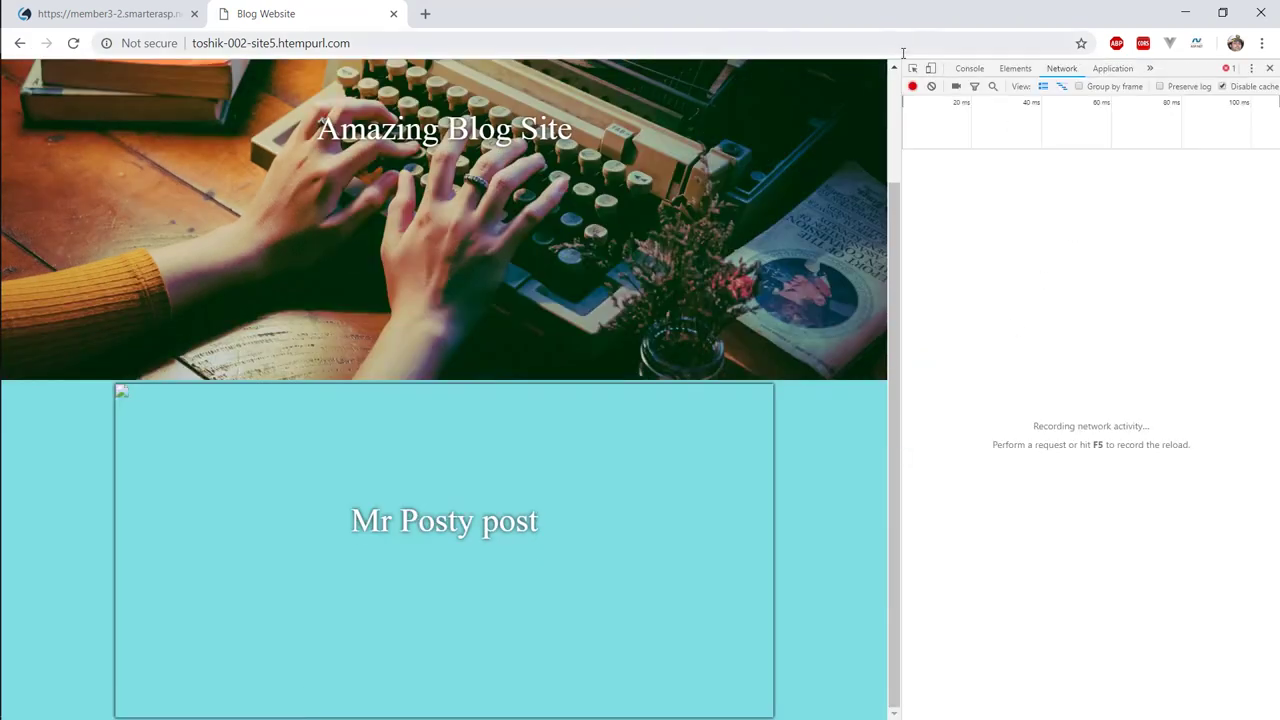
Inspect the broken Mr Posty post image with Chrome DevTools.
click(1014, 68)
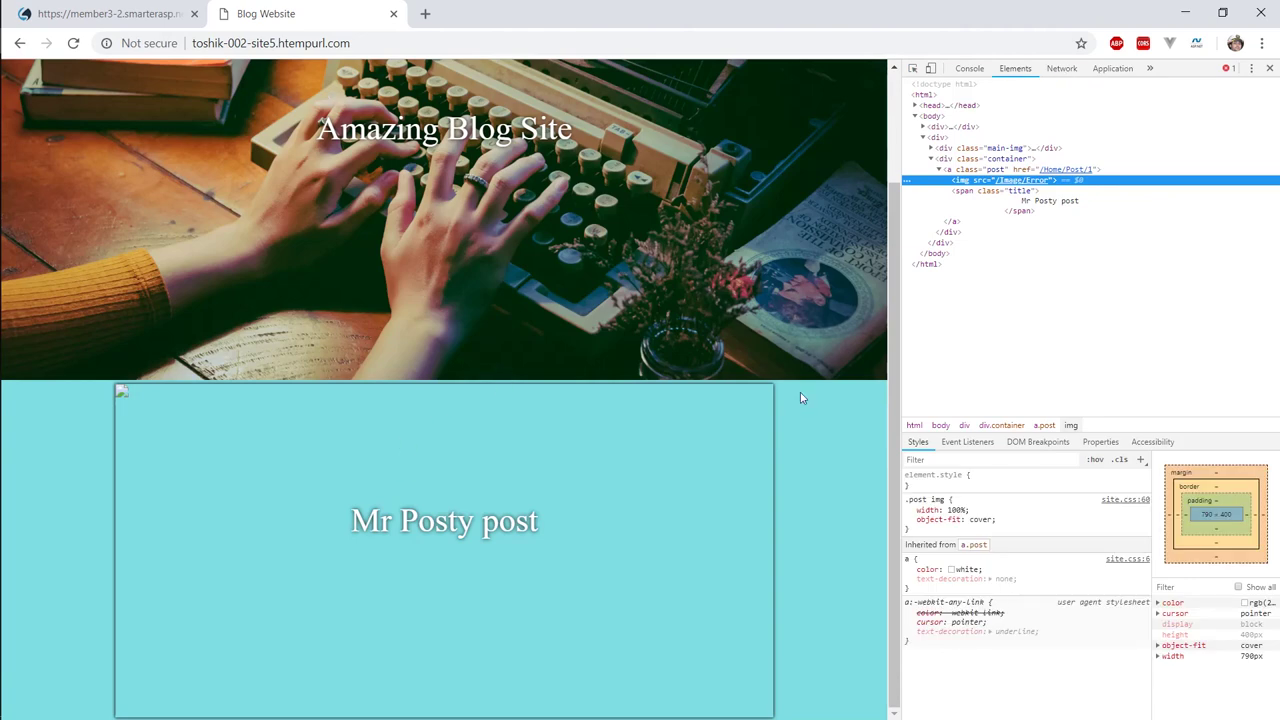
mouse_move(340, 180)
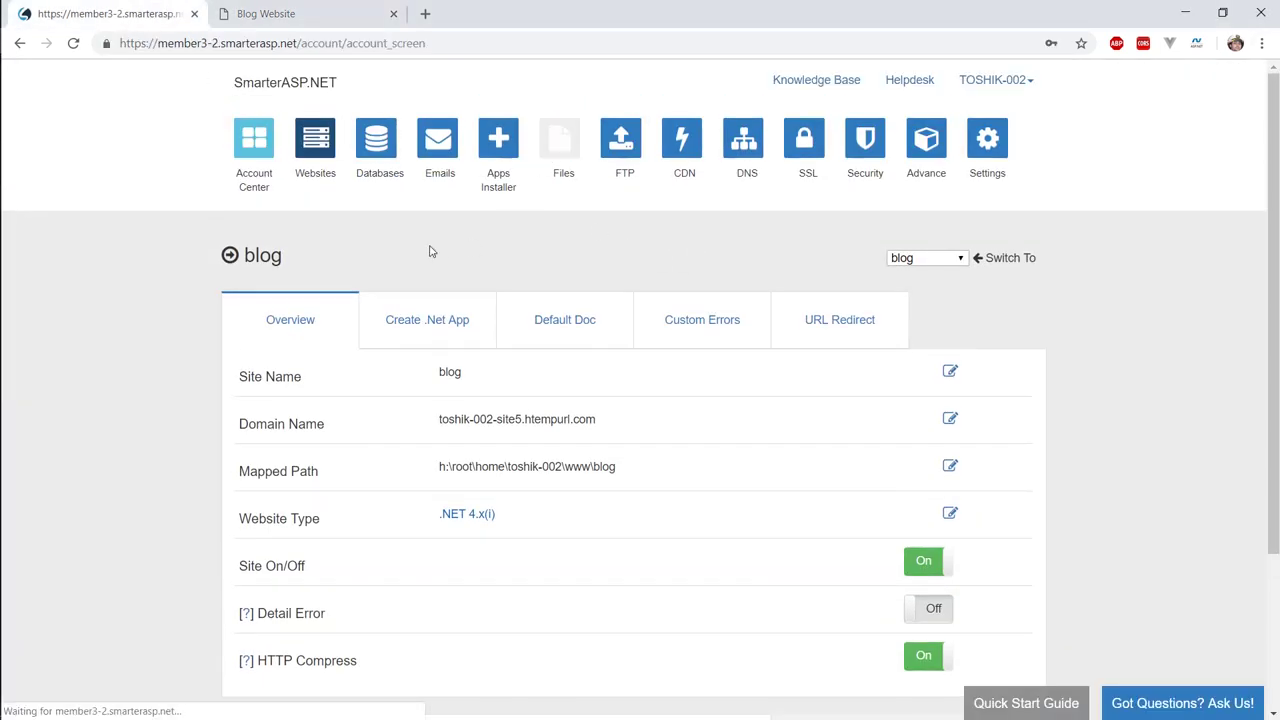
In File Manager, set ASP.NET permission on the blog folder to Read/Write.
click(562, 138)
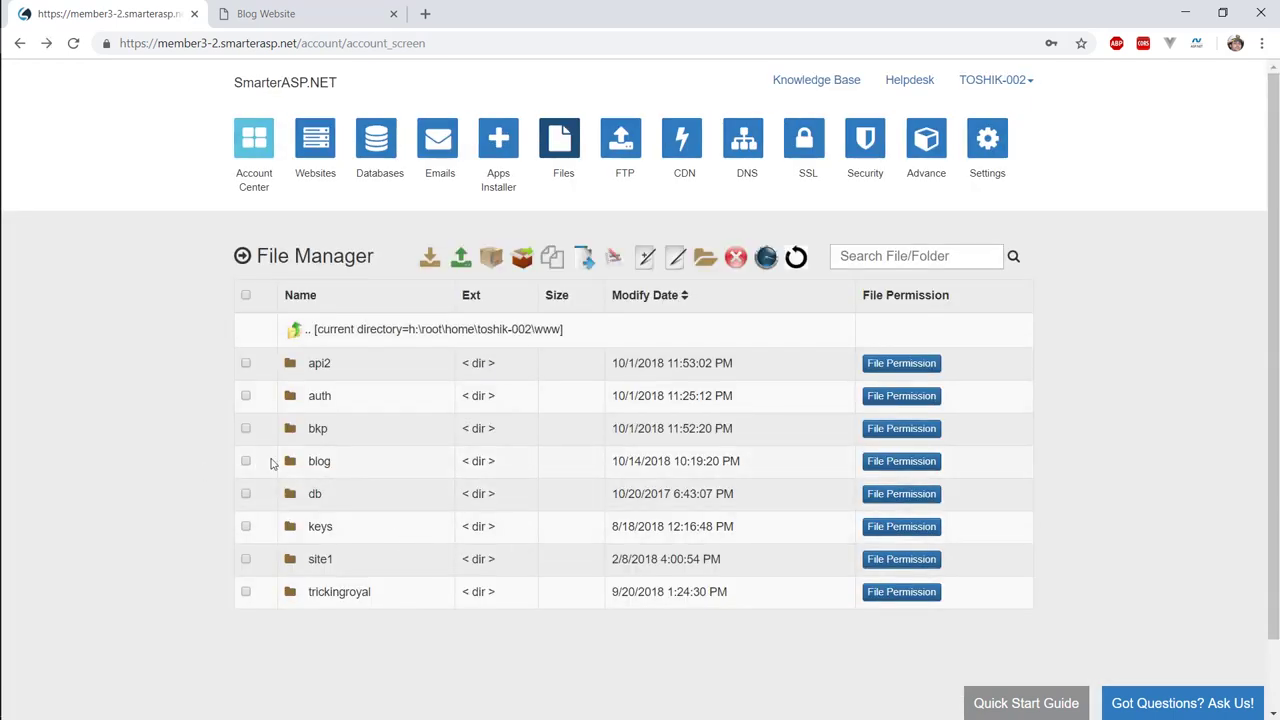
mouse_move(900, 364)
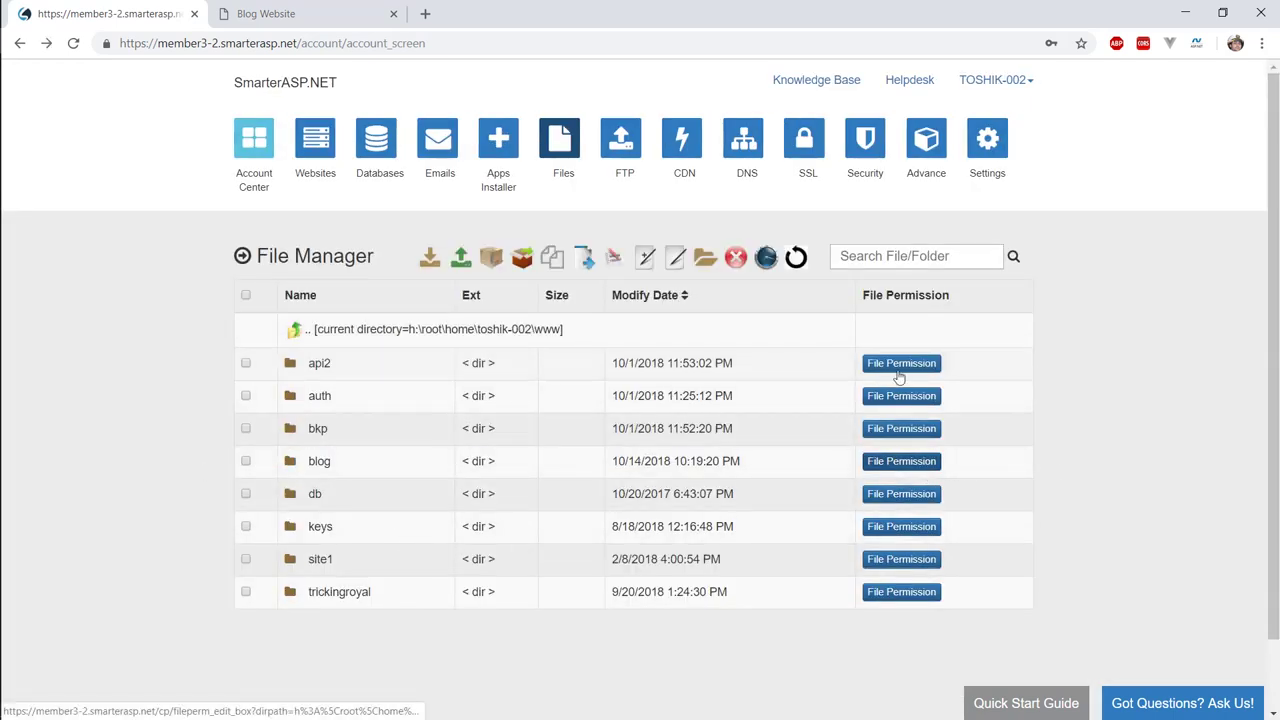
click(900, 460)
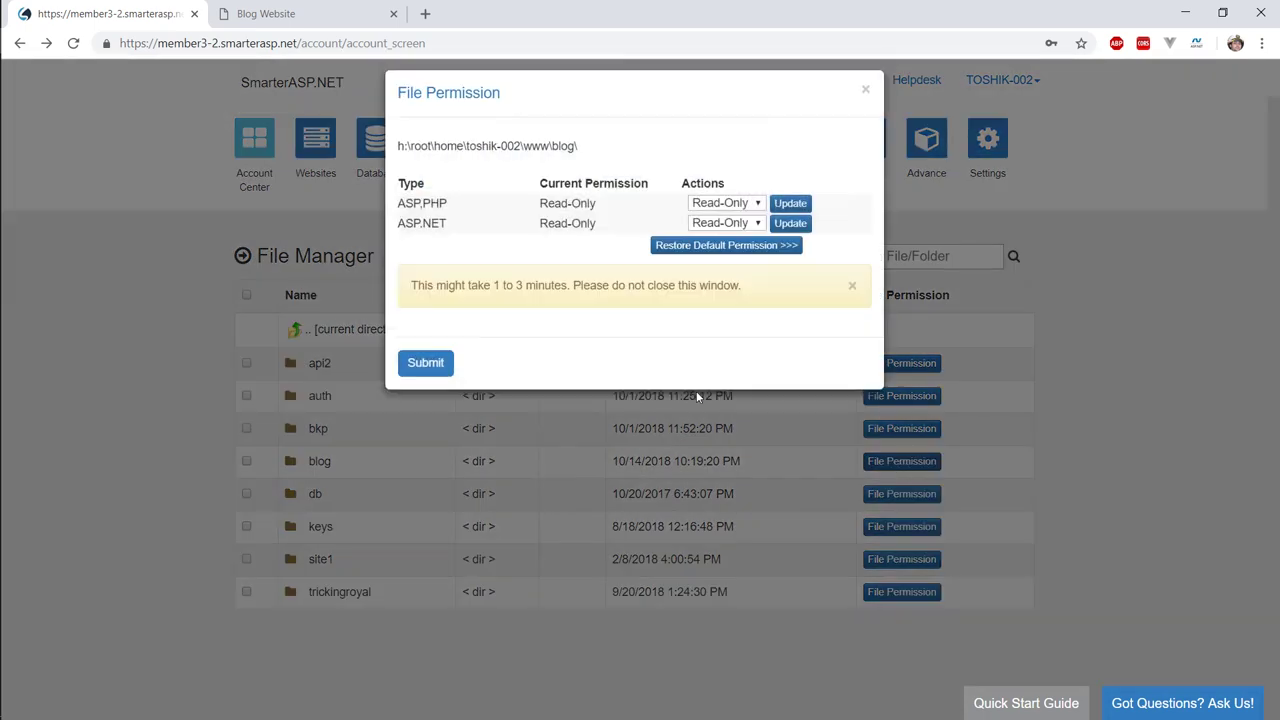
click(724, 236)
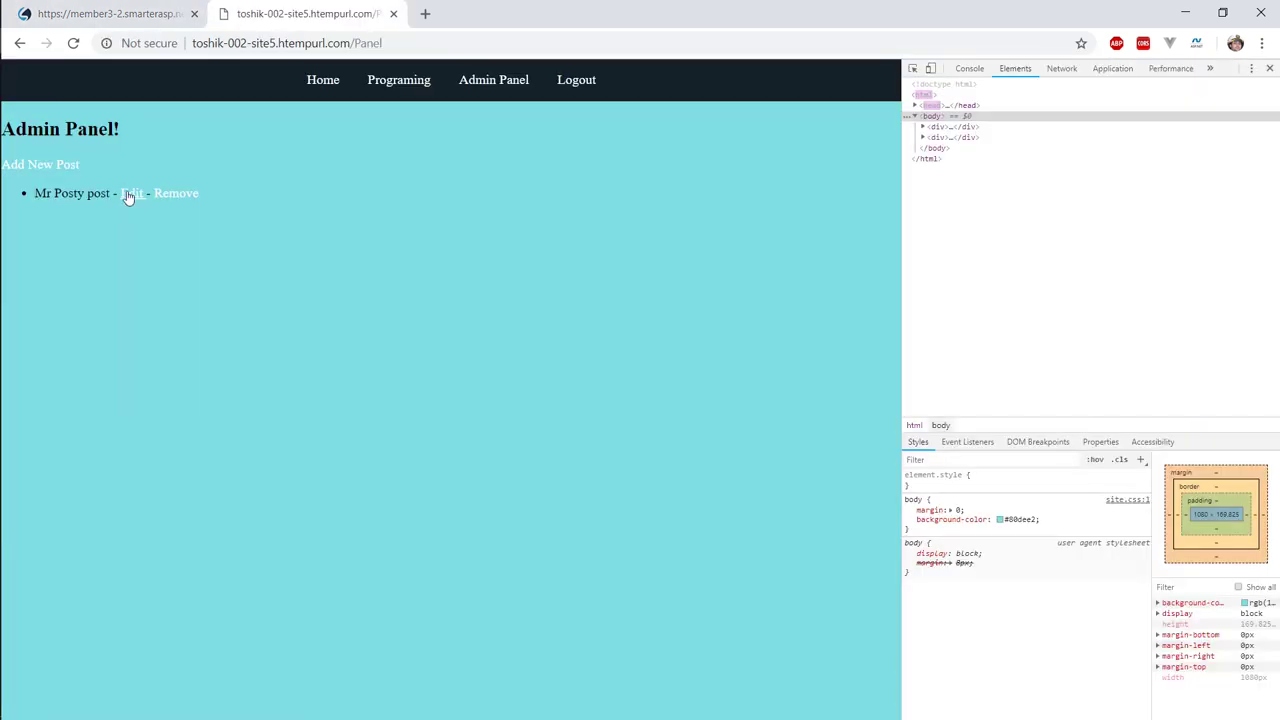
Edit Mr Posty post to upload doge.jpg, submit, and view the post page showing the image.
click(132, 192)
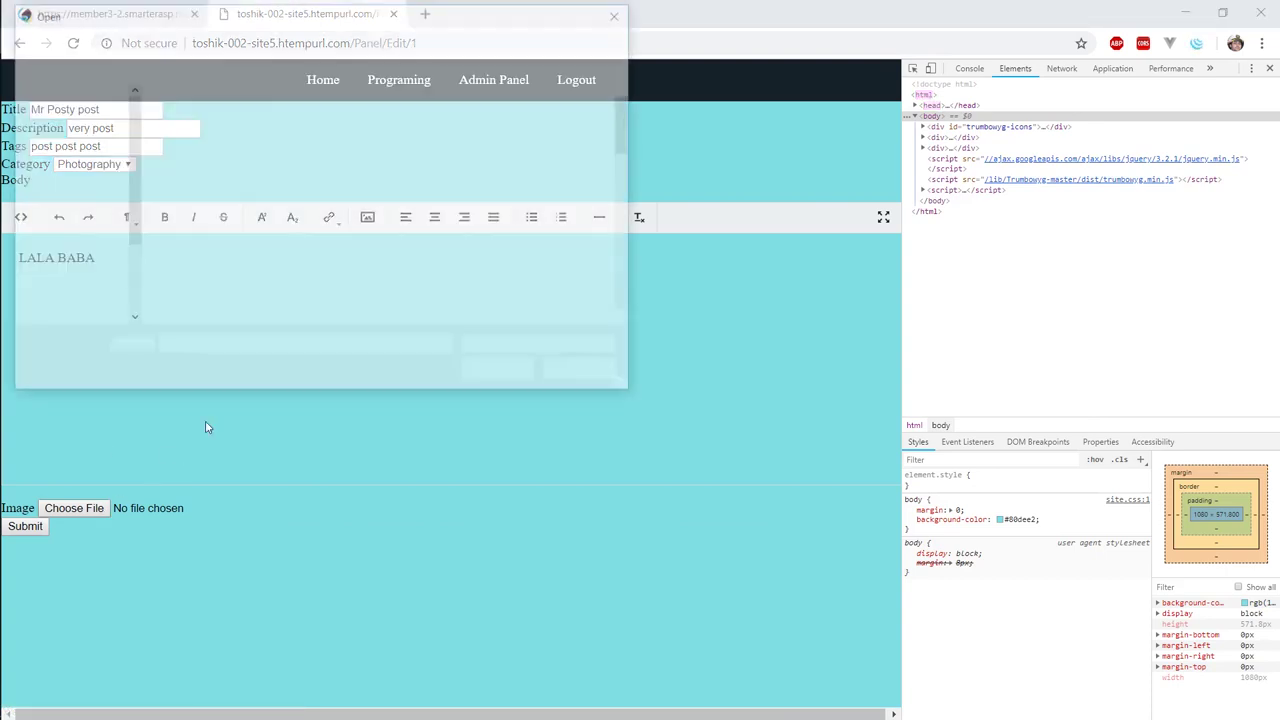
click(74, 508)
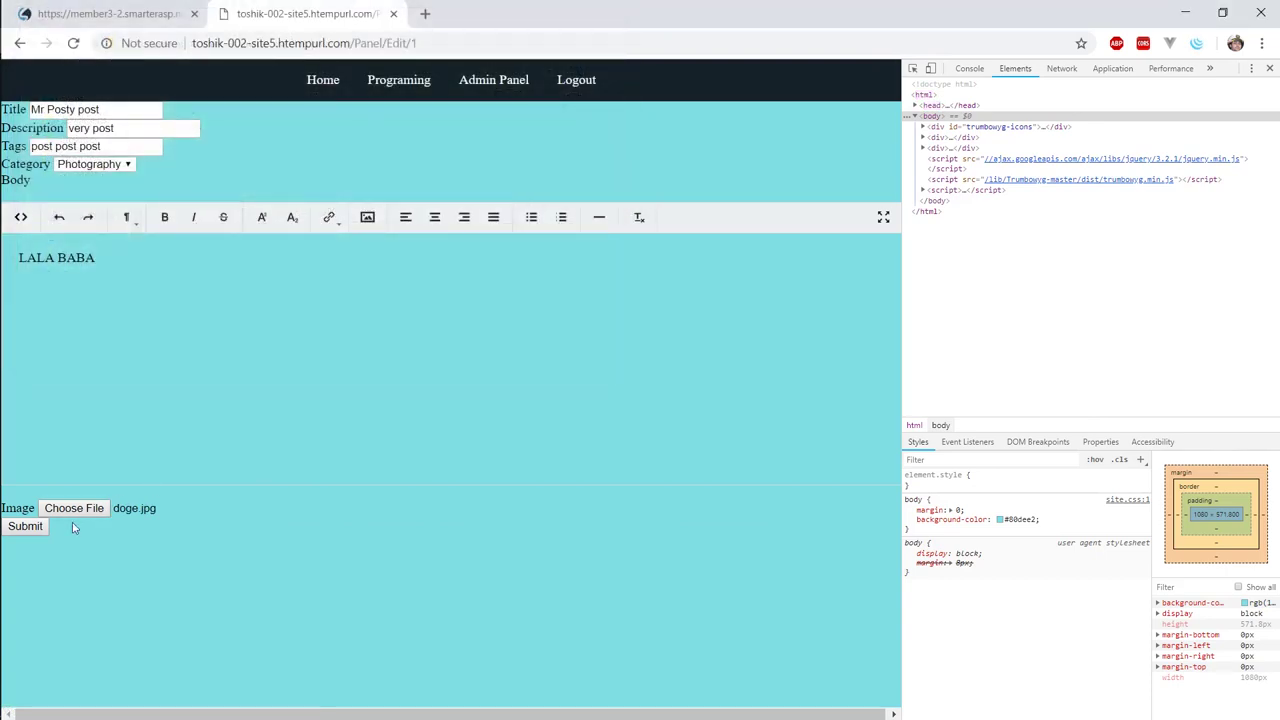
click(24, 526)
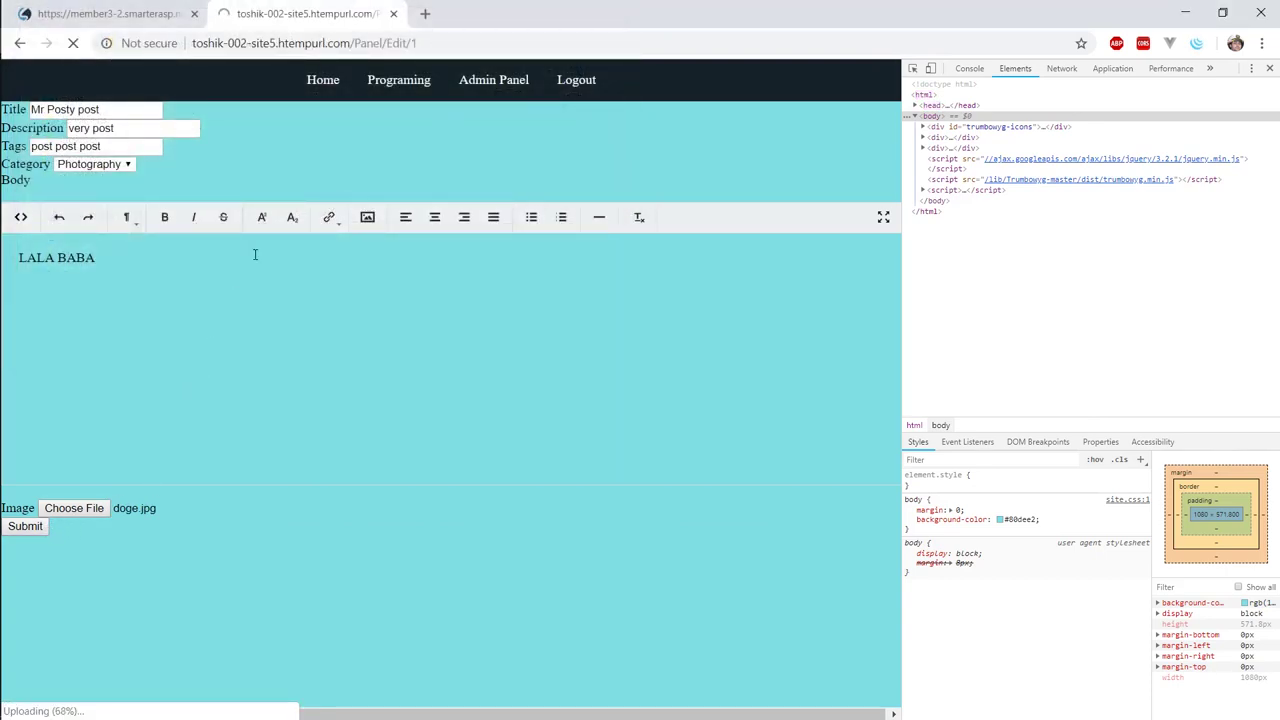
click(24, 526)
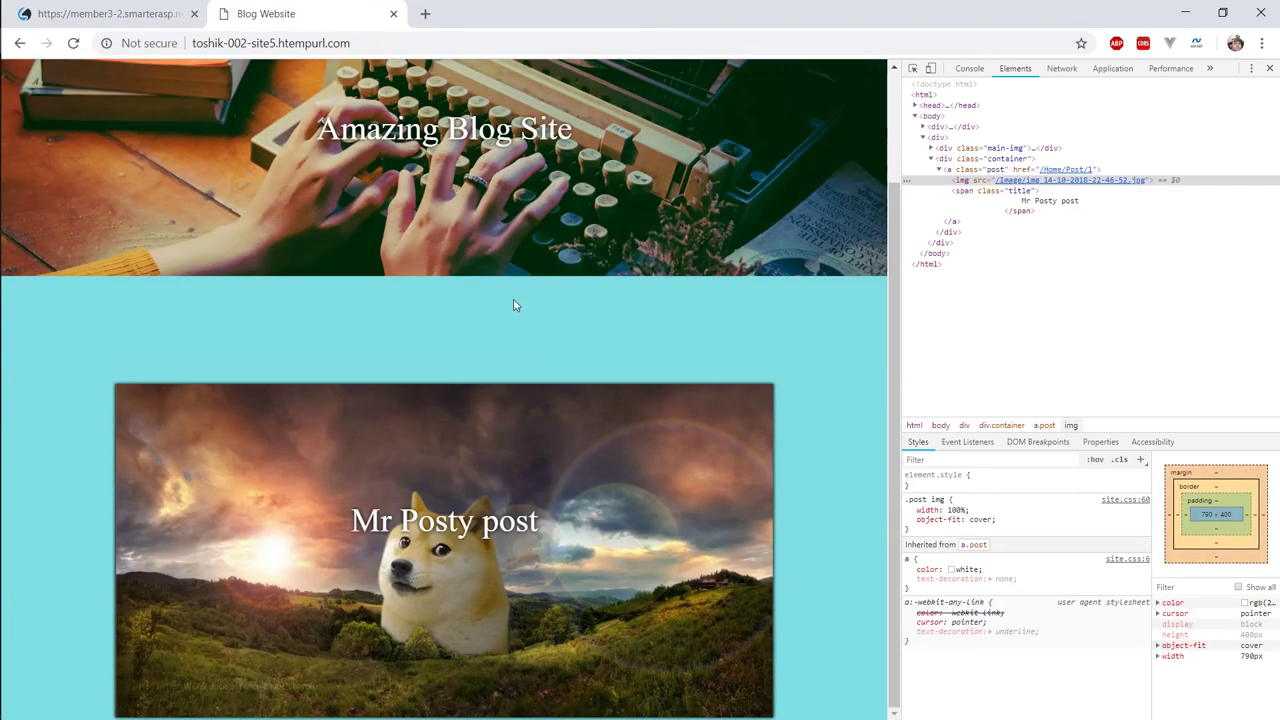
click(72, 44)
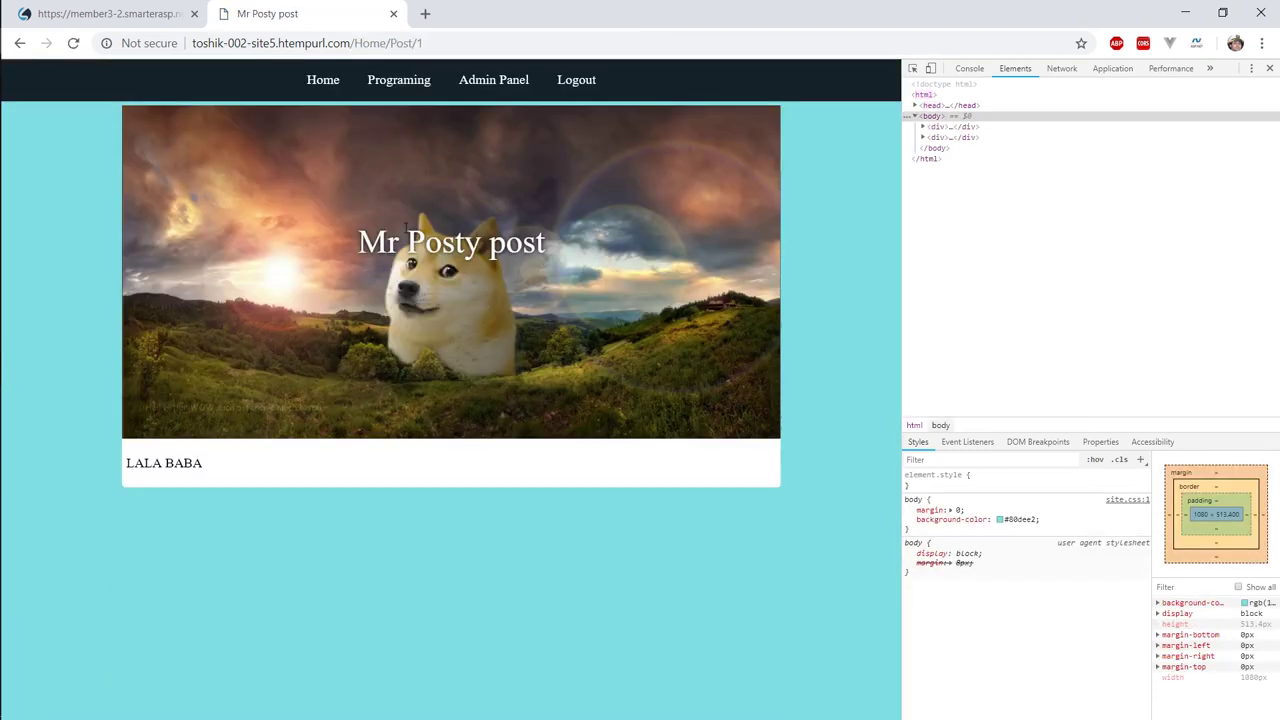
Return to the home page and inspect the now-displayed post image in DevTools.
click(316, 80)
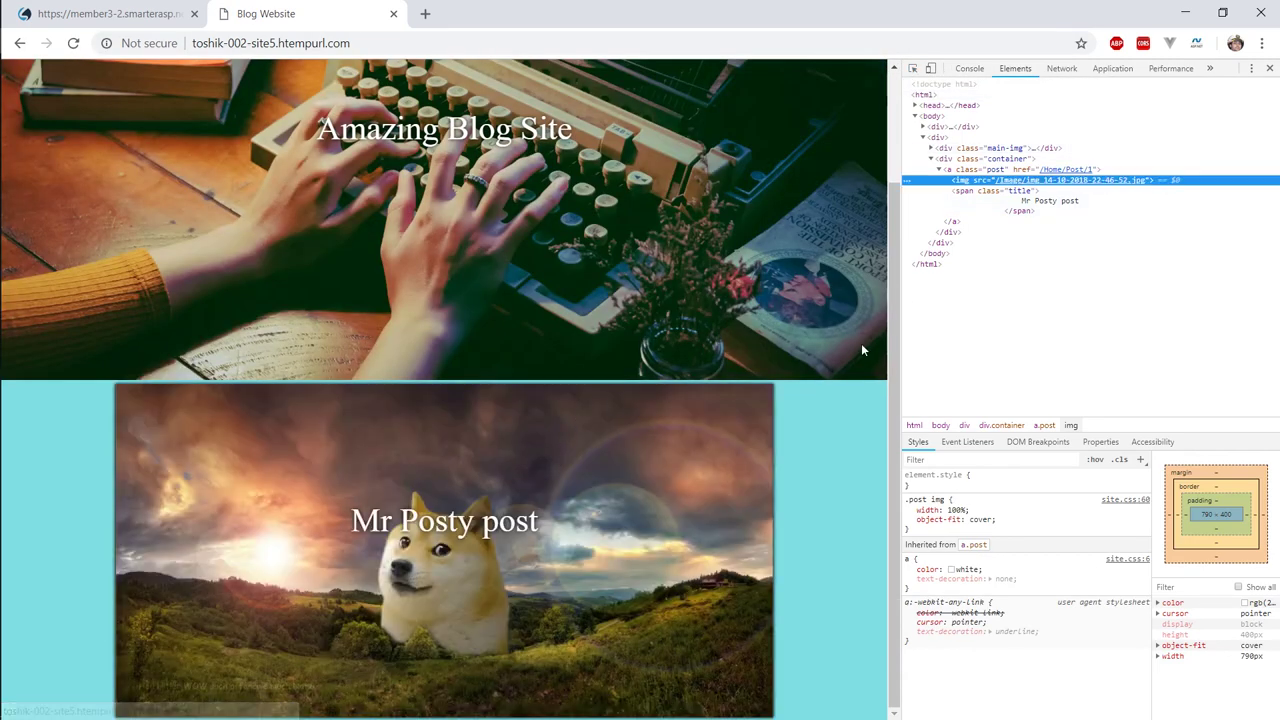
mouse_move(852, 444)
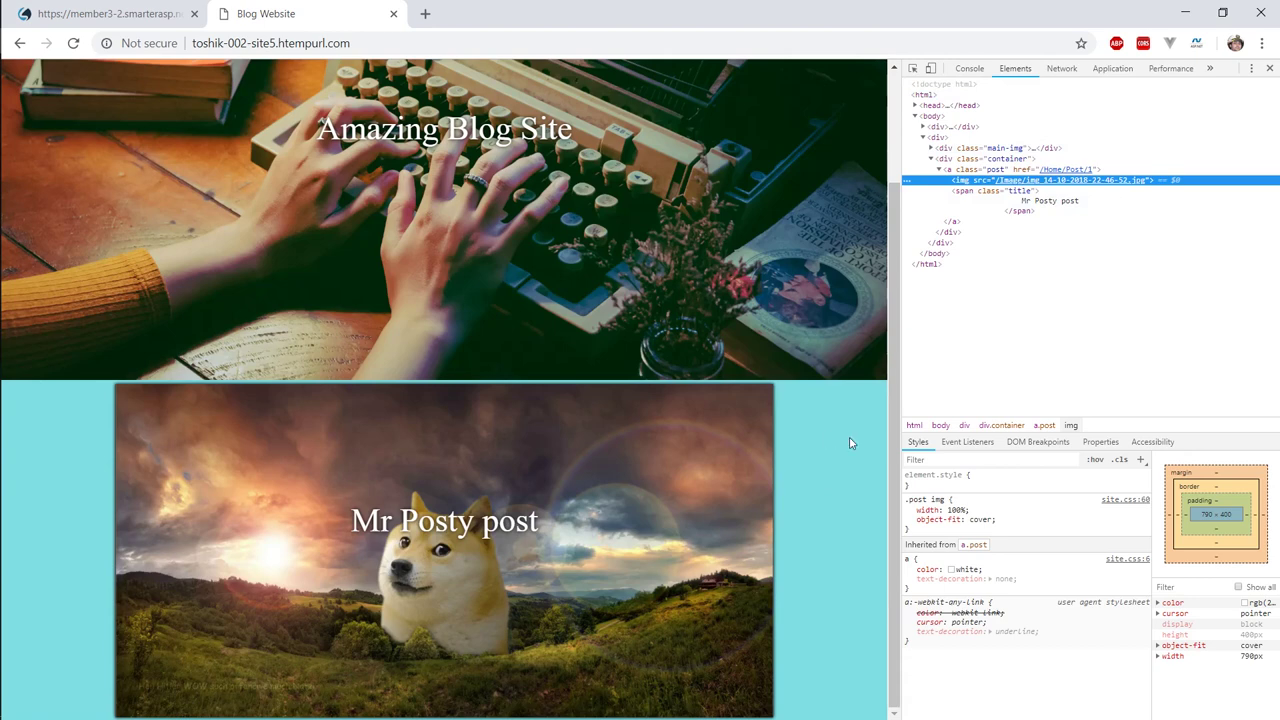
mouse_move(888, 92)
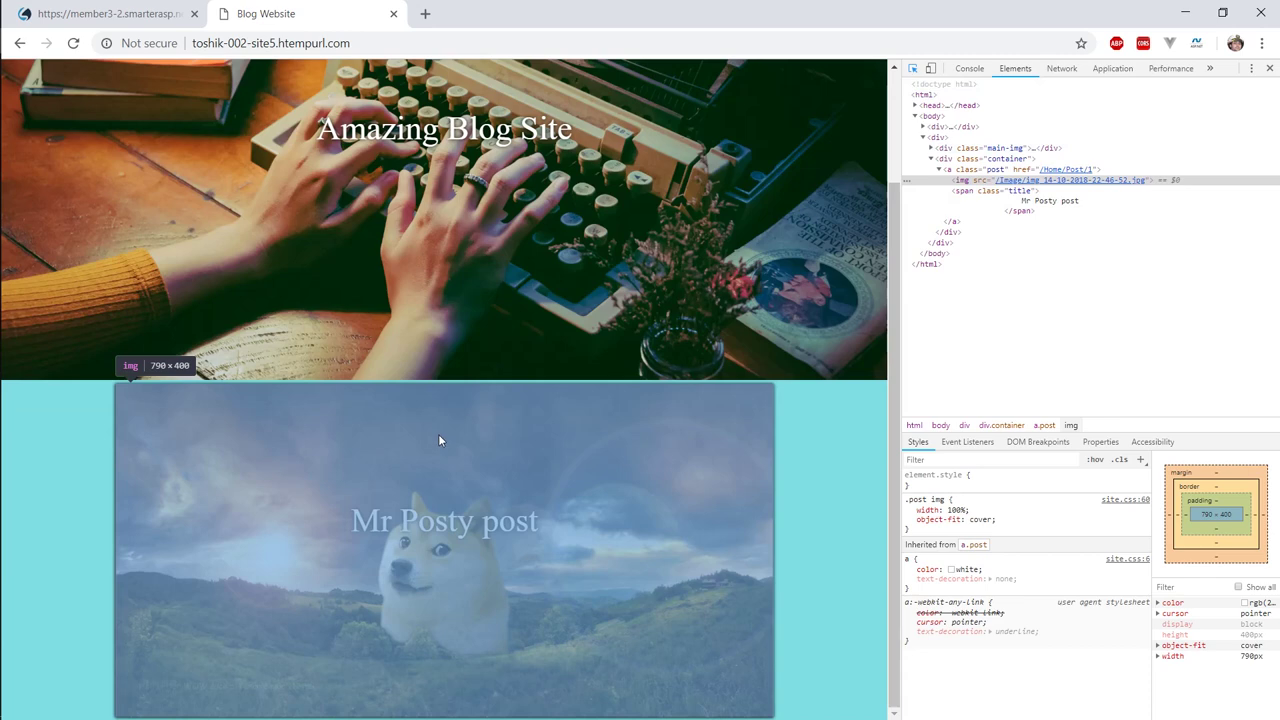
mouse_move(448, 432)
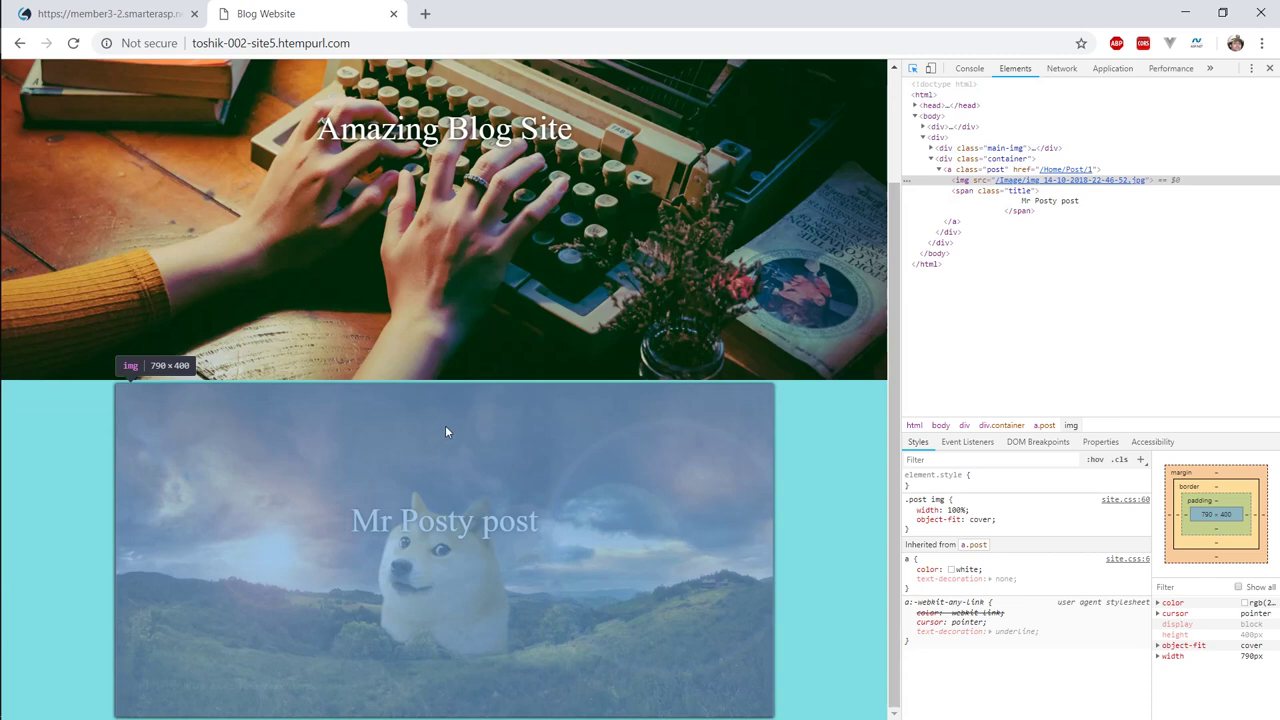
click(1056, 180)
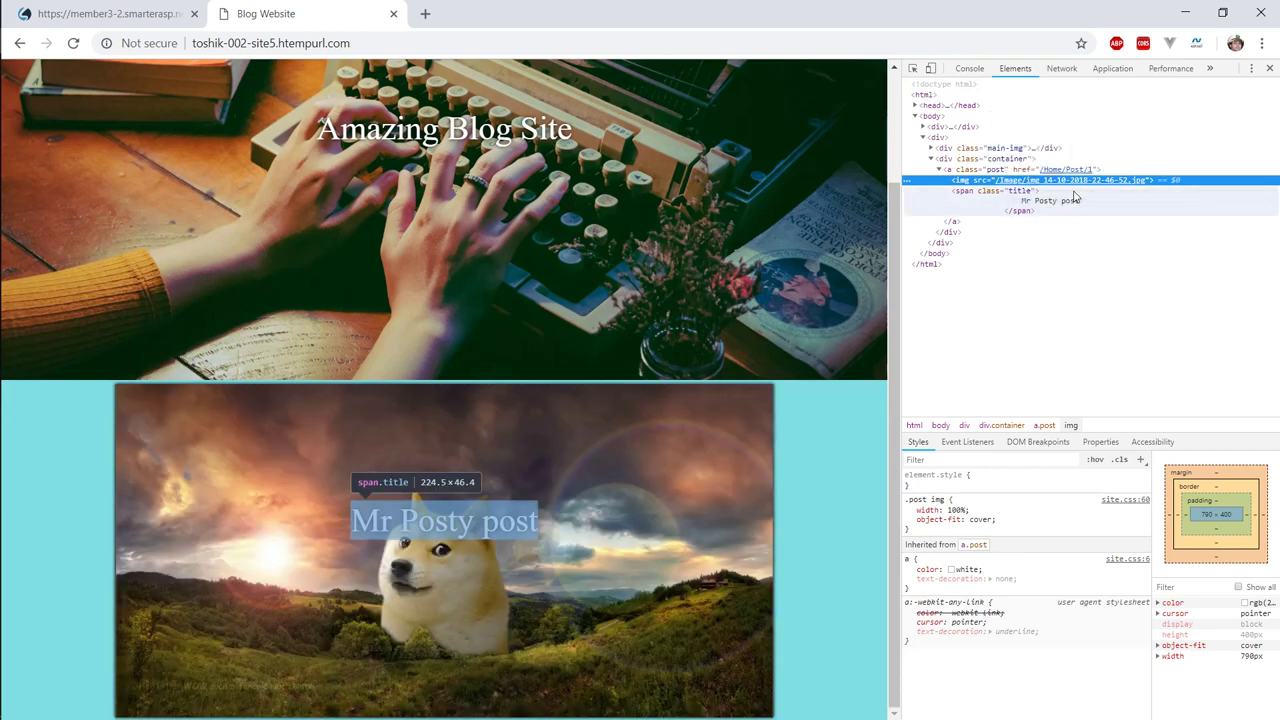
mouse_move(648, 404)
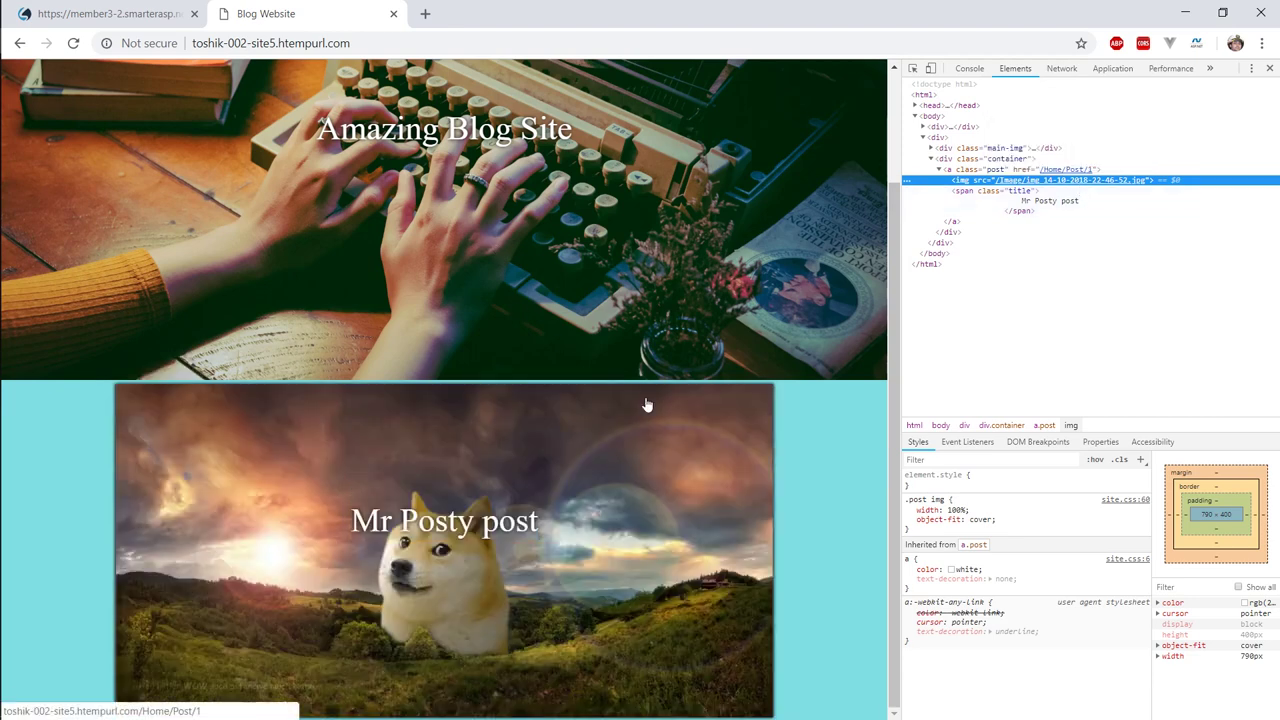